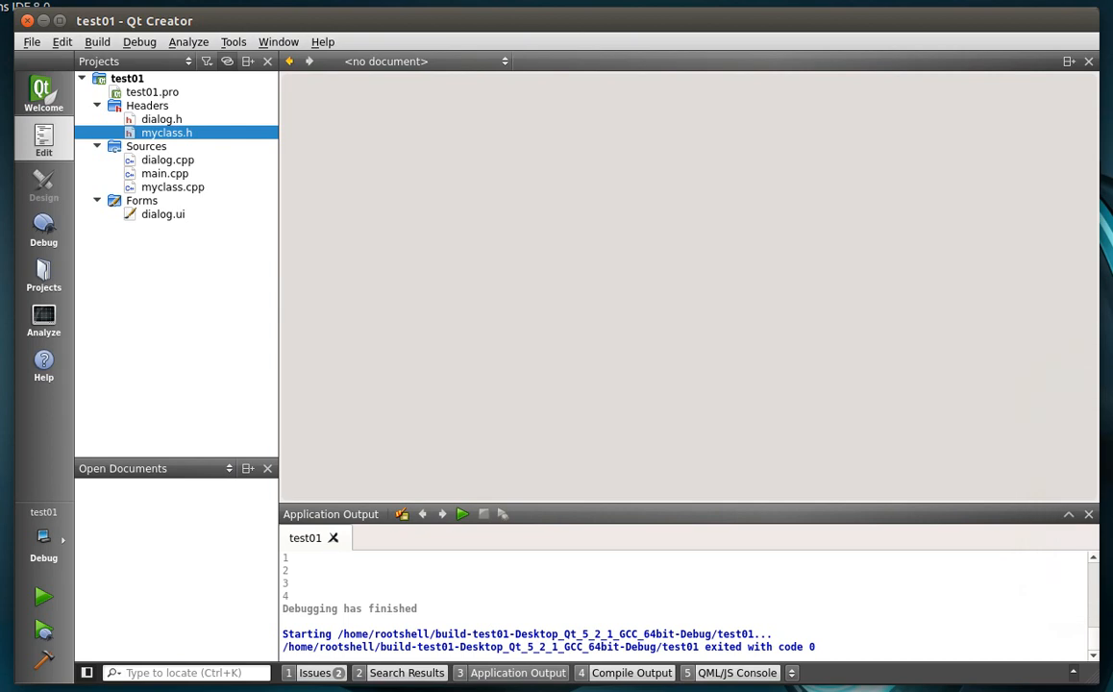
mouse_move(974, 438)
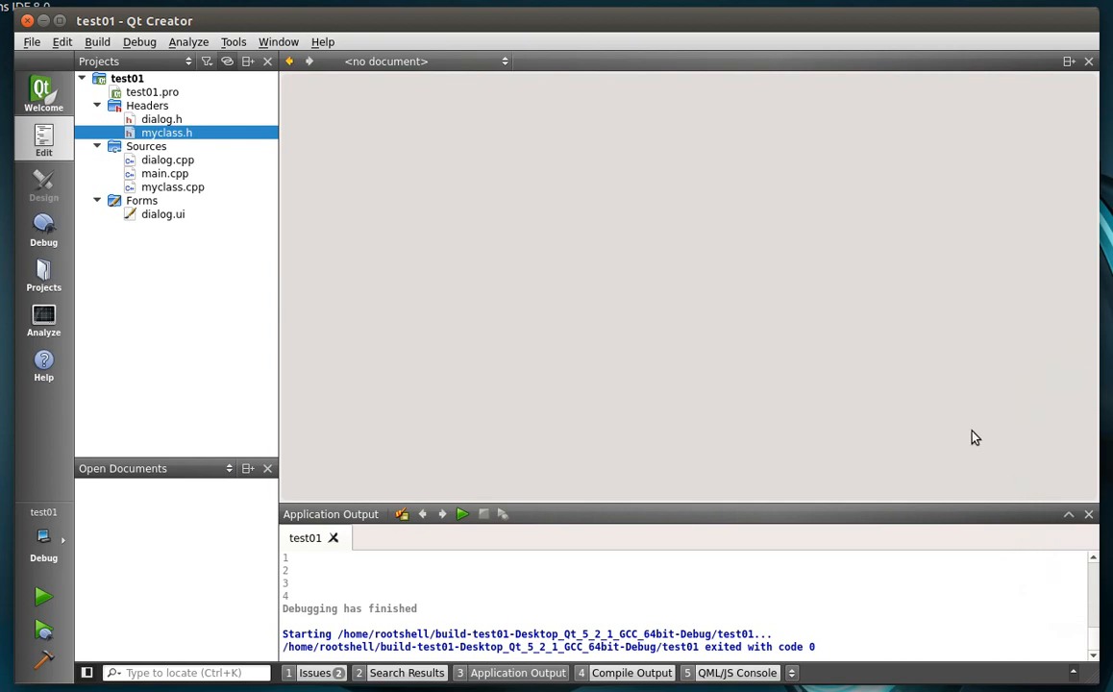
mouse_move(968, 438)
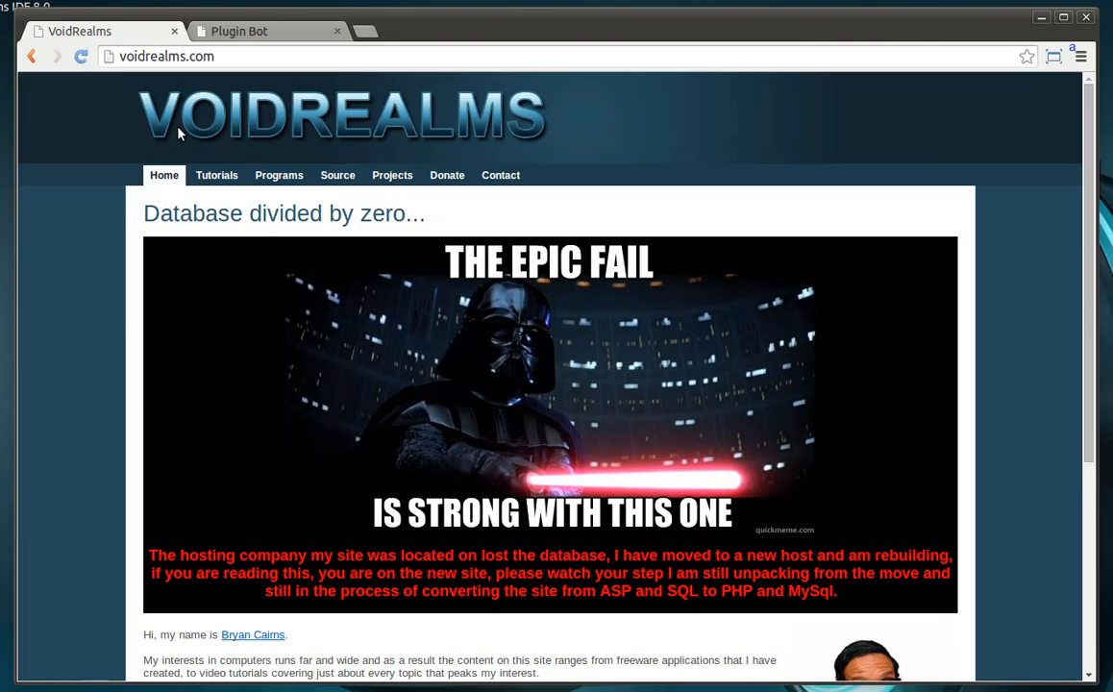
mouse_move(565, 131)
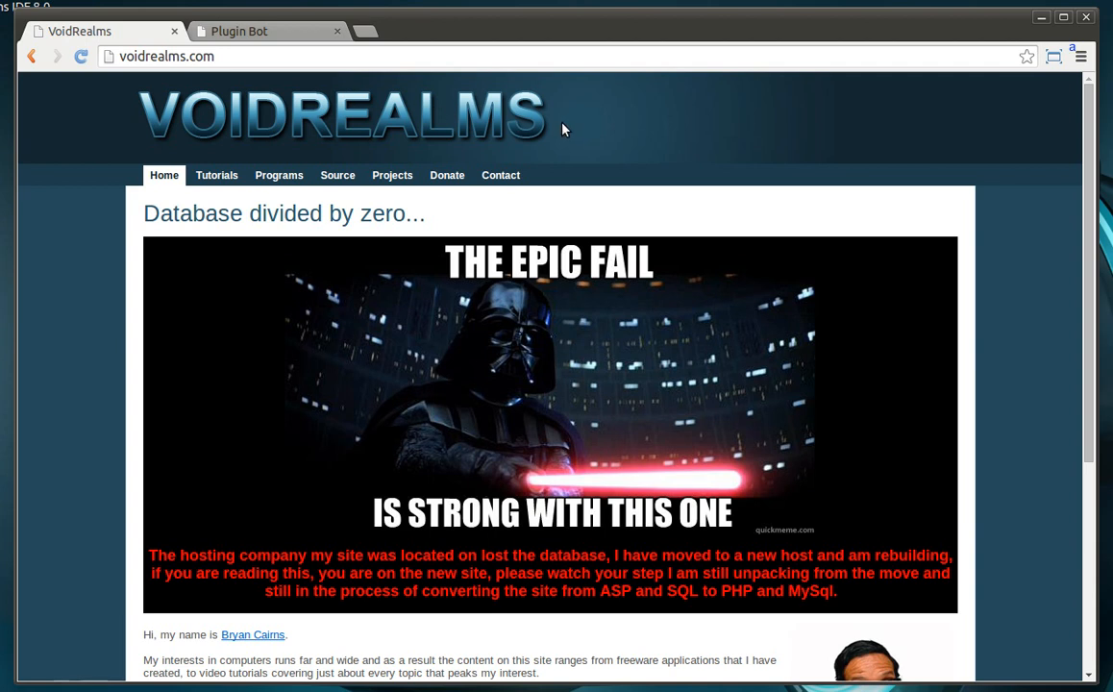
mouse_move(279, 175)
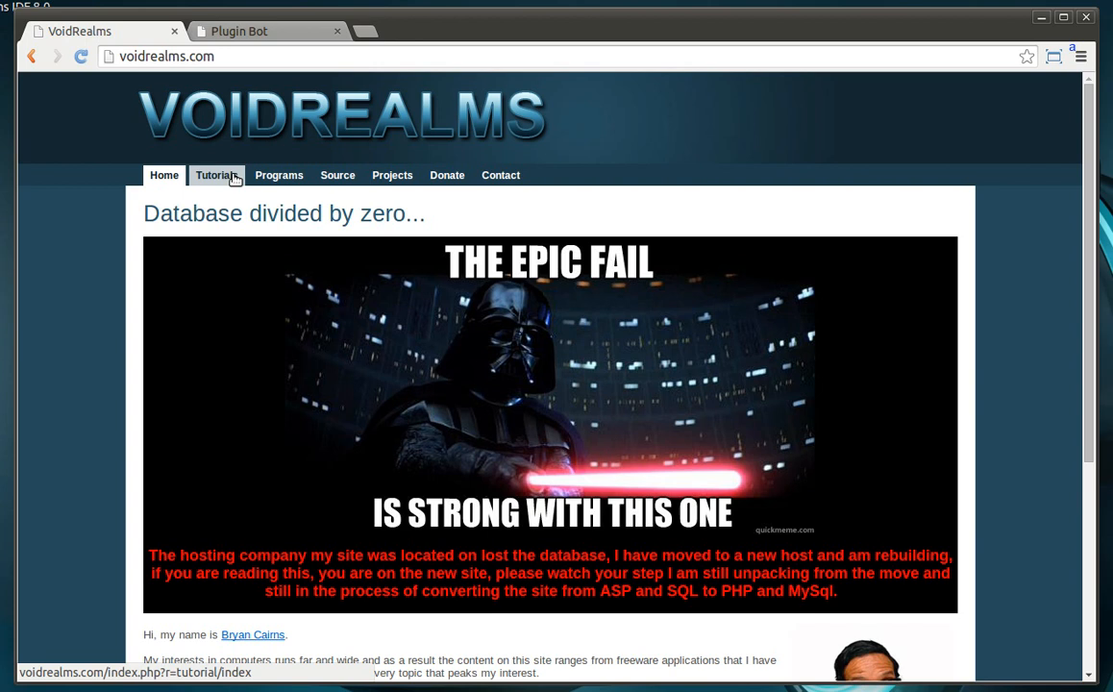
Step: Filter the VoidRealms tutorials list to Qt, then switch to the Plugin Bot tab
click(216, 175)
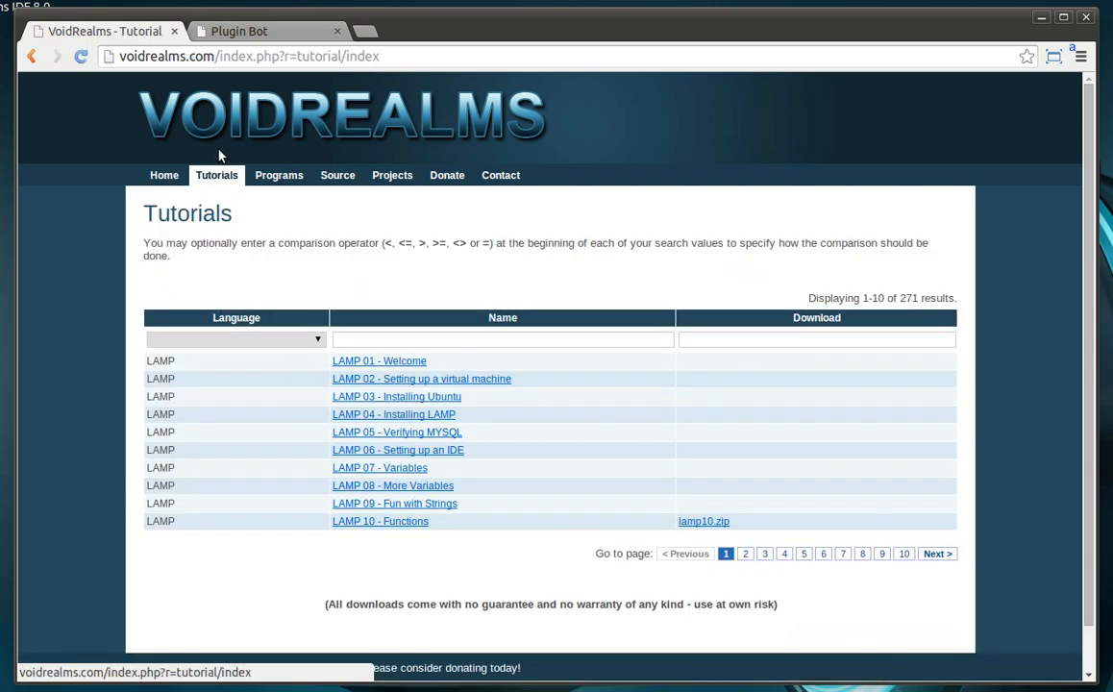
click(235, 339)
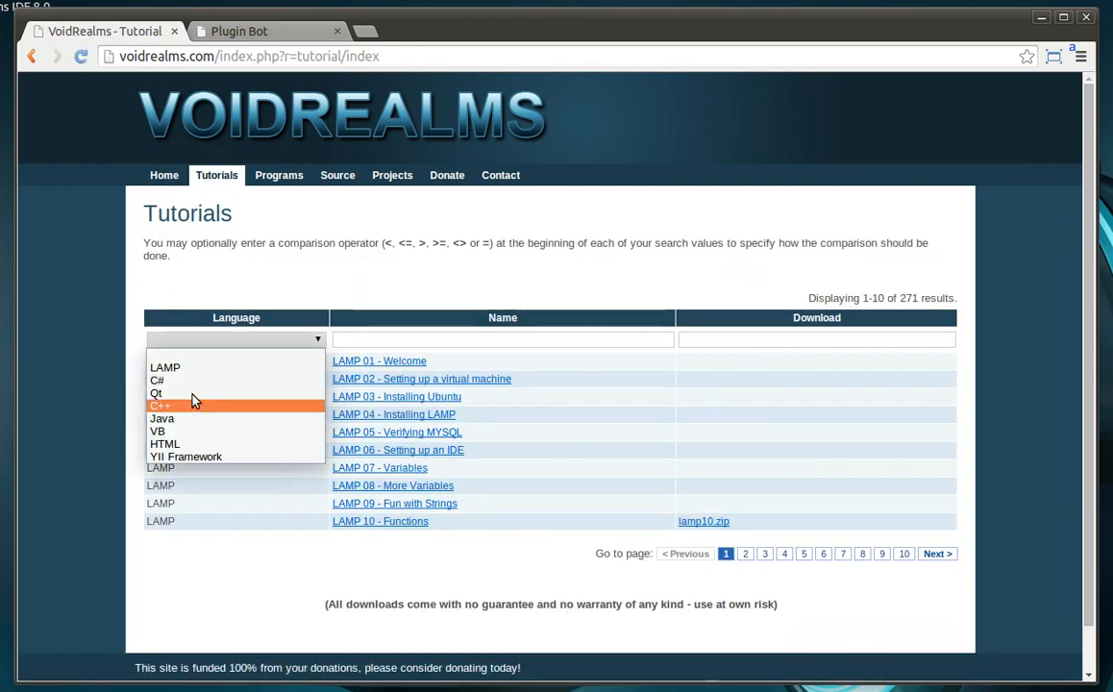
click(156, 392)
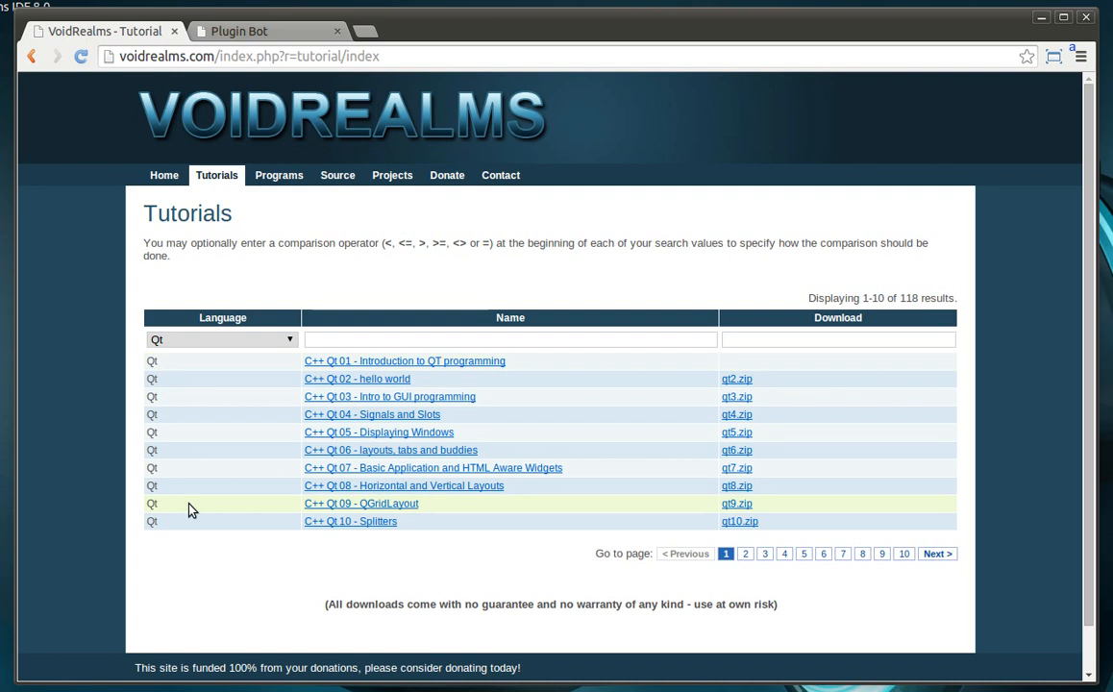
click(238, 31)
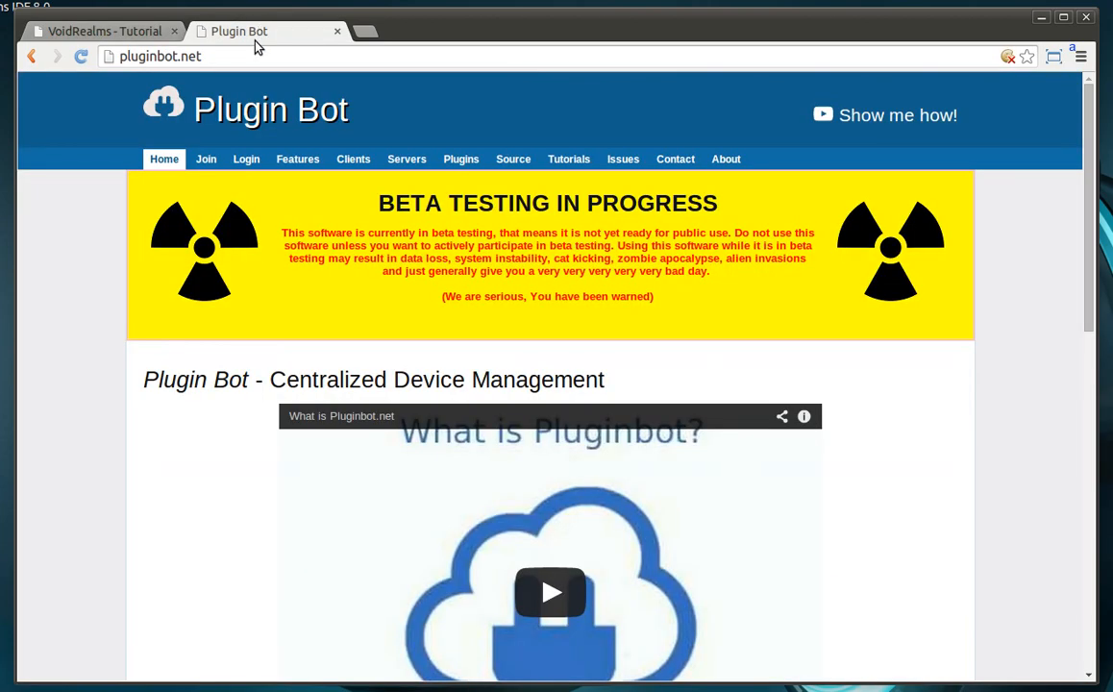
mouse_move(211, 94)
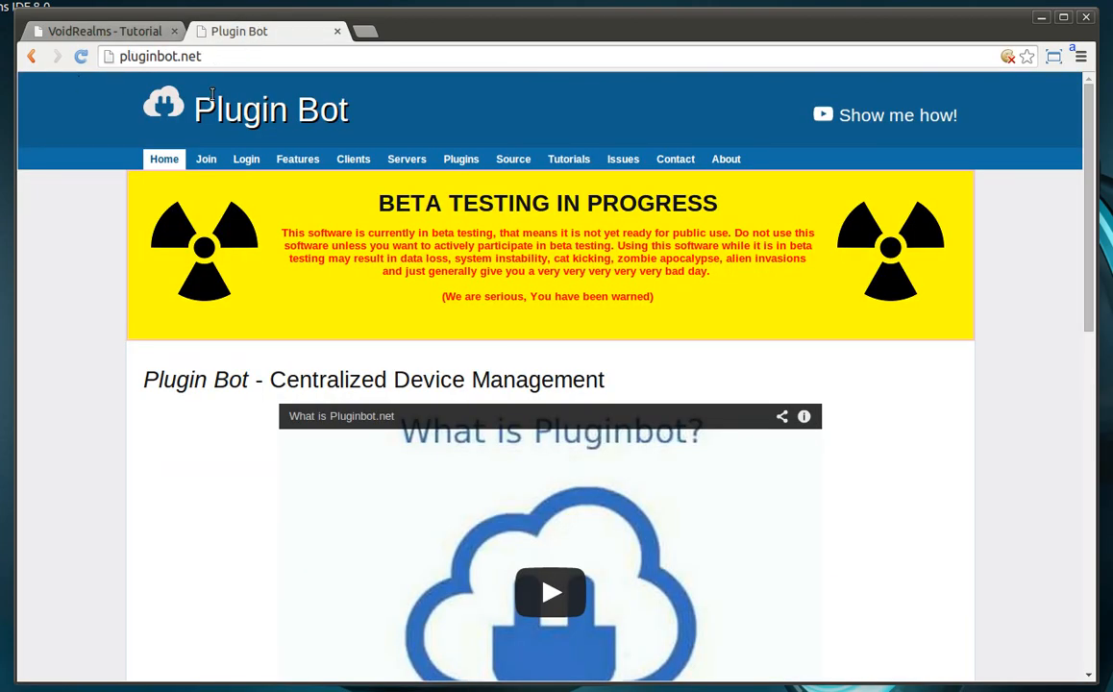
mouse_move(296, 158)
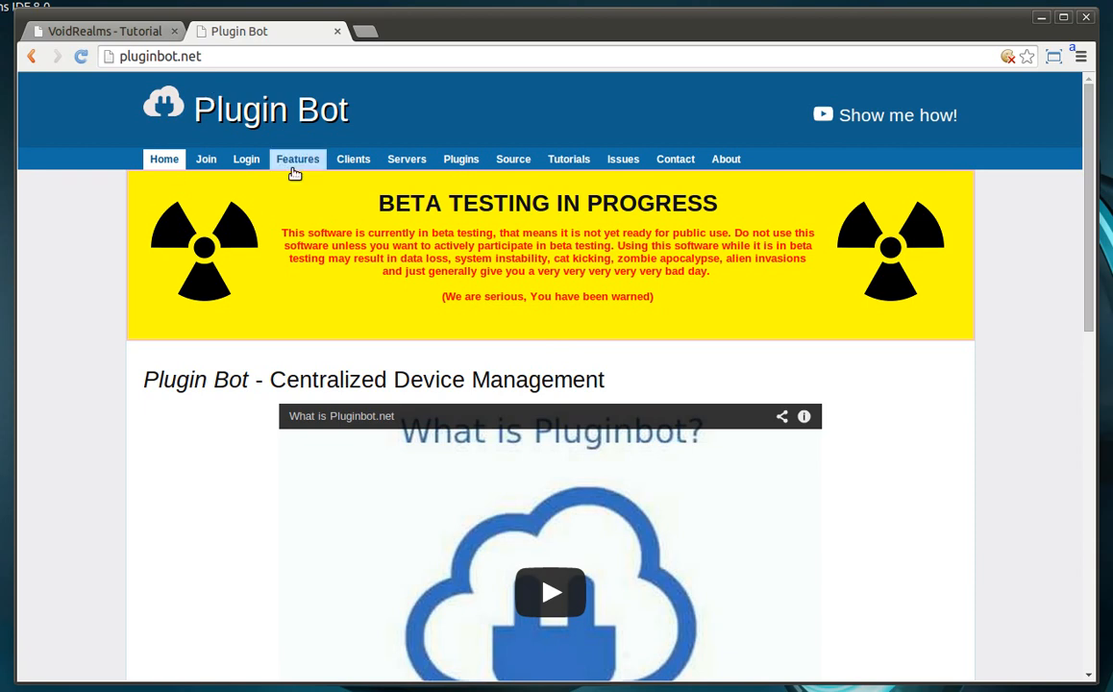
mouse_move(534, 311)
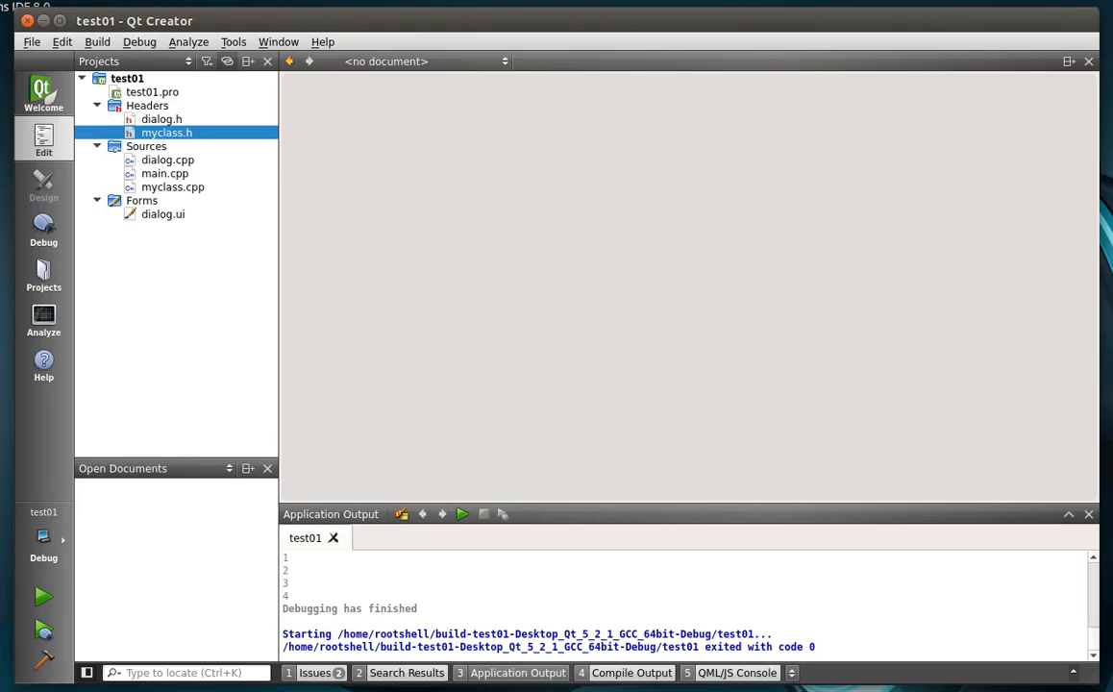
mouse_move(546, 312)
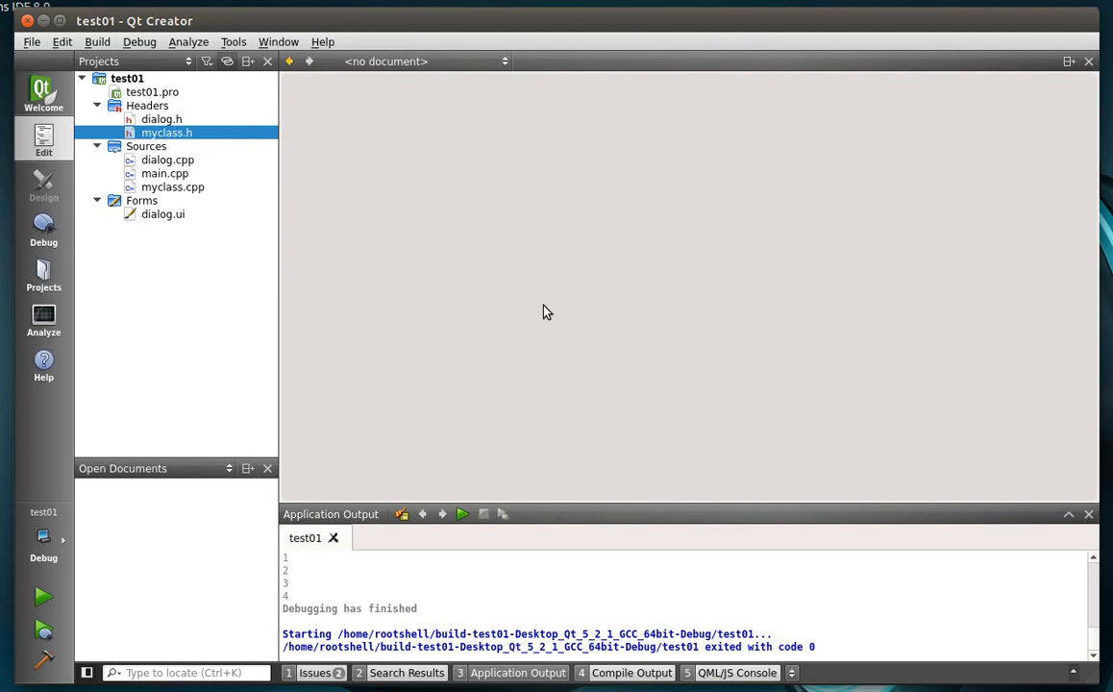
mouse_move(42, 312)
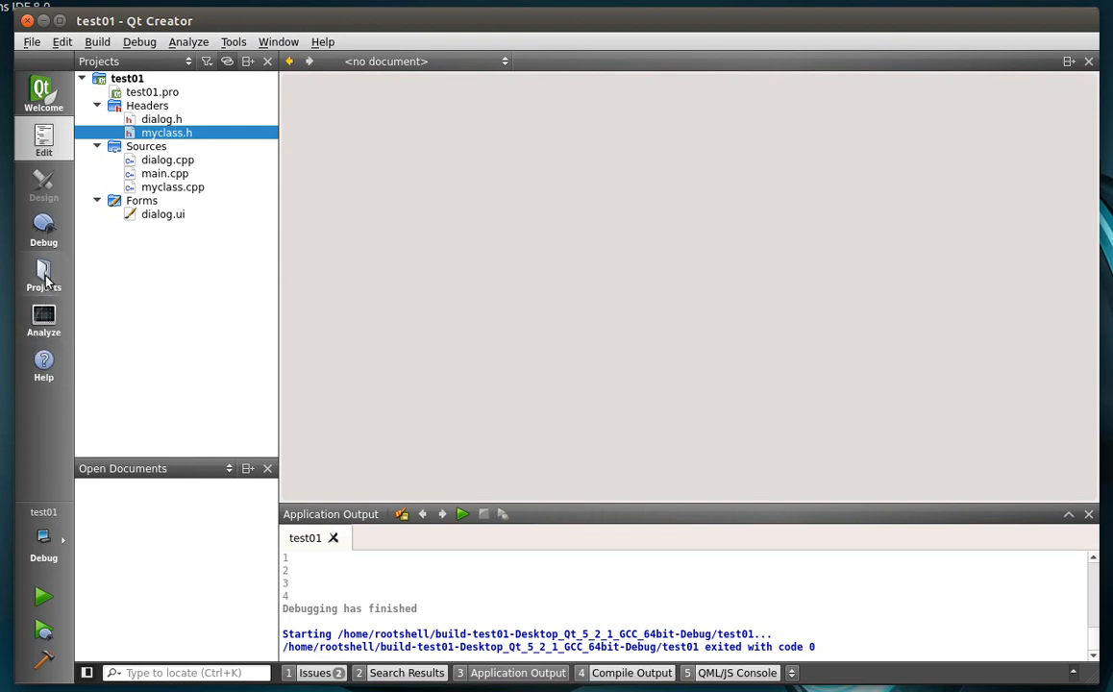
mouse_move(42, 230)
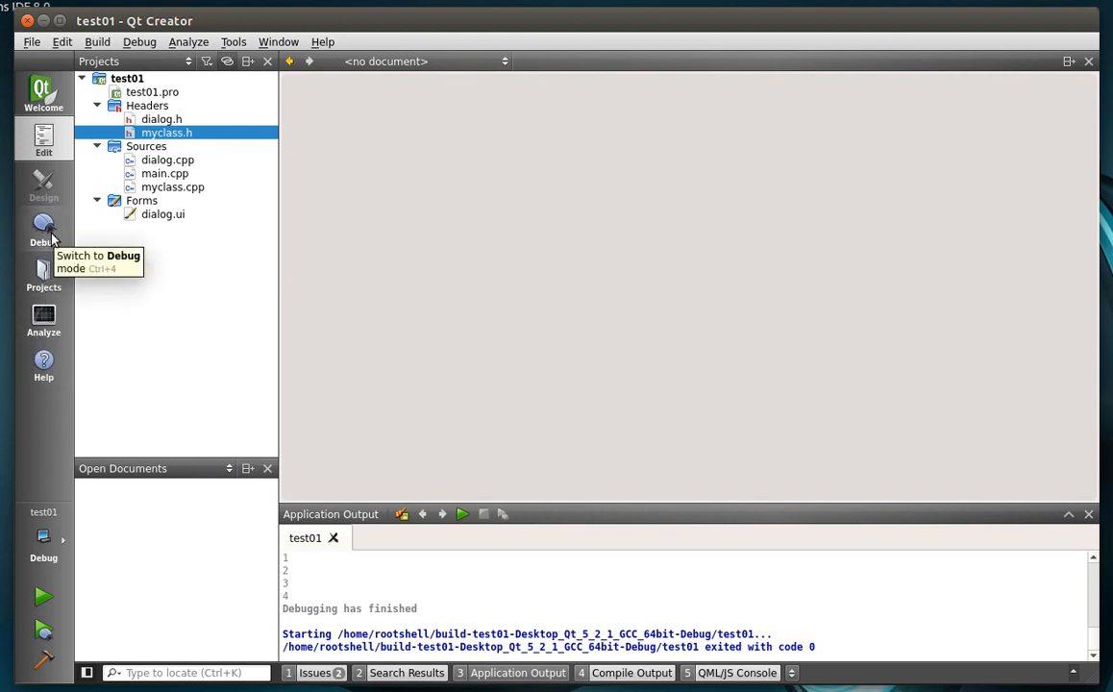
mouse_move(42, 227)
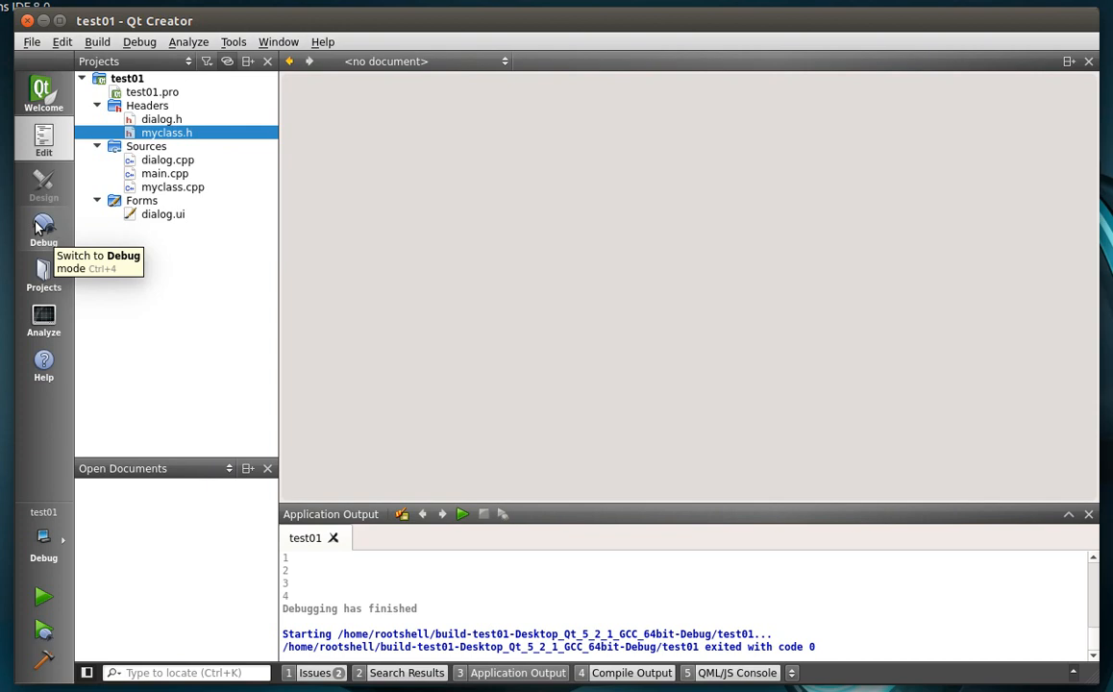
mouse_move(42, 226)
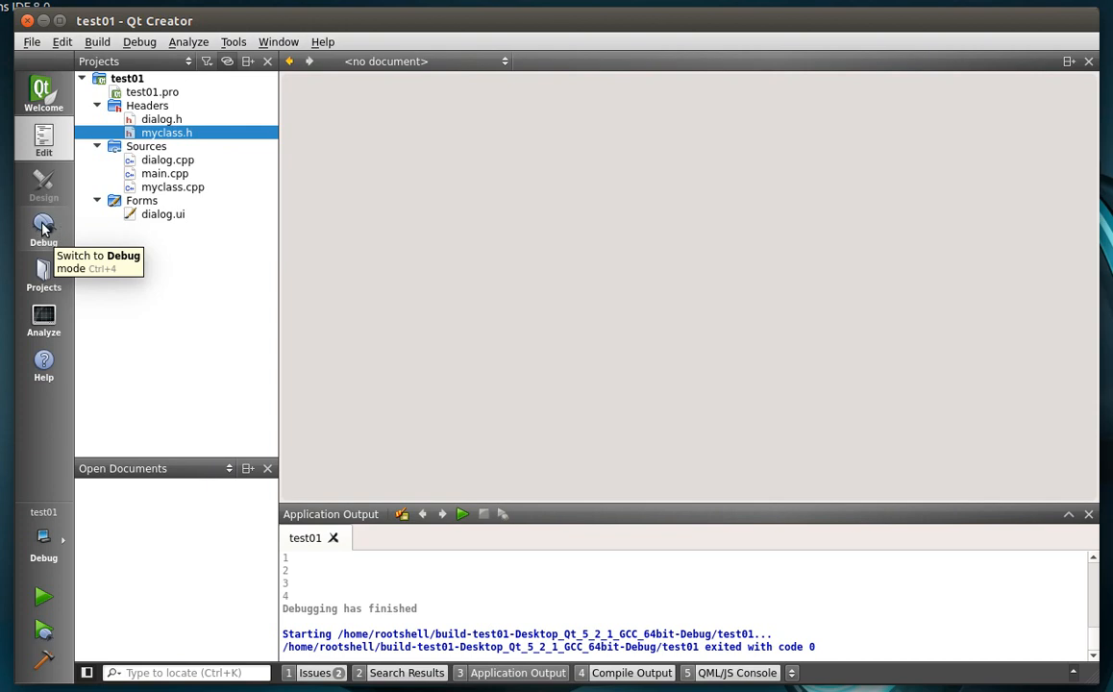
Step: Delete all breakpoints from the Breakpoints view in Debug mode and confirm
click(43, 231)
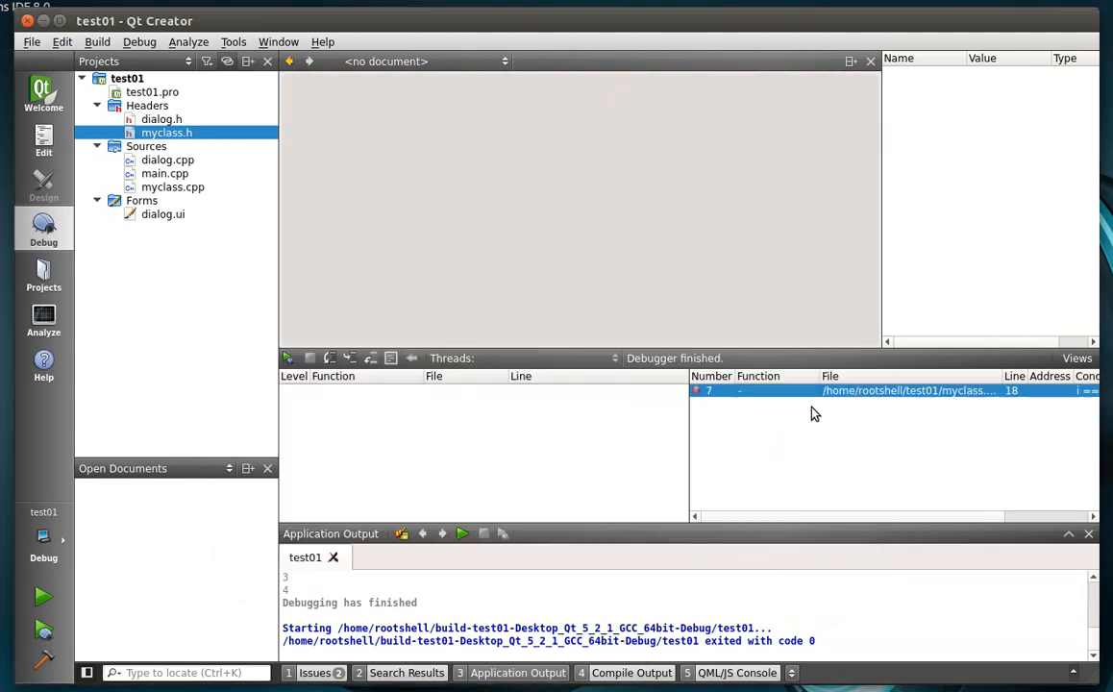
right_click(903, 390)
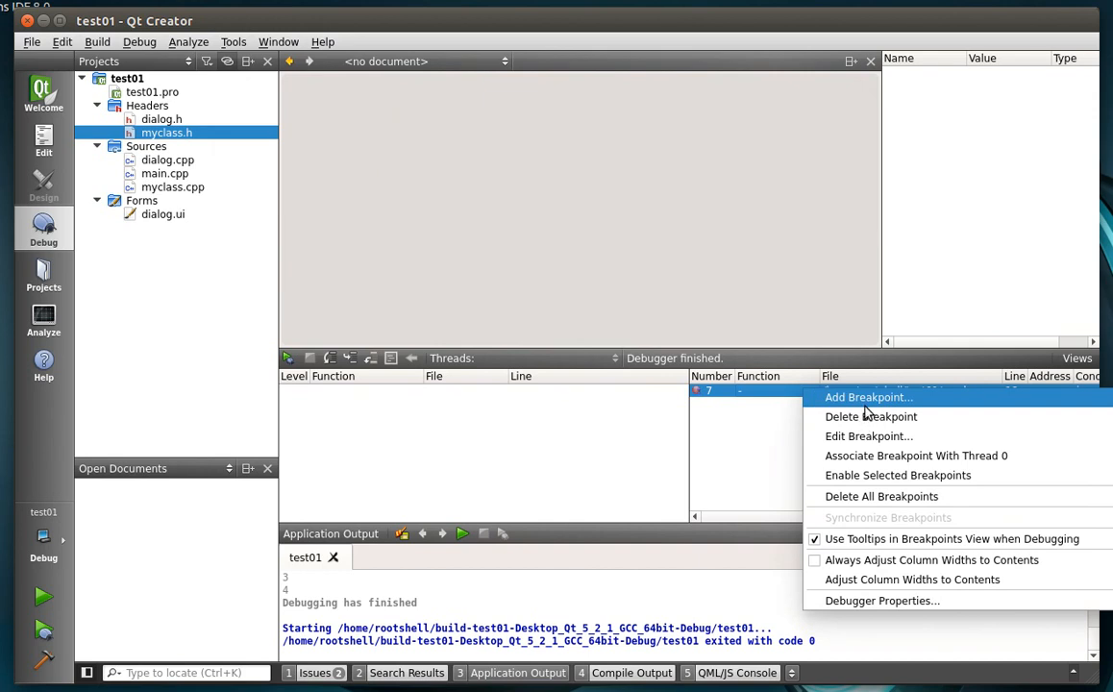
click(880, 495)
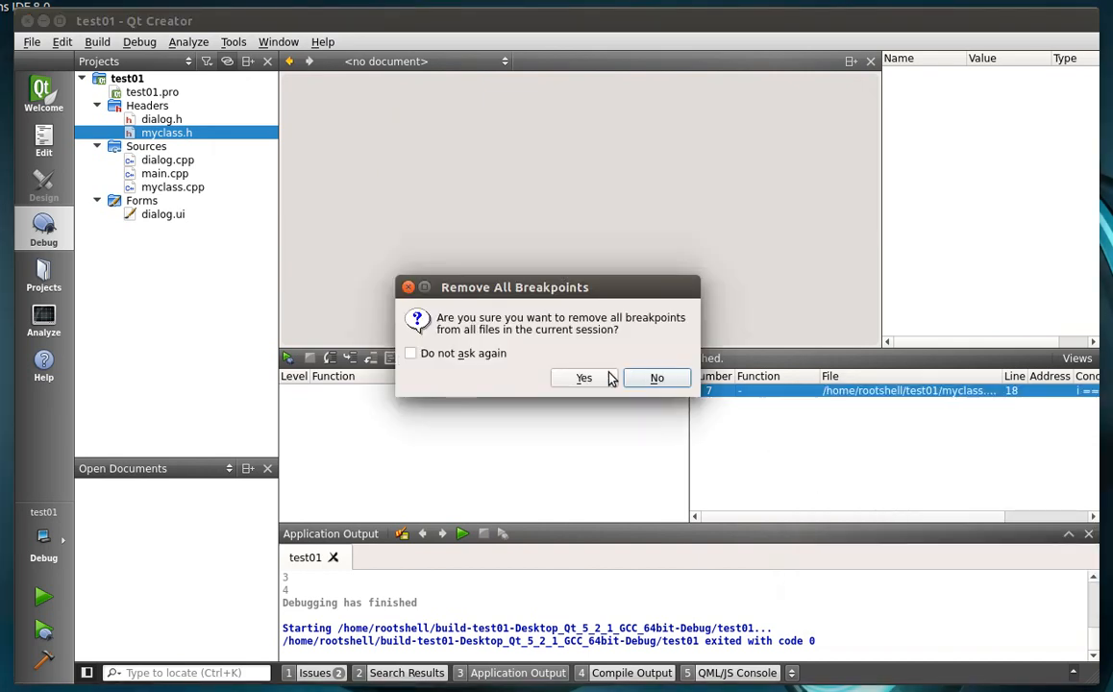
click(584, 377)
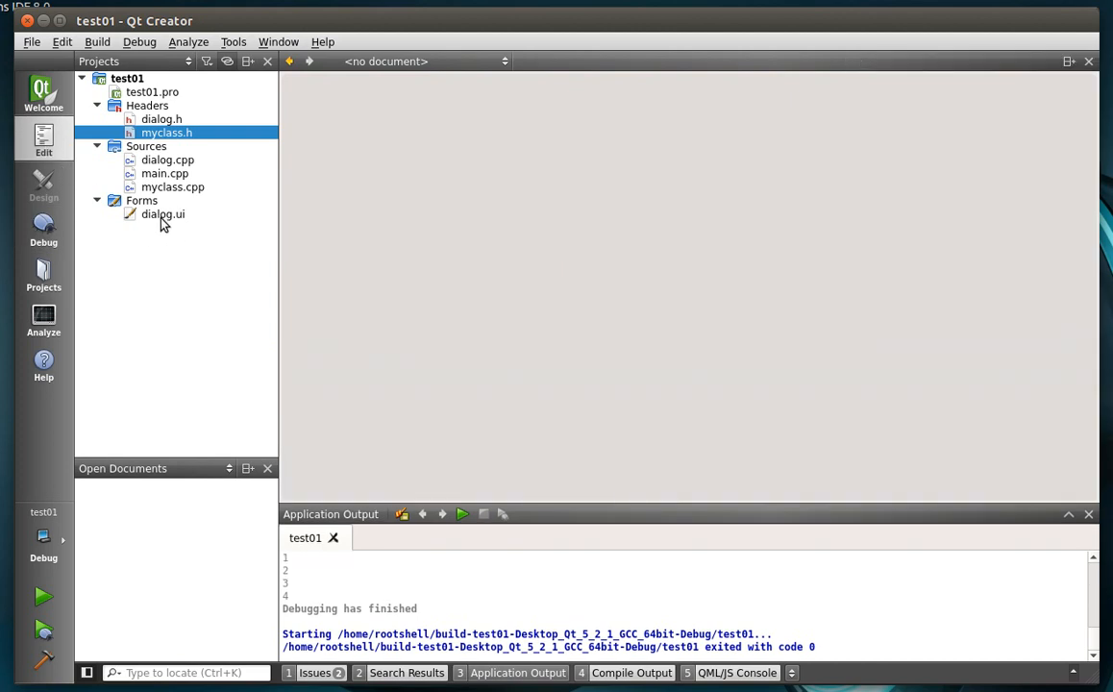
Step: Open the dialog source and jump from a MyClass method call to its declaration in myclass.h
double_click(161, 213)
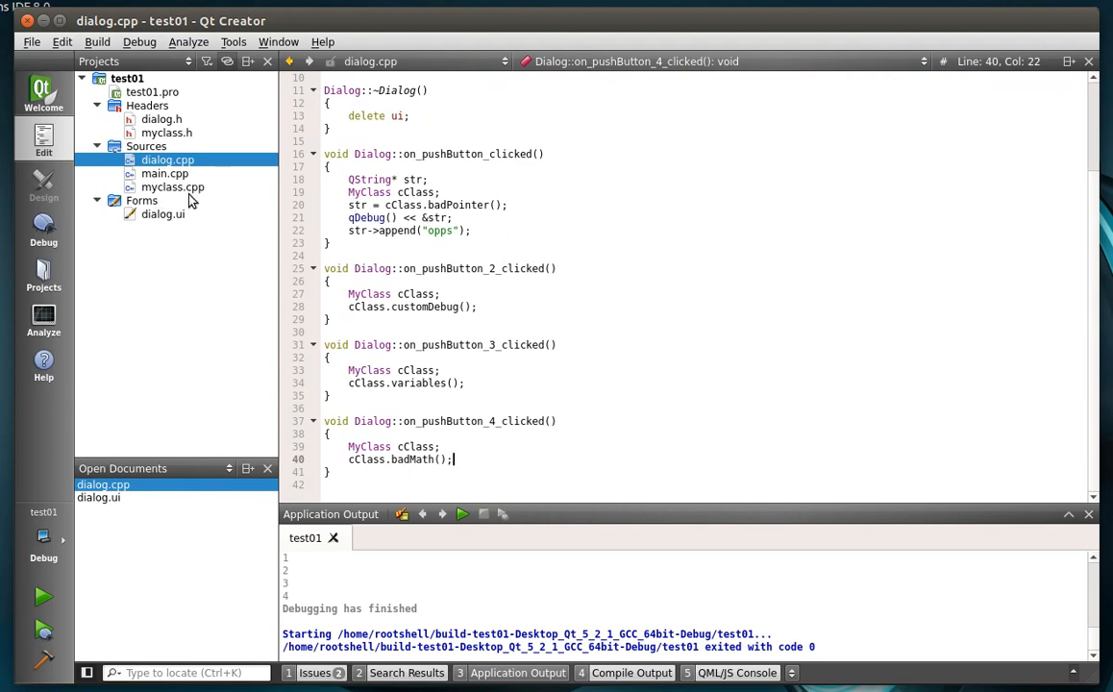
mouse_move(536, 327)
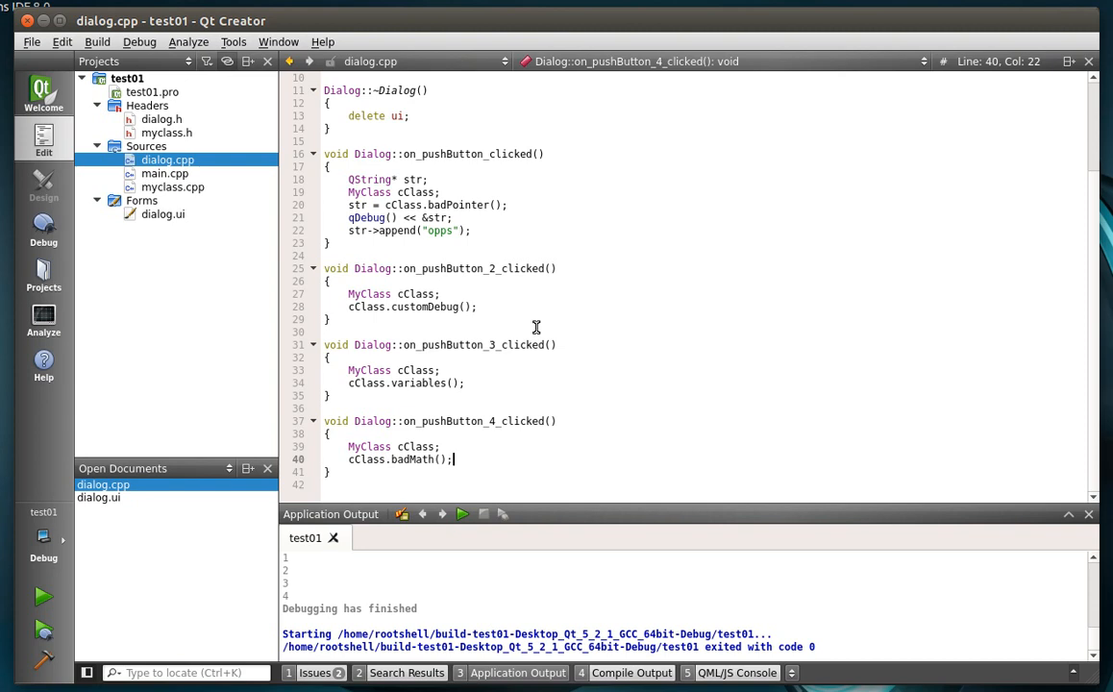
mouse_move(538, 360)
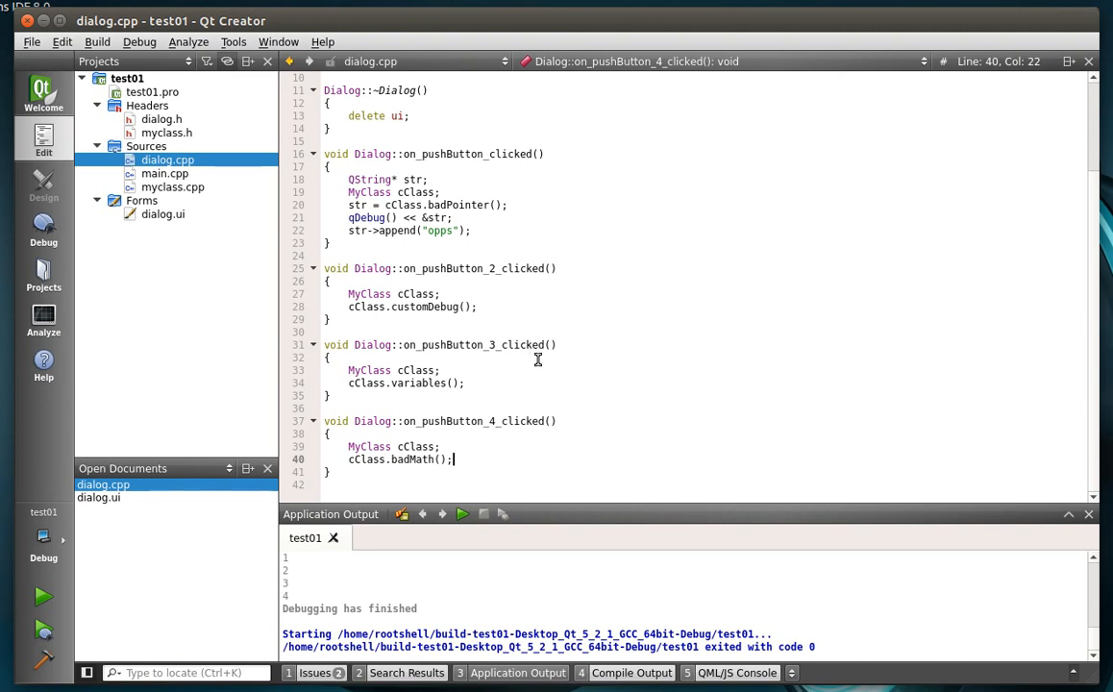
mouse_move(596, 267)
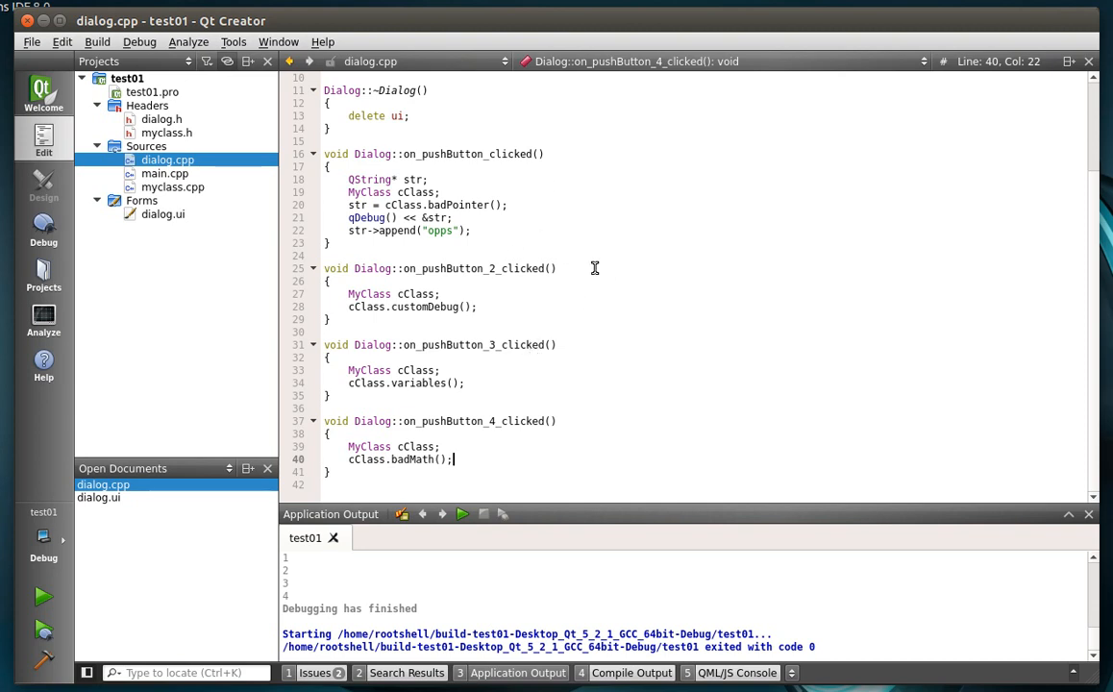
mouse_move(538, 323)
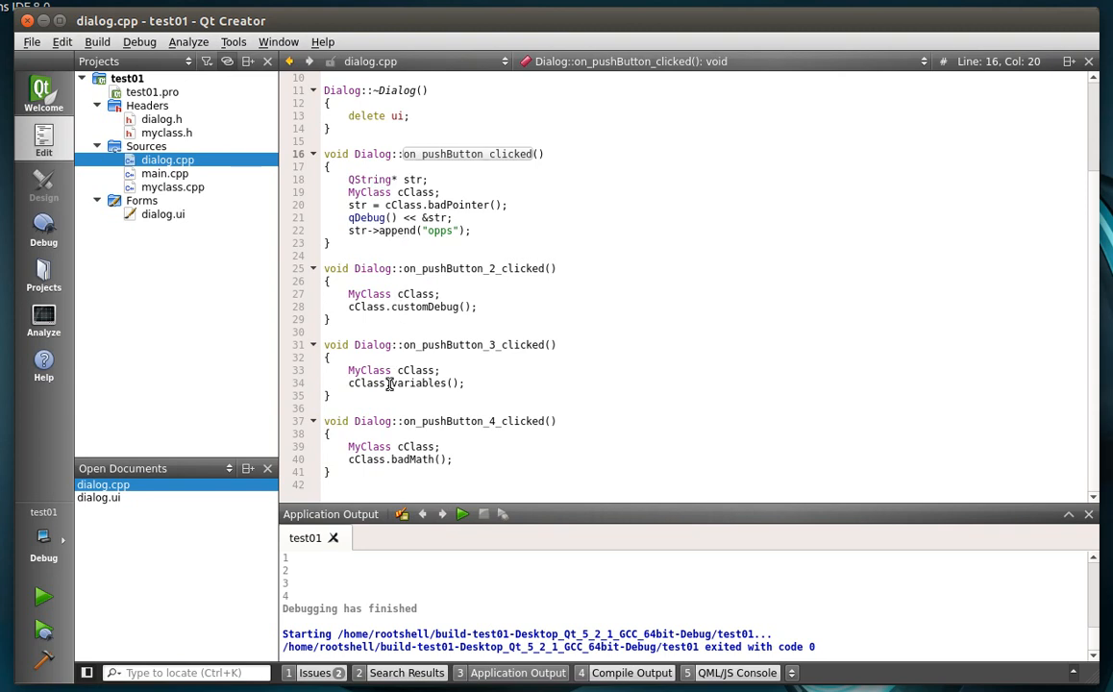
click(165, 133)
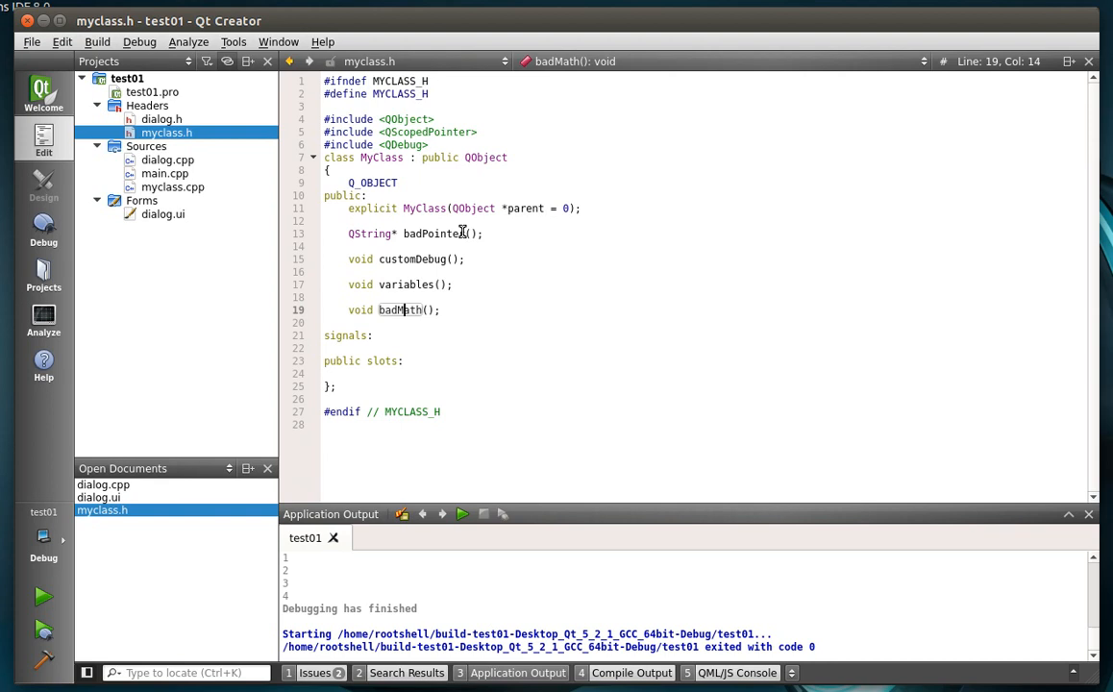
double_click(435, 234)
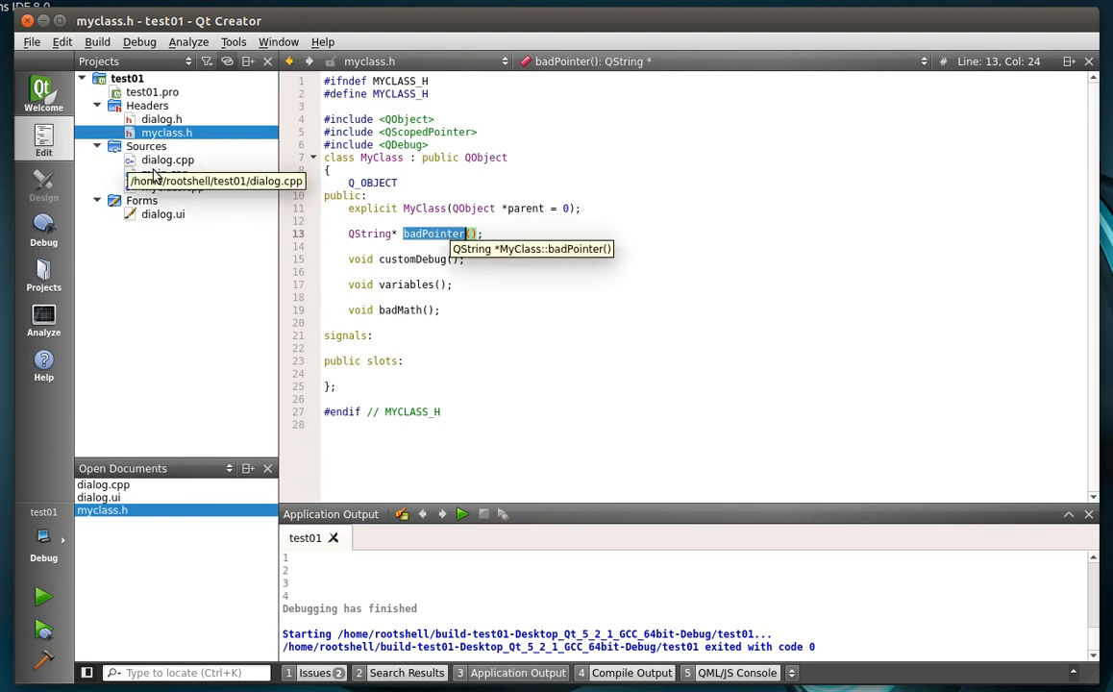
click(173, 186)
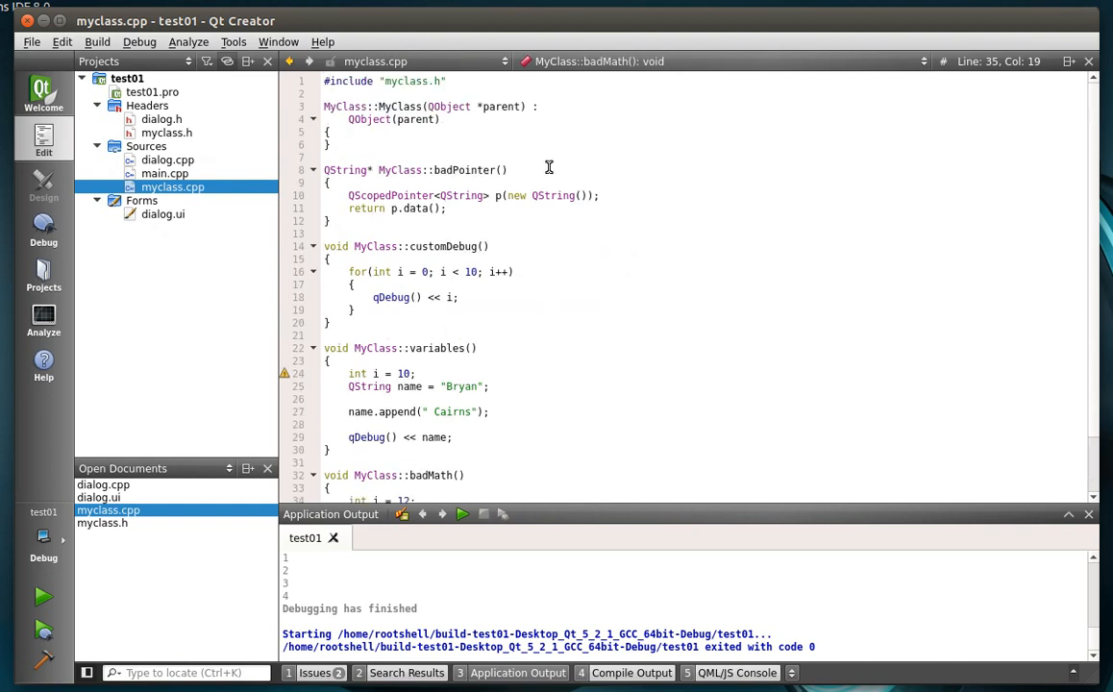
mouse_move(488, 211)
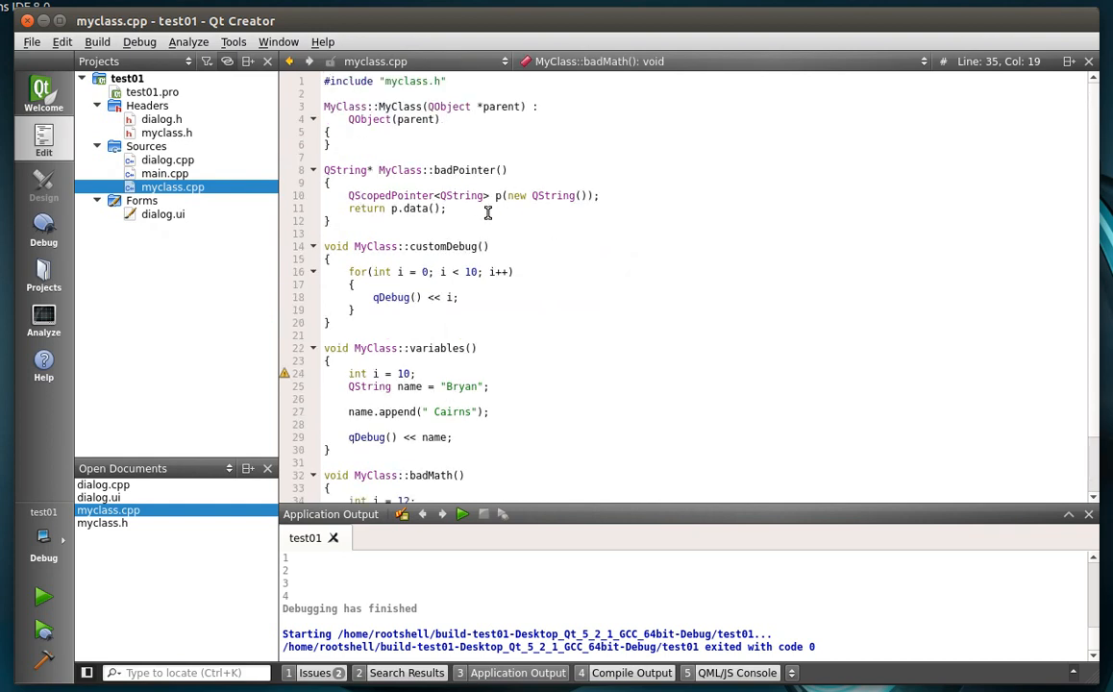
double_click(388, 196)
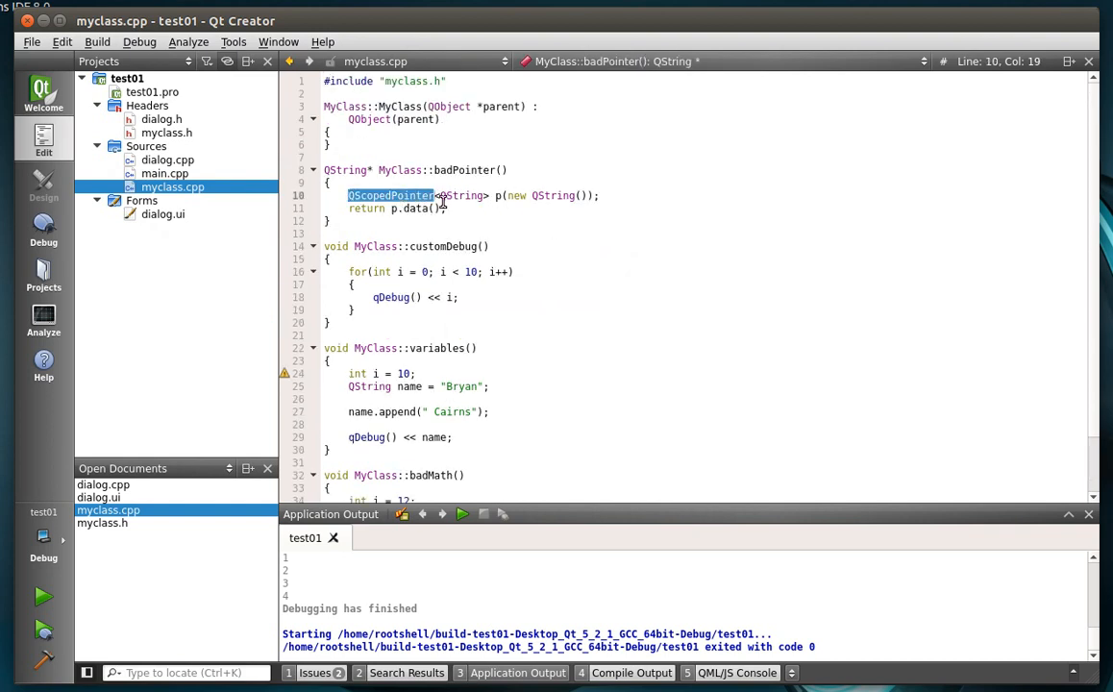
mouse_move(554, 196)
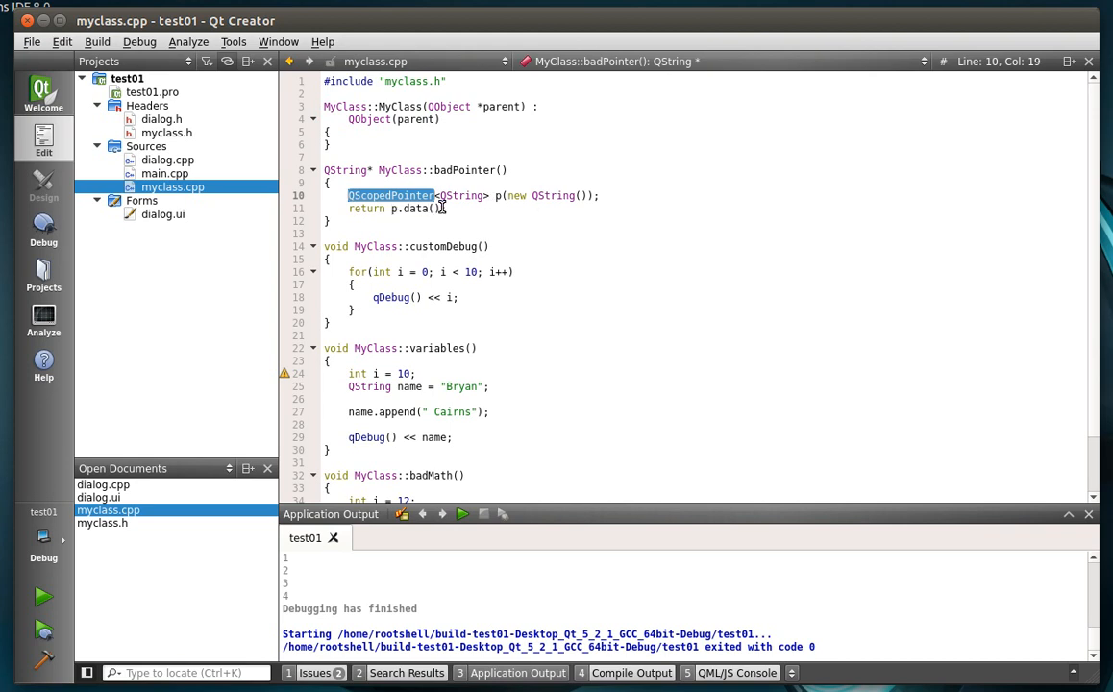
click(450, 208)
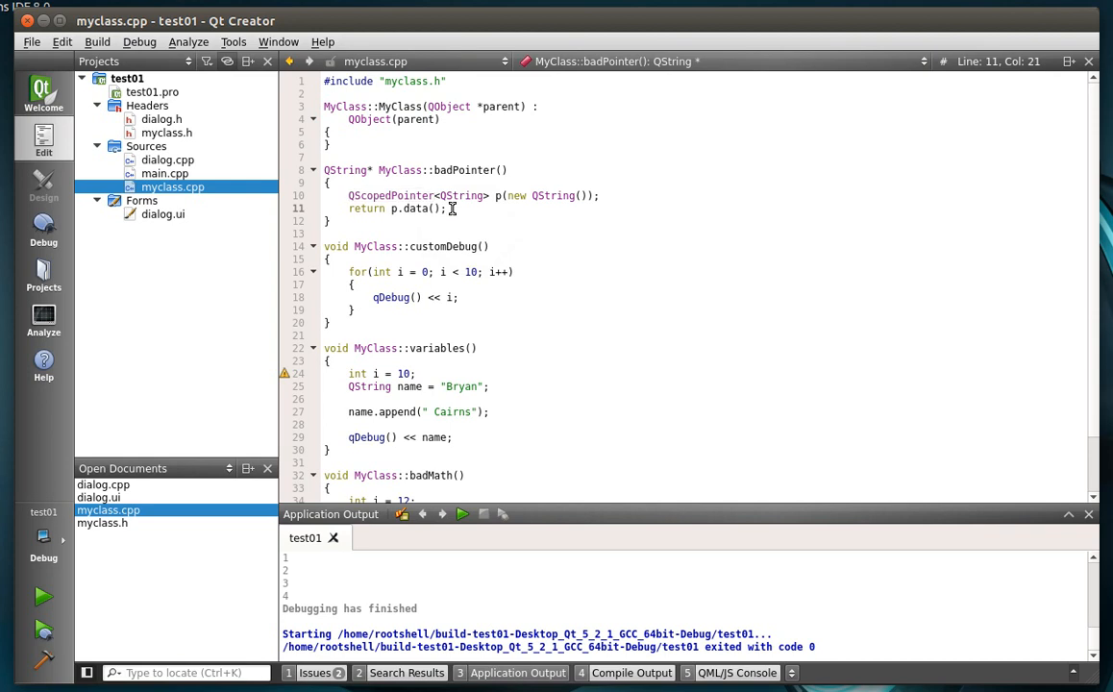
mouse_move(408, 208)
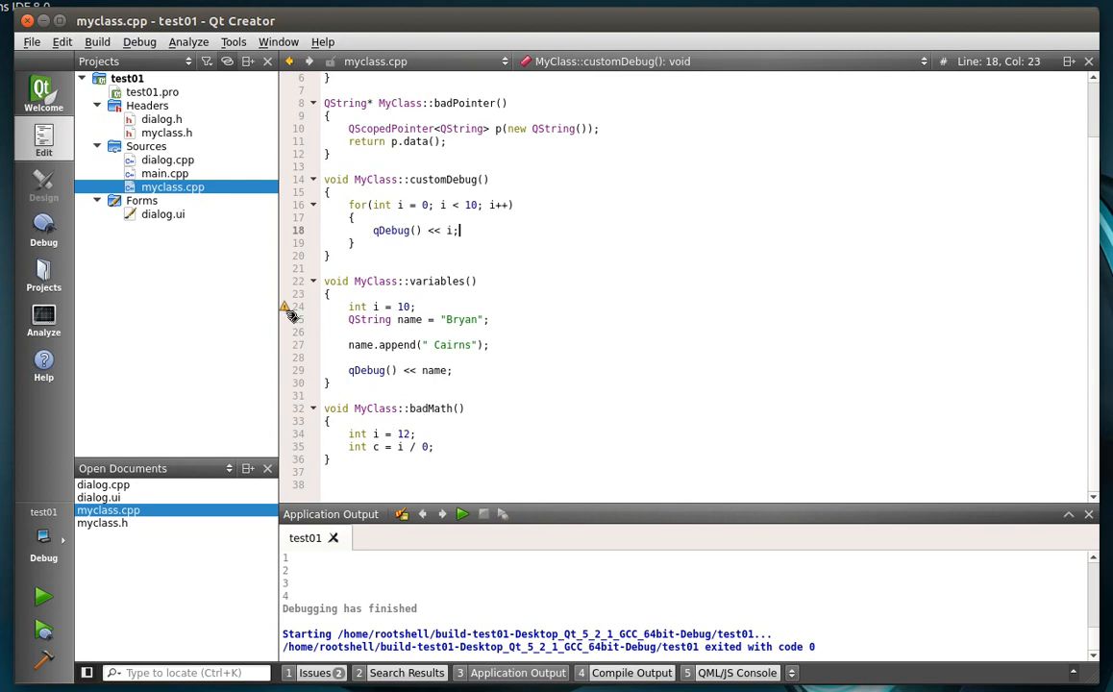
mouse_move(396, 289)
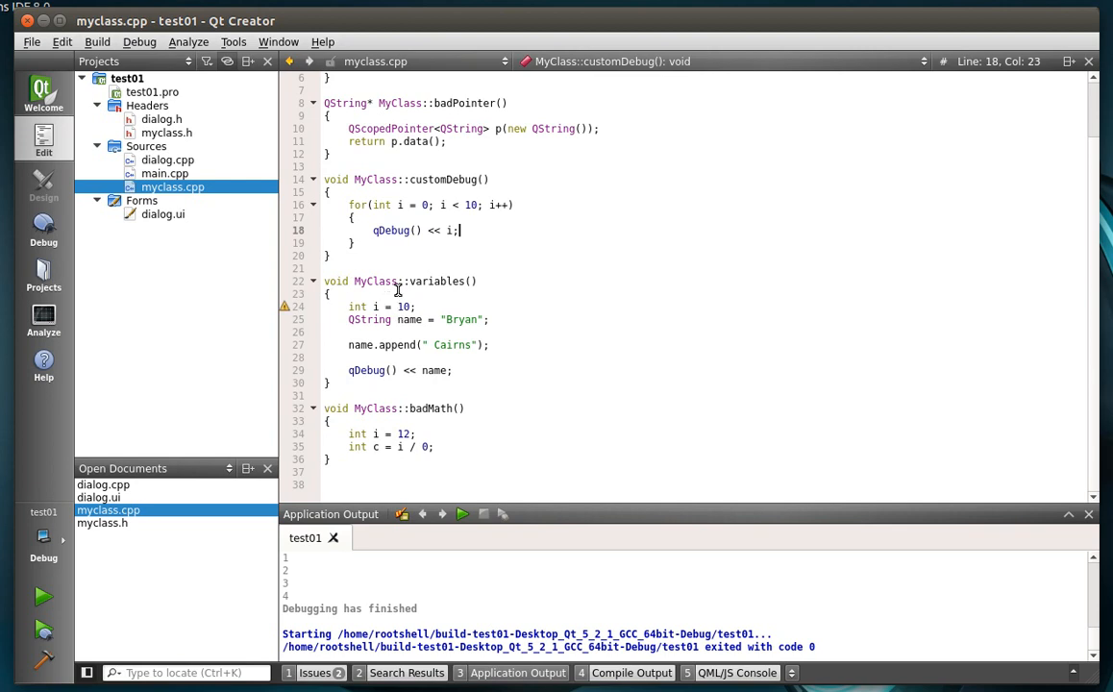
double_click(437, 280)
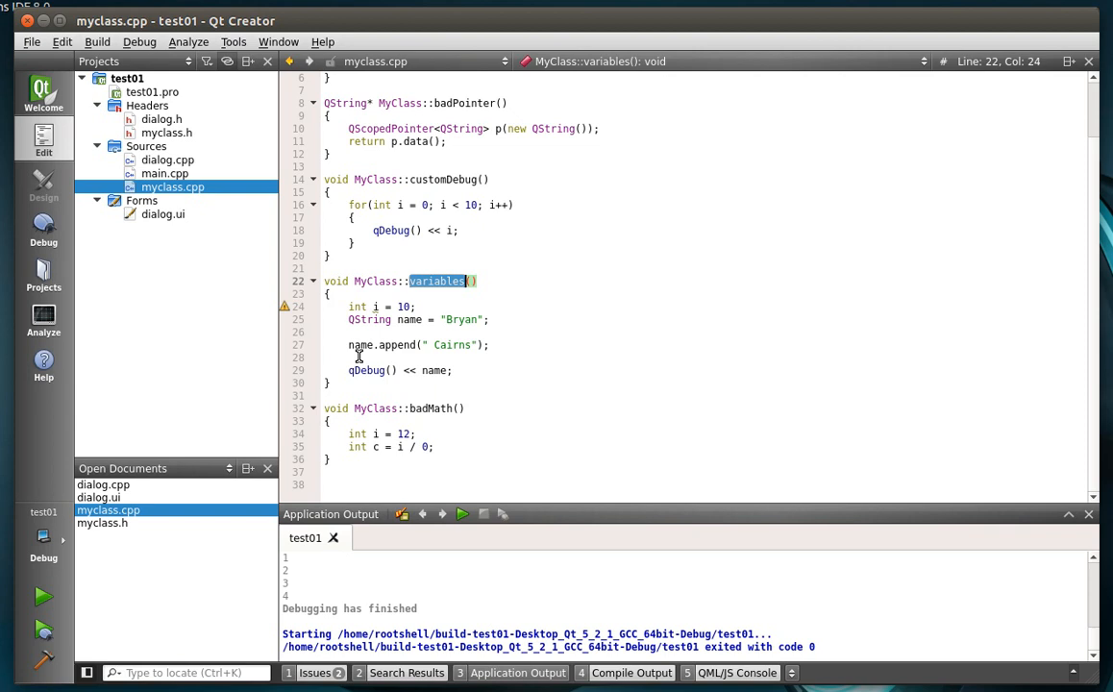
mouse_move(432, 411)
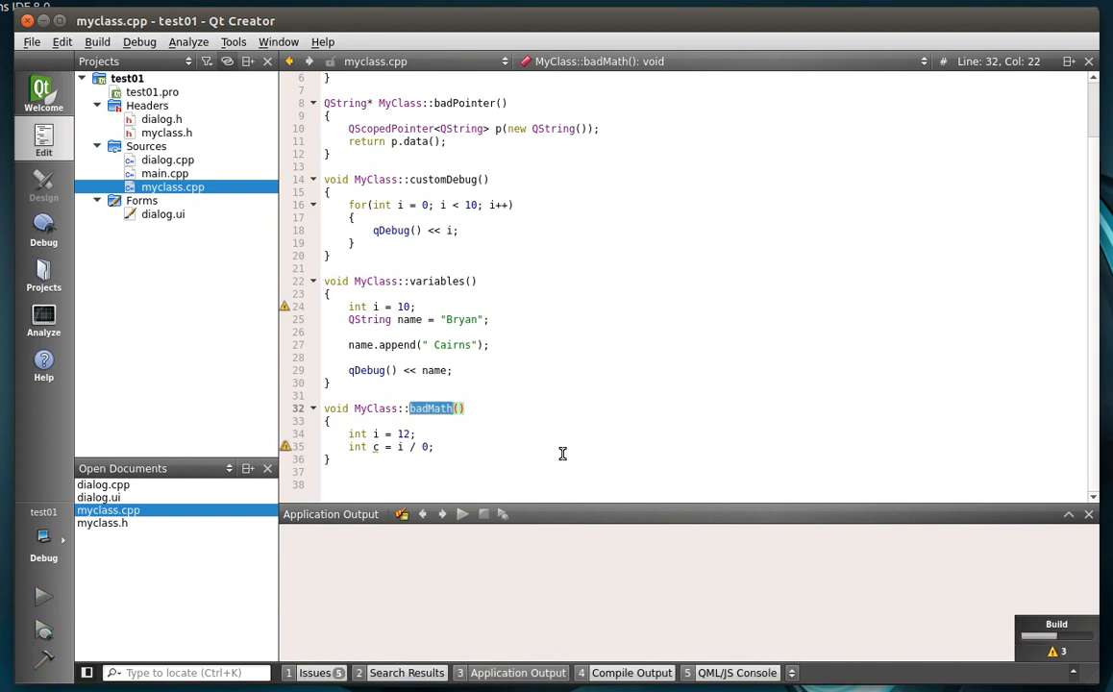
Step: Run test01 and hit Bad Pointer, crashing it with a malloc memory corruption error
click(42, 596)
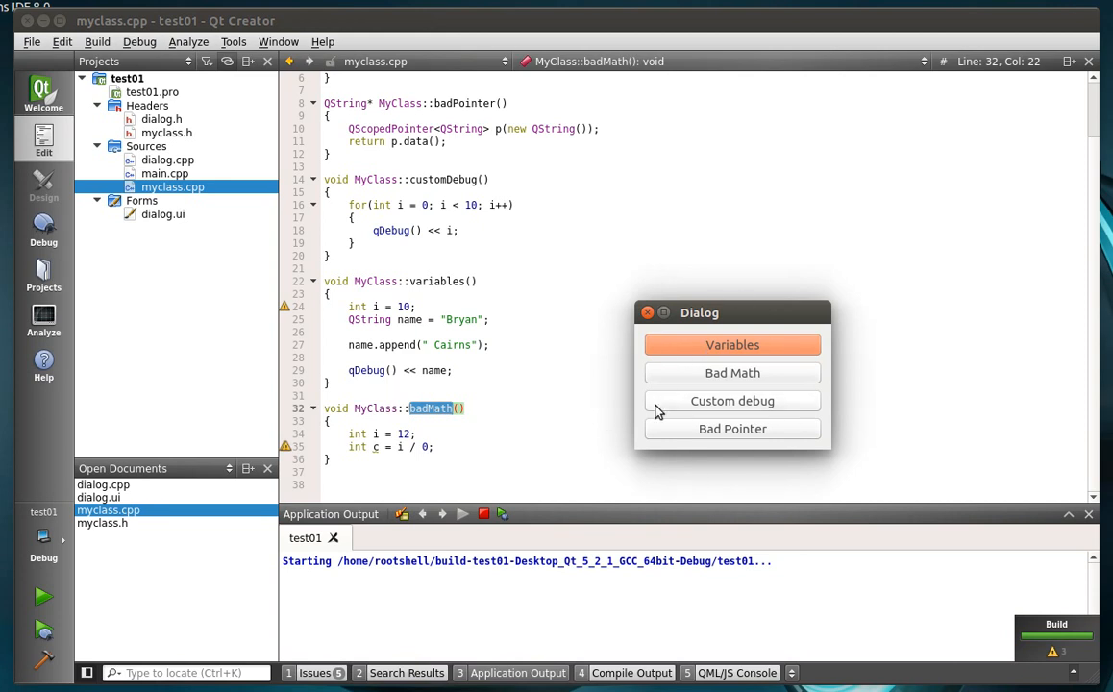
mouse_move(732, 429)
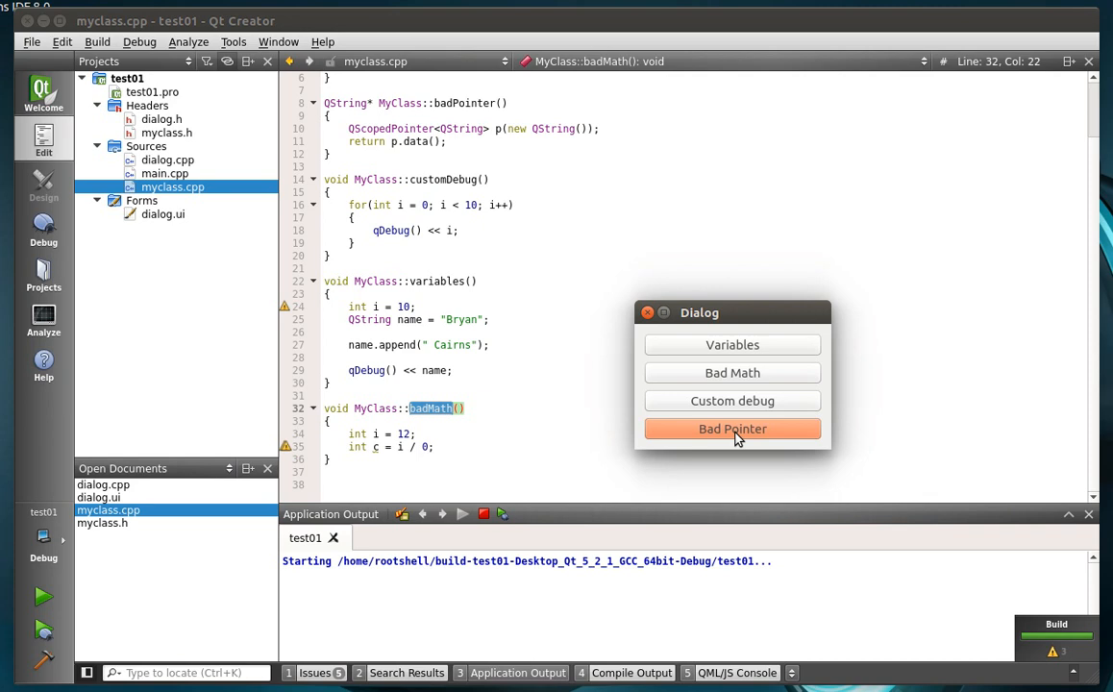
click(733, 429)
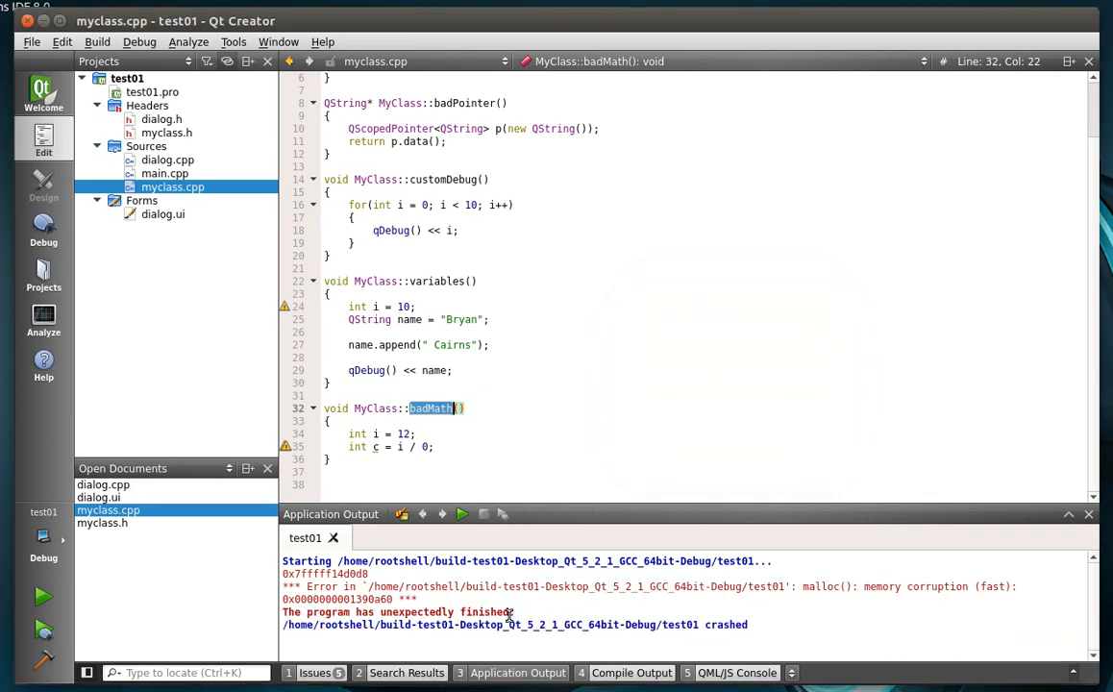
mouse_move(546, 599)
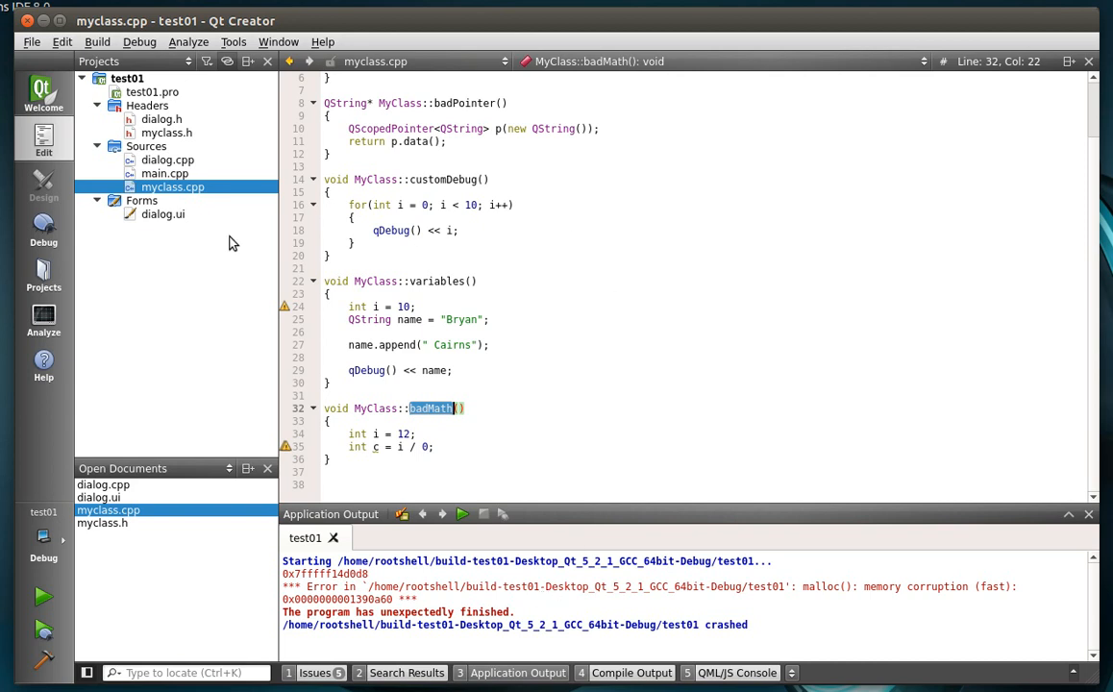
mouse_move(279, 257)
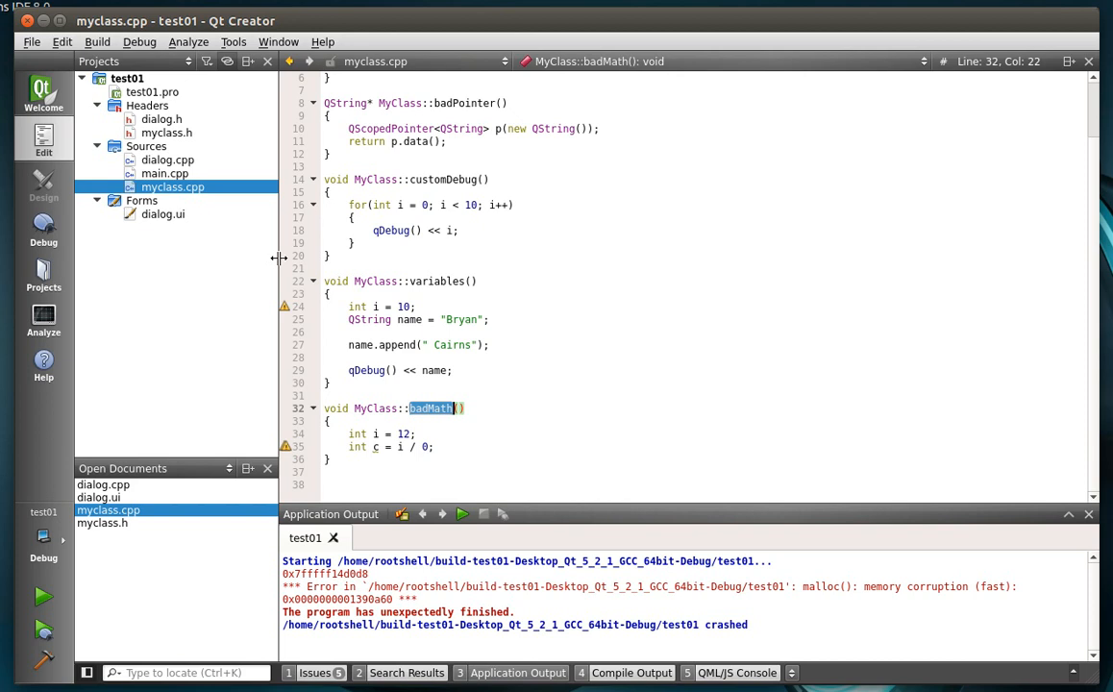
mouse_move(42, 227)
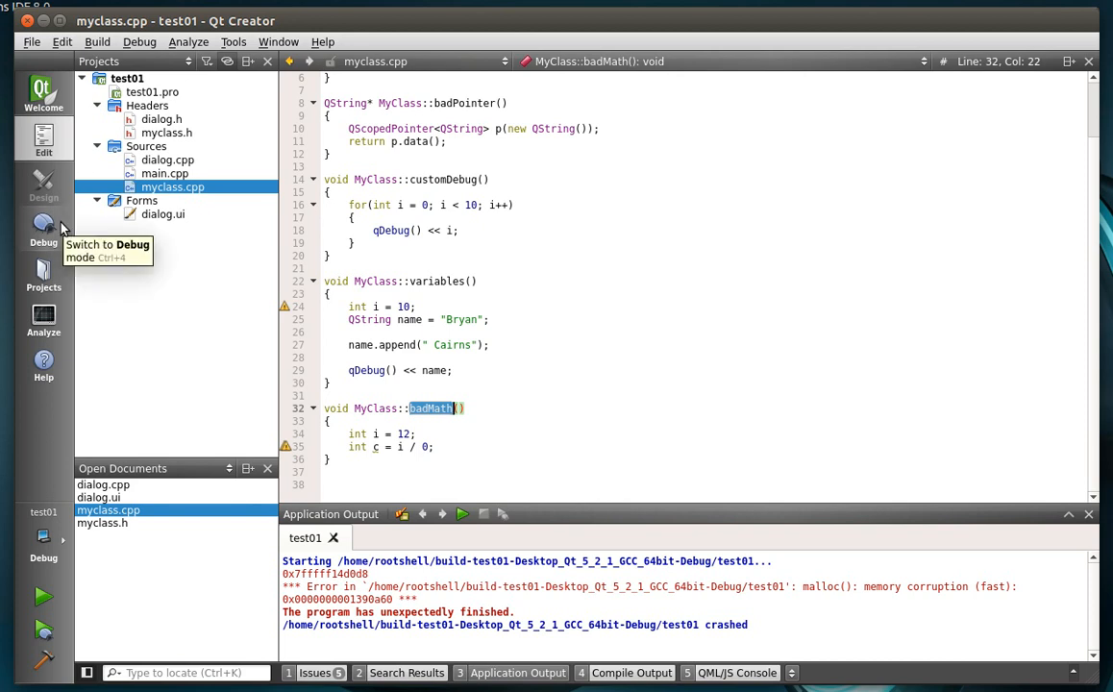
Step: Switch Qt Creator to the Debug mode layout for test01
click(42, 227)
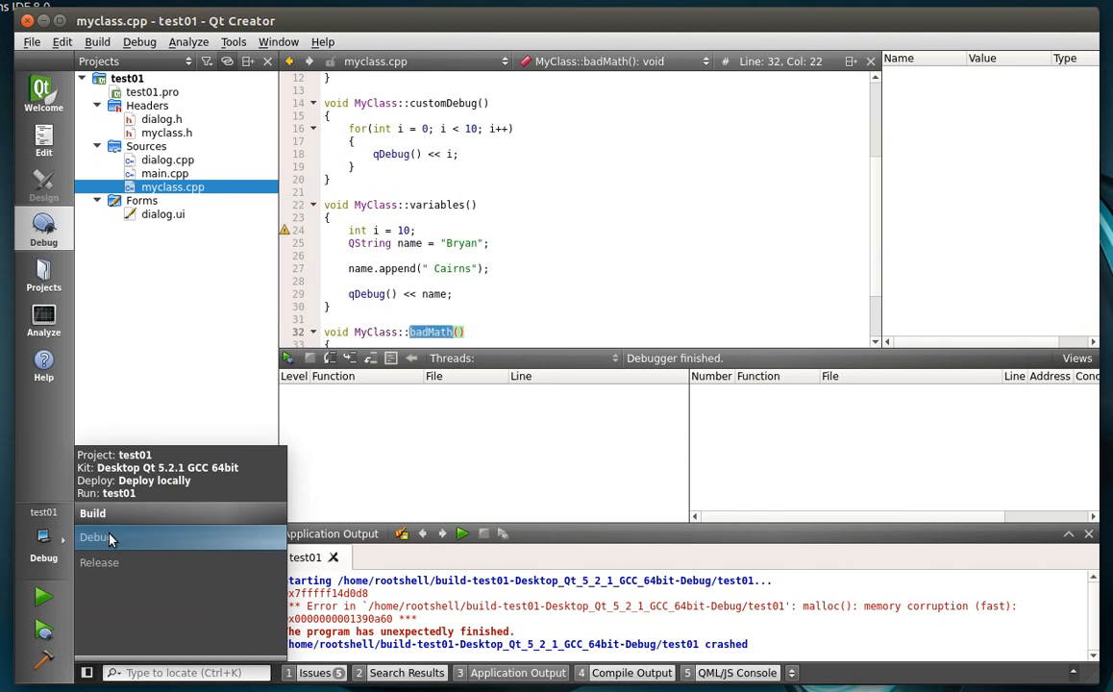
mouse_move(115, 550)
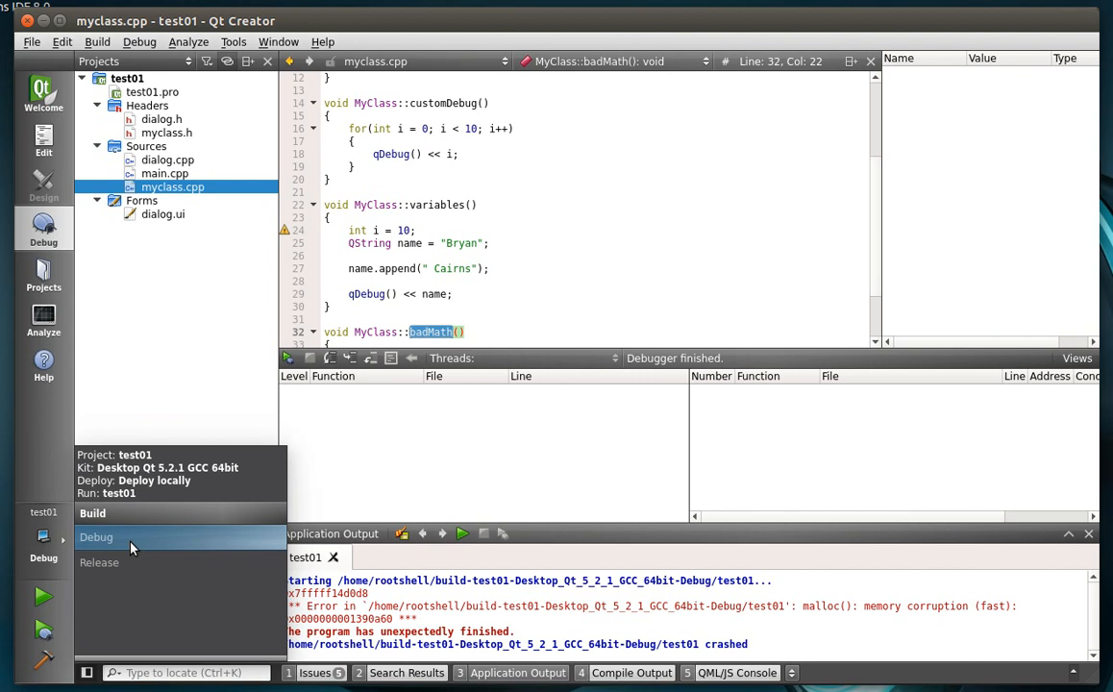
mouse_move(144, 567)
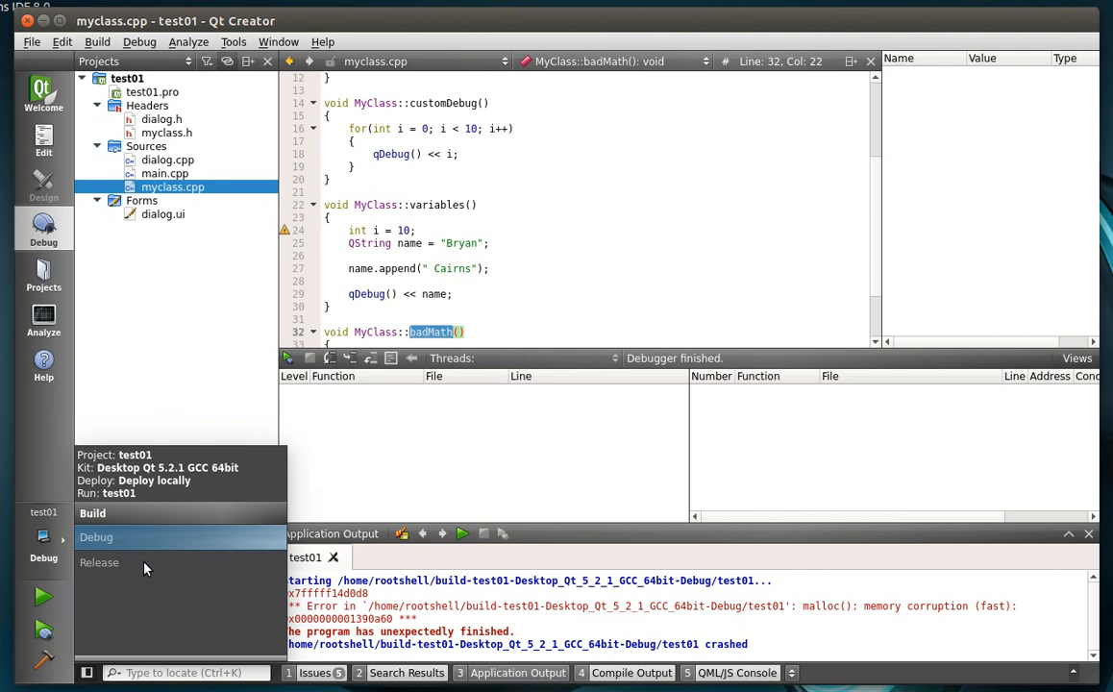
mouse_move(111, 538)
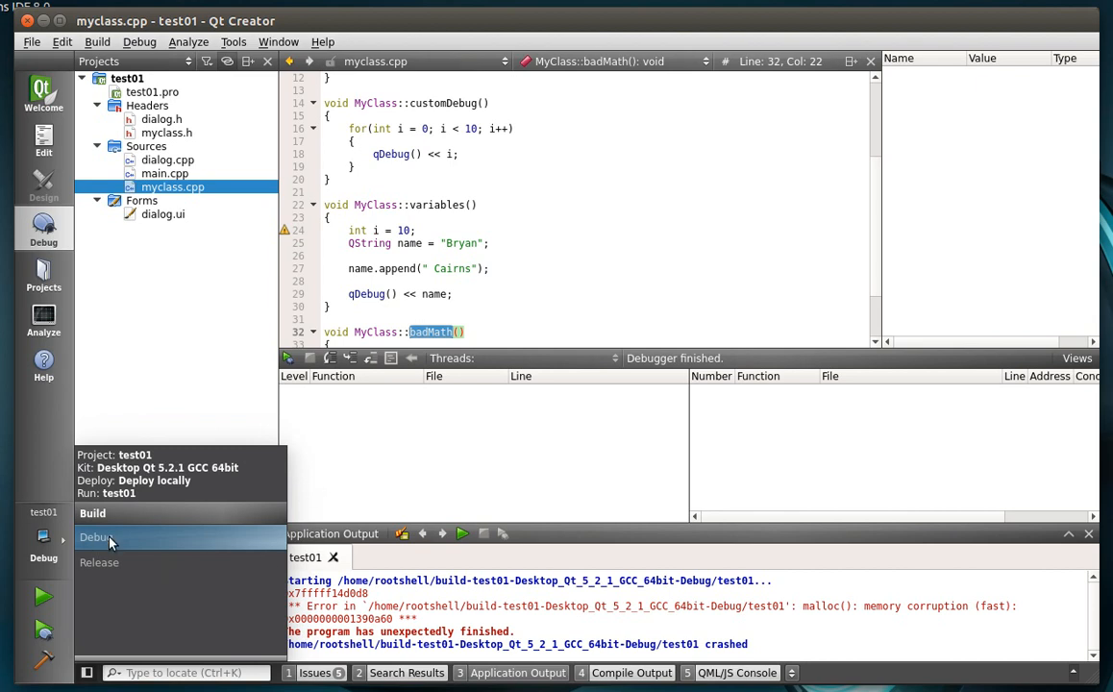
mouse_move(134, 519)
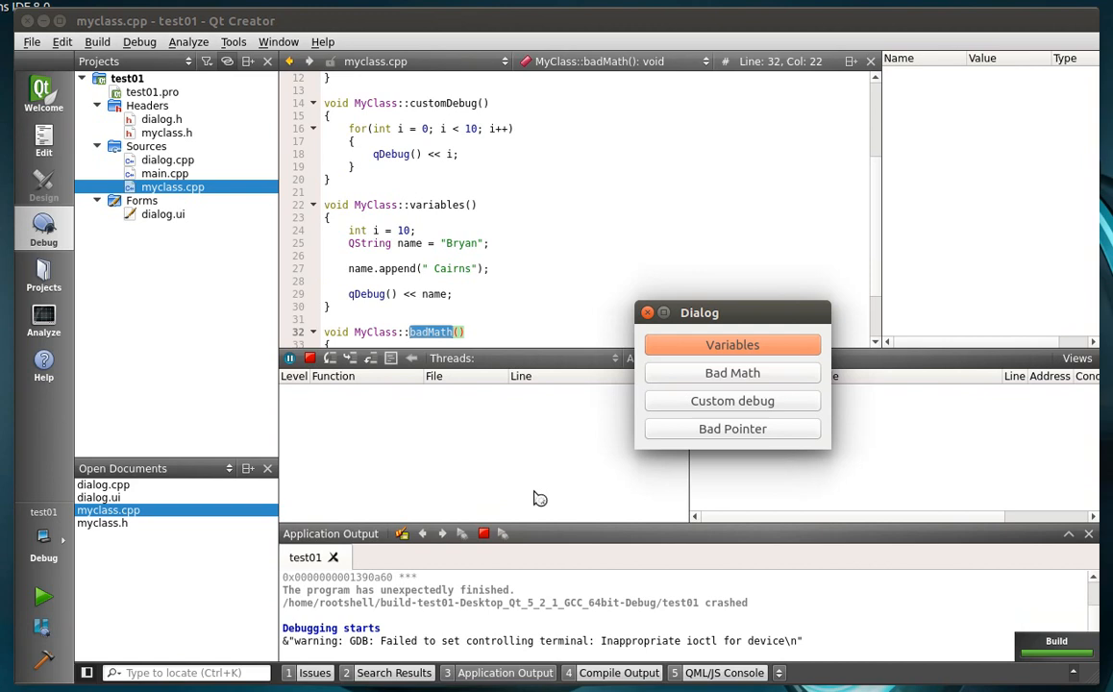
mouse_move(1057, 265)
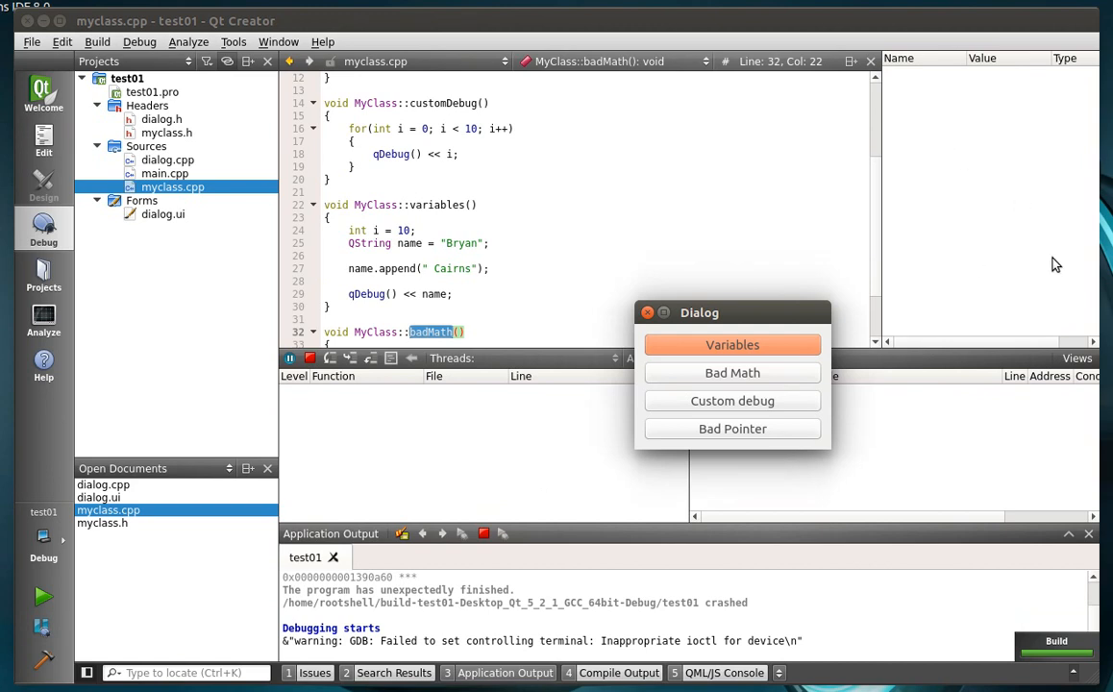
mouse_move(854, 519)
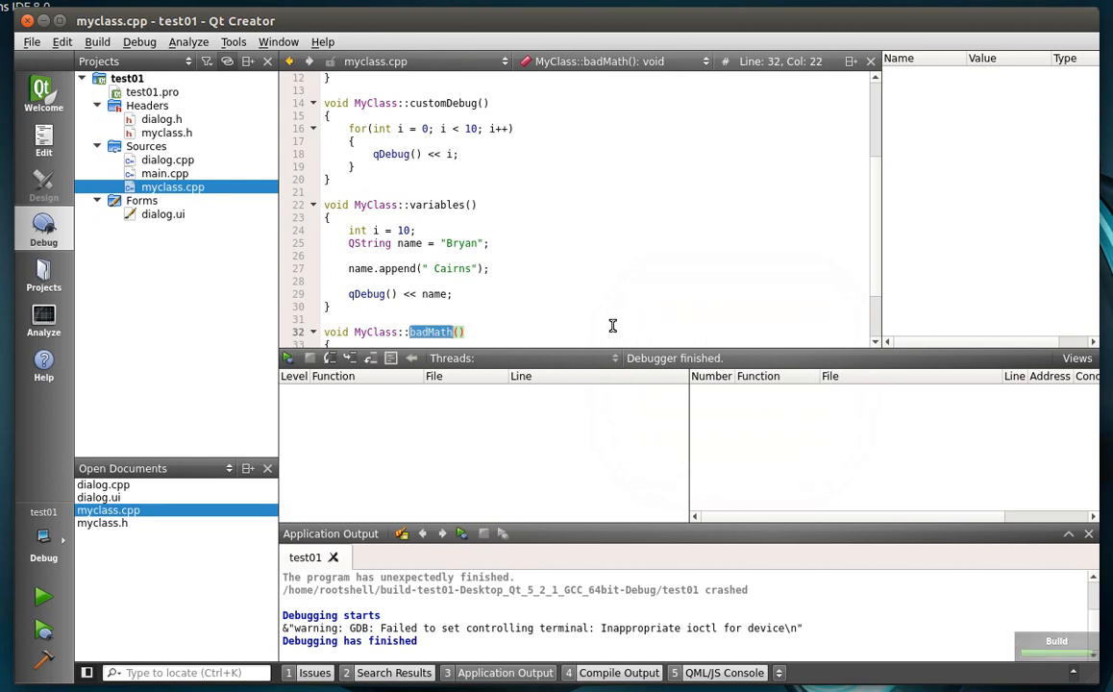
mouse_move(421, 223)
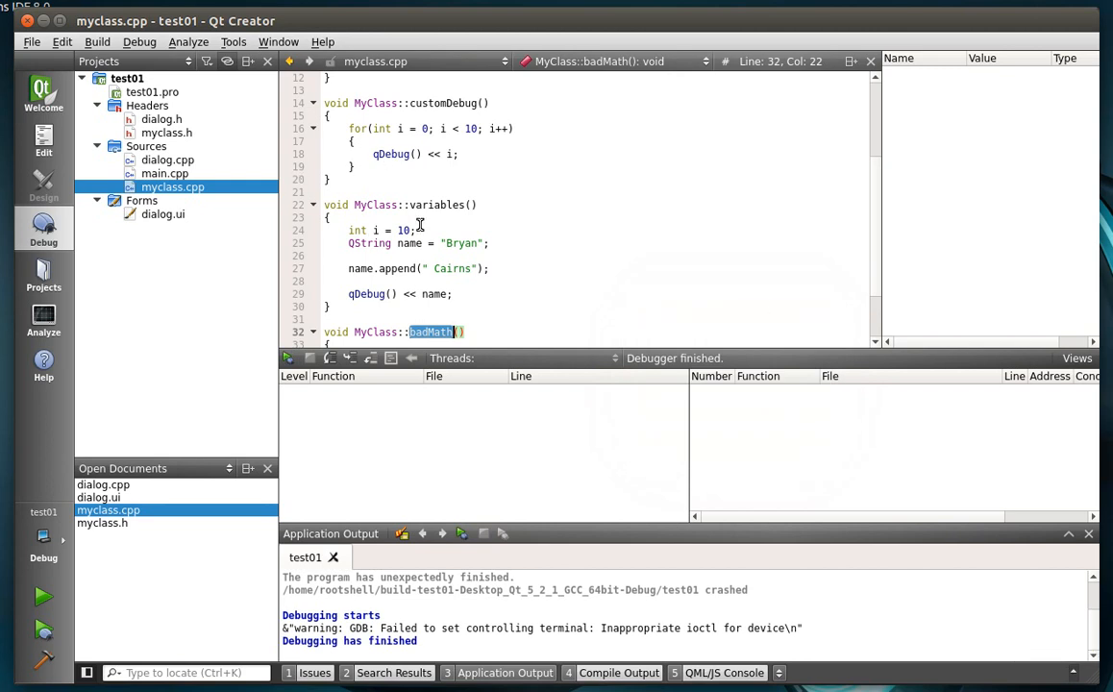
Step: Set a breakpoint at line 29 of myclass.cpp (qDebug() << name) and start debugging test01
scroll(up, 3)
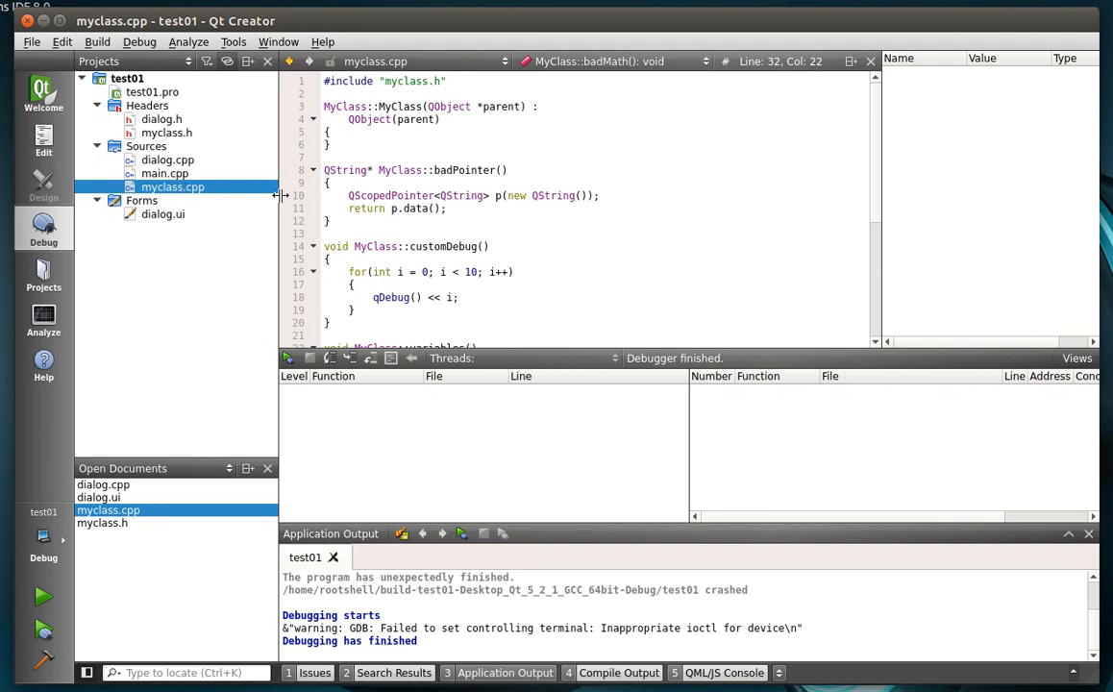
scroll(down, 3)
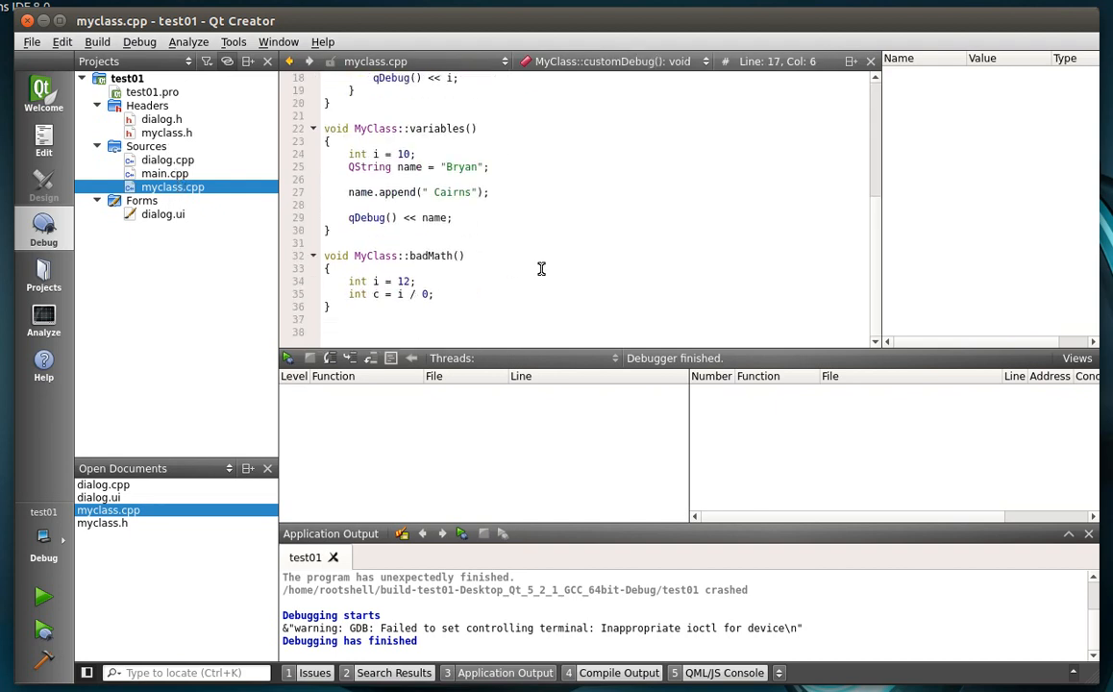
scroll(up, 3)
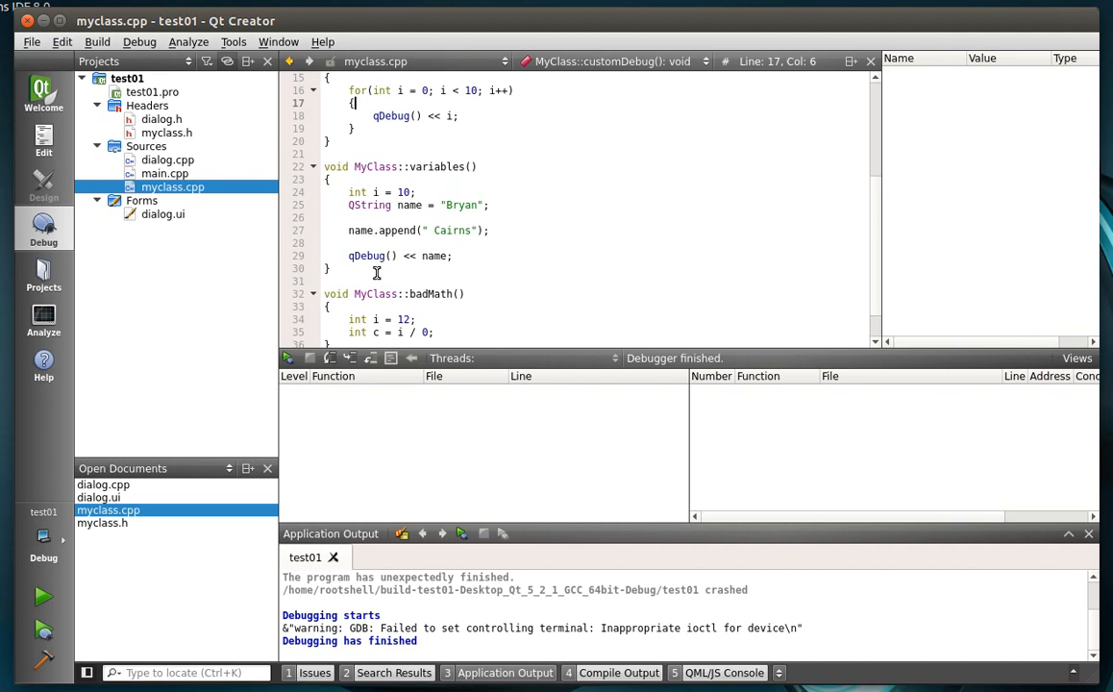
right_click(375, 256)
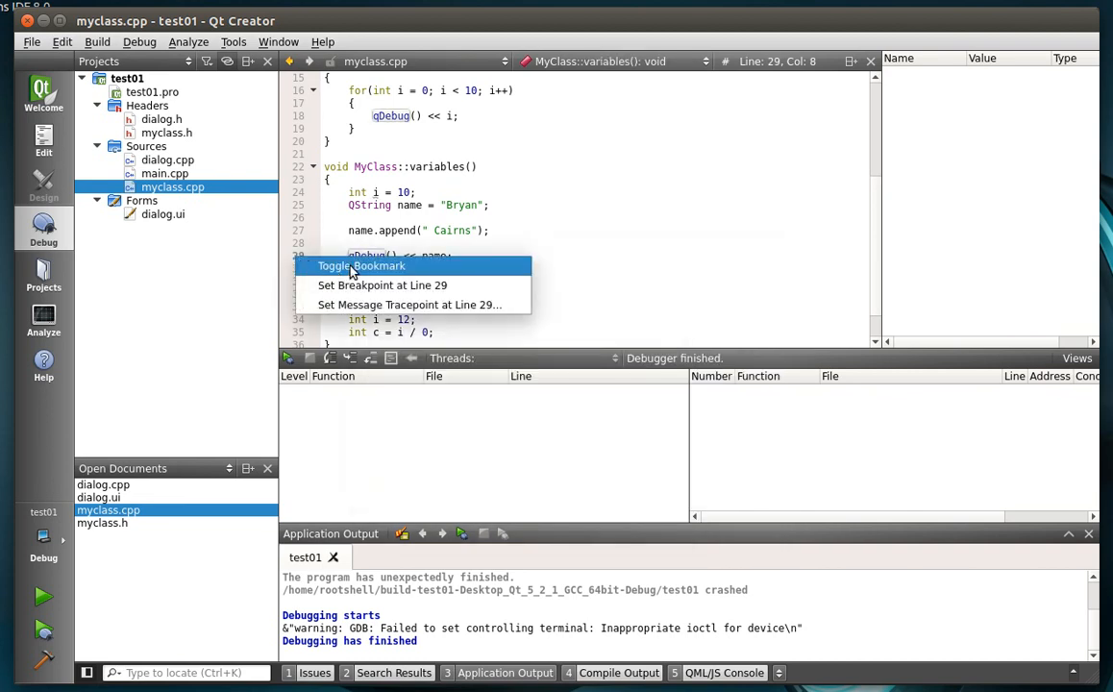
mouse_move(382, 285)
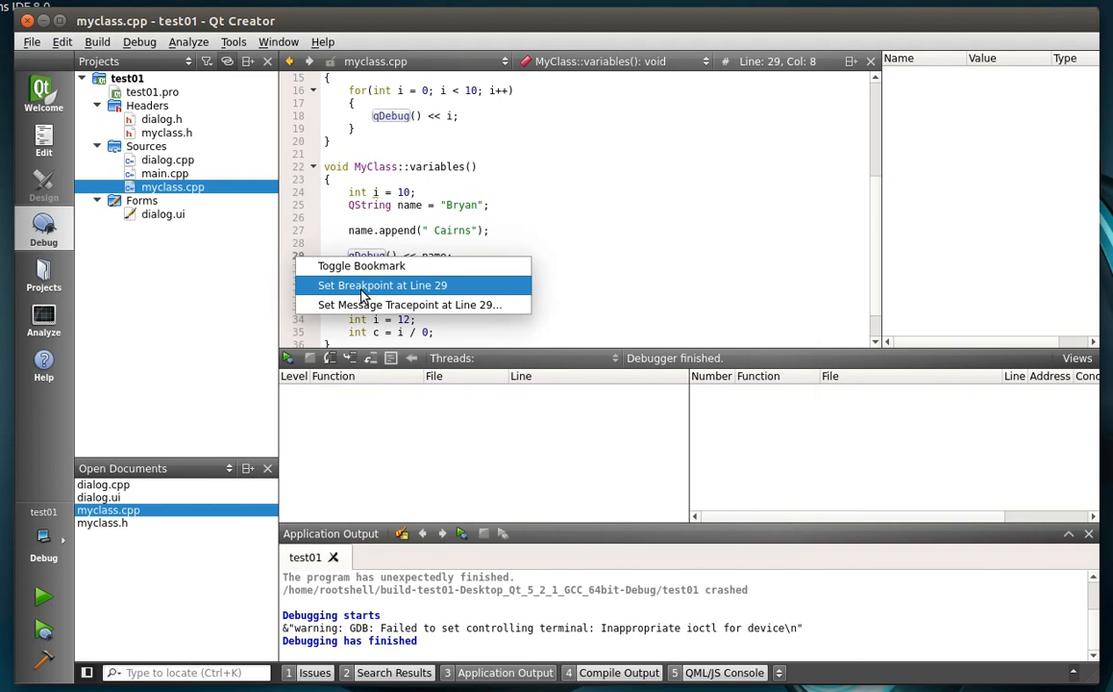
click(380, 285)
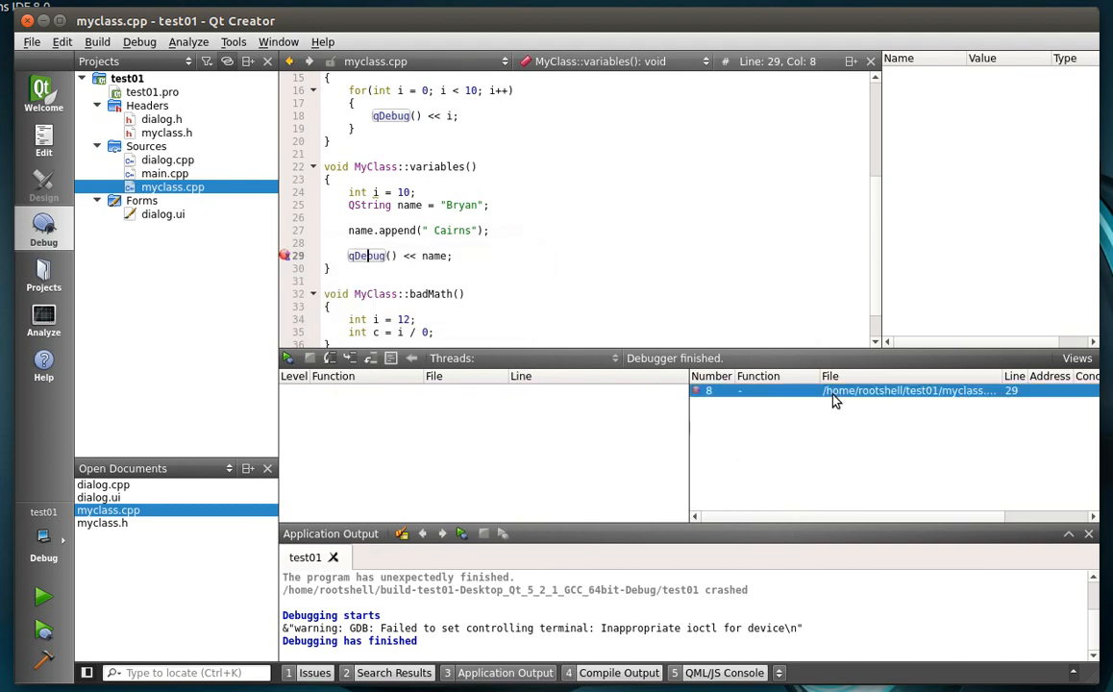
mouse_move(723, 397)
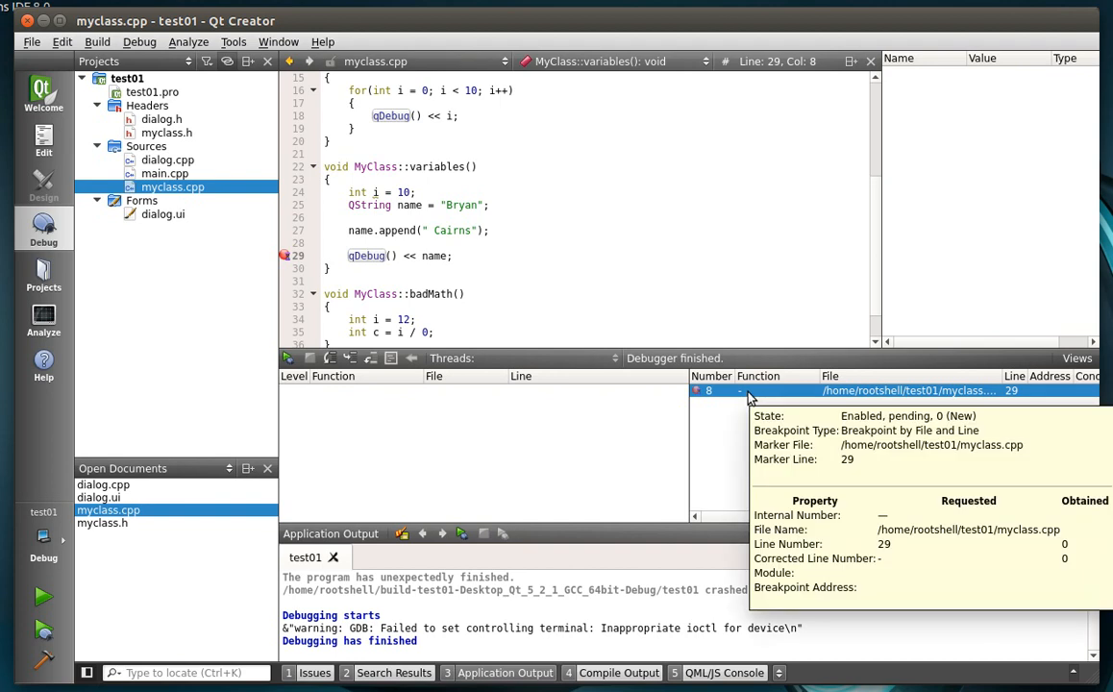
mouse_move(803, 402)
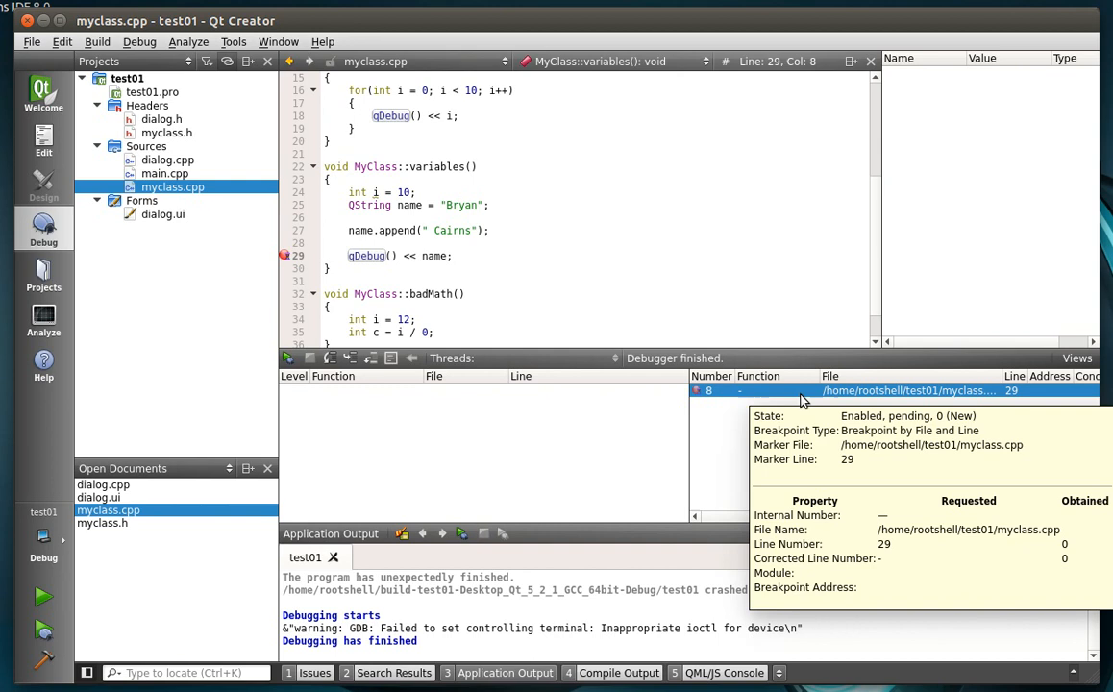
click(327, 280)
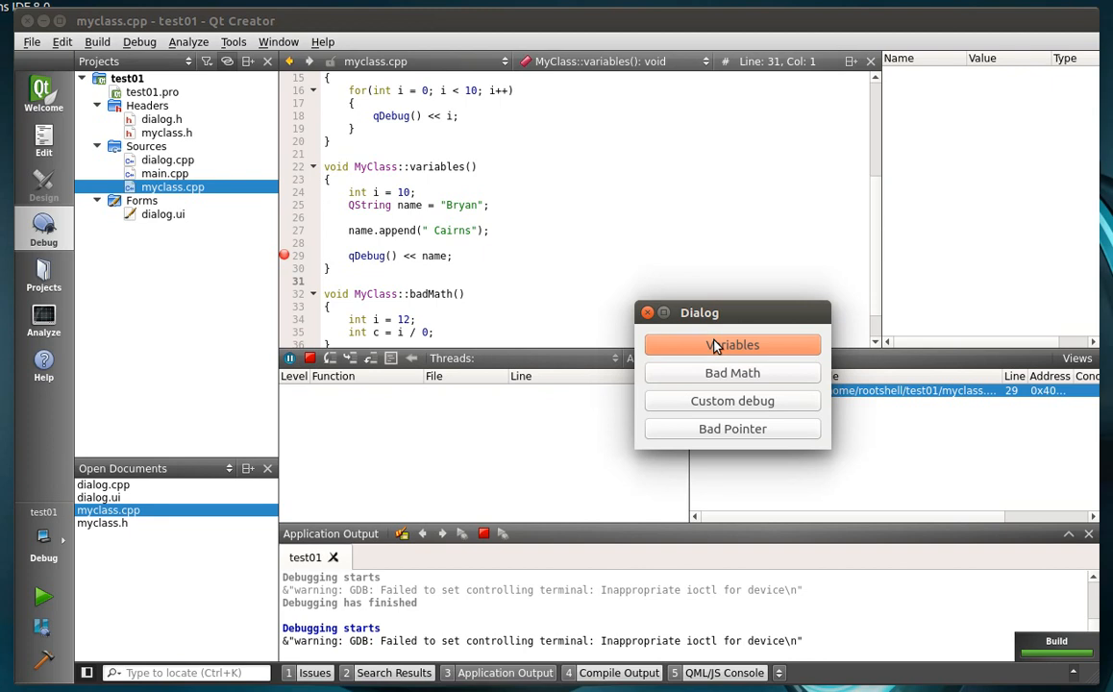
Step: Trigger Variables to halt at line 29 with name "Bryan Cairns" and inspect the button handler stack frame
click(733, 346)
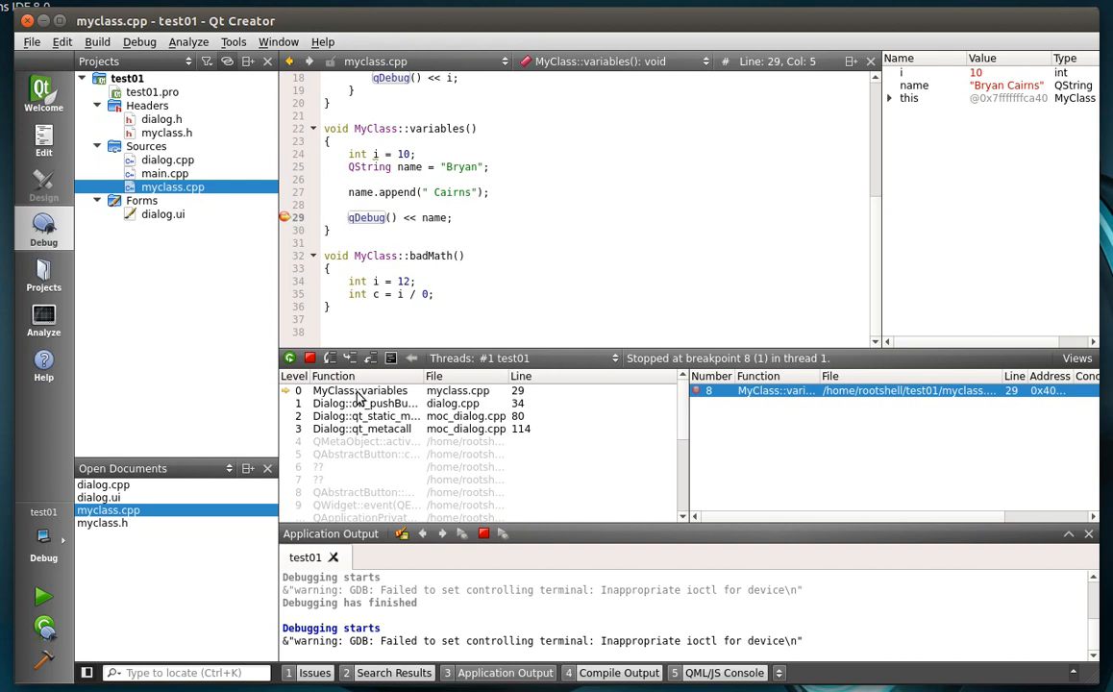
mouse_move(362, 390)
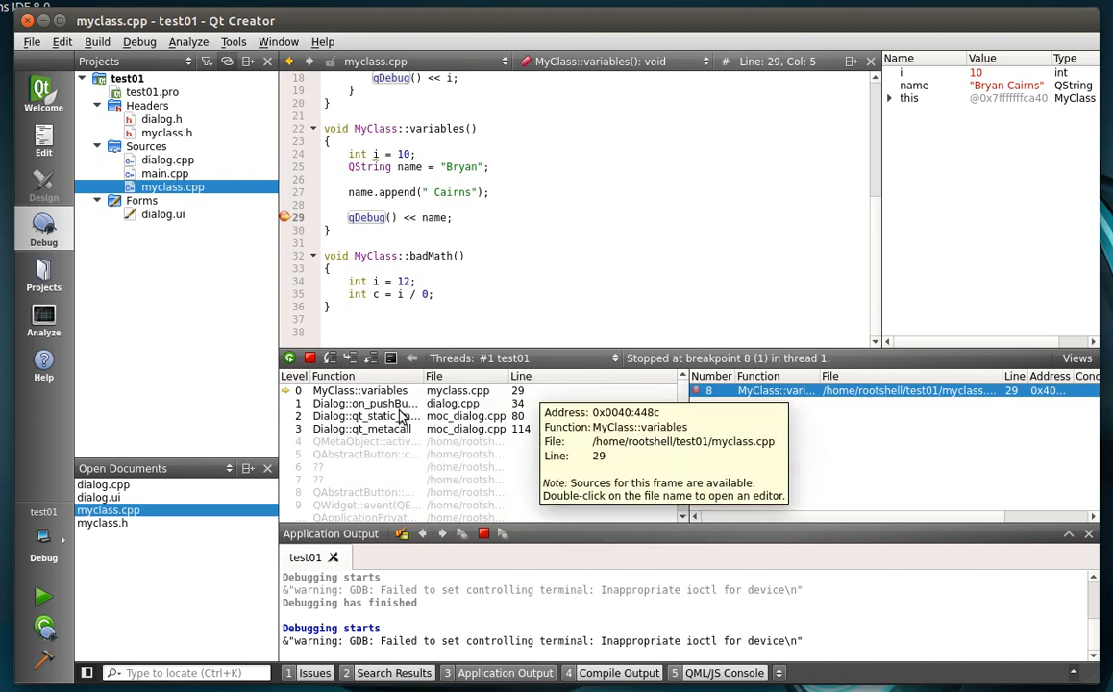
click(404, 404)
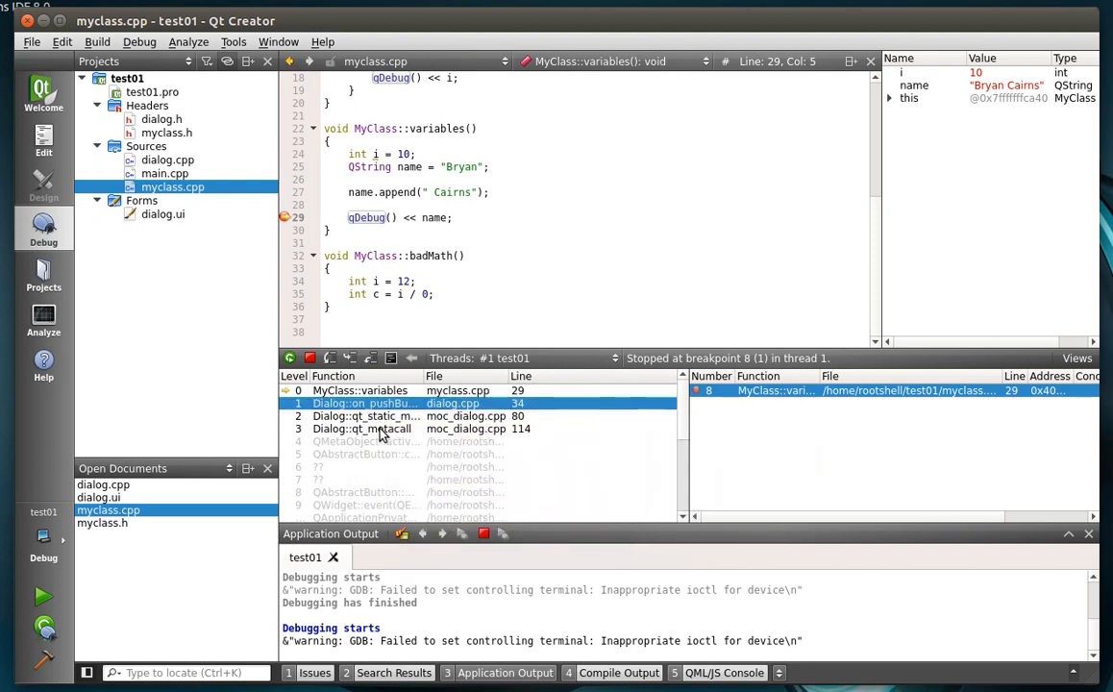
scroll(down, 3)
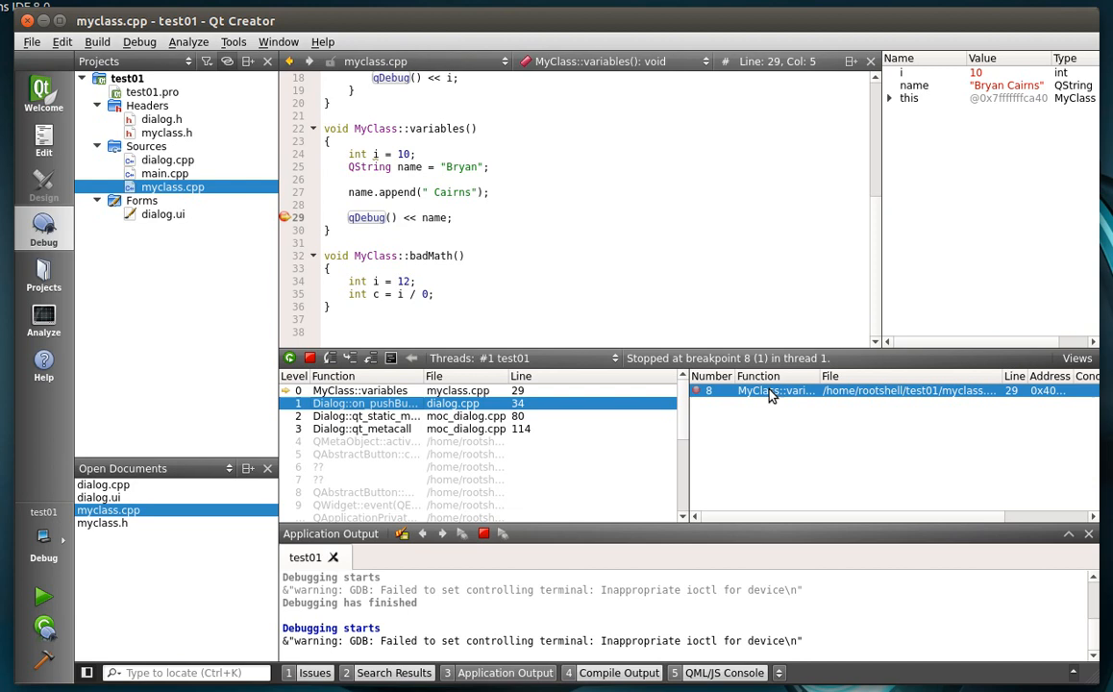
mouse_move(773, 390)
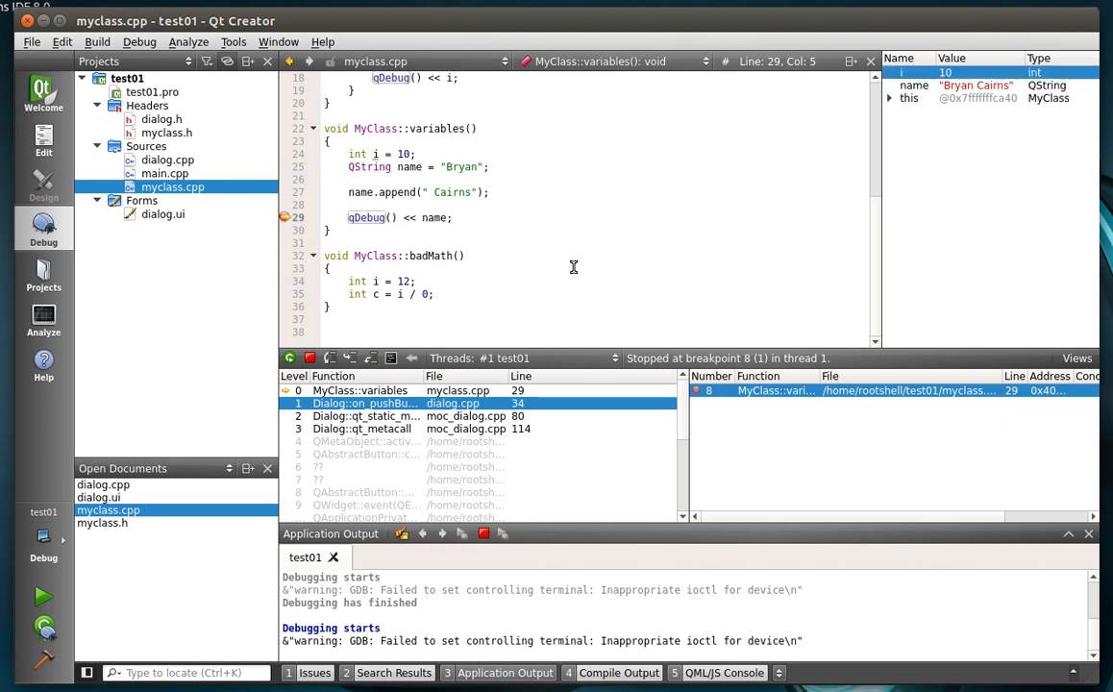
mouse_move(376, 150)
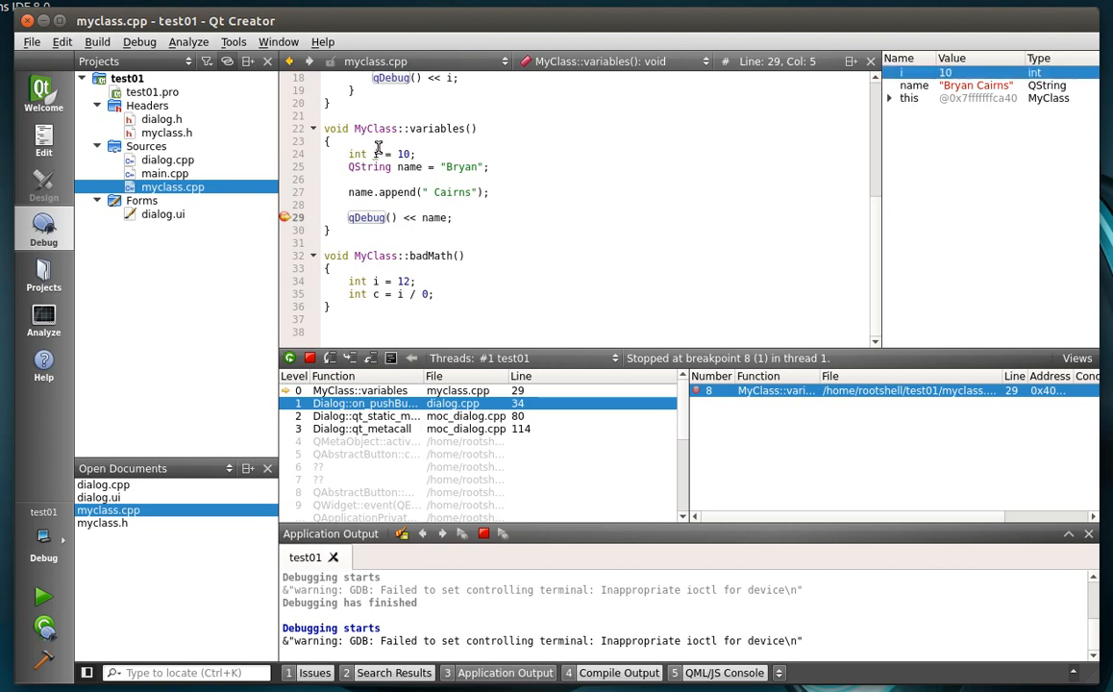
mouse_move(373, 154)
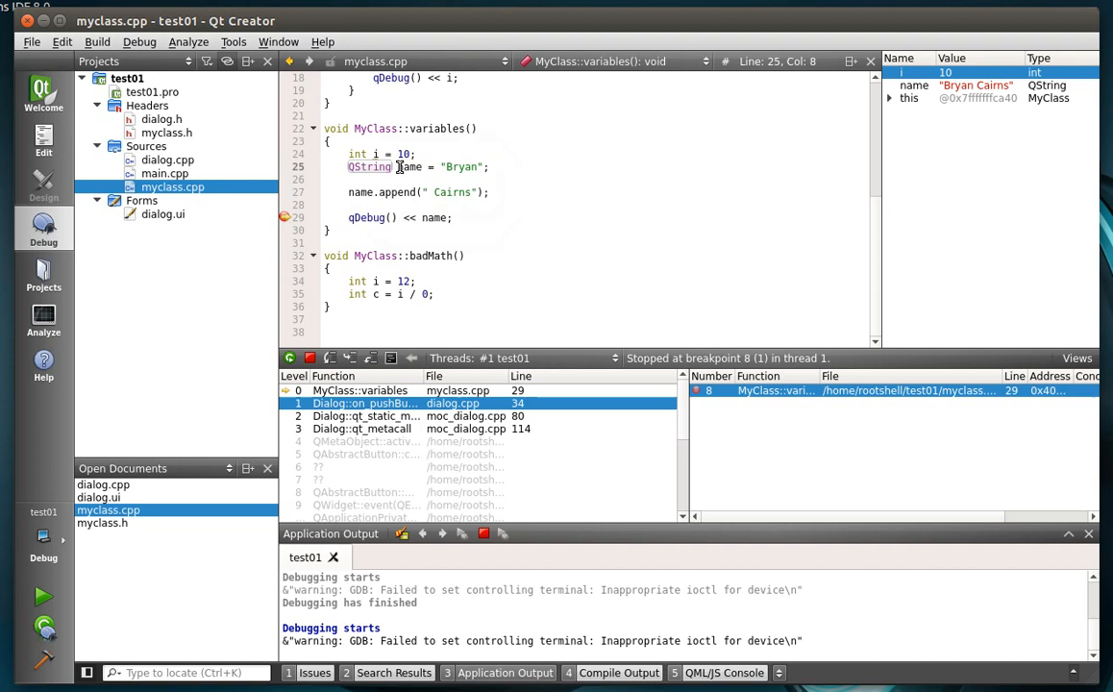
mouse_move(410, 165)
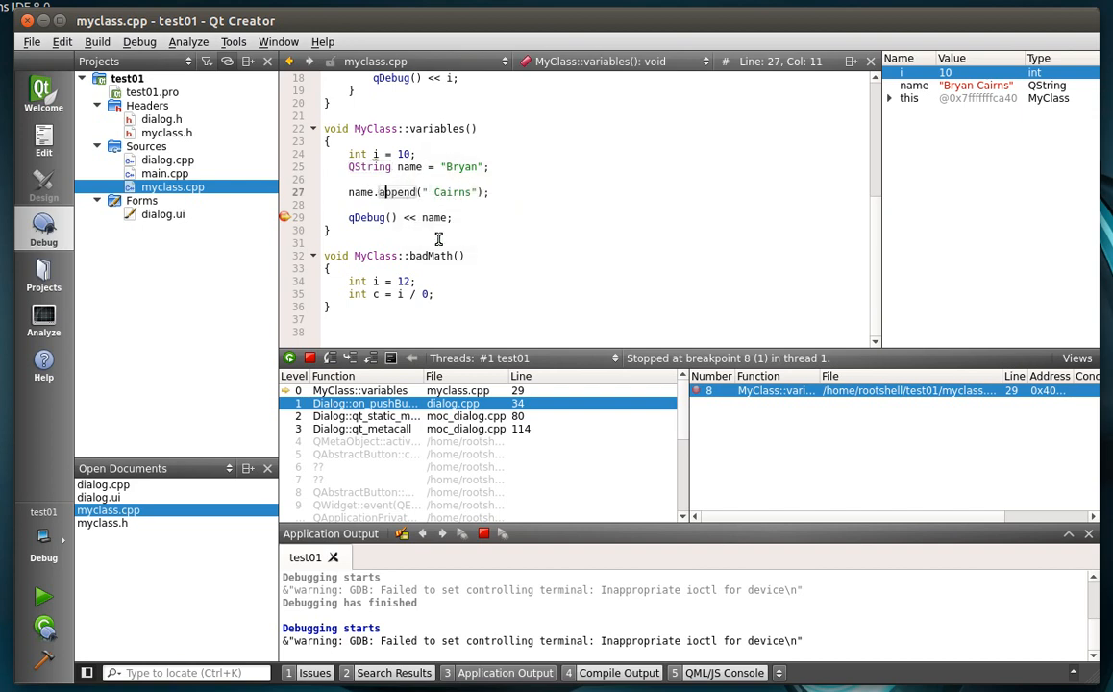
Step: Stop the debugger and add a second breakpoint at line 27, the name.append call
click(311, 358)
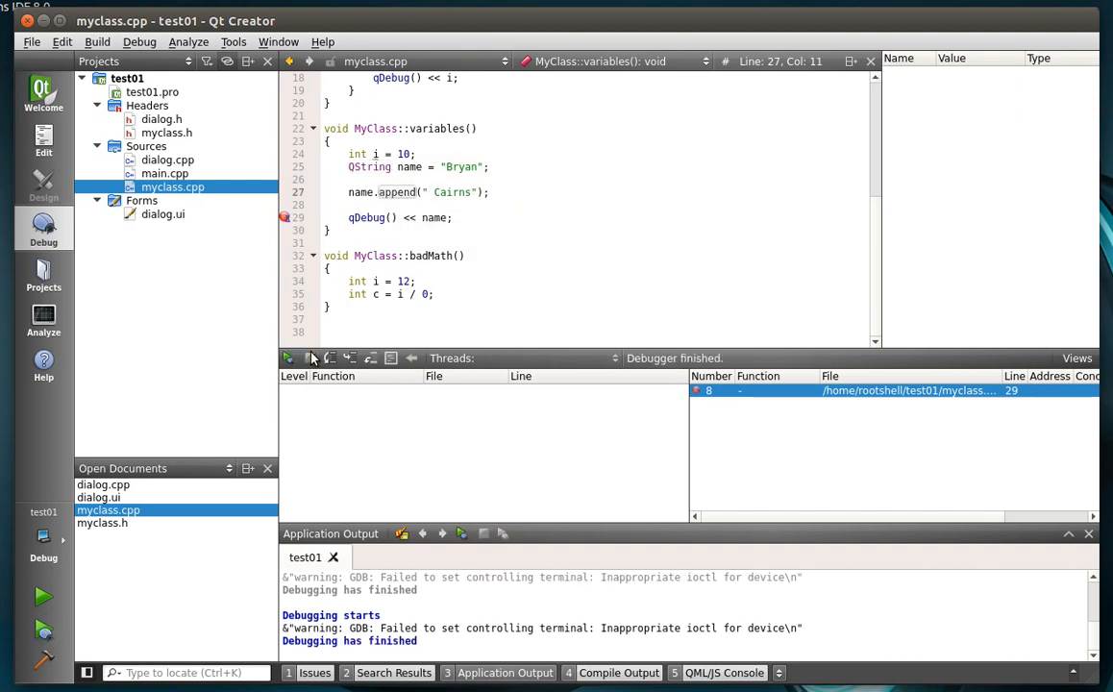
right_click(292, 192)
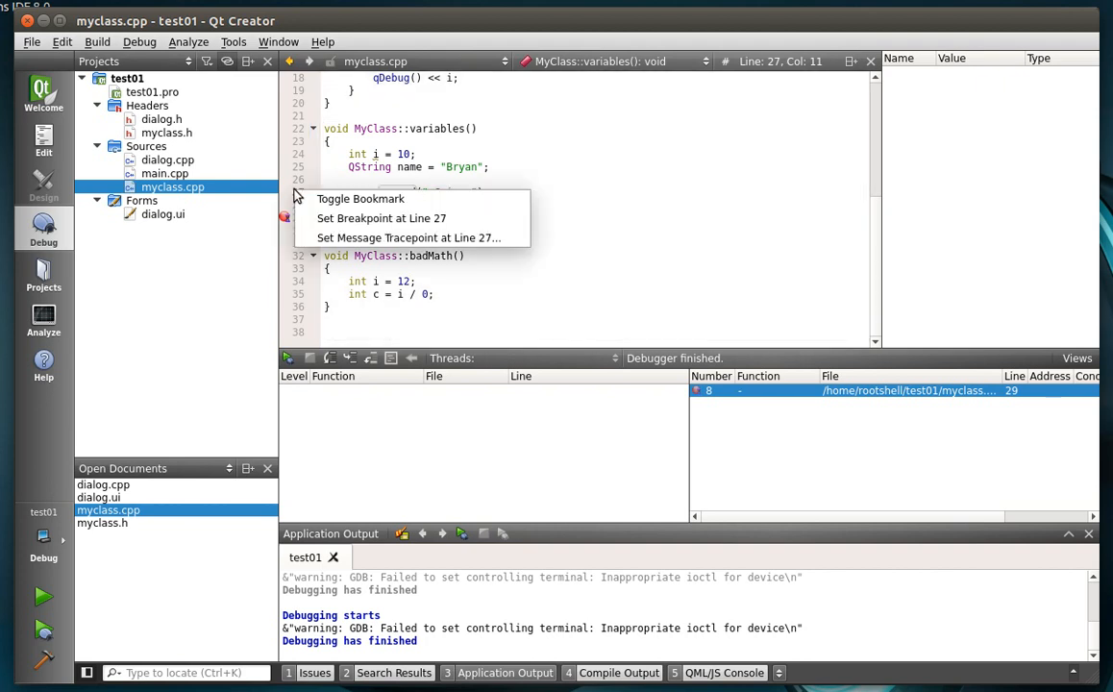
click(381, 220)
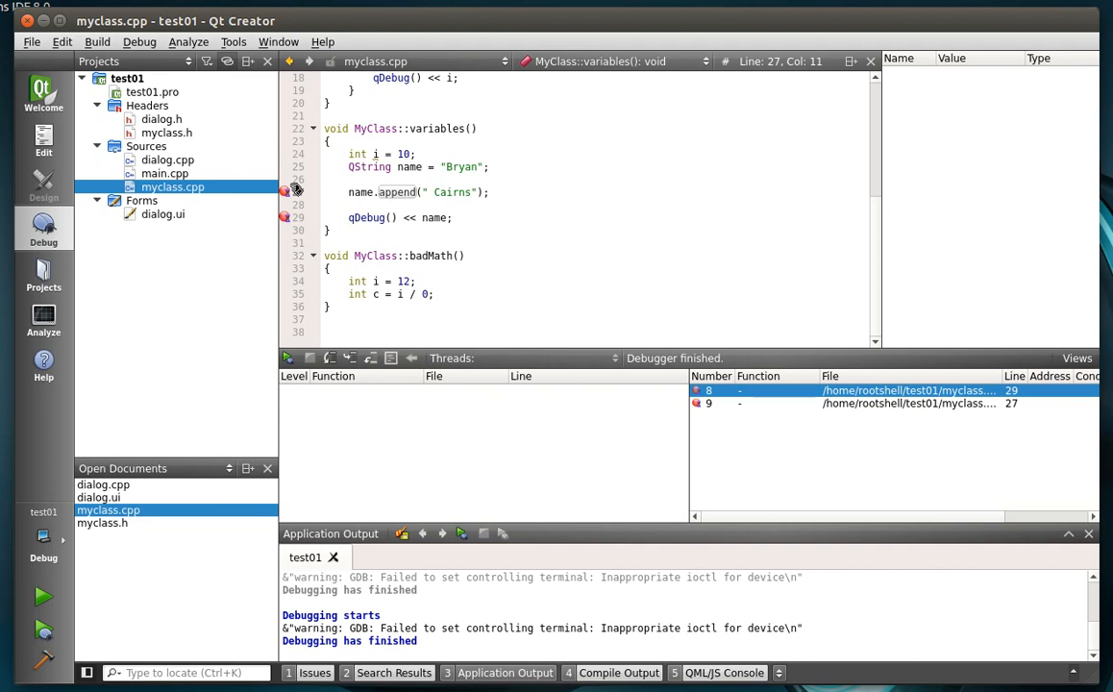
mouse_move(465, 211)
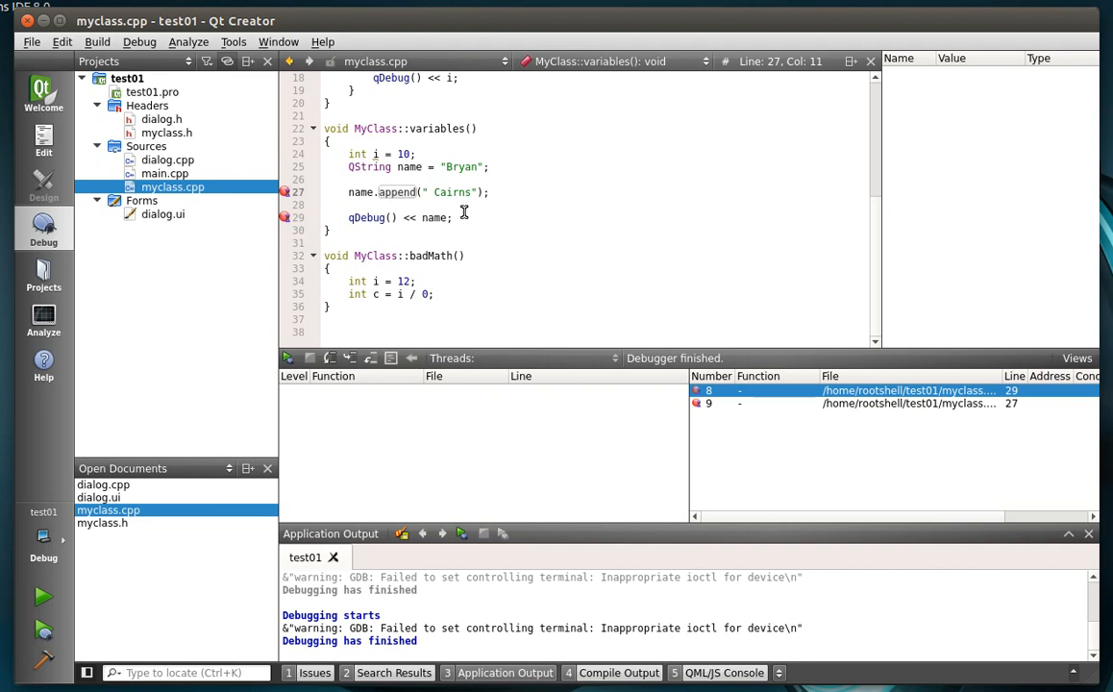
mouse_move(843, 492)
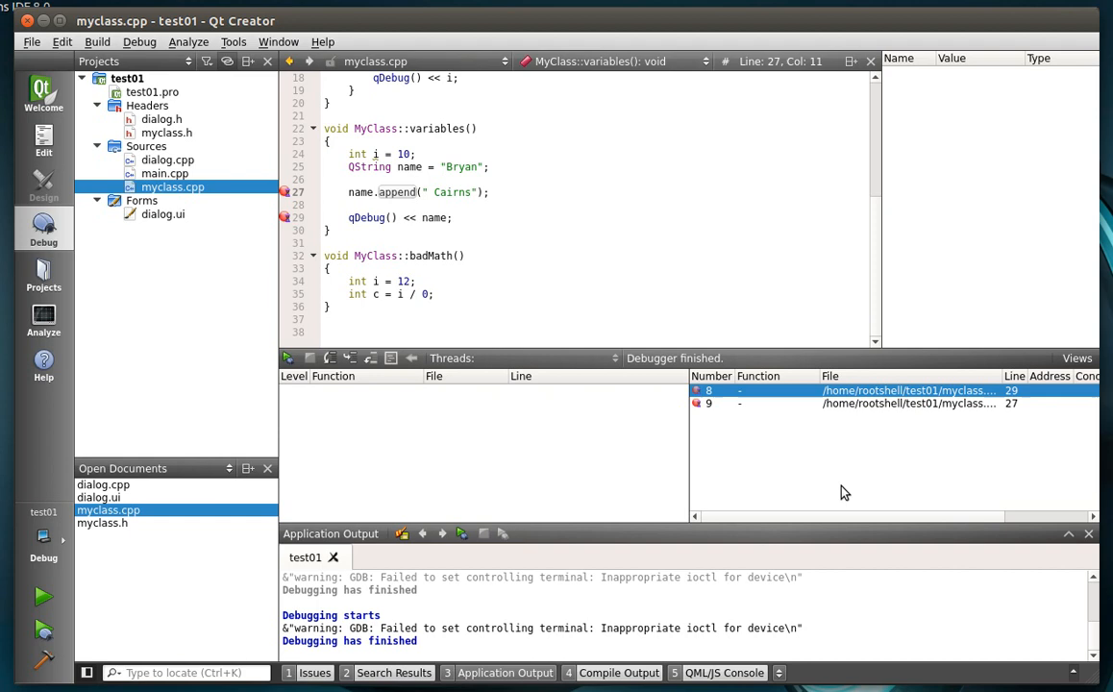
mouse_move(715, 390)
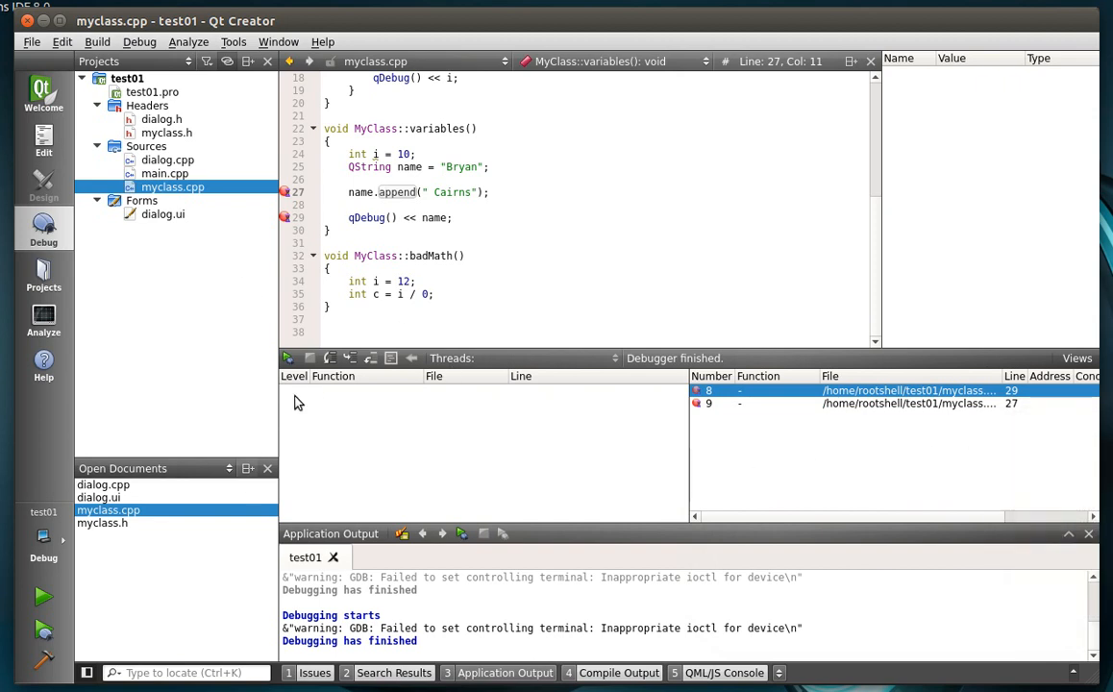
mouse_move(288, 357)
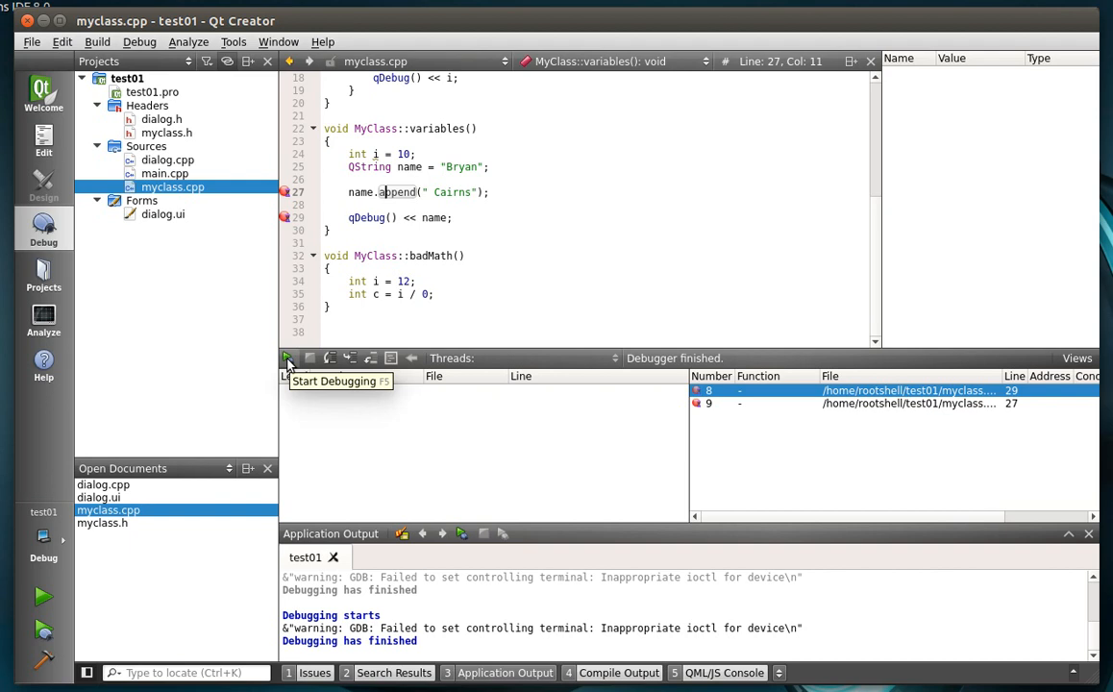
Step: Debug again, halt at line 27 with name "Bryan", and inspect the name and this entries in Locals
click(284, 358)
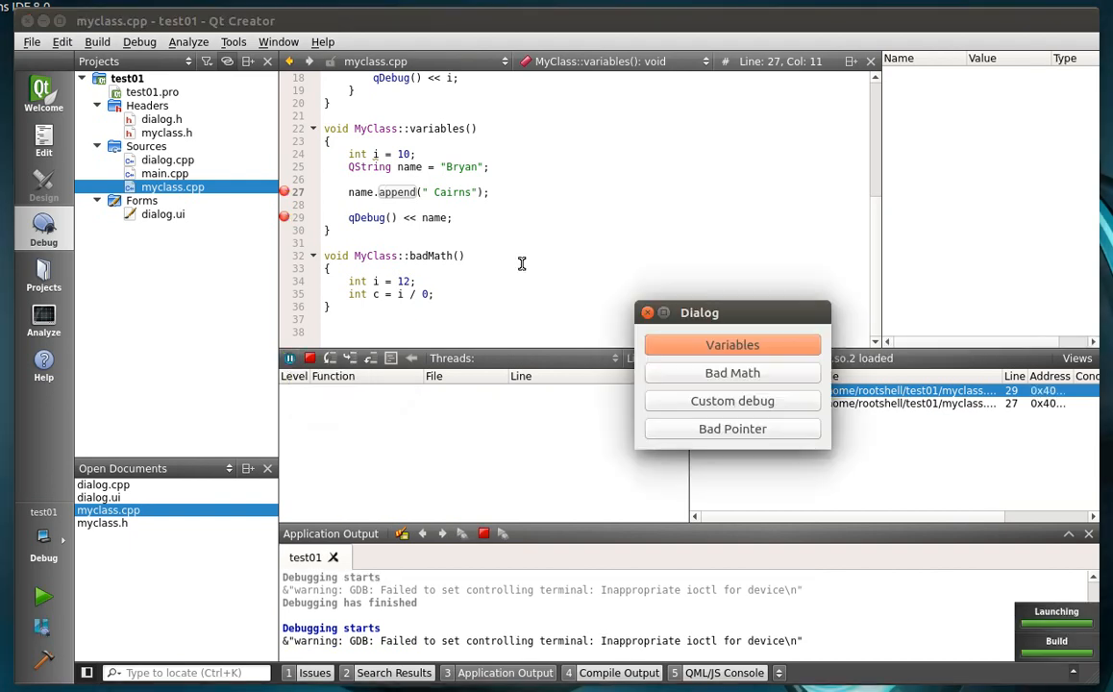
click(732, 344)
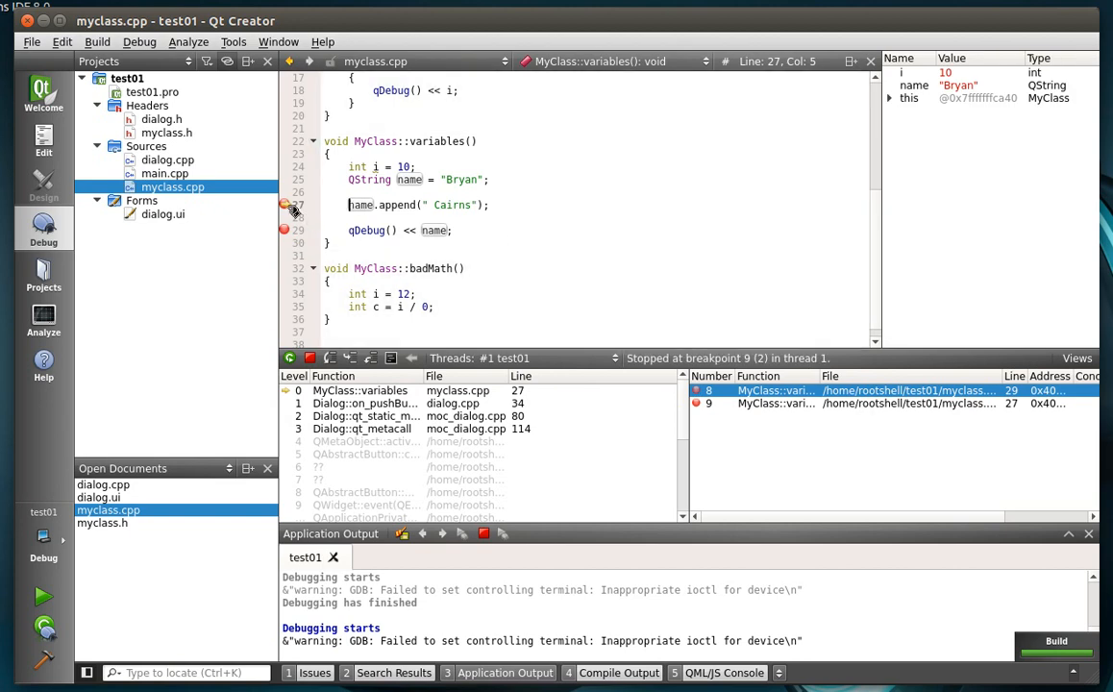
mouse_move(919, 86)
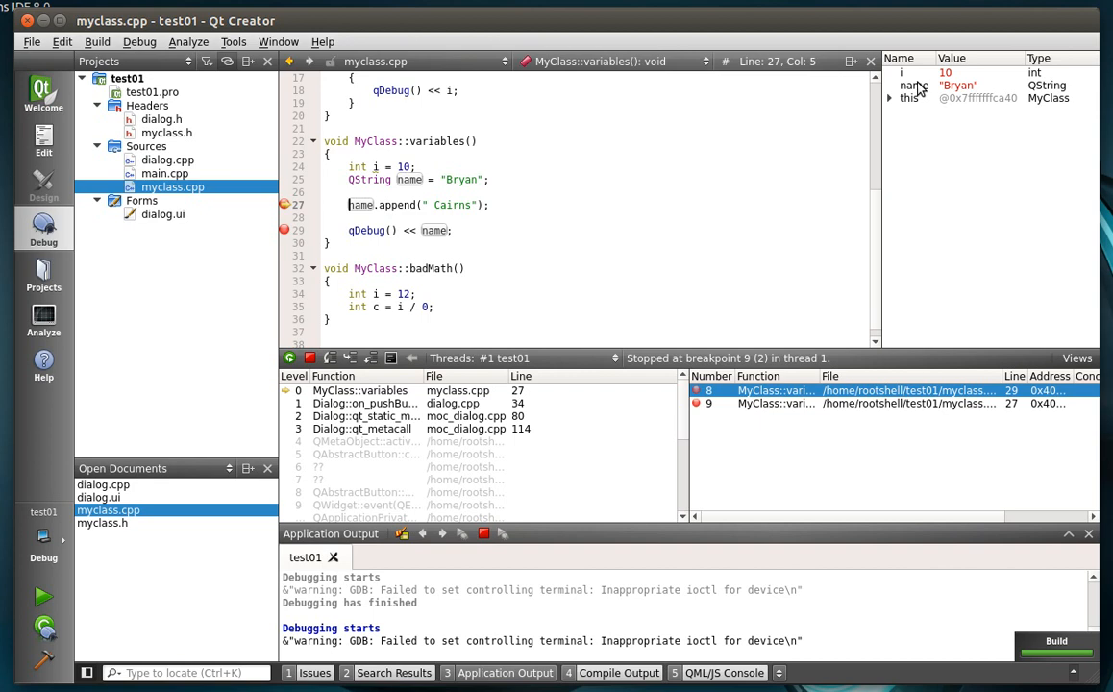
click(913, 85)
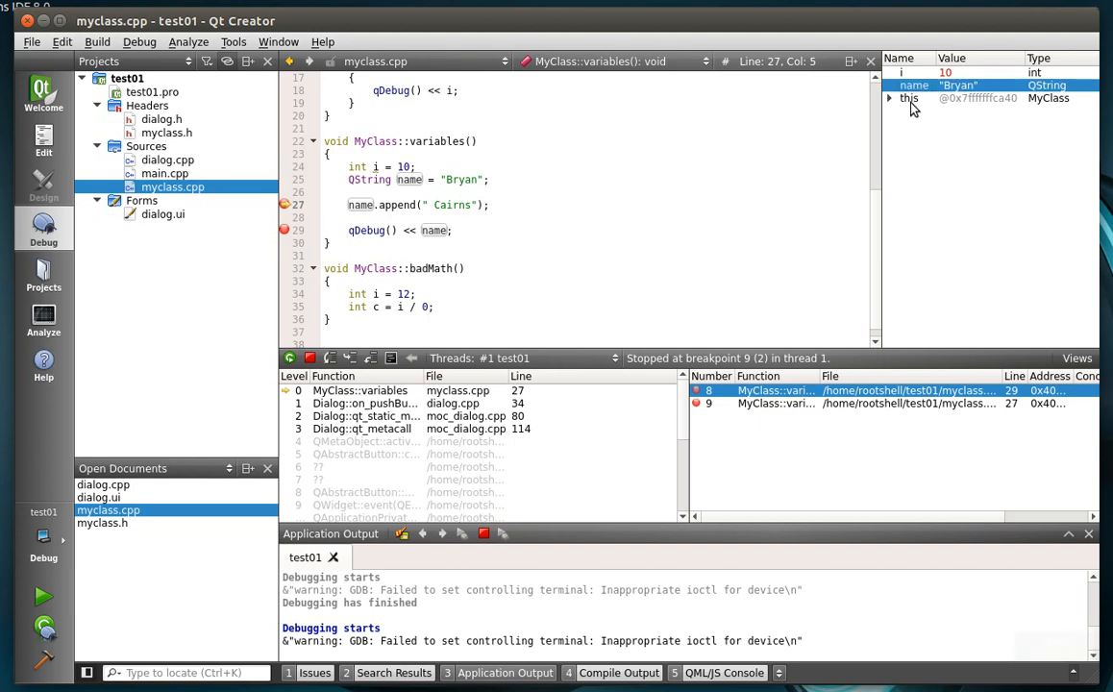
right_click(907, 96)
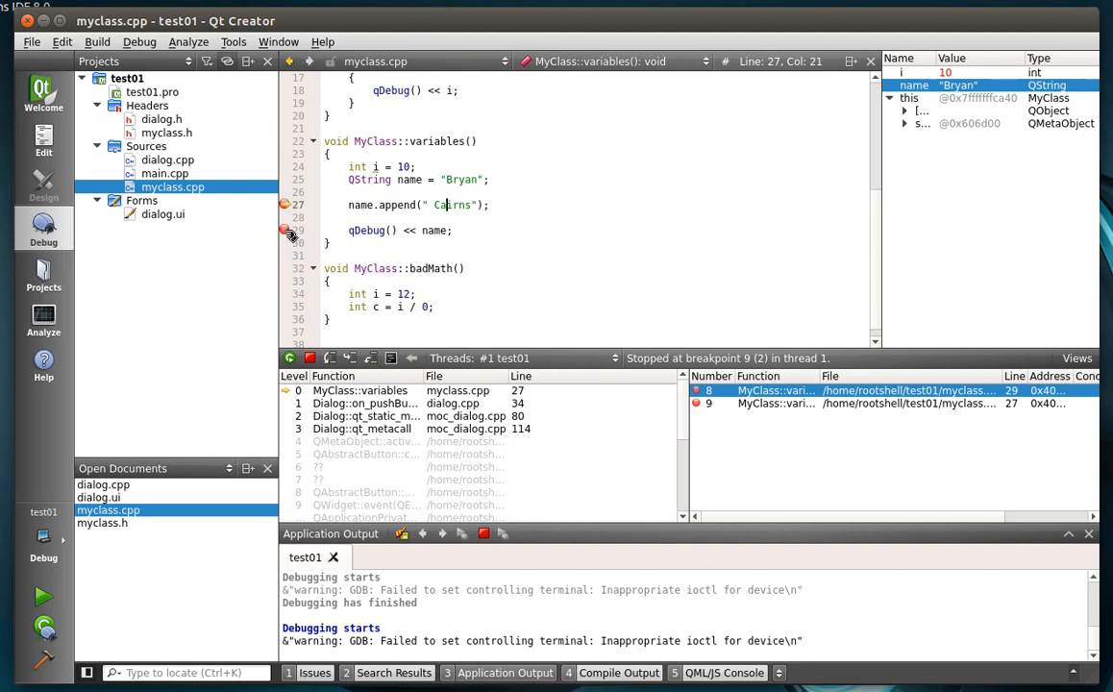
mouse_move(290, 357)
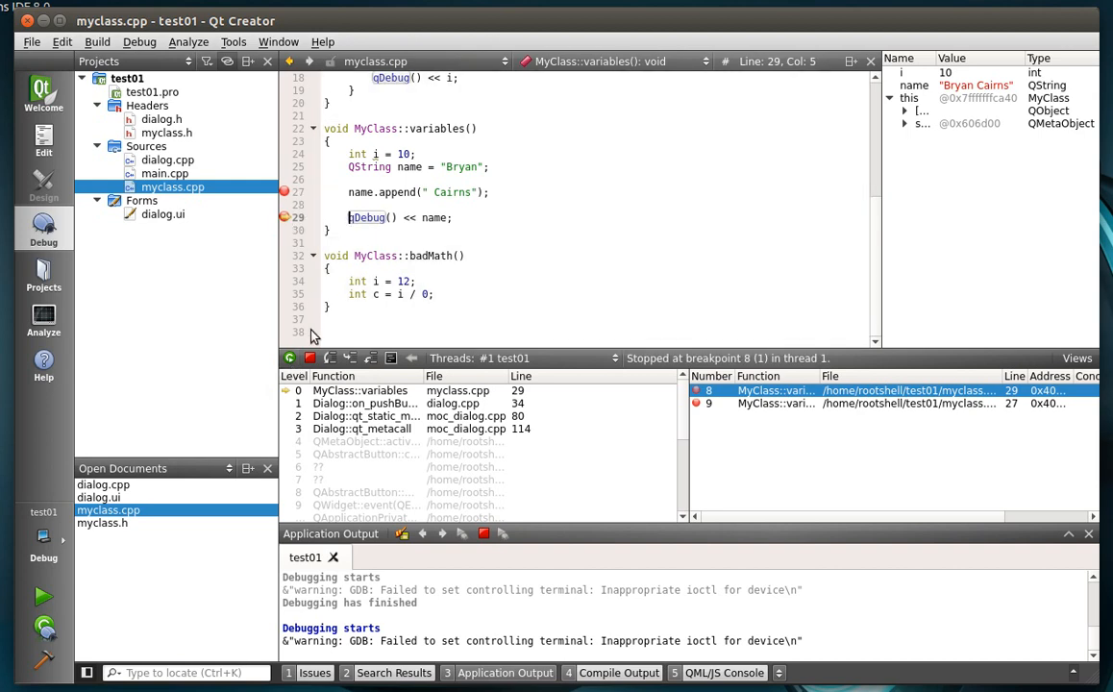
mouse_move(330, 358)
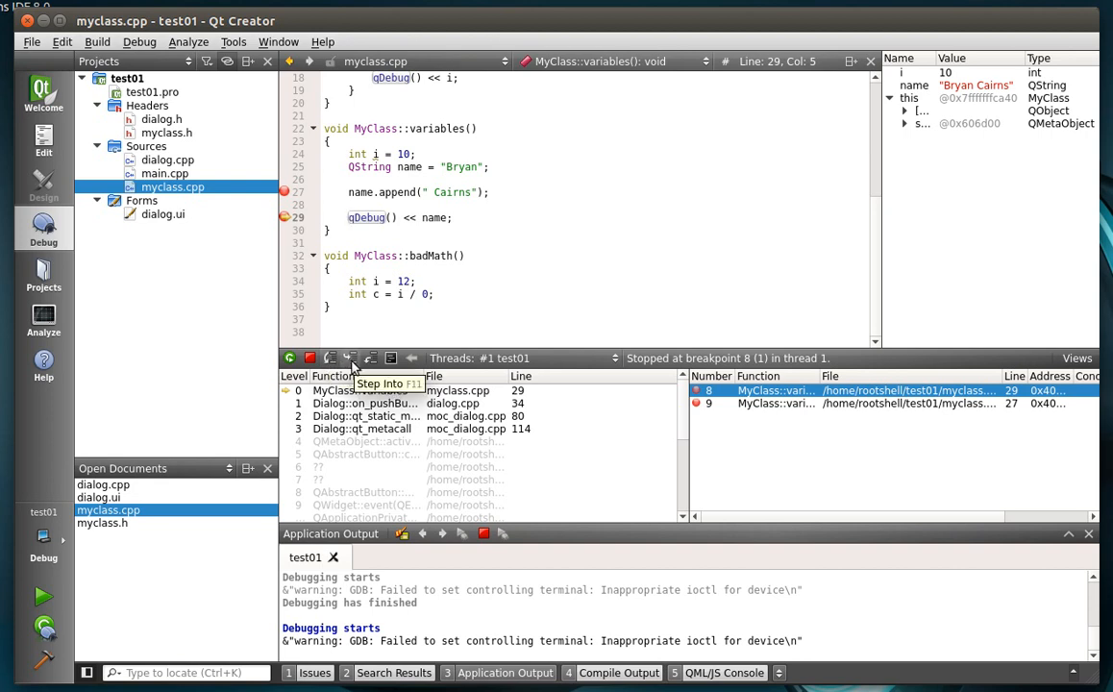
mouse_move(369, 358)
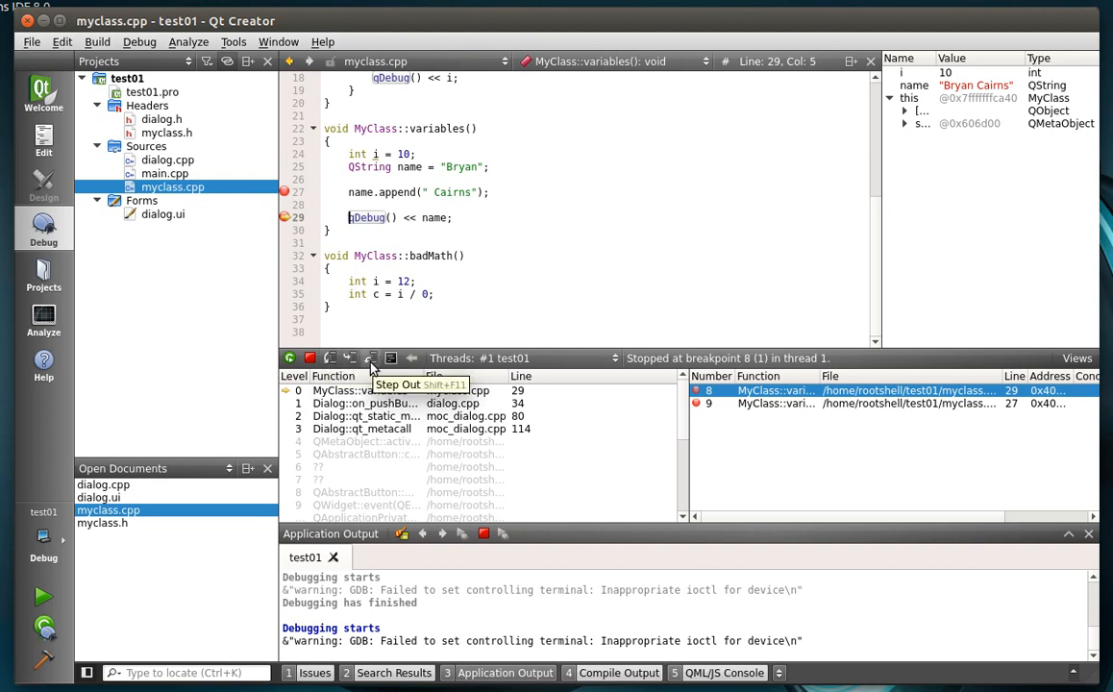
mouse_move(392, 357)
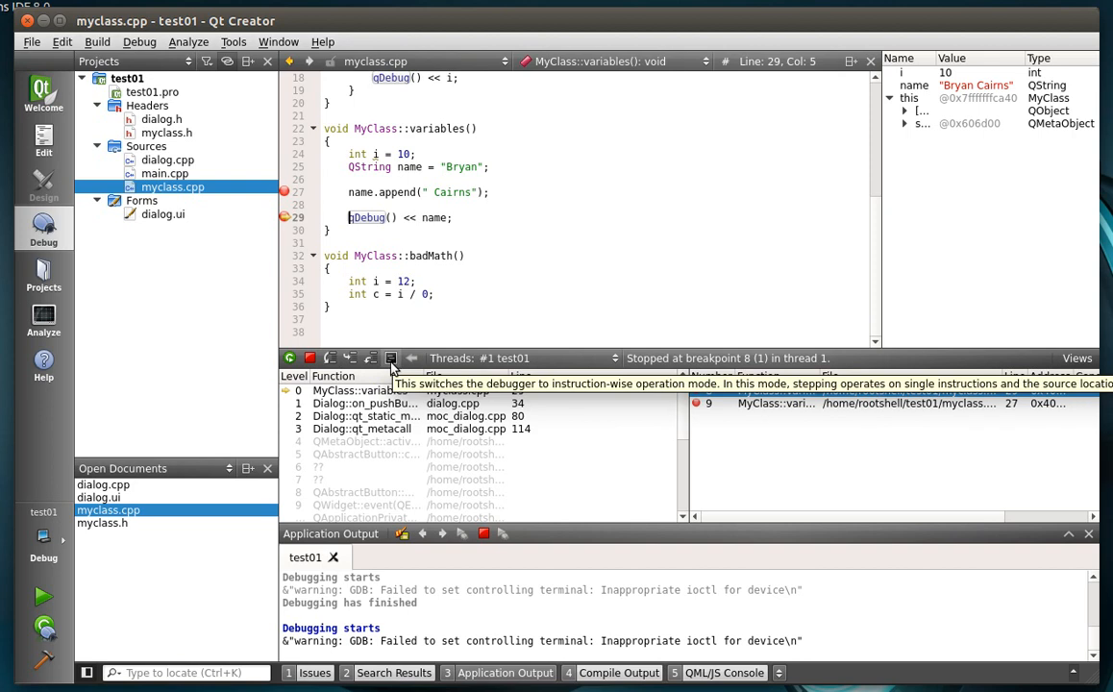
Step: Toggle instruction-wise disassembly of MyClass::variables on, then back to the source view
click(392, 358)
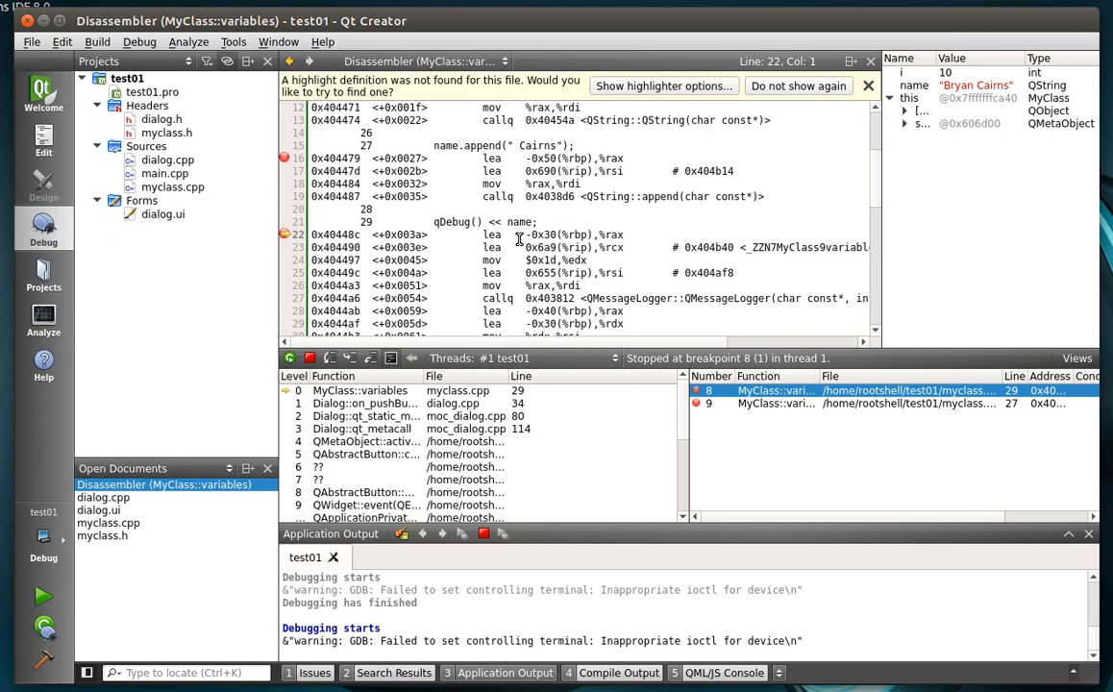
mouse_move(642, 225)
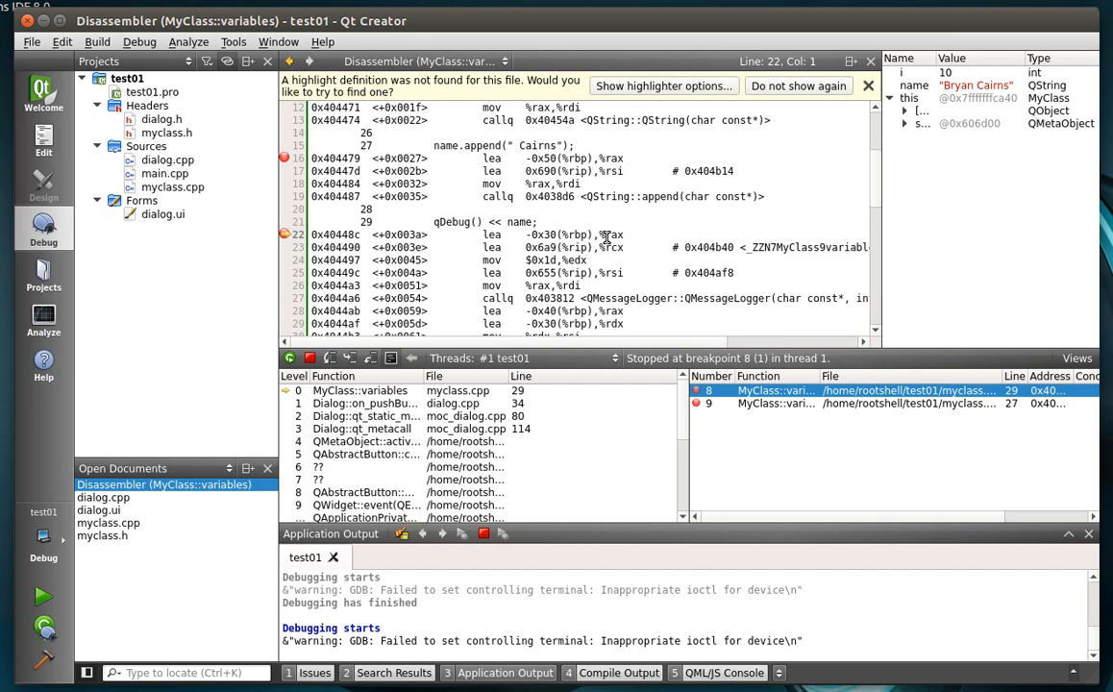
mouse_move(434, 348)
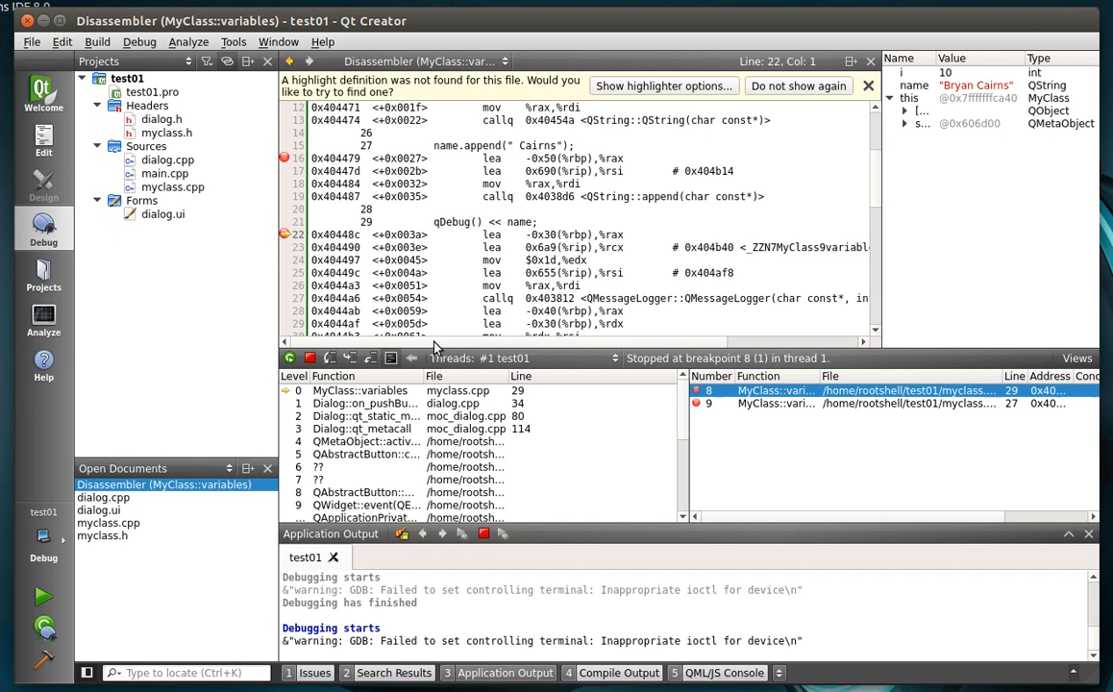
click(392, 357)
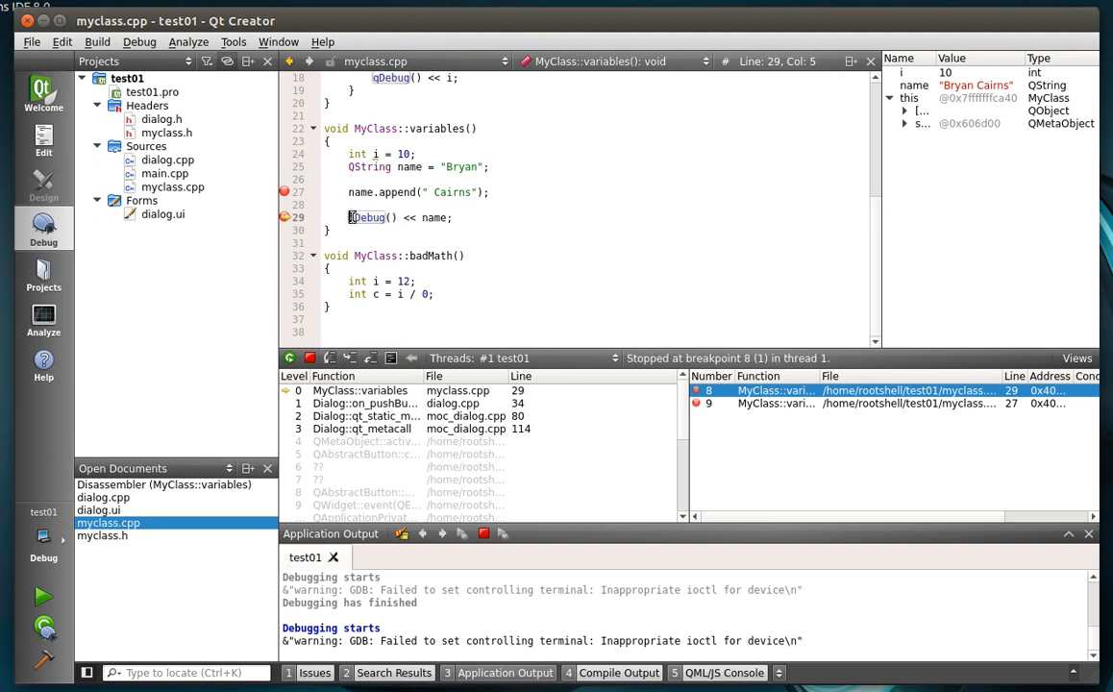
Step: Step into qDebug on line 29 (qlogging.h), then step out back to myclass.cpp line 29
double_click(369, 217)
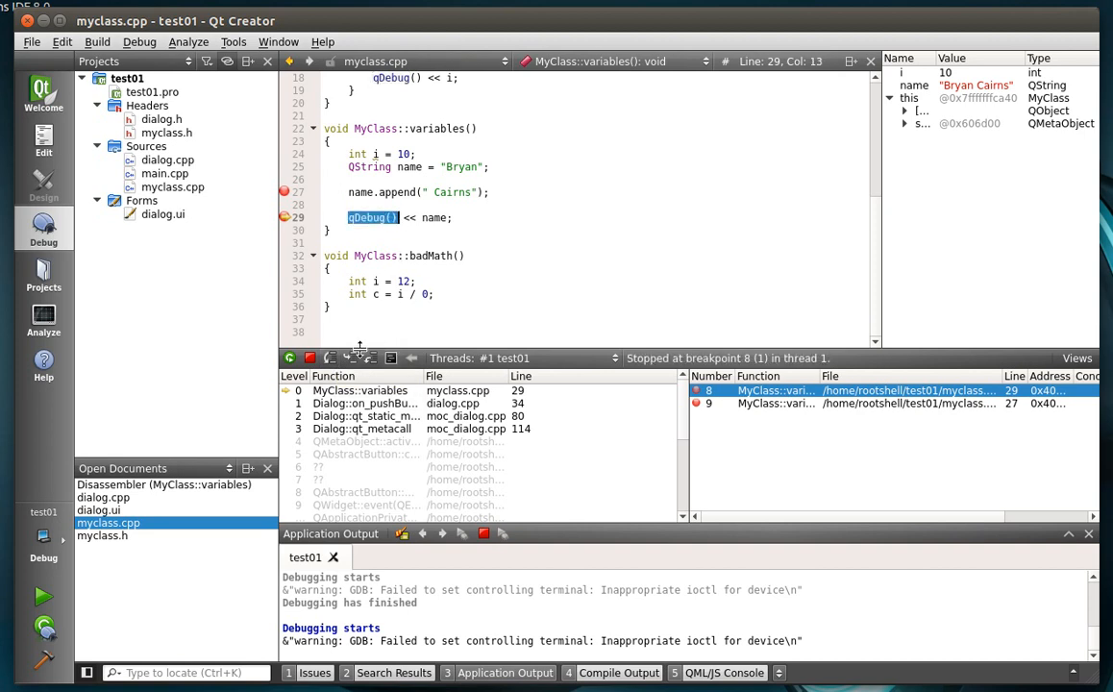
mouse_move(350, 357)
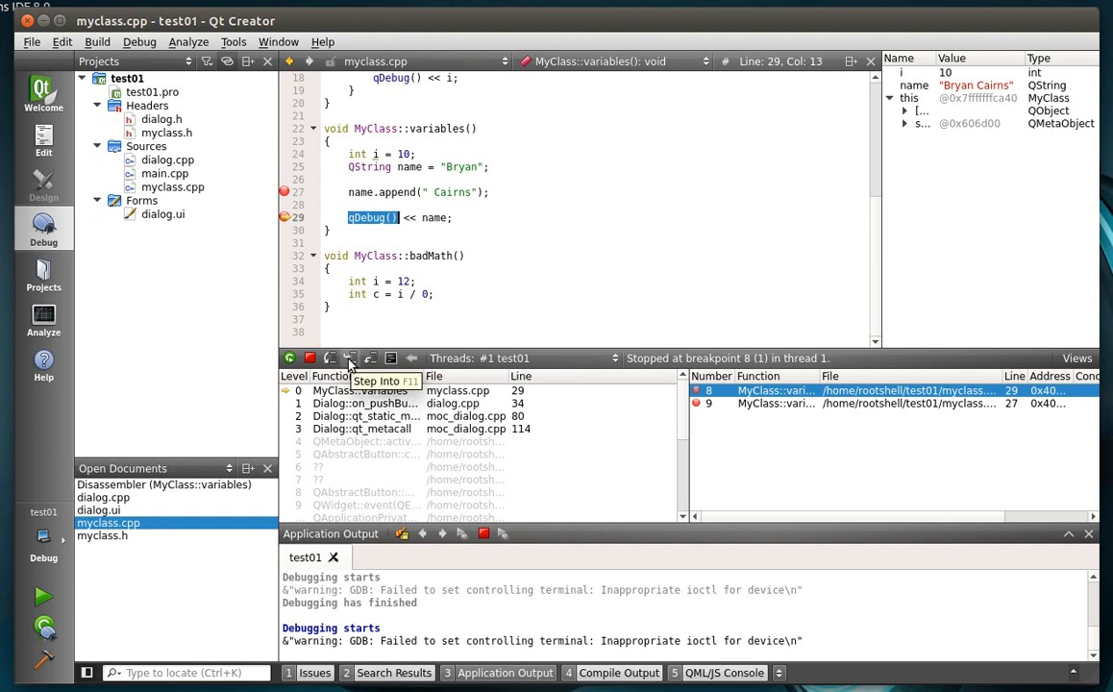
click(350, 358)
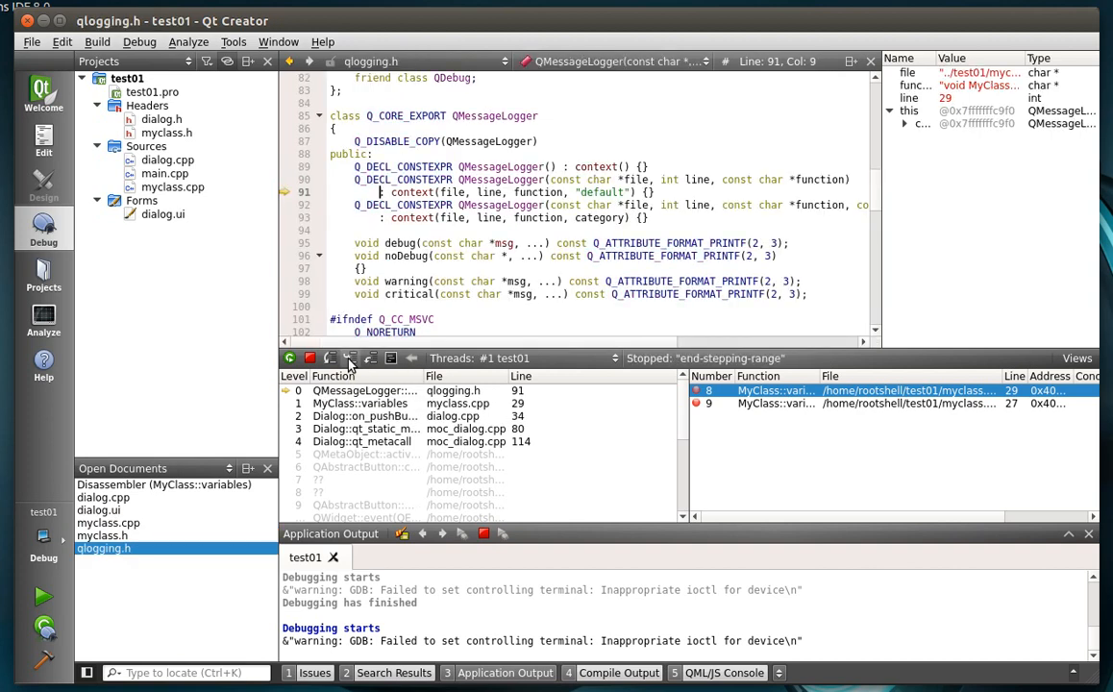
mouse_move(350, 358)
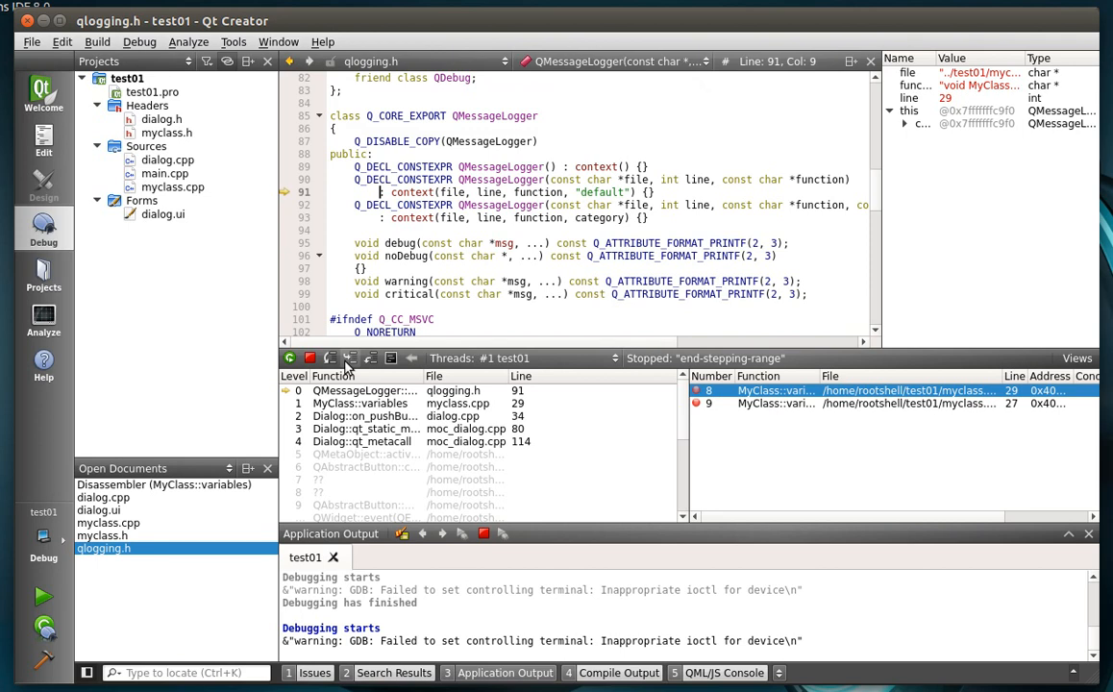
click(369, 358)
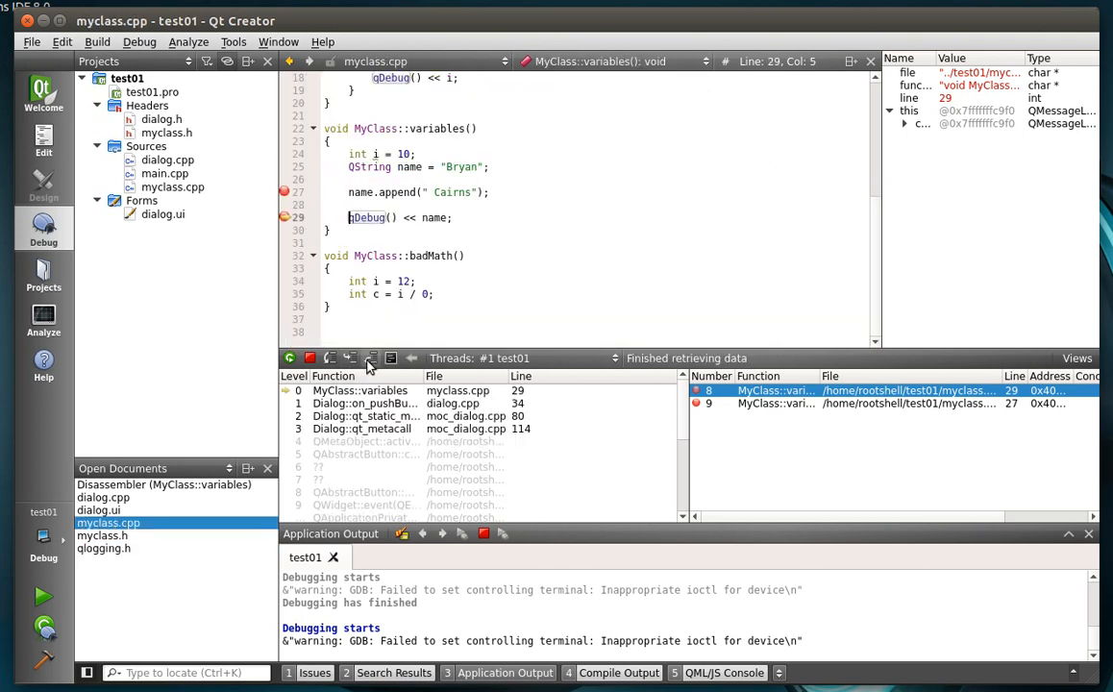
click(373, 358)
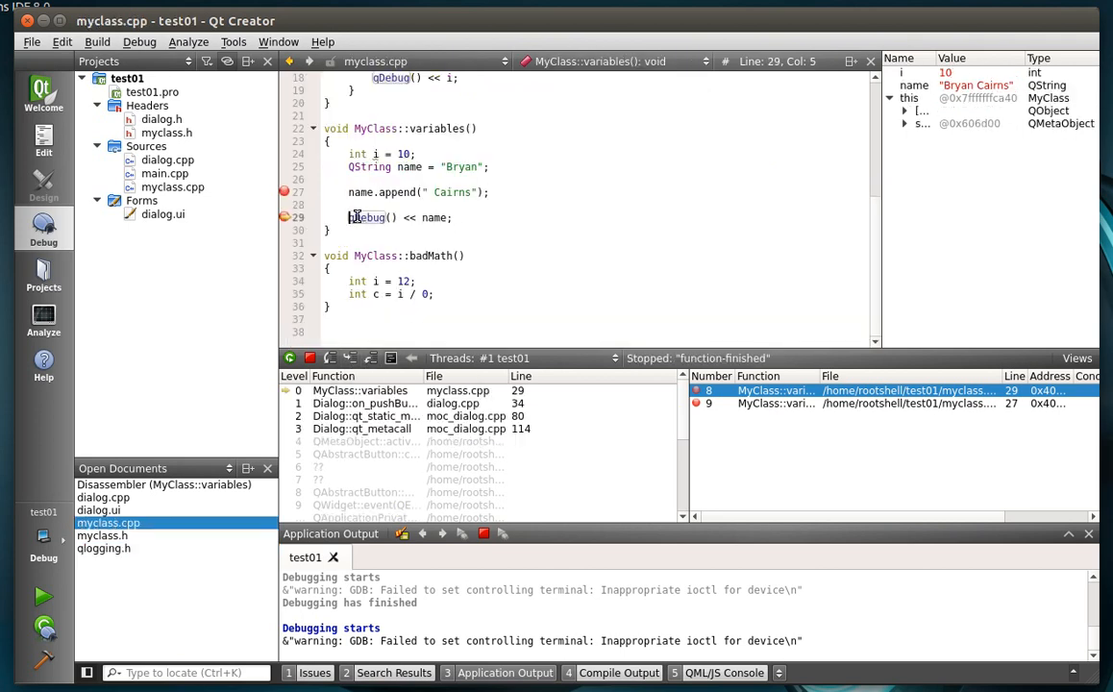
Step: Continue so "Bryan Cairns" prints, stop the debugger, and scroll through myclass.cpp
click(290, 358)
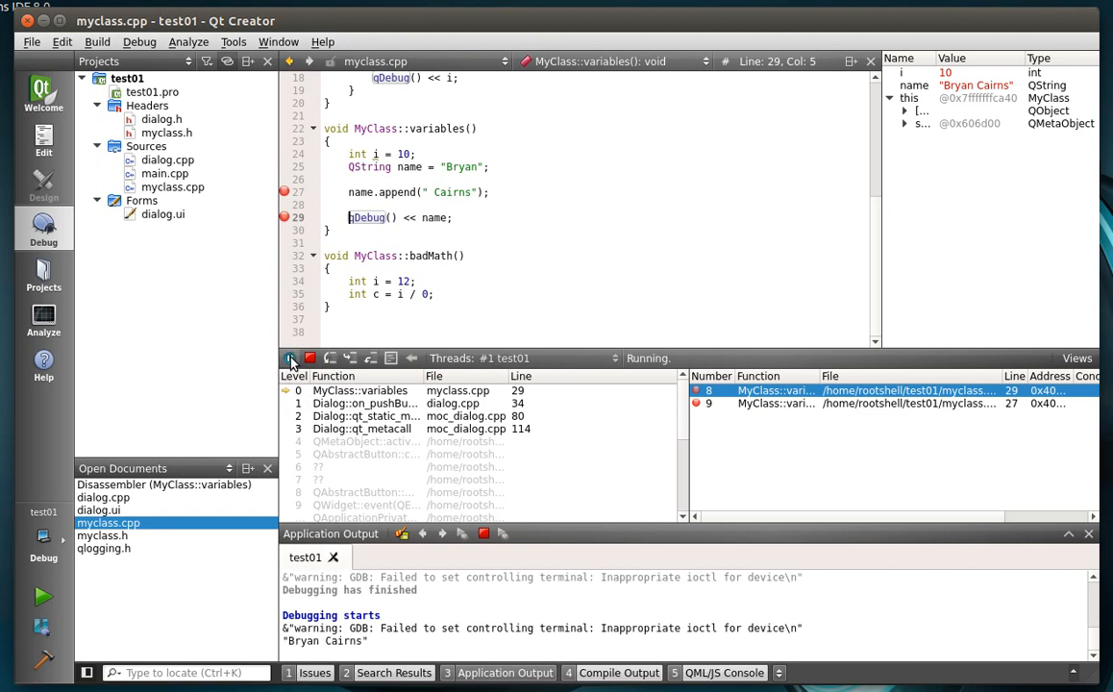
click(290, 357)
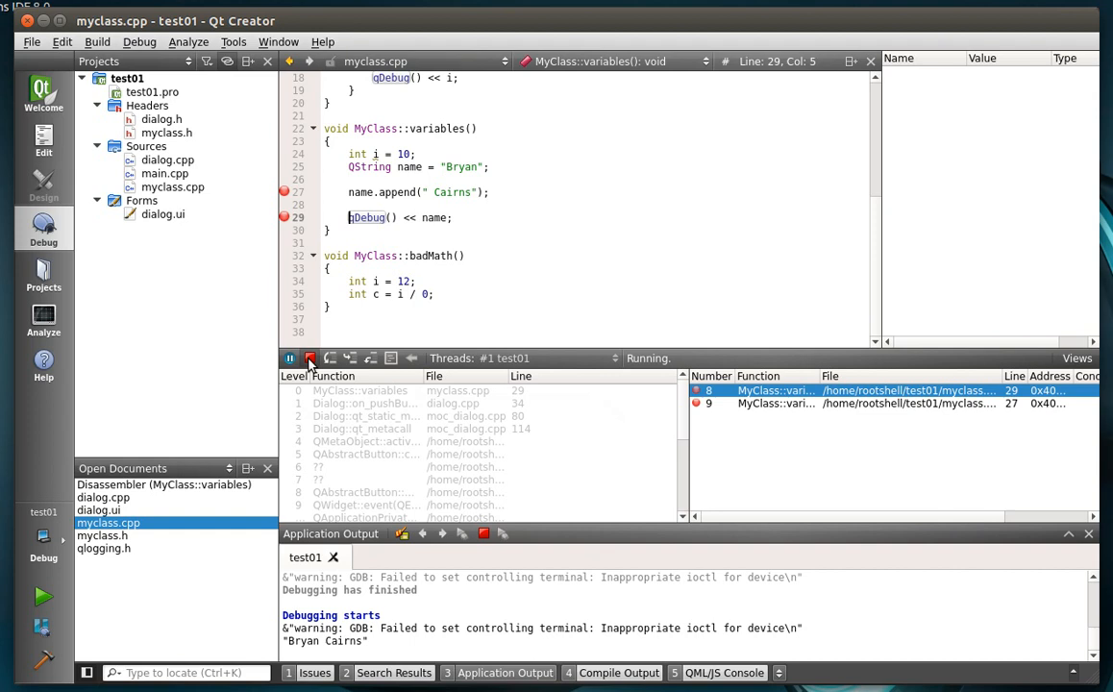
click(288, 358)
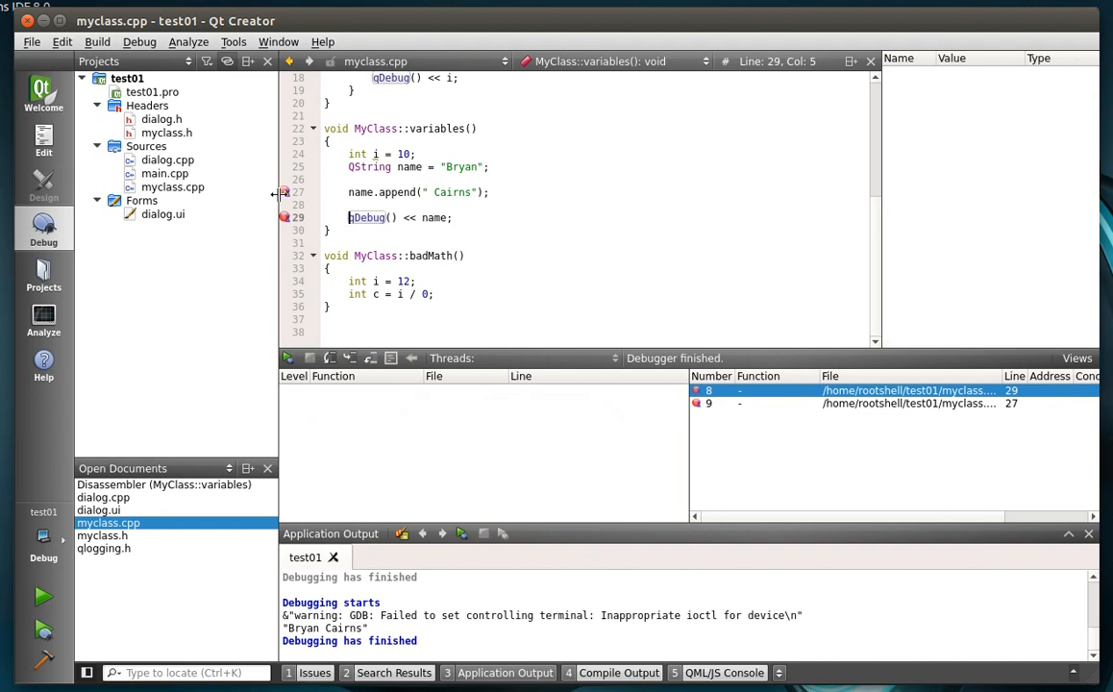
scroll(up, 3)
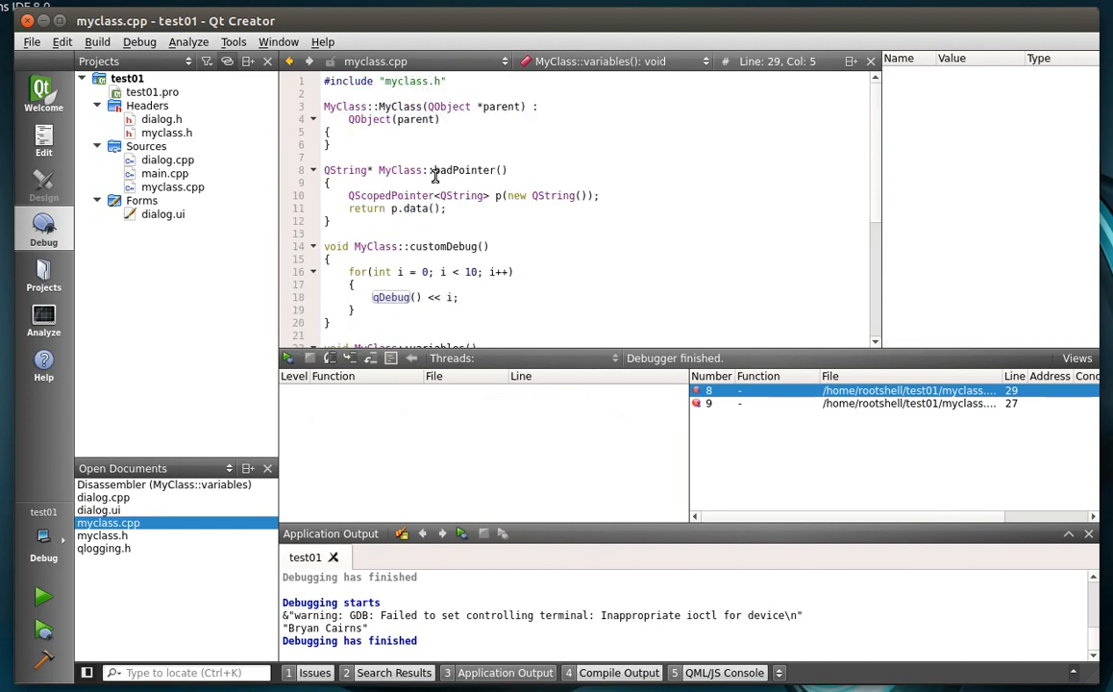
scroll(down, 3)
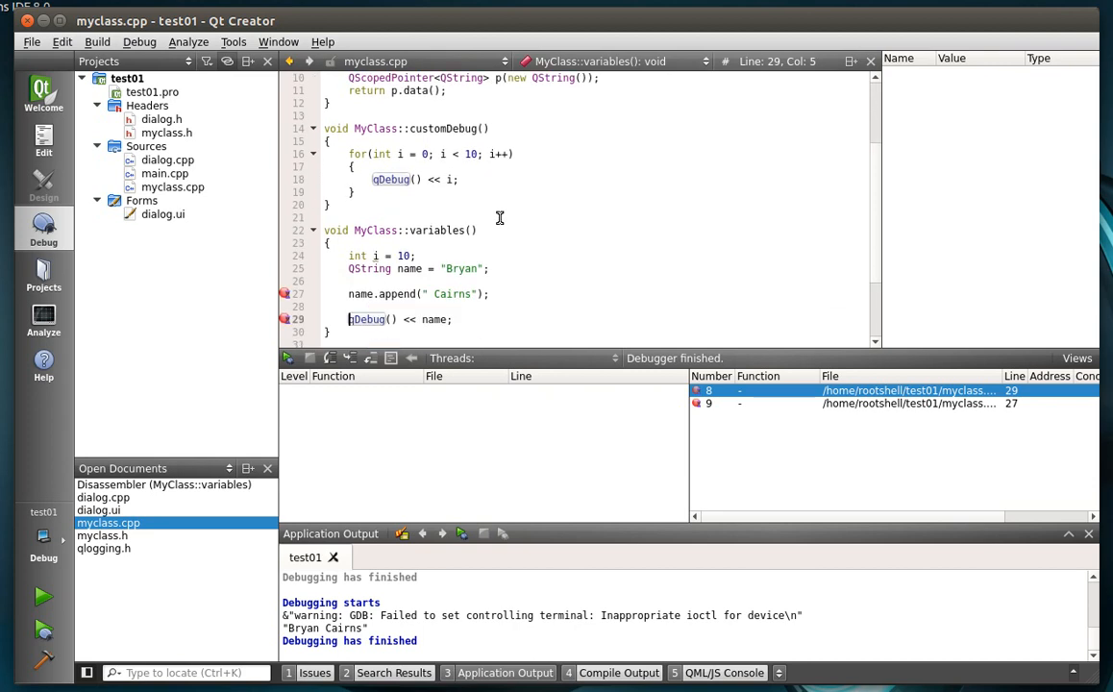
scroll(down, 3)
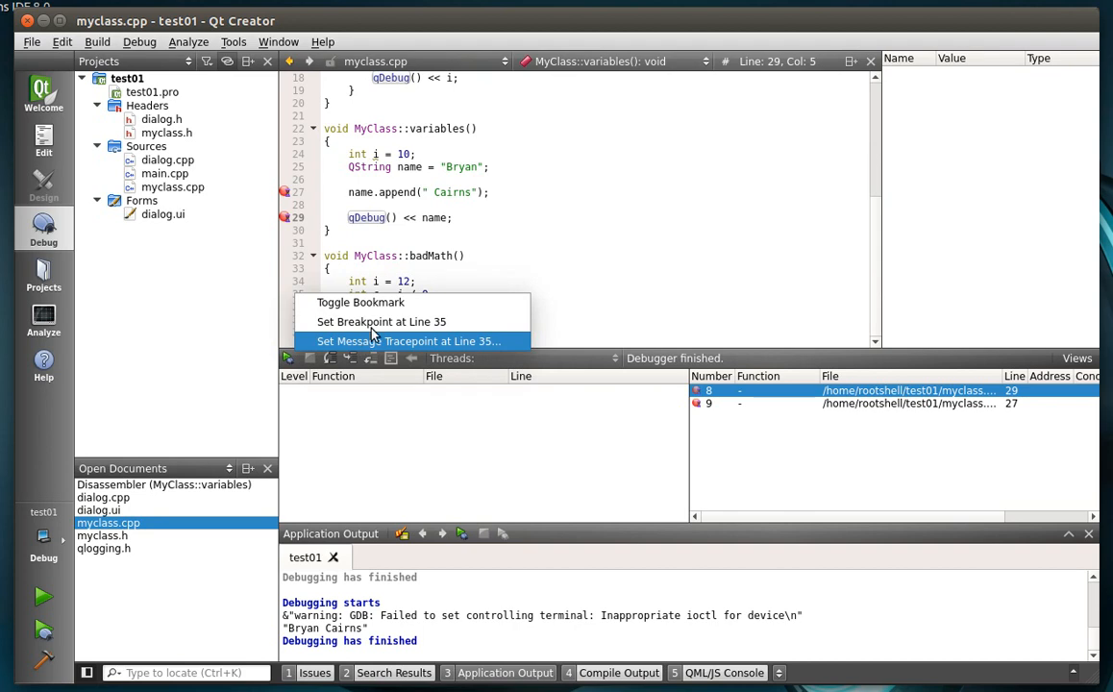
mouse_move(375, 327)
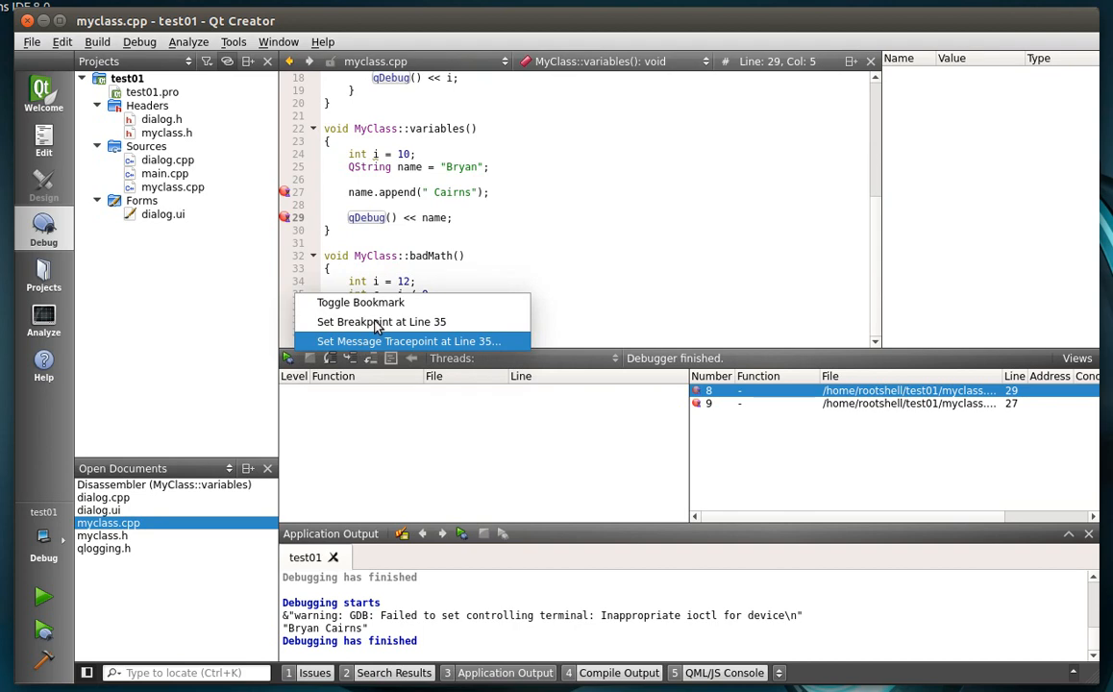
Step: Set breakpoint 10 on line 35 in badMath and disable it
click(380, 321)
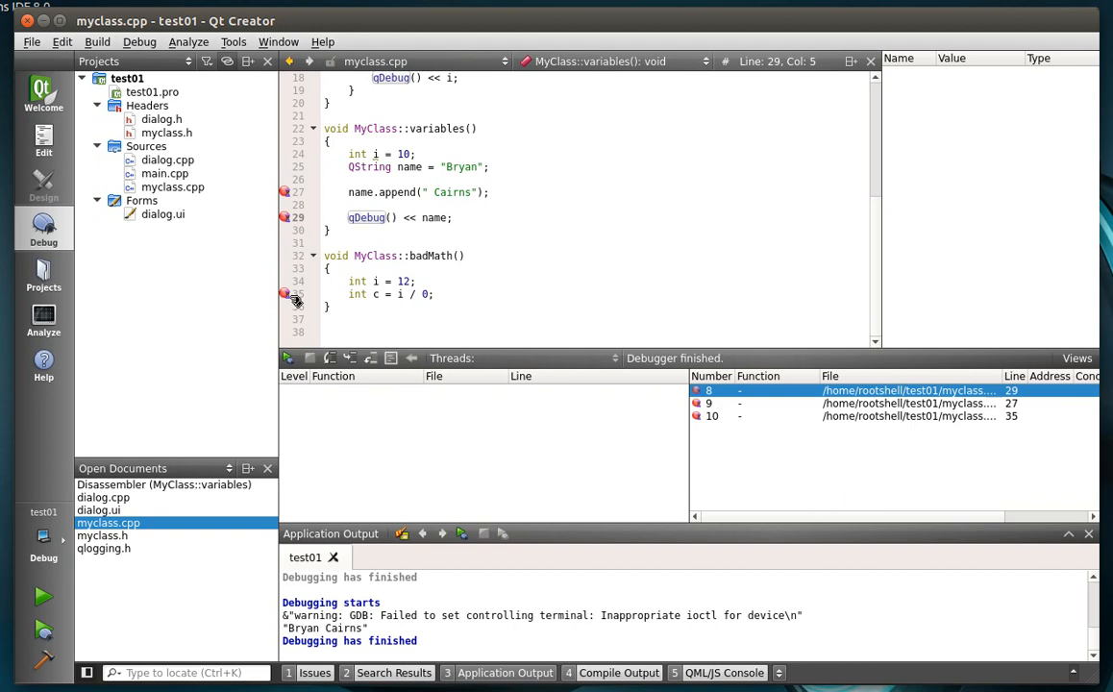
right_click(284, 292)
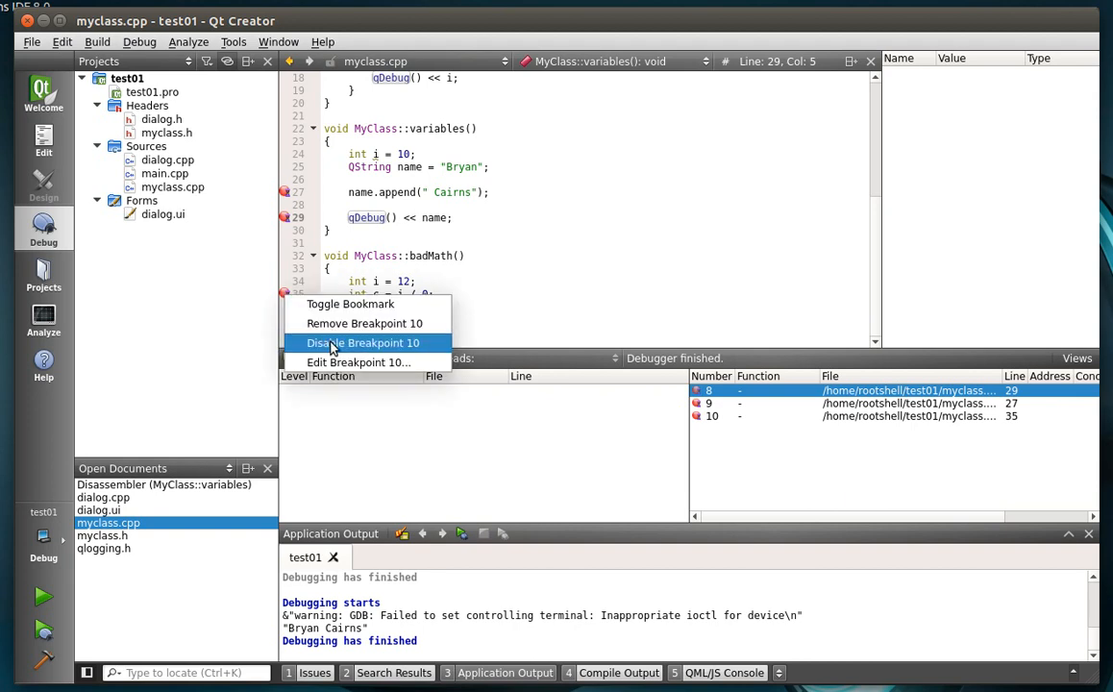
click(361, 342)
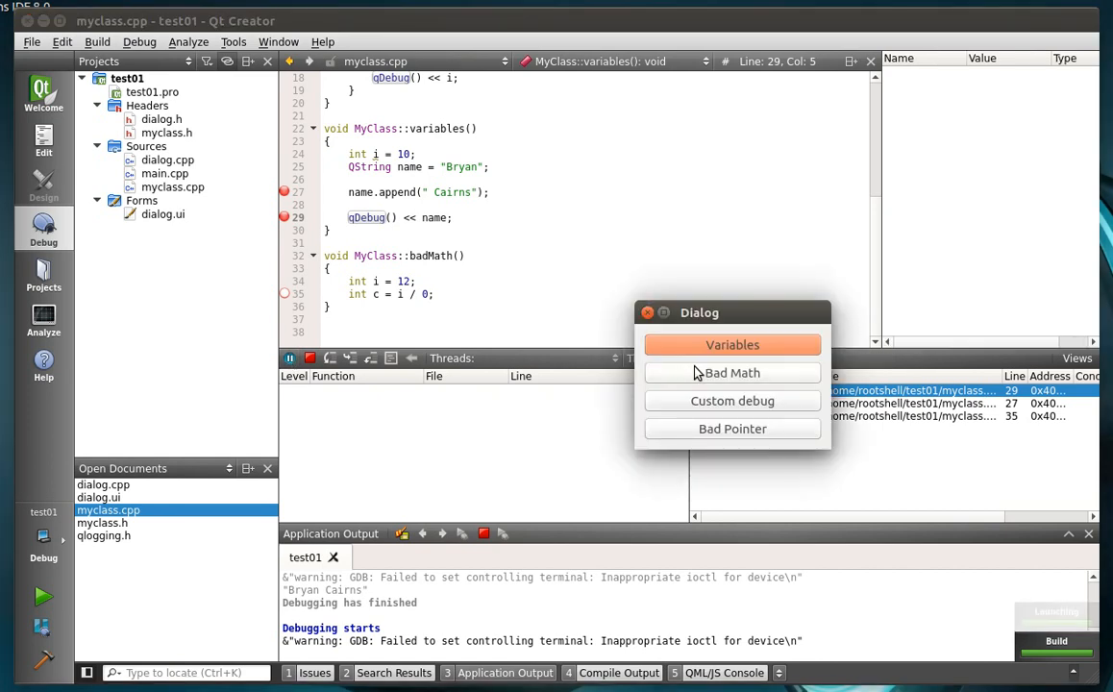
Step: Run Bad Math to hit SIGFPE at line 35, acknowledge it, and remove breakpoint 10
click(732, 373)
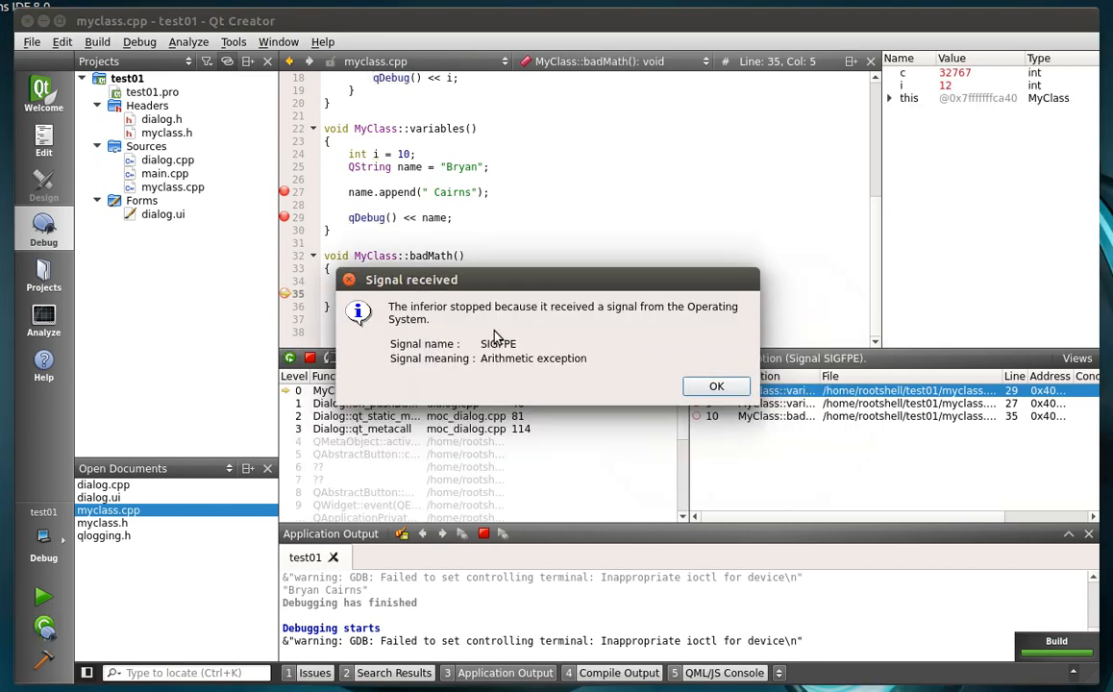
mouse_move(446, 312)
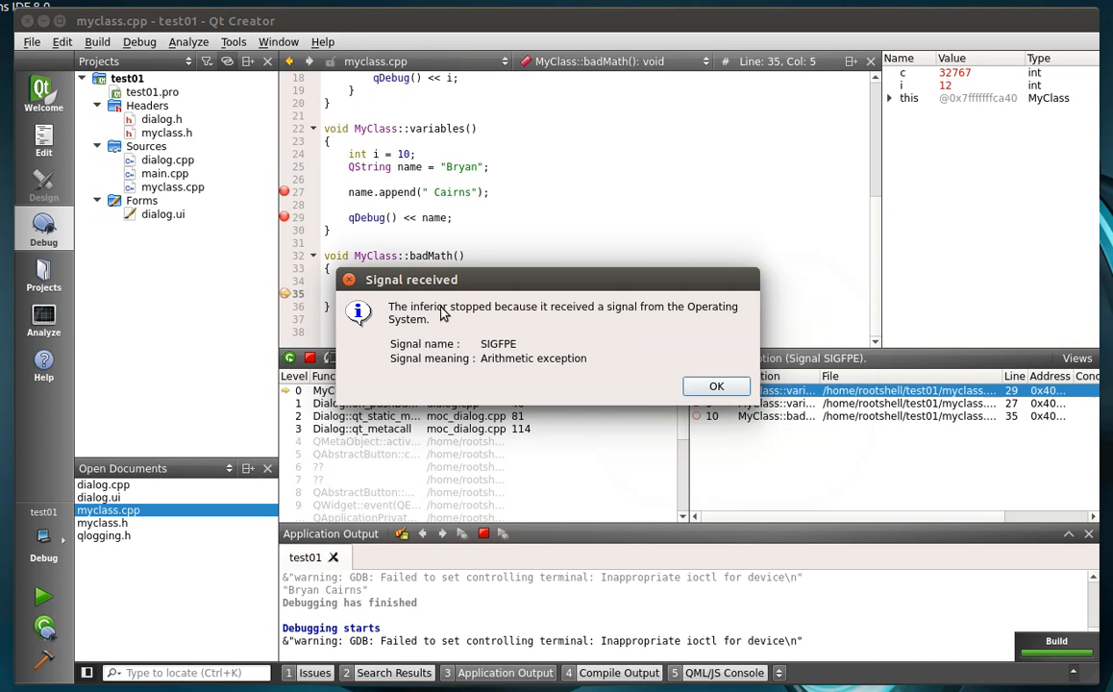
mouse_move(414, 338)
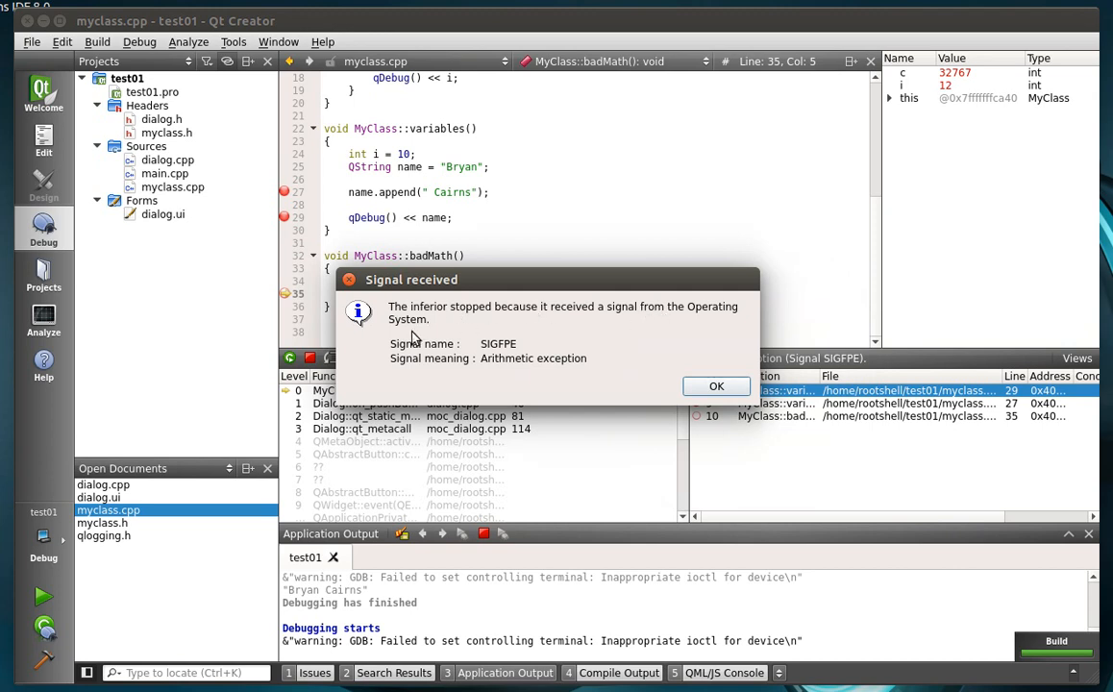
mouse_move(567, 373)
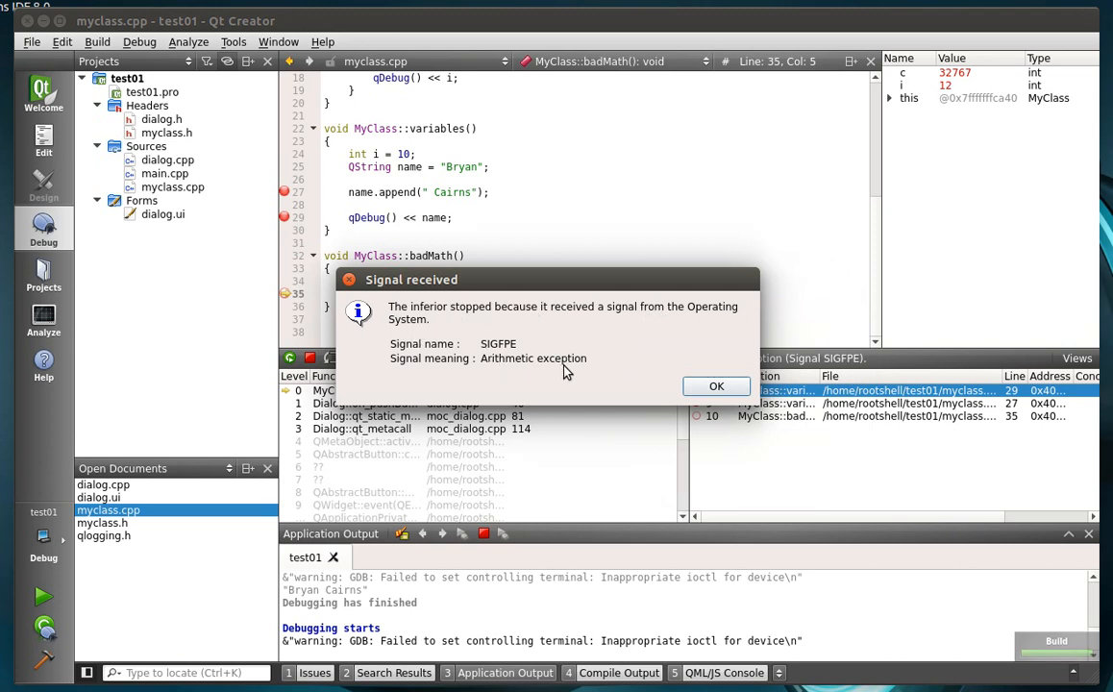
click(715, 384)
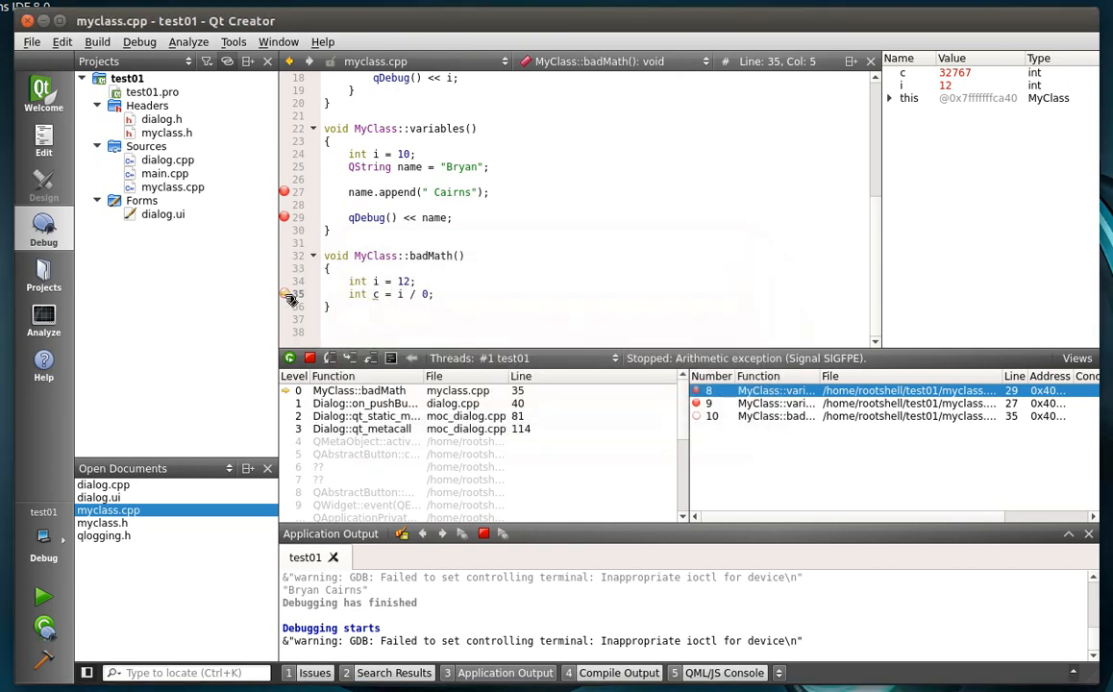
right_click(284, 294)
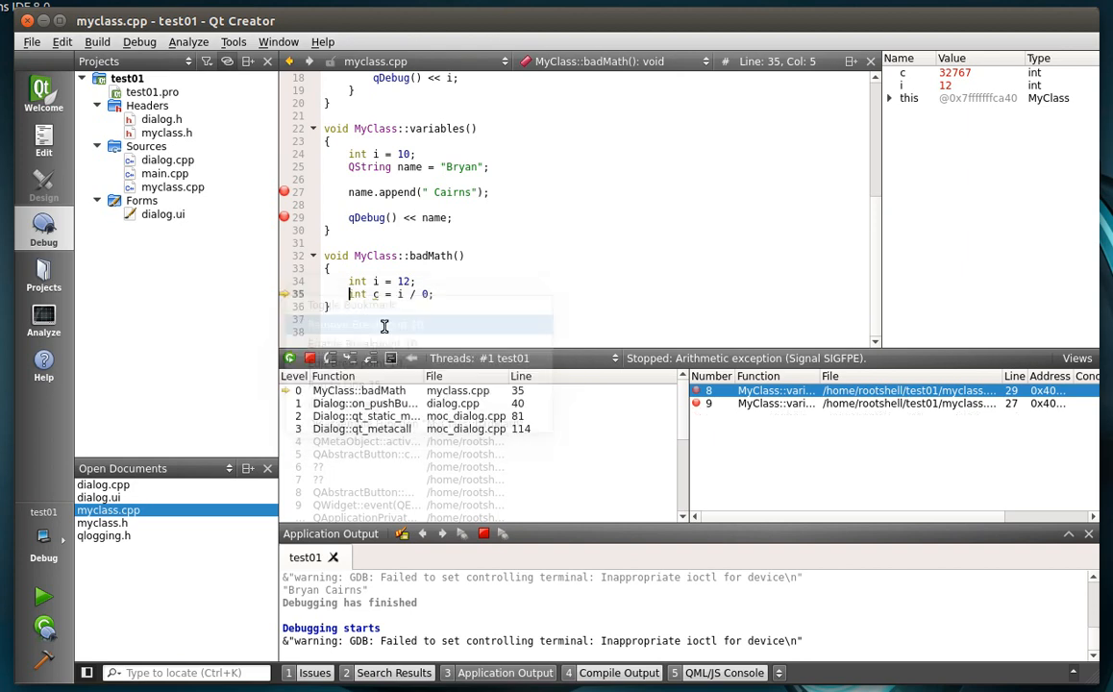
click(288, 358)
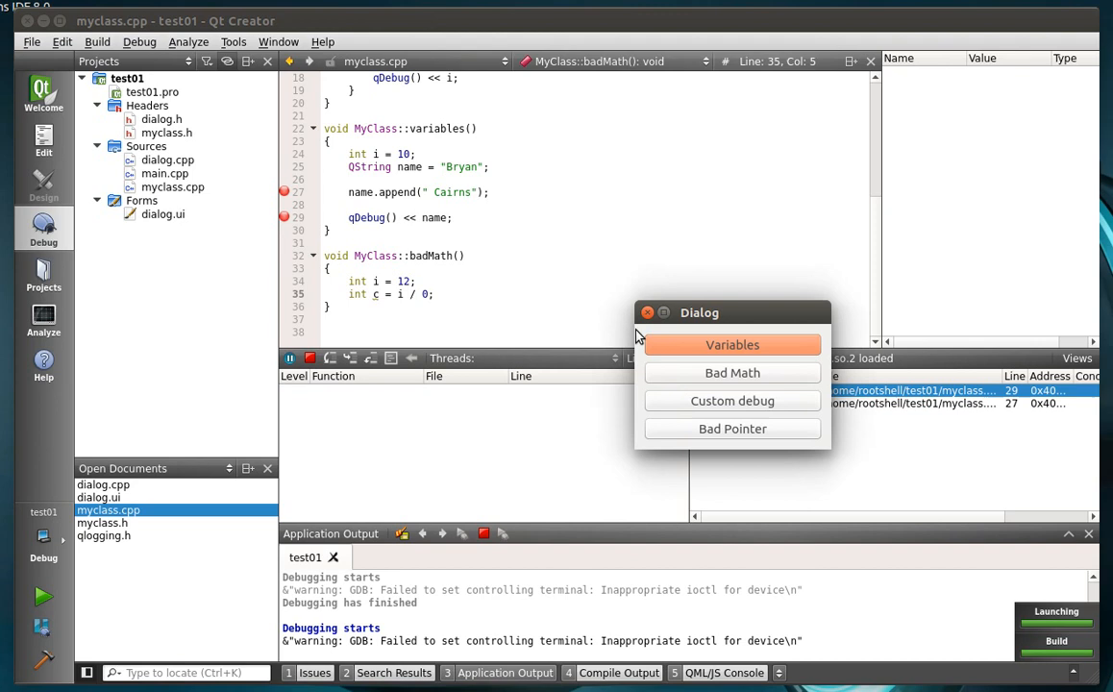
Step: Trigger Bad Math twice more, acknowledging the SIGFPE signal dialog each time
click(733, 373)
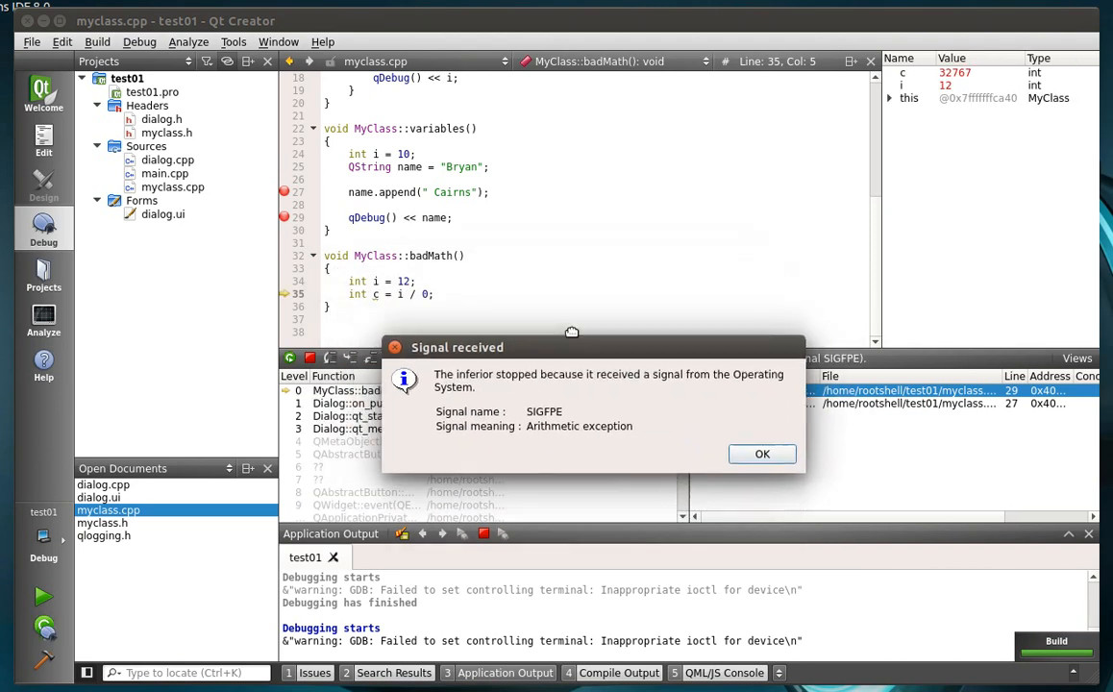
click(761, 453)
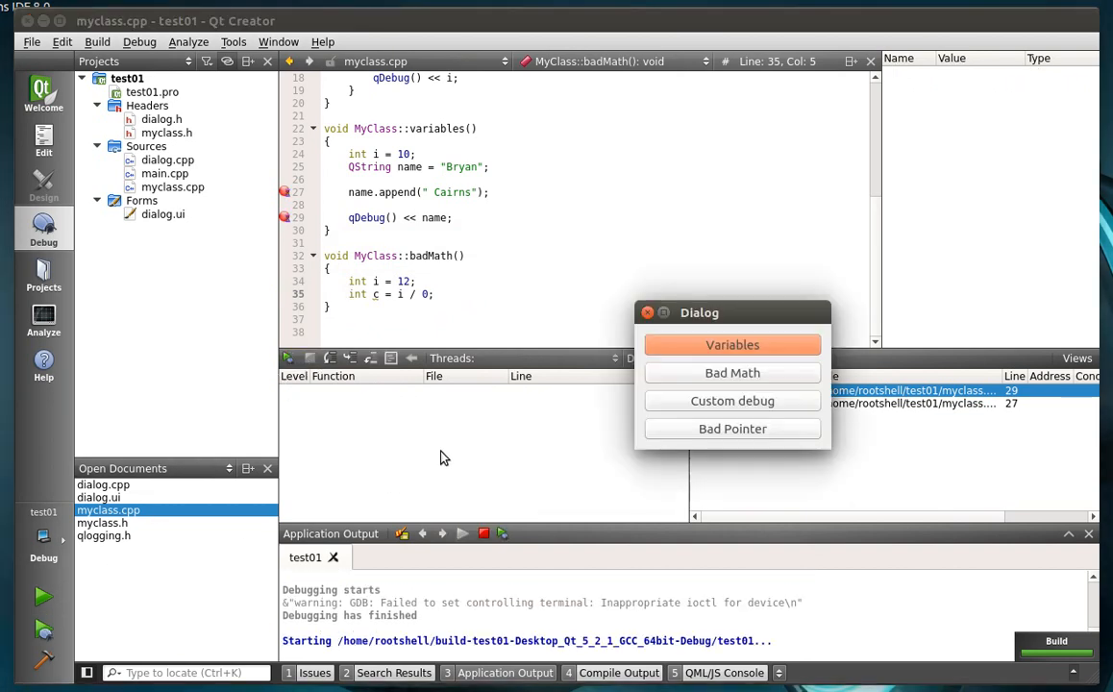
click(732, 373)
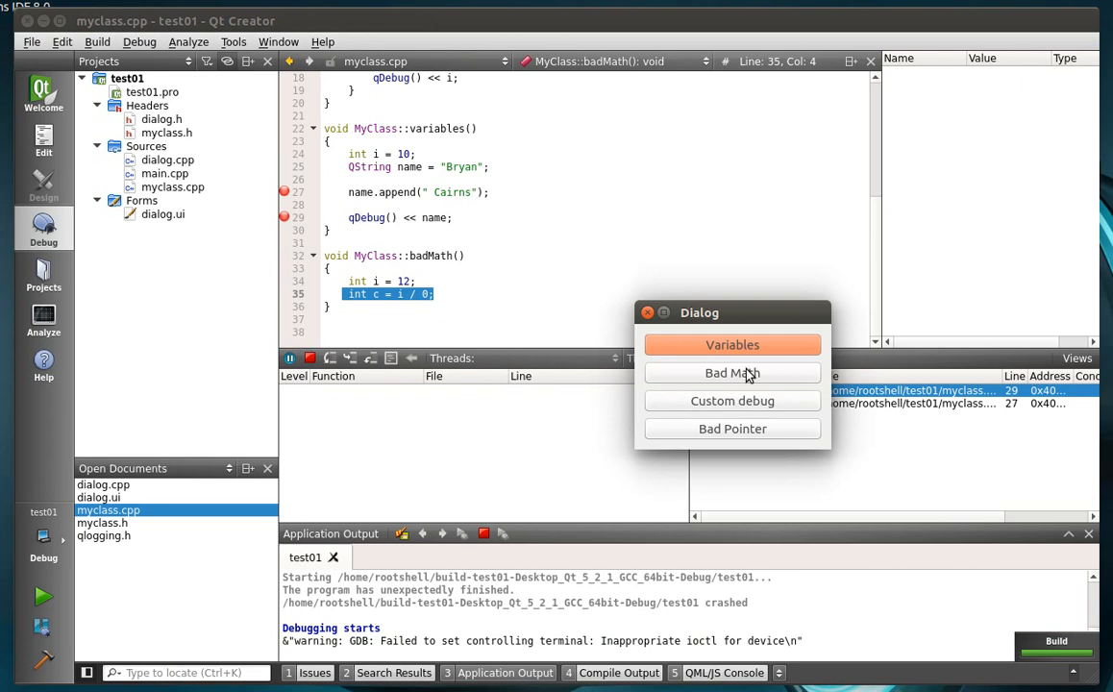
click(732, 373)
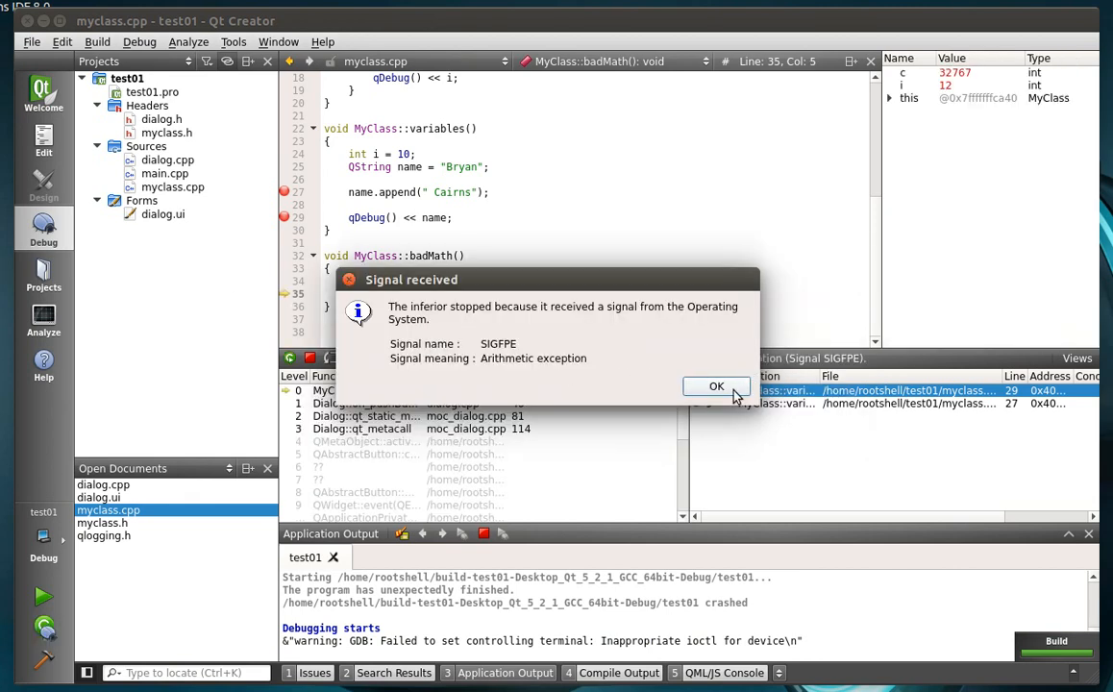
click(715, 385)
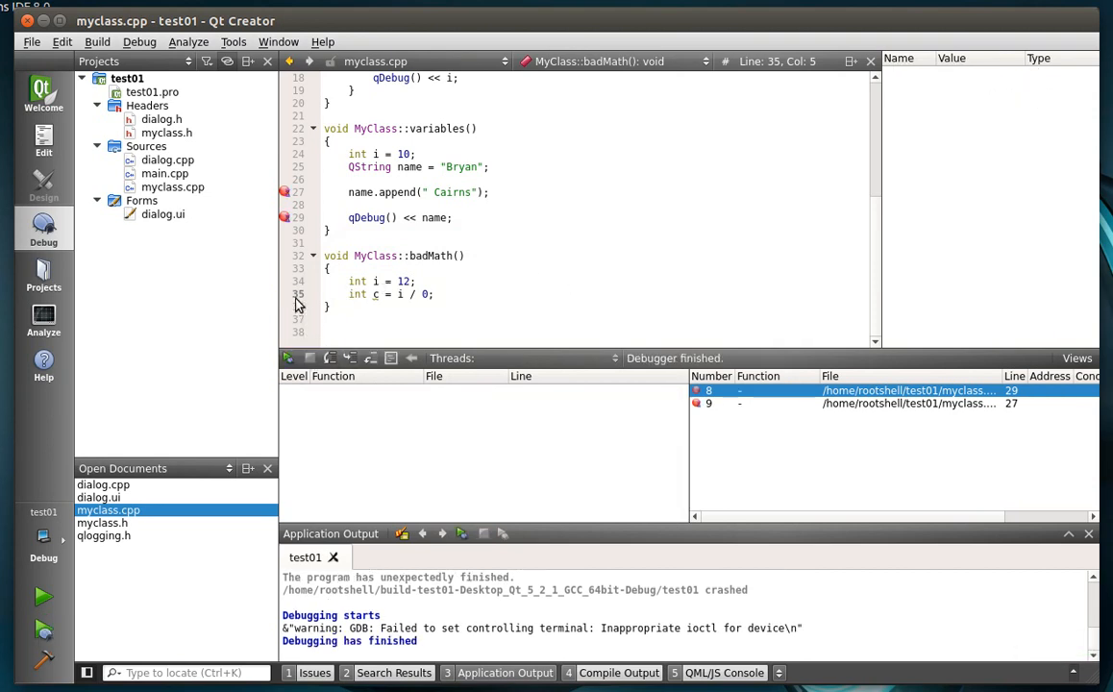
Step: Set breakpoint 11 at line 35 of myclass.cpp and open Edit Breakpoint 11
right_click(298, 307)
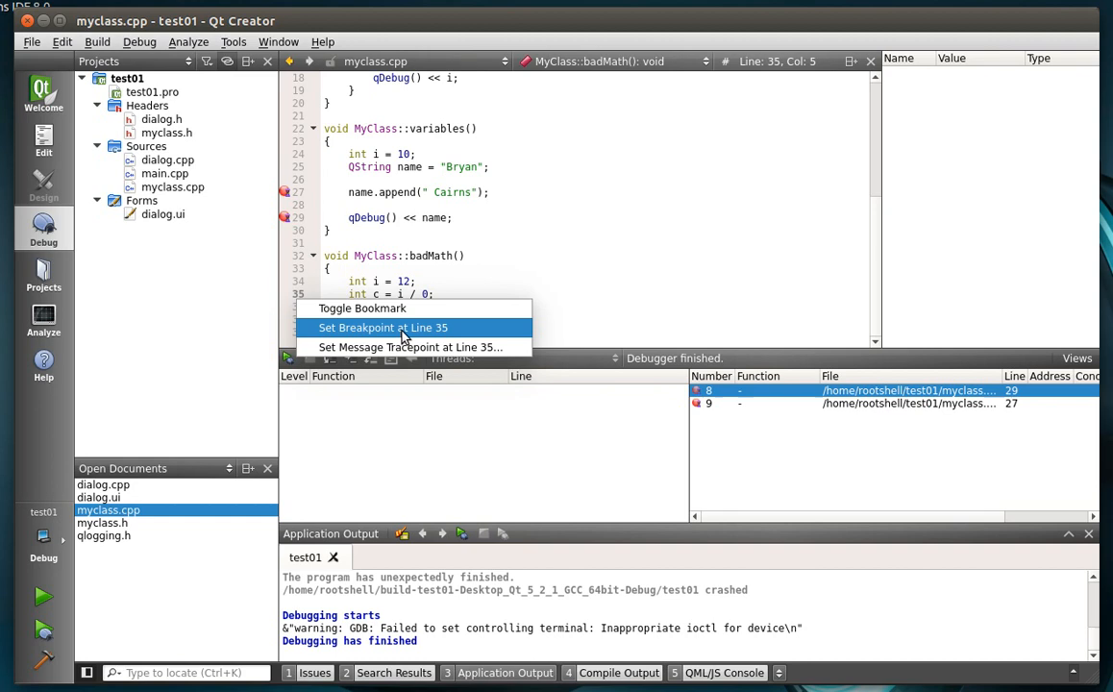
click(383, 326)
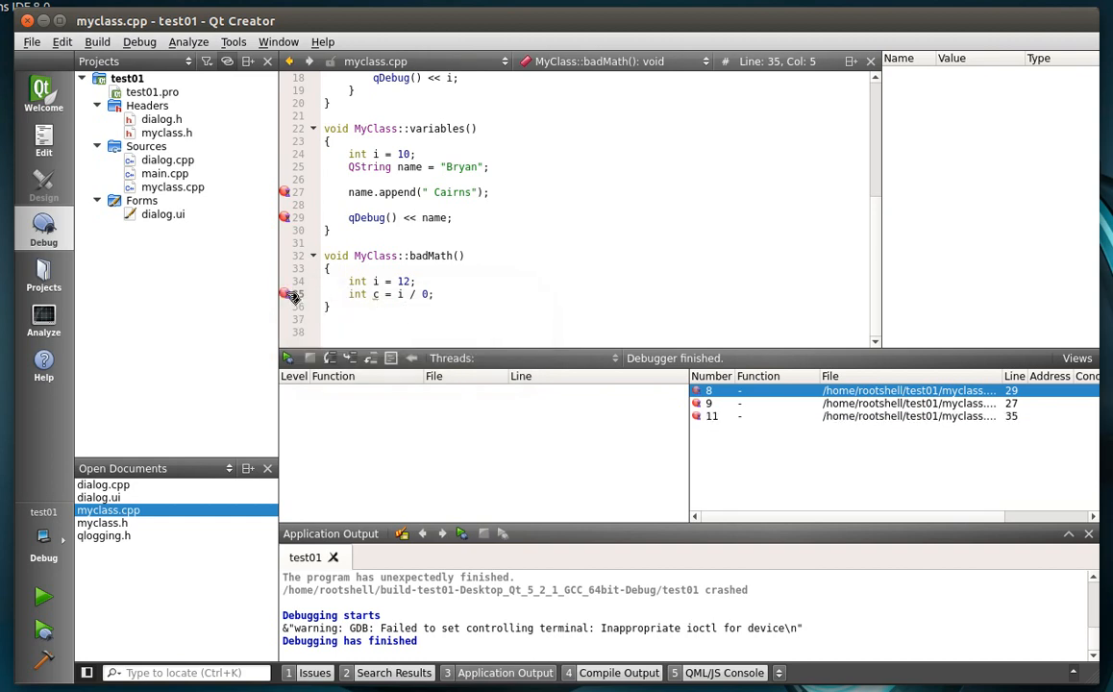
right_click(284, 294)
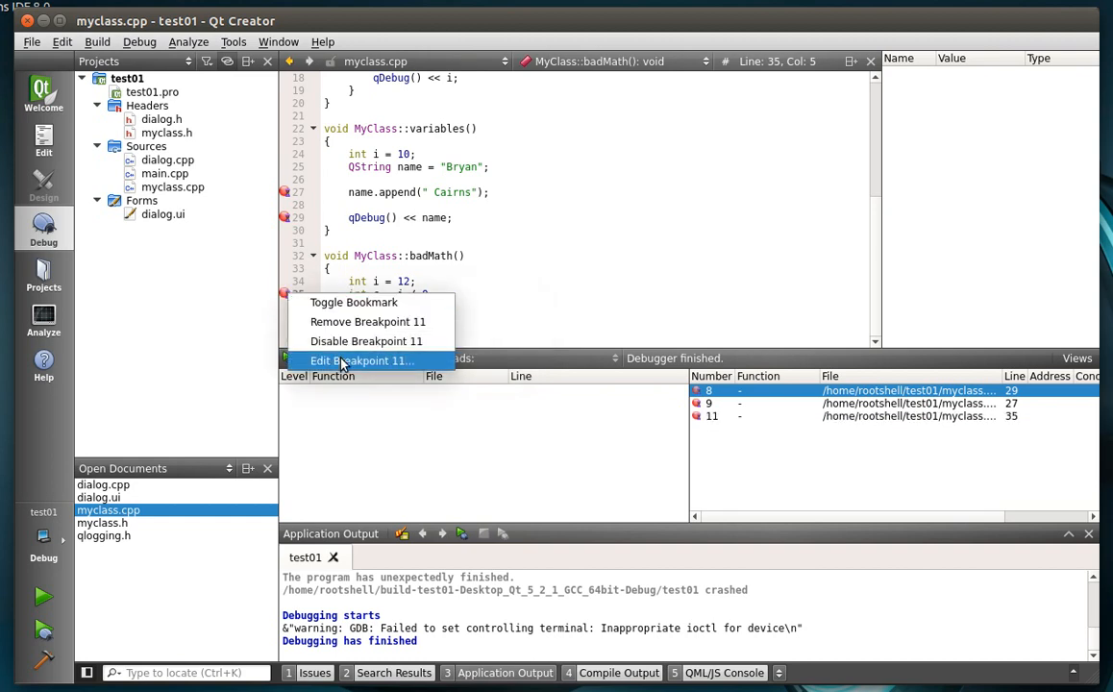
click(361, 362)
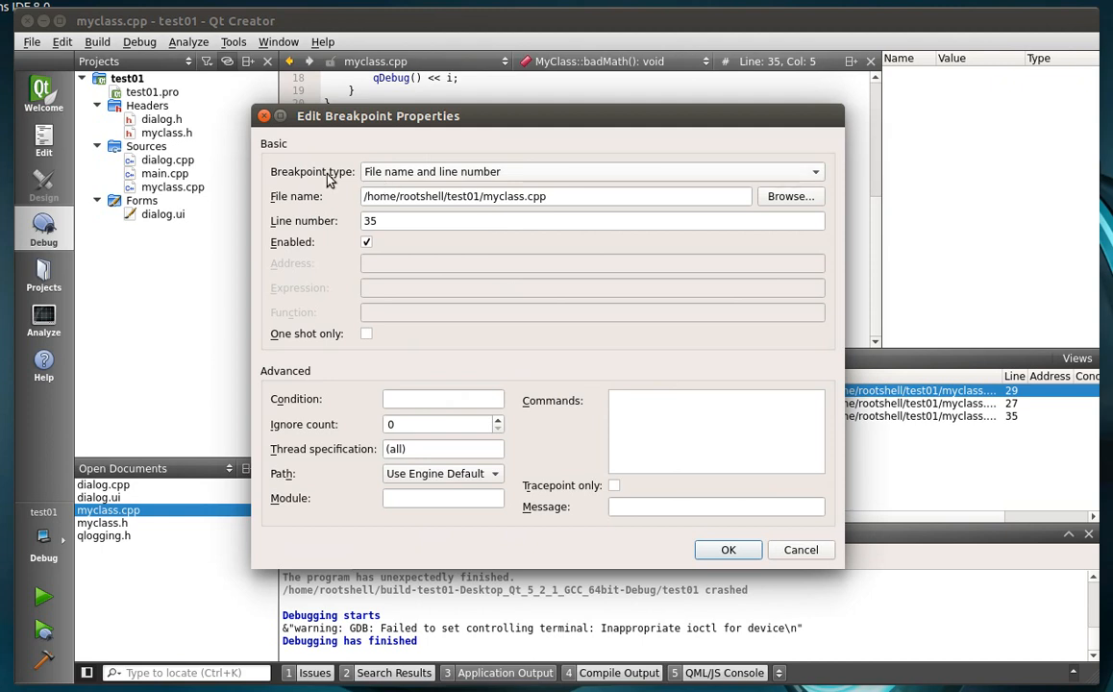
mouse_move(490, 177)
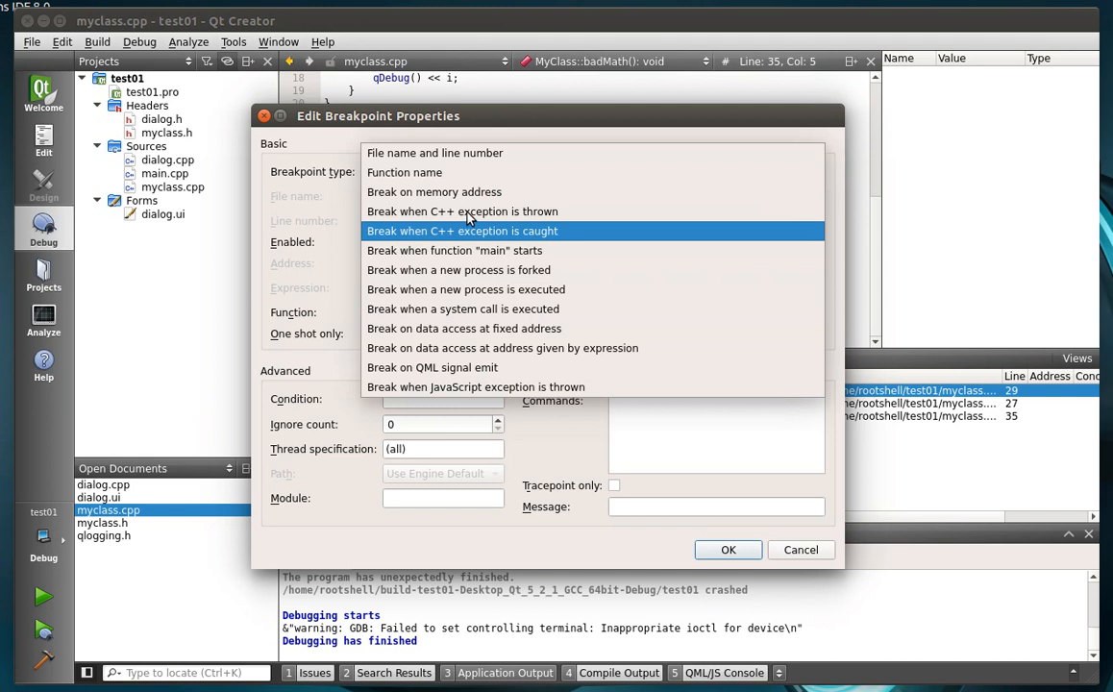
mouse_move(540, 238)
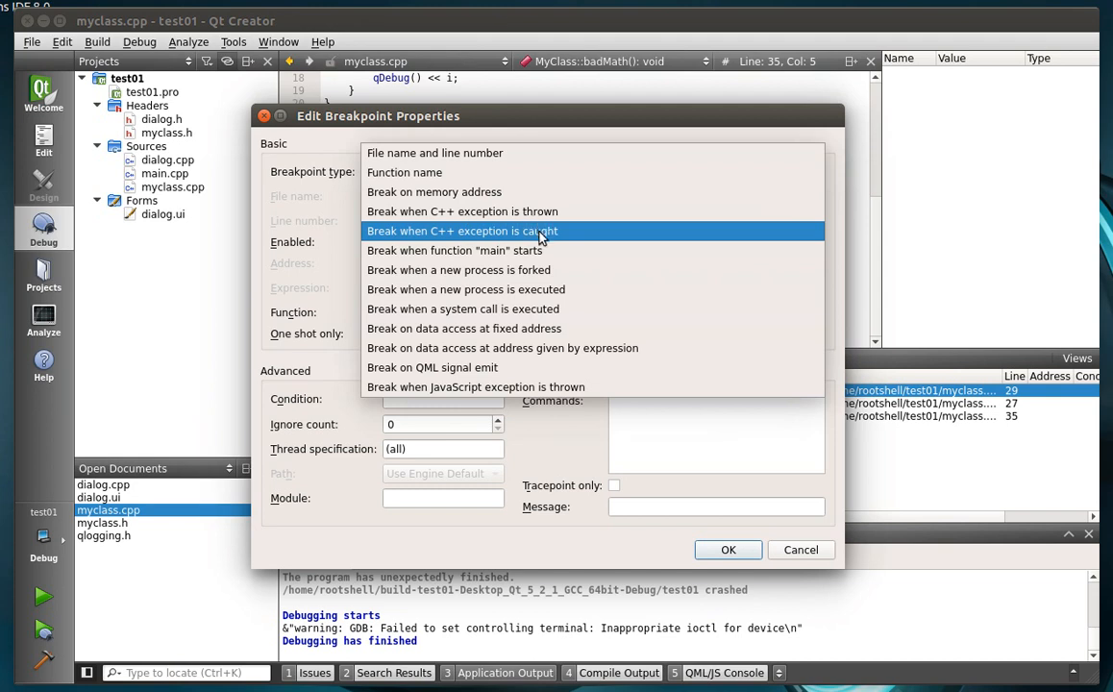
mouse_move(498, 231)
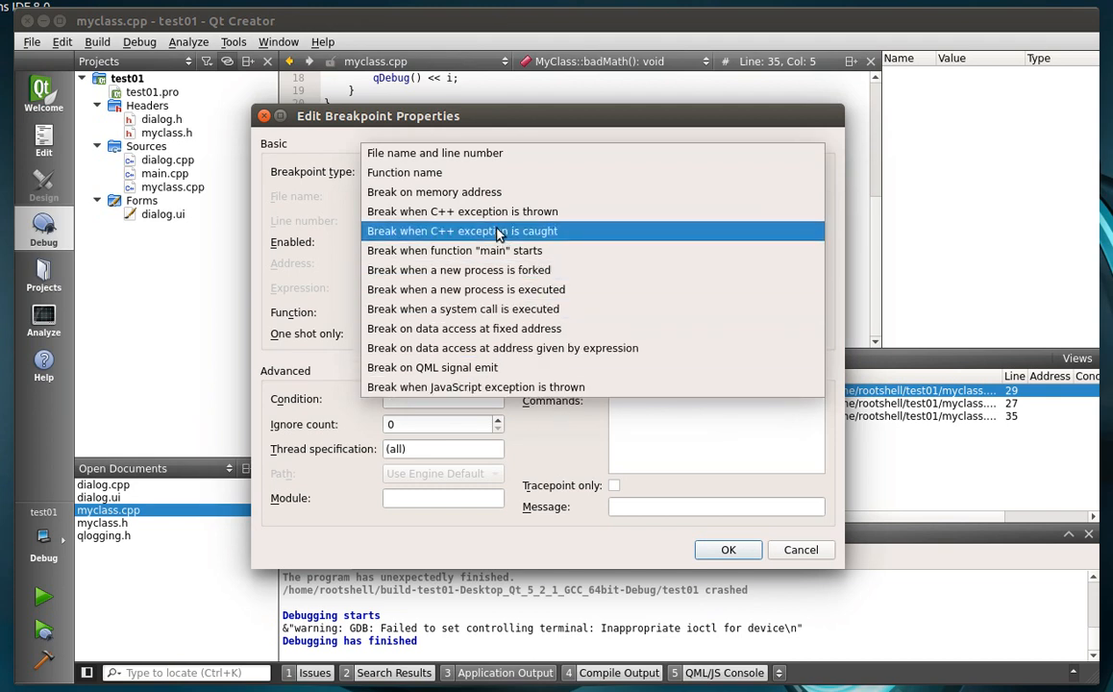
Step: Set breakpoint 11's type to 'Break when C++ exception is thrown'
click(461, 210)
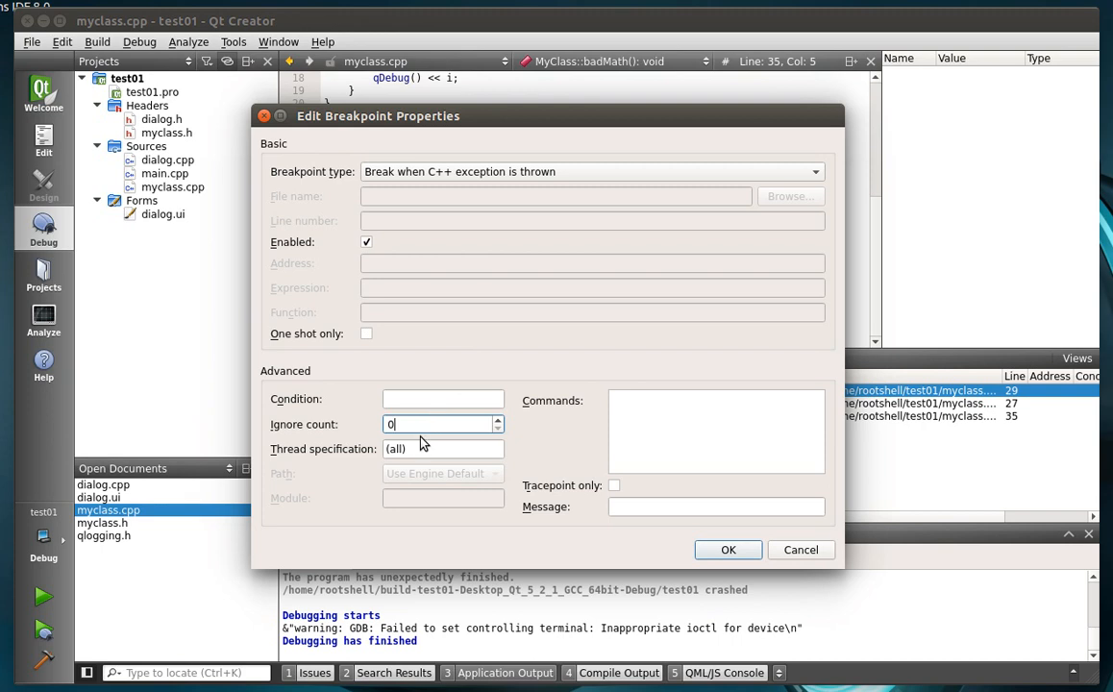
mouse_move(688, 427)
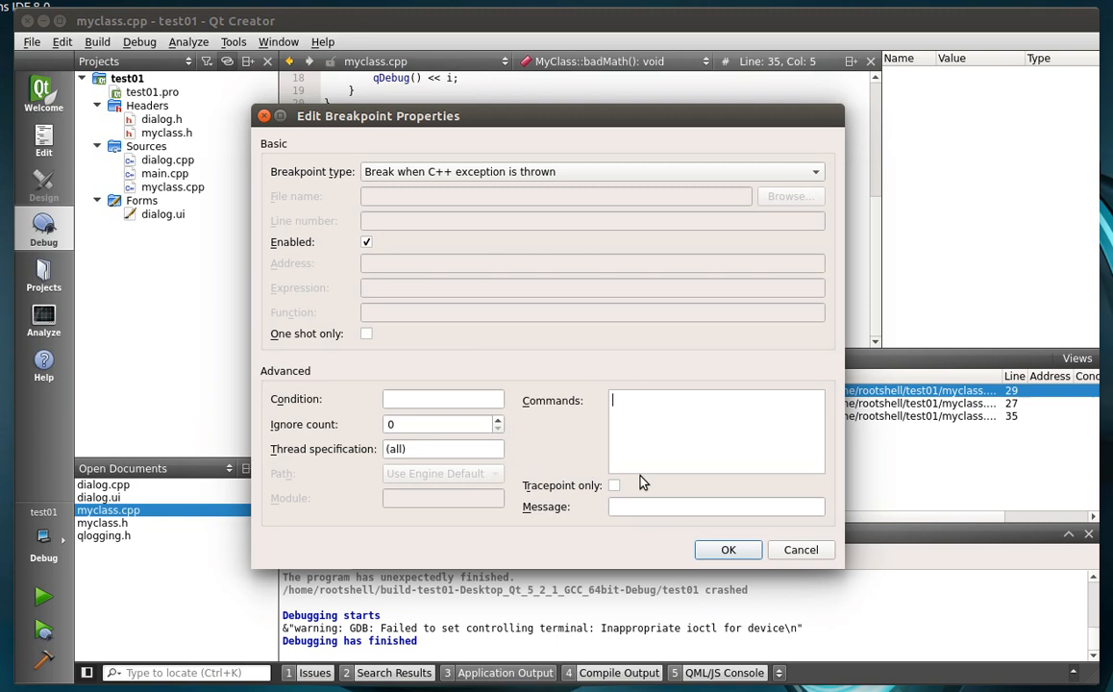
mouse_move(678, 503)
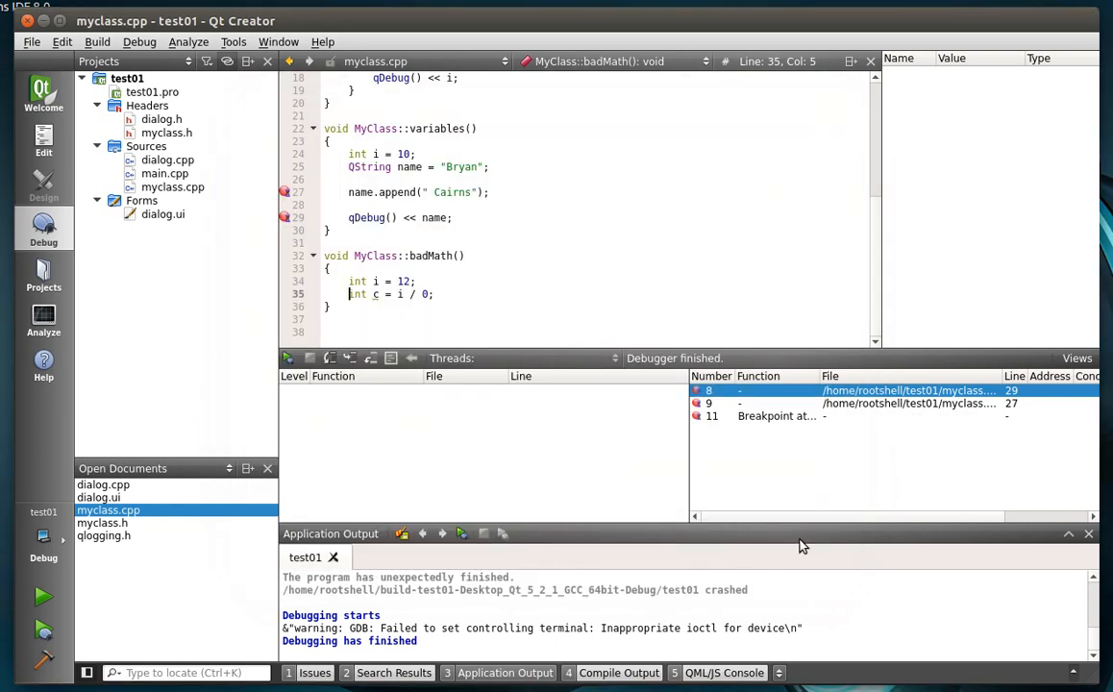
mouse_move(798, 388)
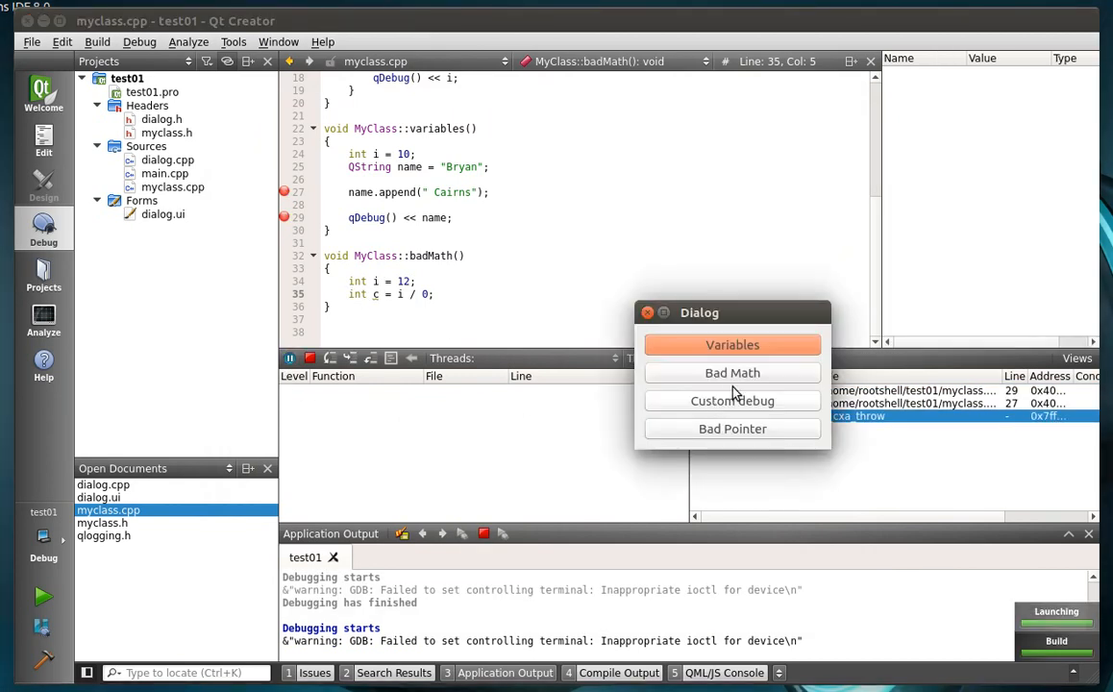
Step: Run Bad Math in the Dialog and dismiss the SIGFPE Signal received message
click(732, 373)
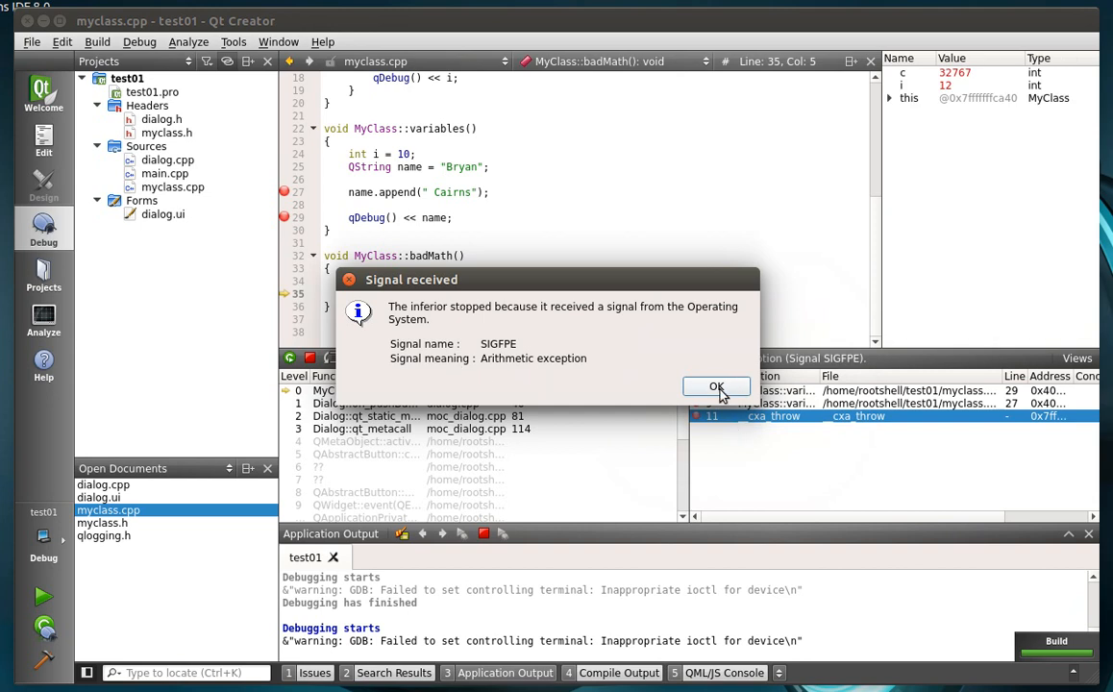
click(715, 387)
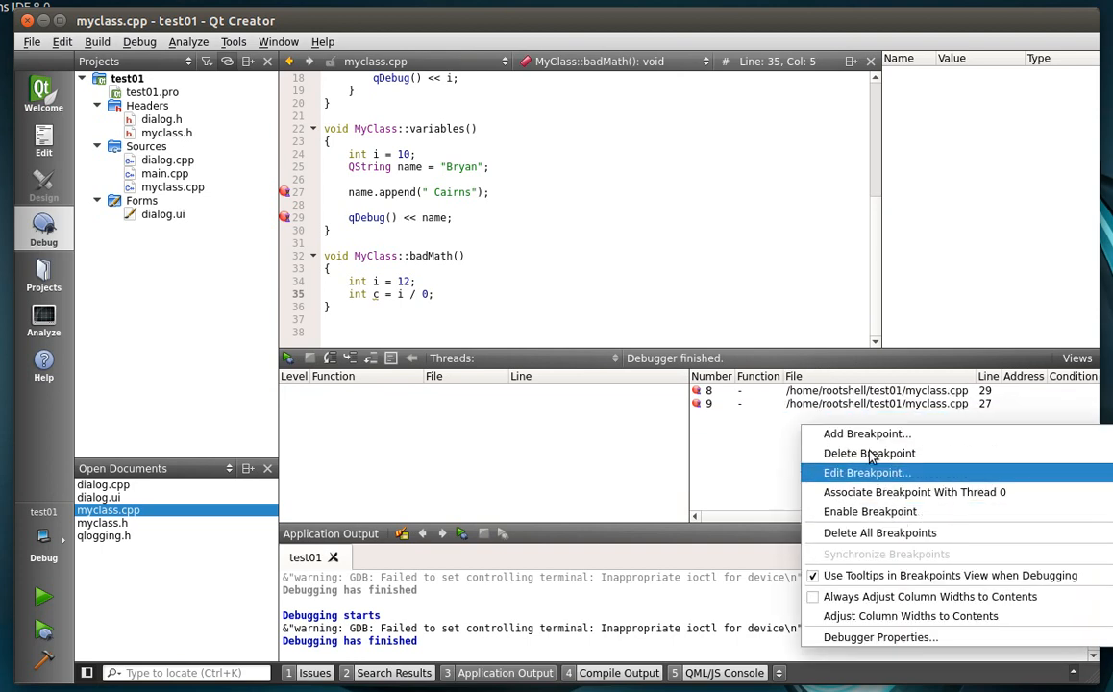
Step: Delete All Breakpoints from the Breakpoints view and scroll to customDebug
click(880, 532)
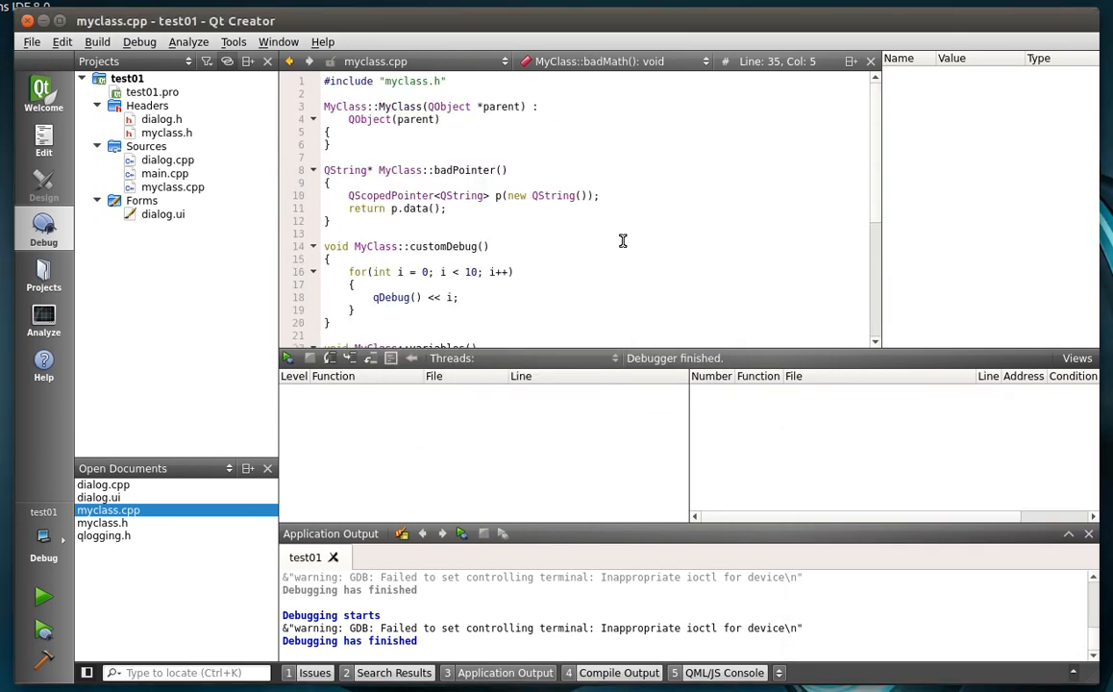
scroll(down, 3)
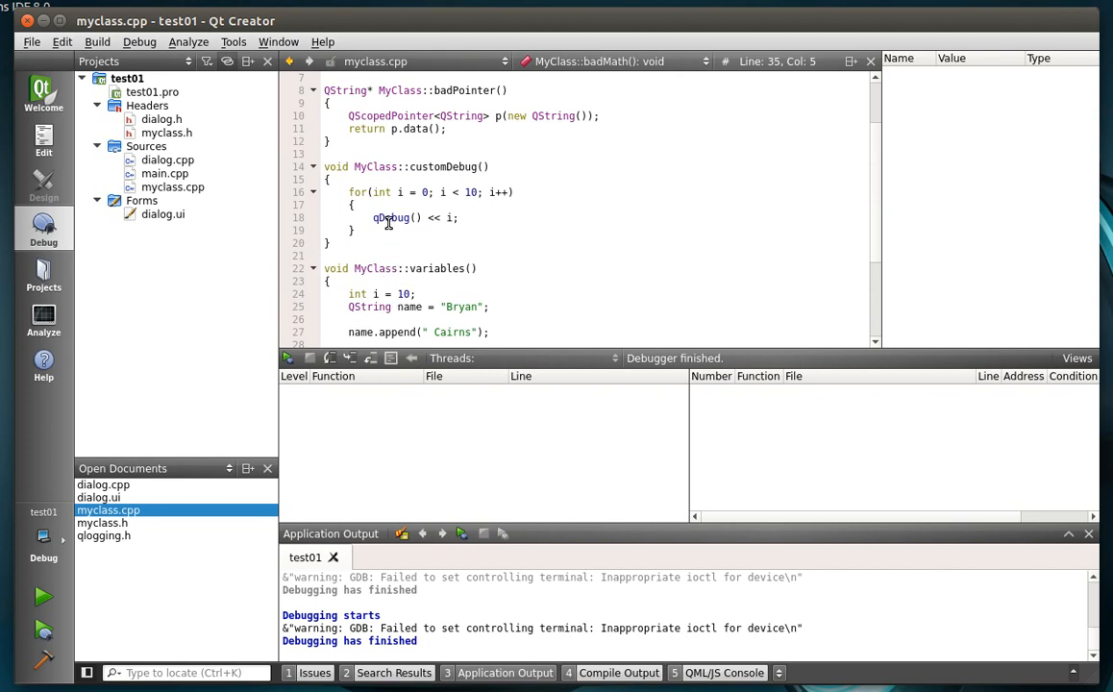
Step: Set breakpoint 12 at line 18 in customDebug's loop and open its properties
right_click(298, 217)
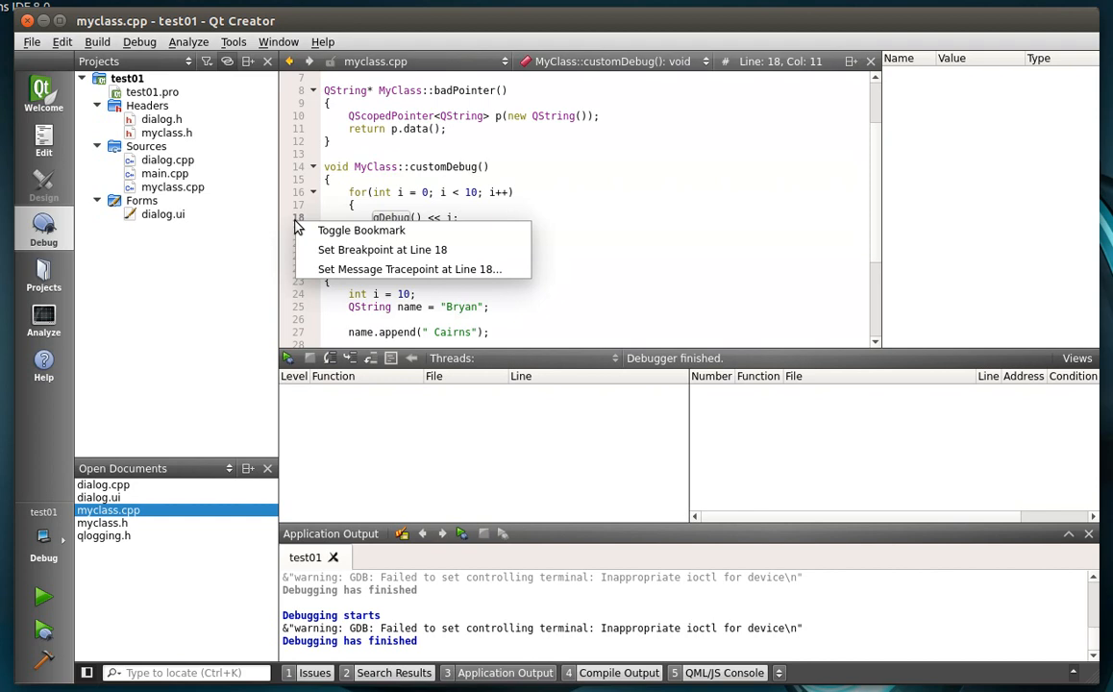
mouse_move(409, 269)
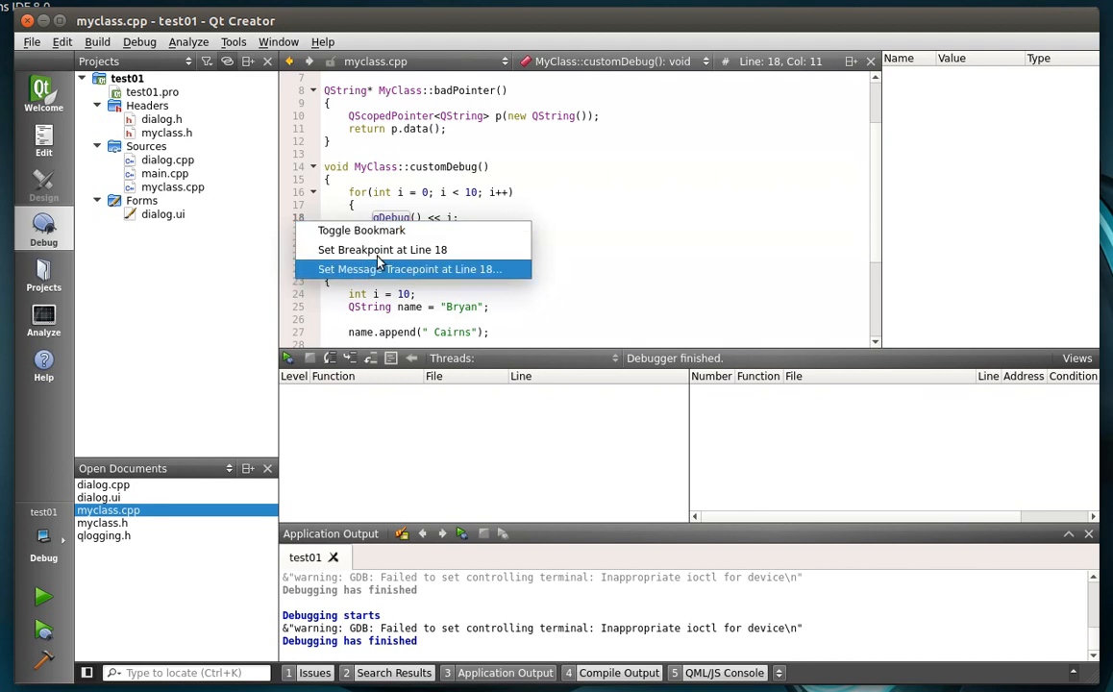
click(382, 250)
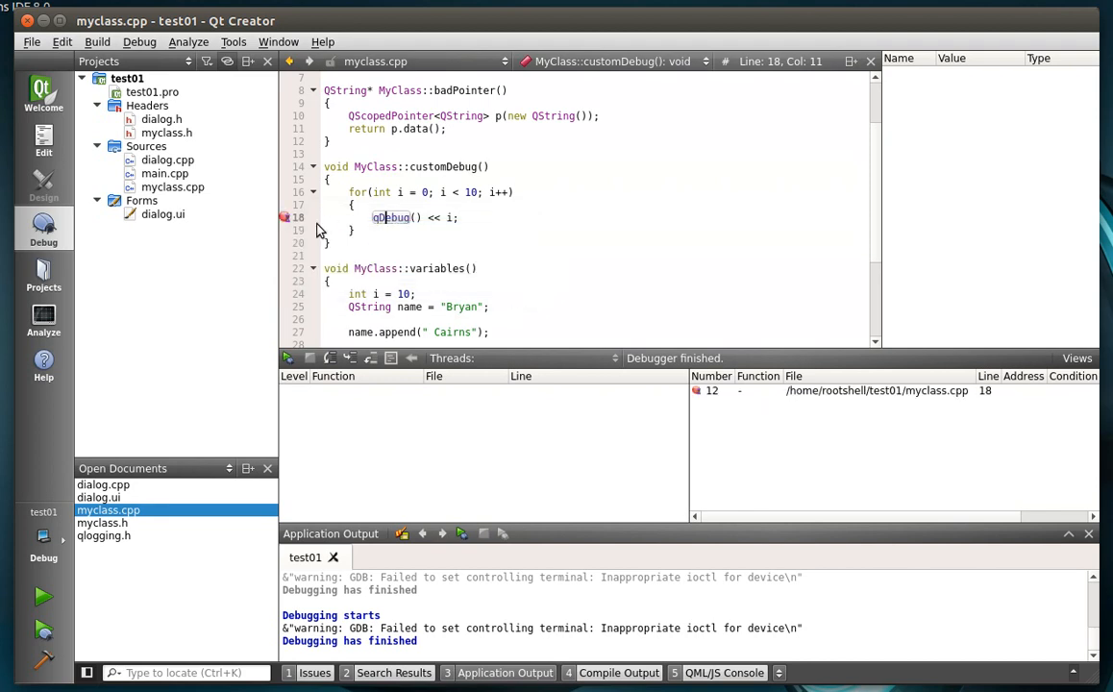
right_click(284, 217)
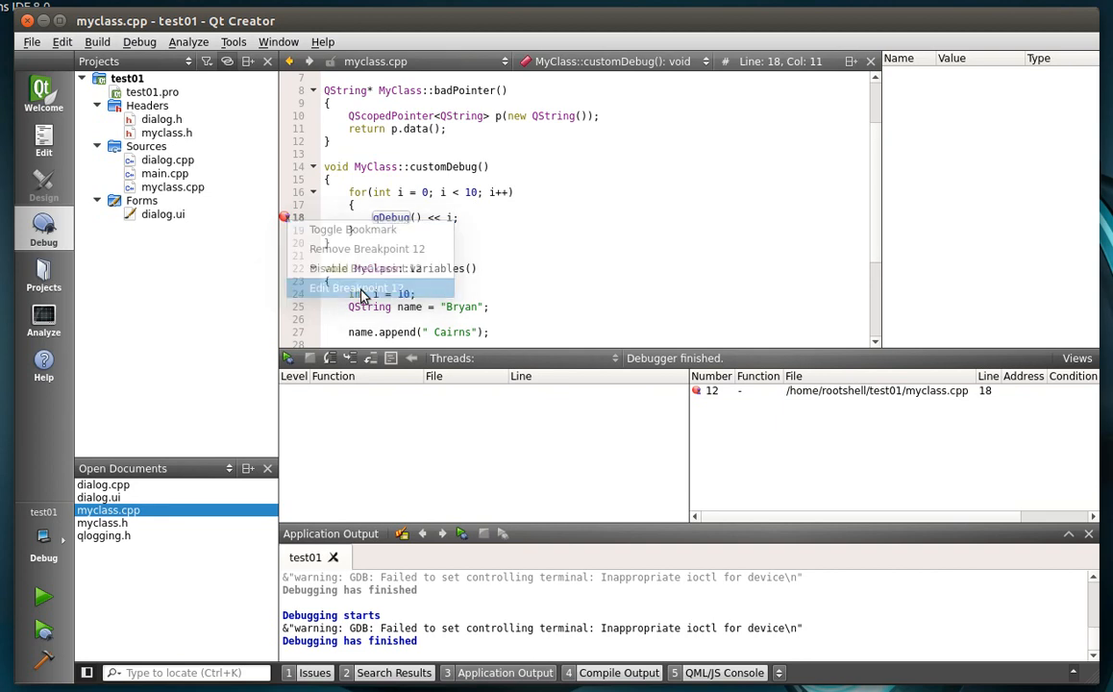
click(358, 289)
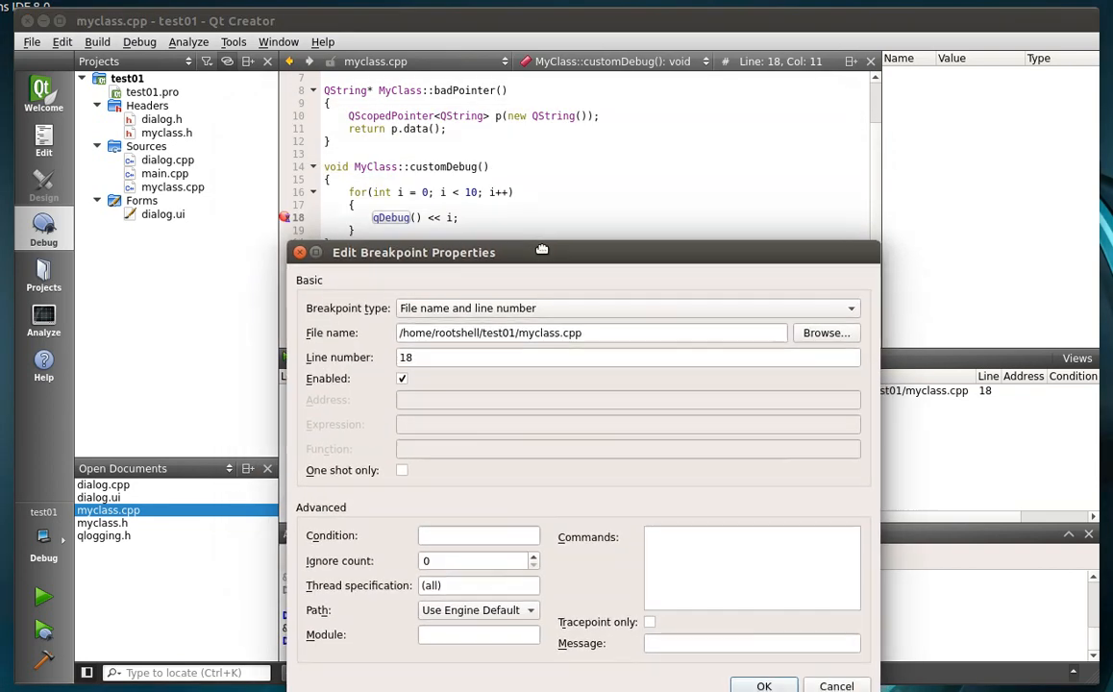
mouse_move(402, 200)
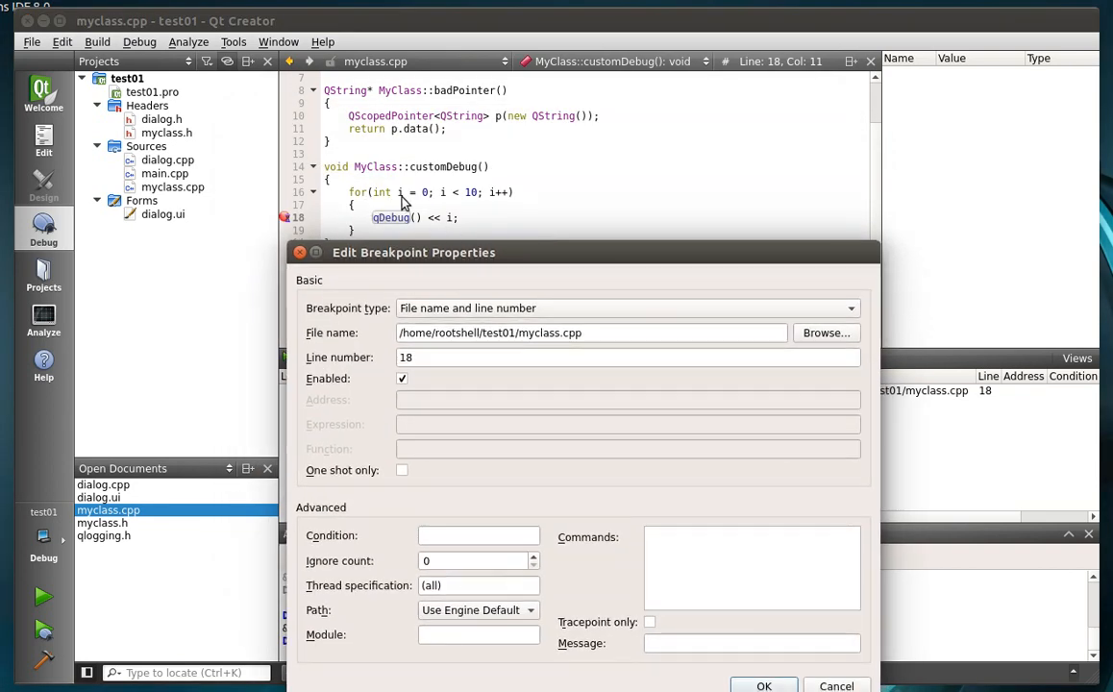
mouse_move(499, 198)
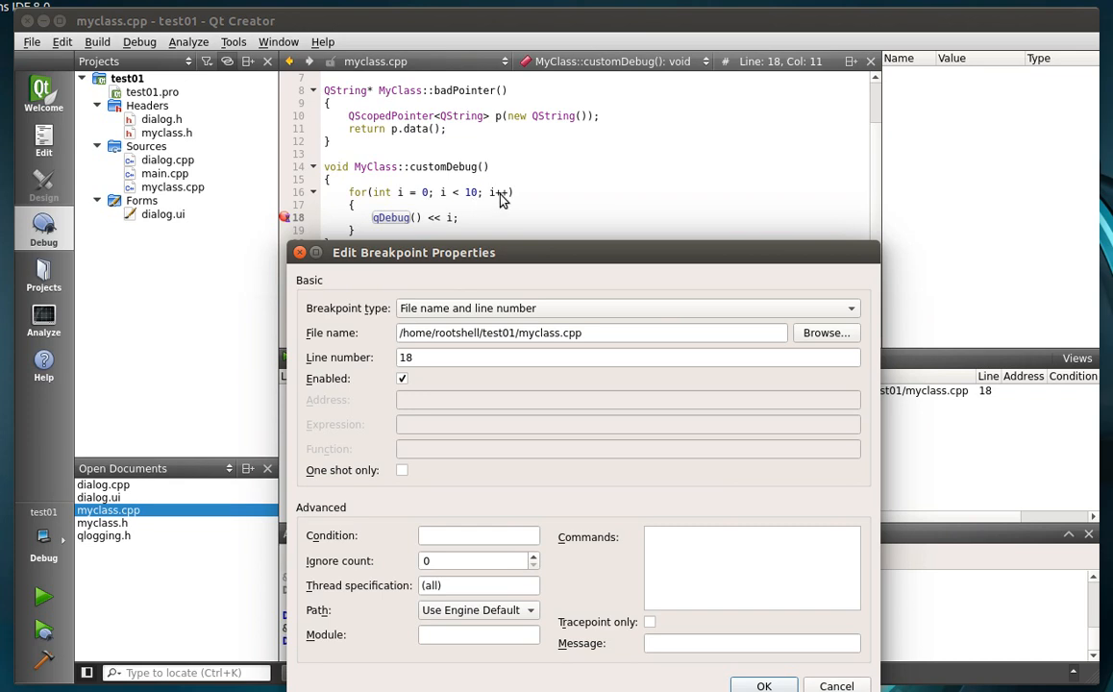
mouse_move(400, 234)
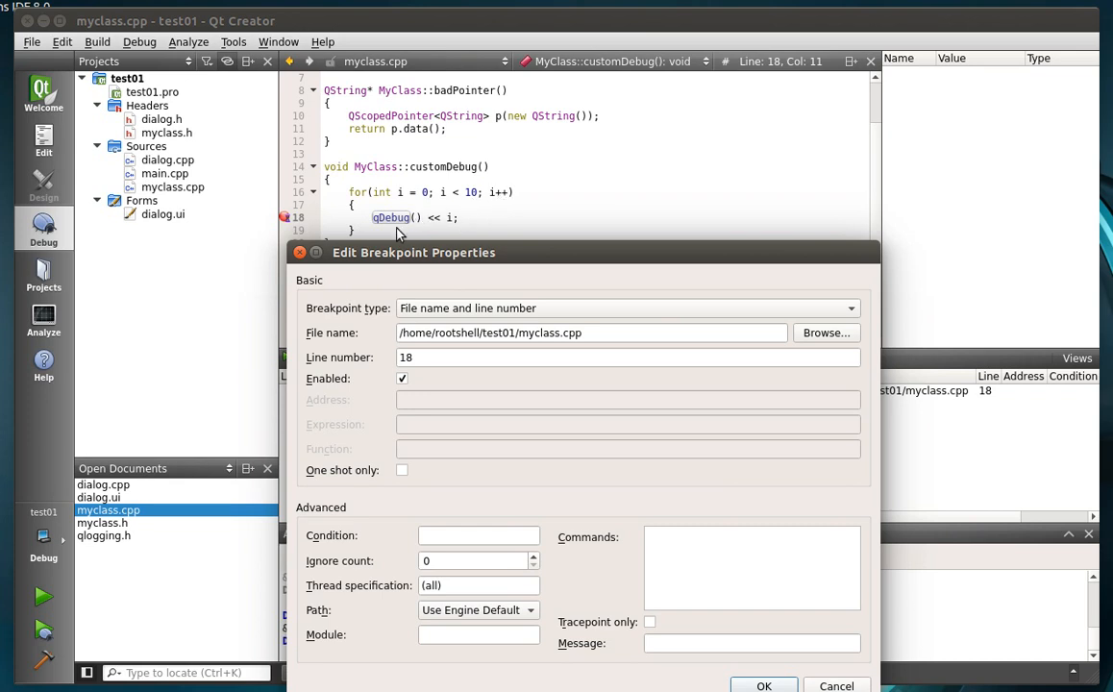
Step: Give breakpoint 12 the condition 'i == 5', confirm it, and relaunch test01 under the debugger
click(479, 534)
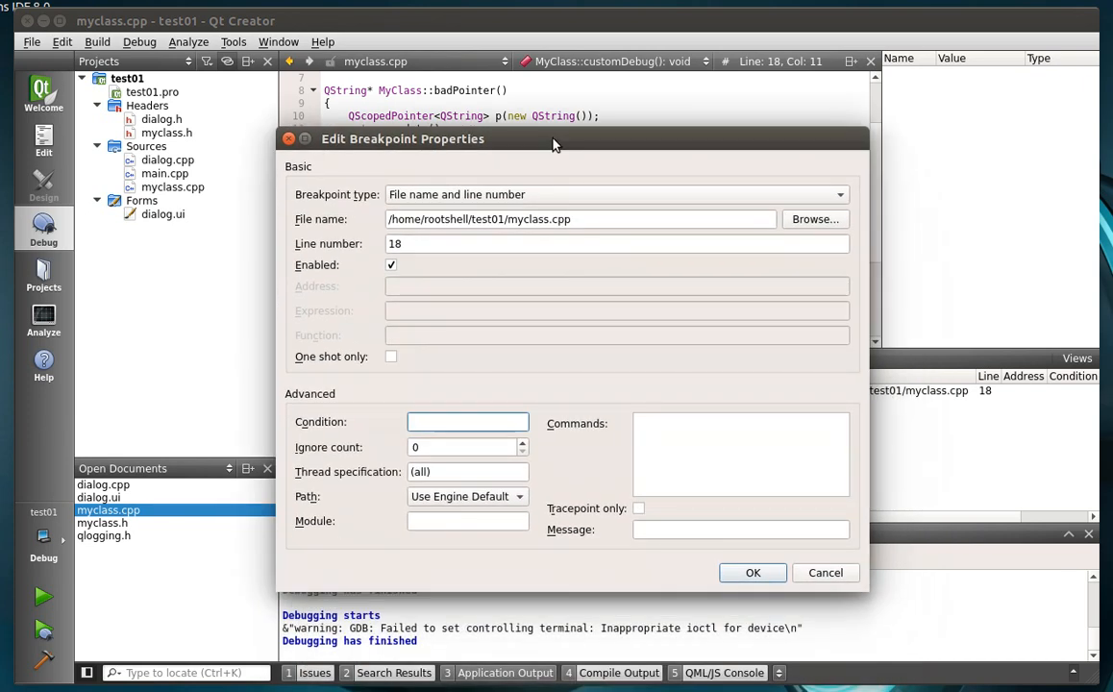
text(i =)
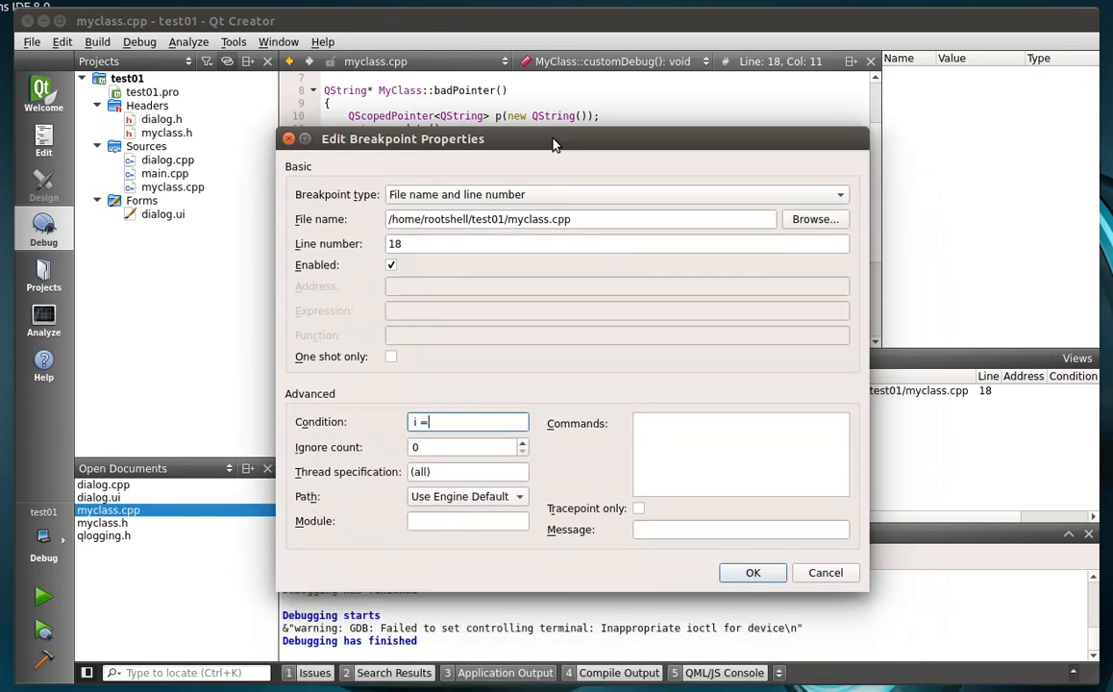
text(== 5)
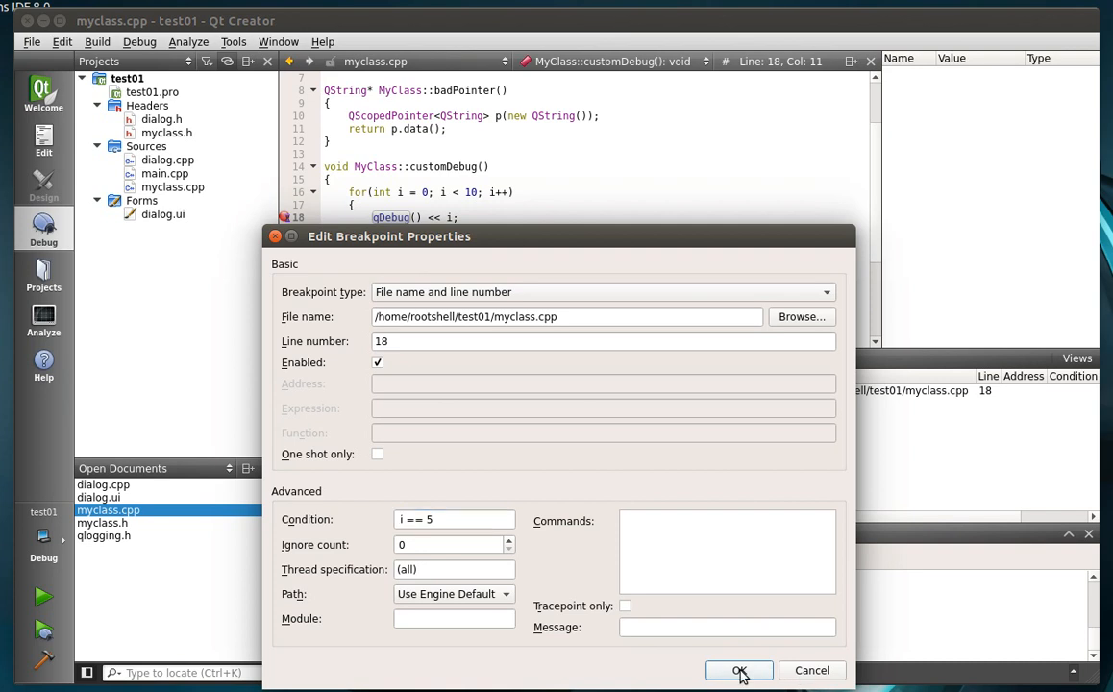
click(738, 669)
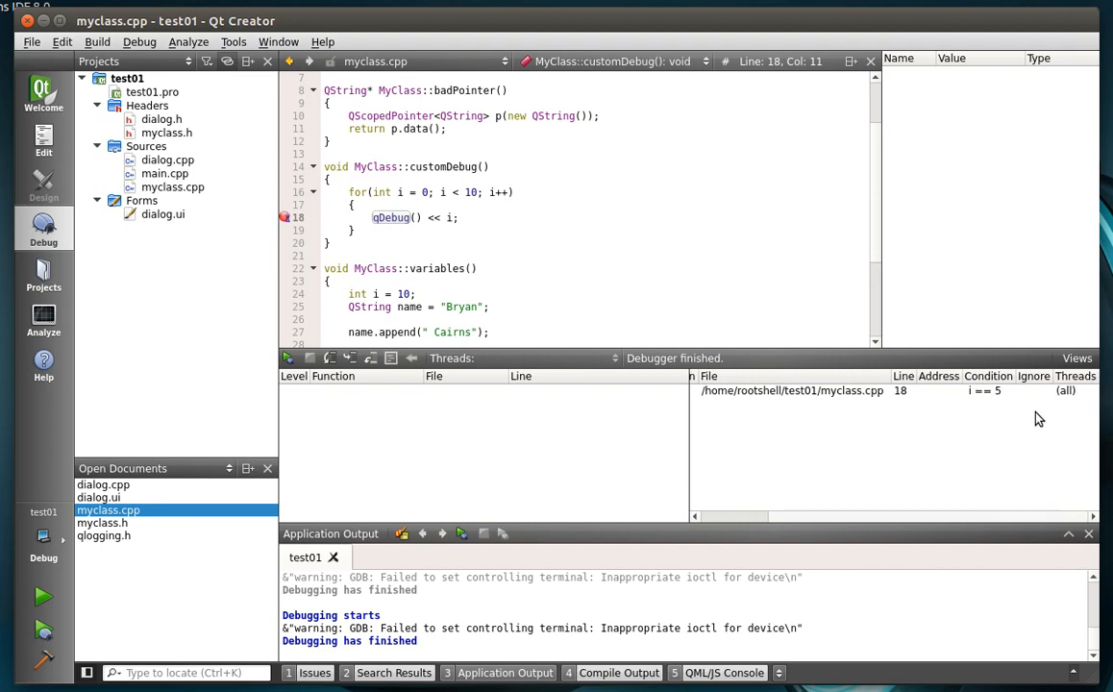
click(388, 269)
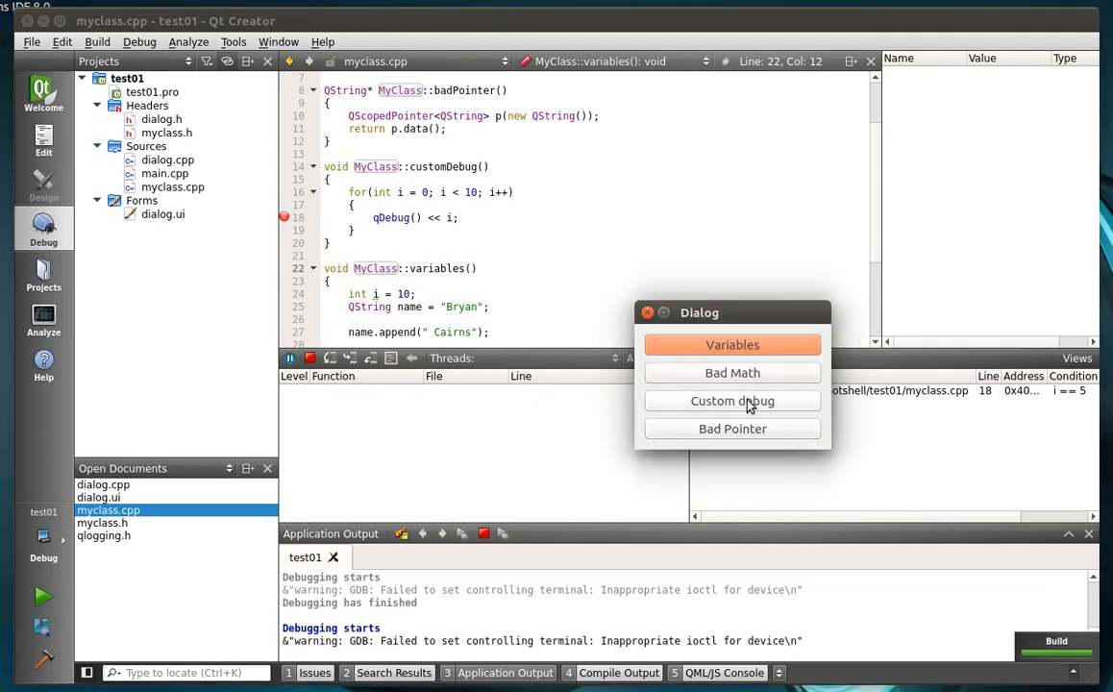
Step: Run the Custom debug action so execution halts at breakpoint 12 with i equal to 5
click(732, 402)
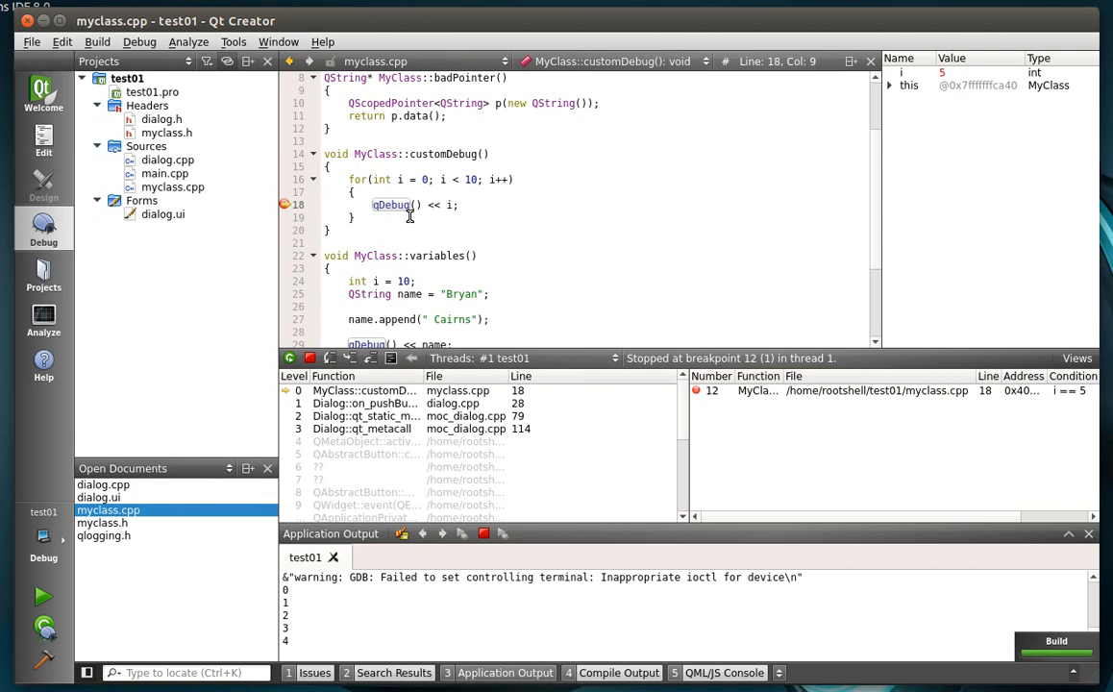
mouse_move(346, 402)
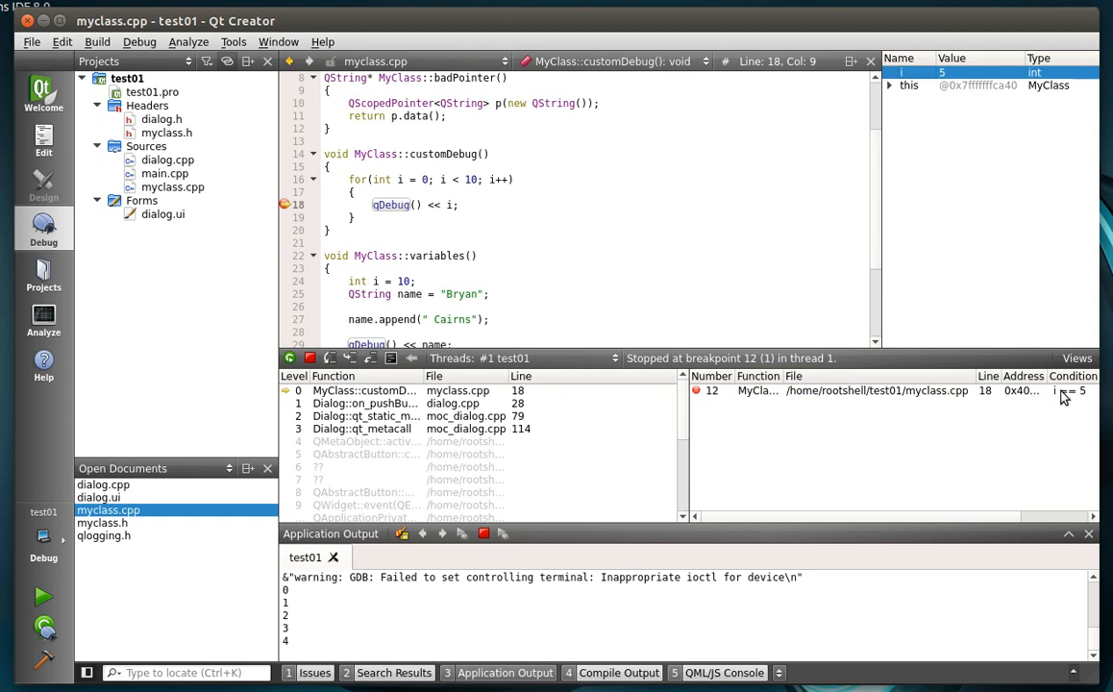
mouse_move(1065, 394)
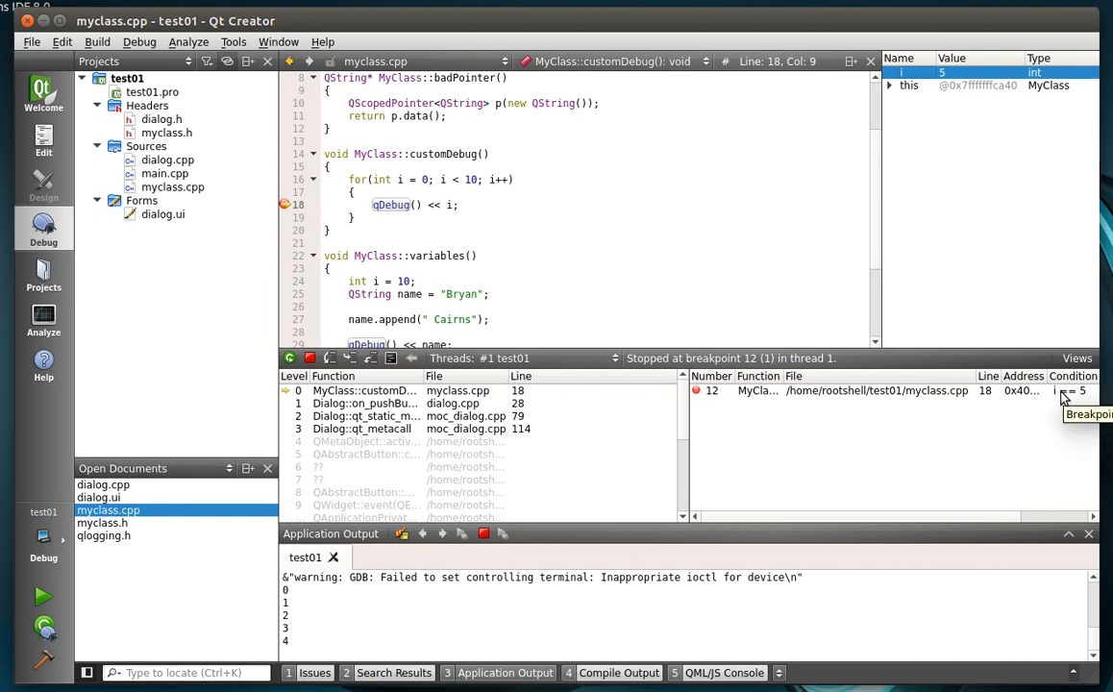
mouse_move(310, 358)
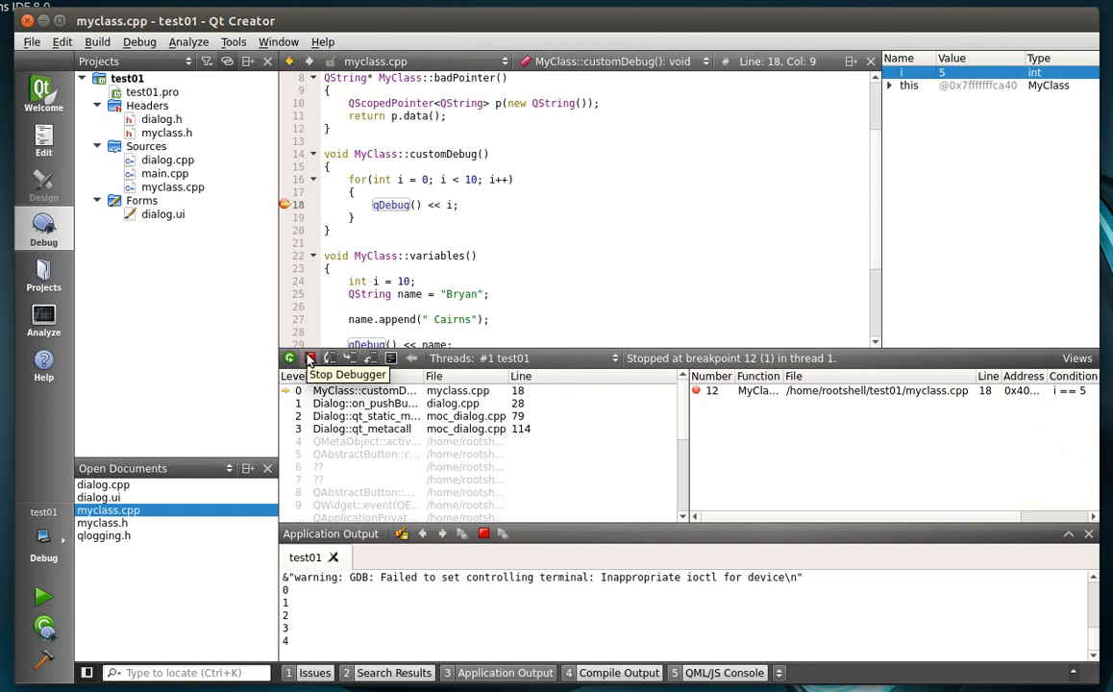
Step: Remove breakpoint 12 from line 18 of myclass.cpp and scroll up to badPointer()
right_click(284, 204)
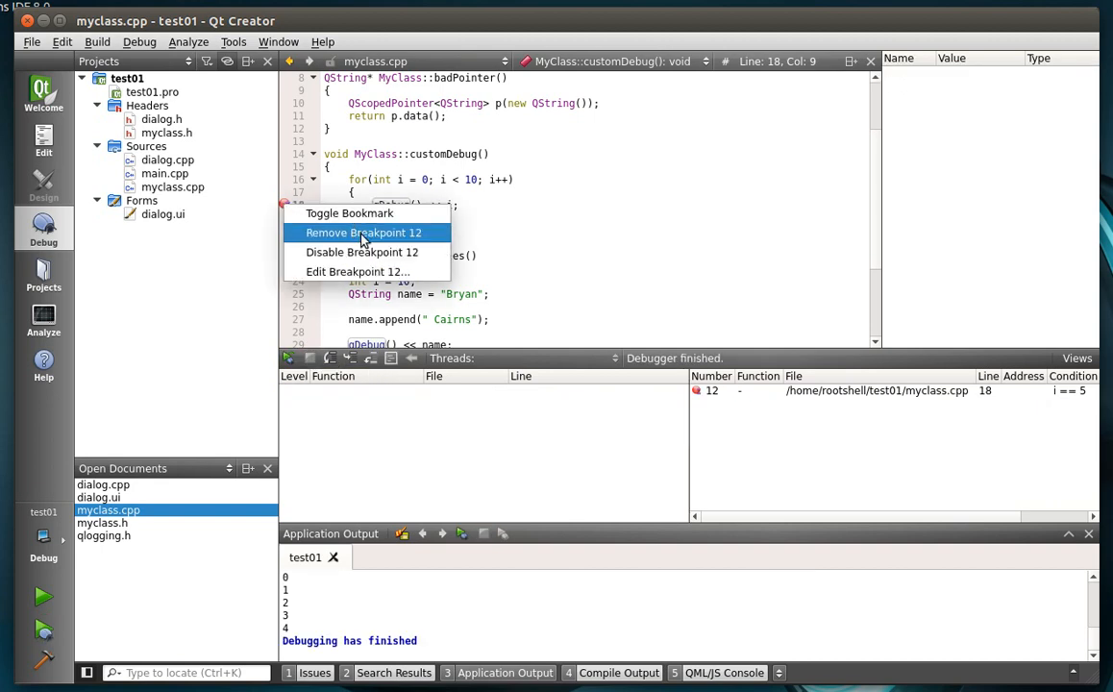
mouse_move(361, 252)
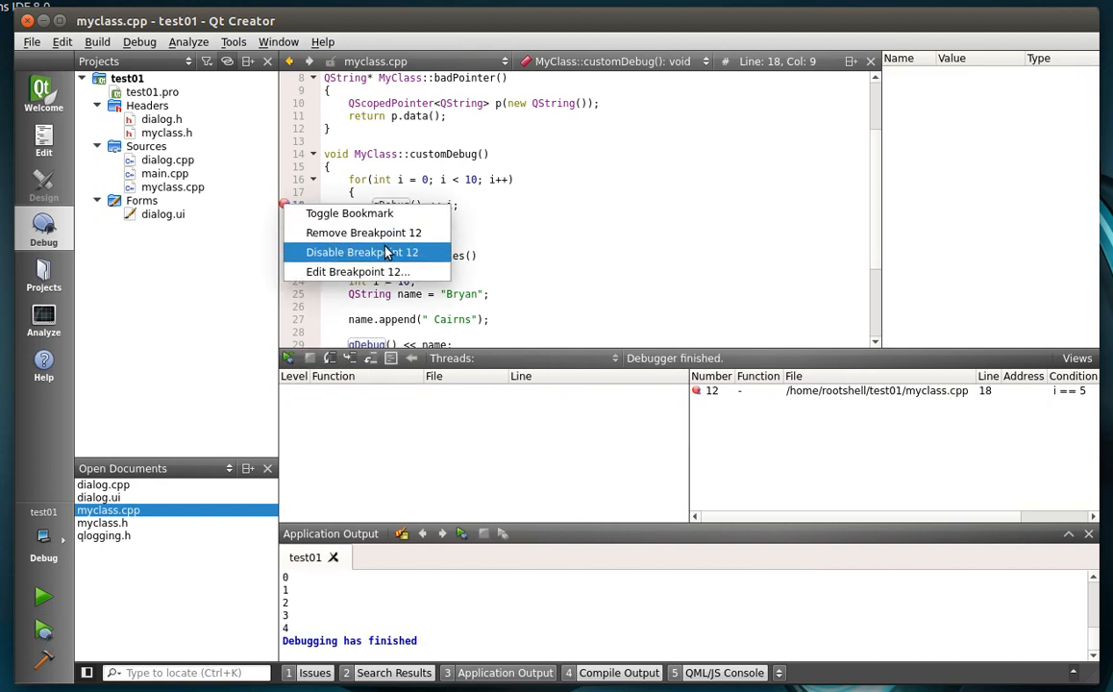
click(363, 233)
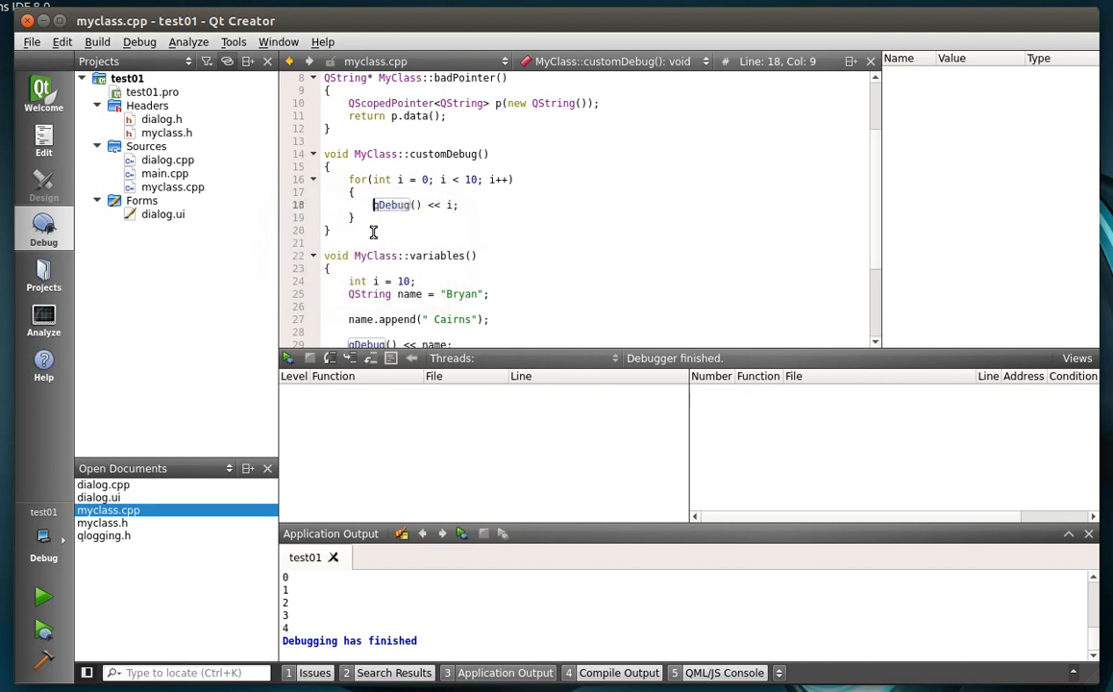
scroll(up, 3)
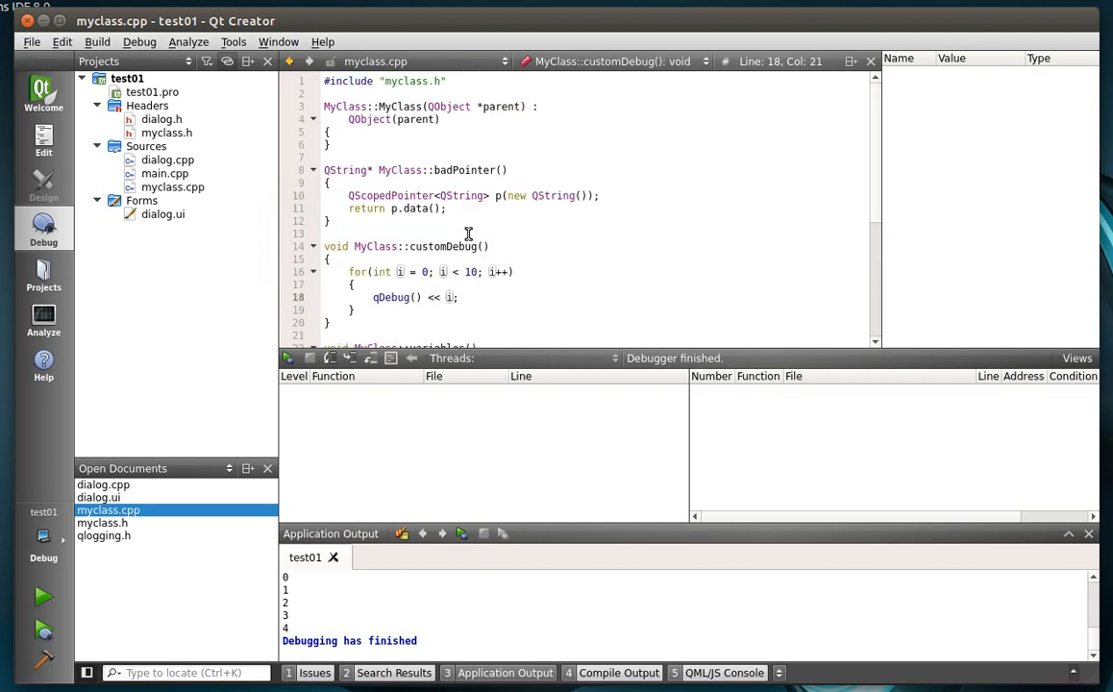
mouse_move(454, 207)
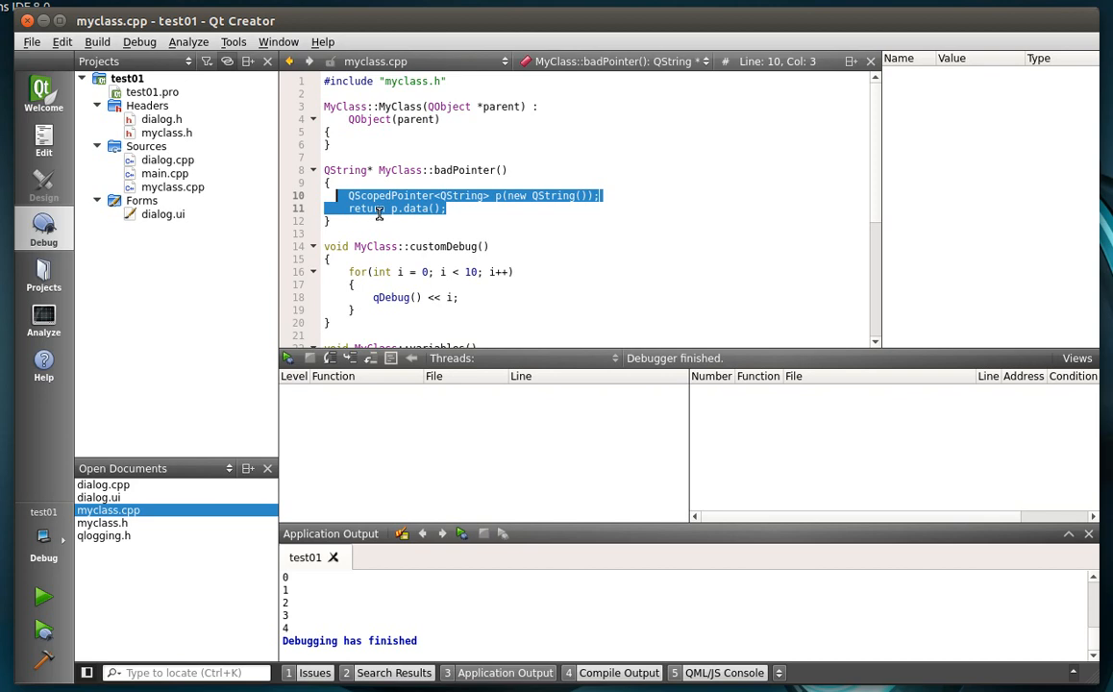
mouse_move(638, 191)
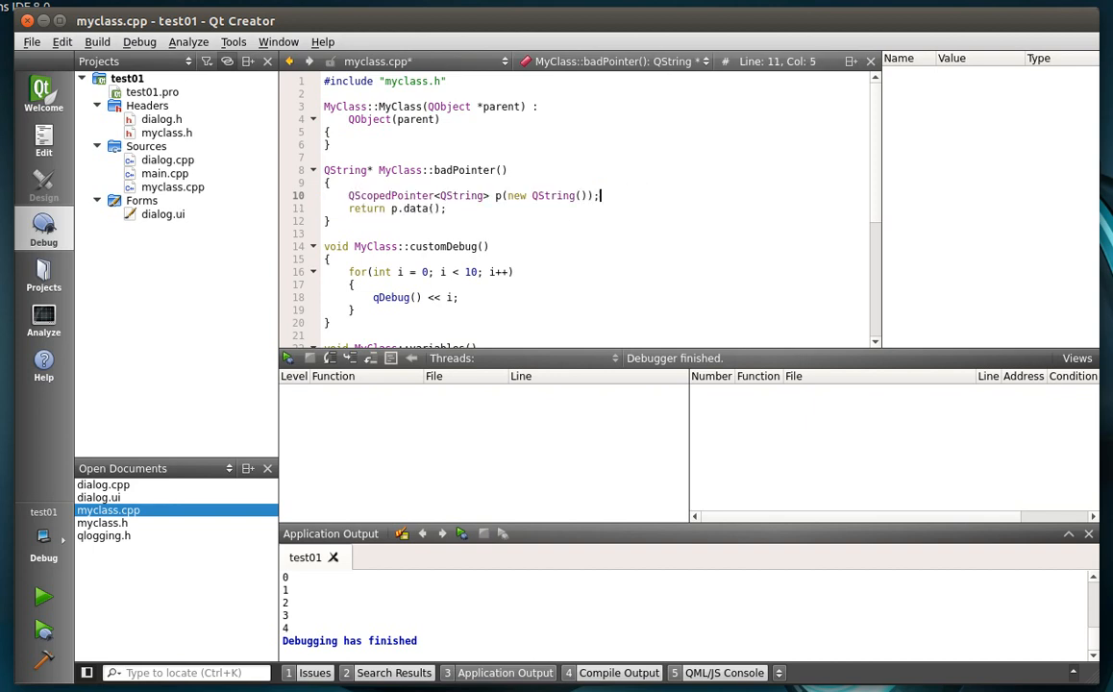
Step: Jot a '// if err then r...' comment in badPointer(), discard it, and start a build
text(// i)
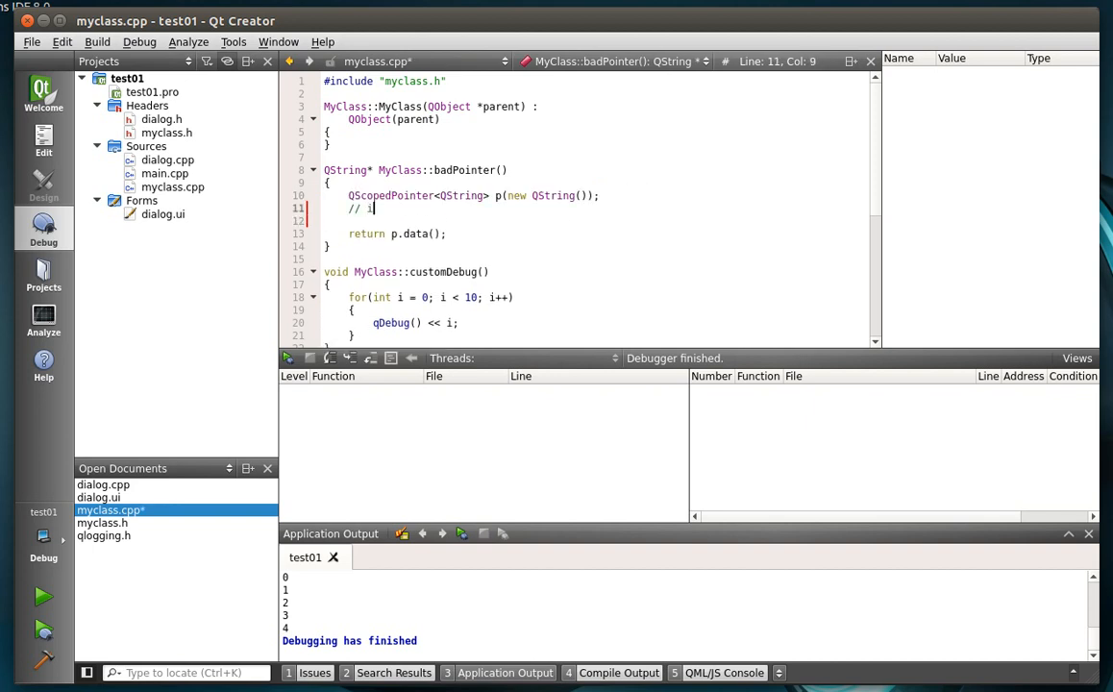
text(f err then)
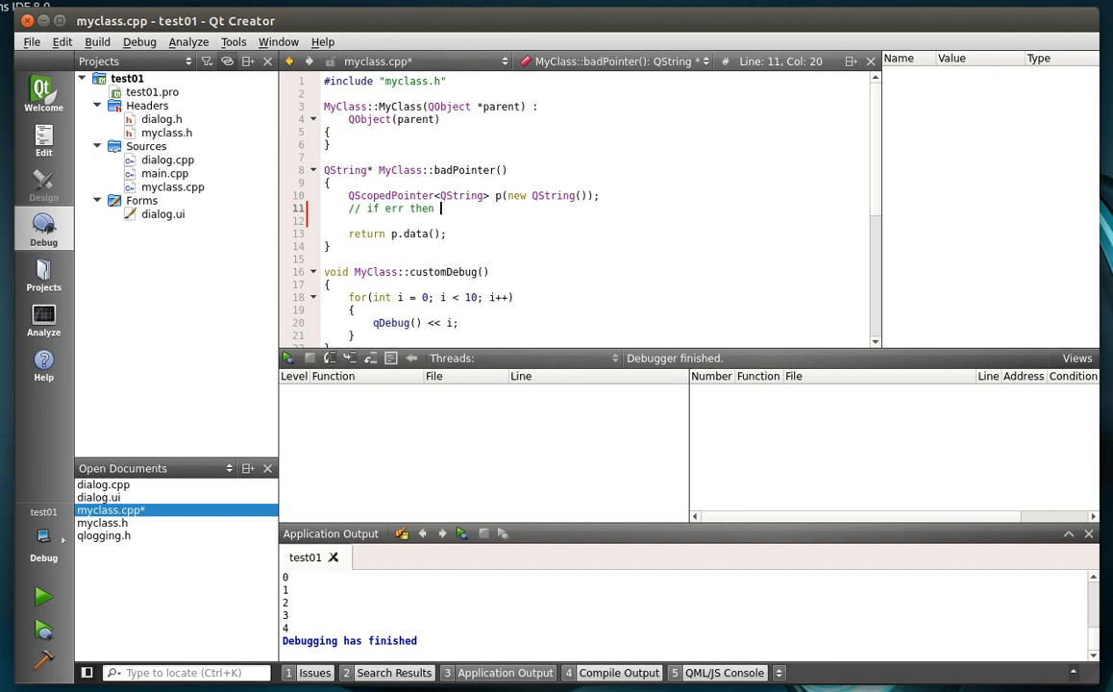
text(return 0)
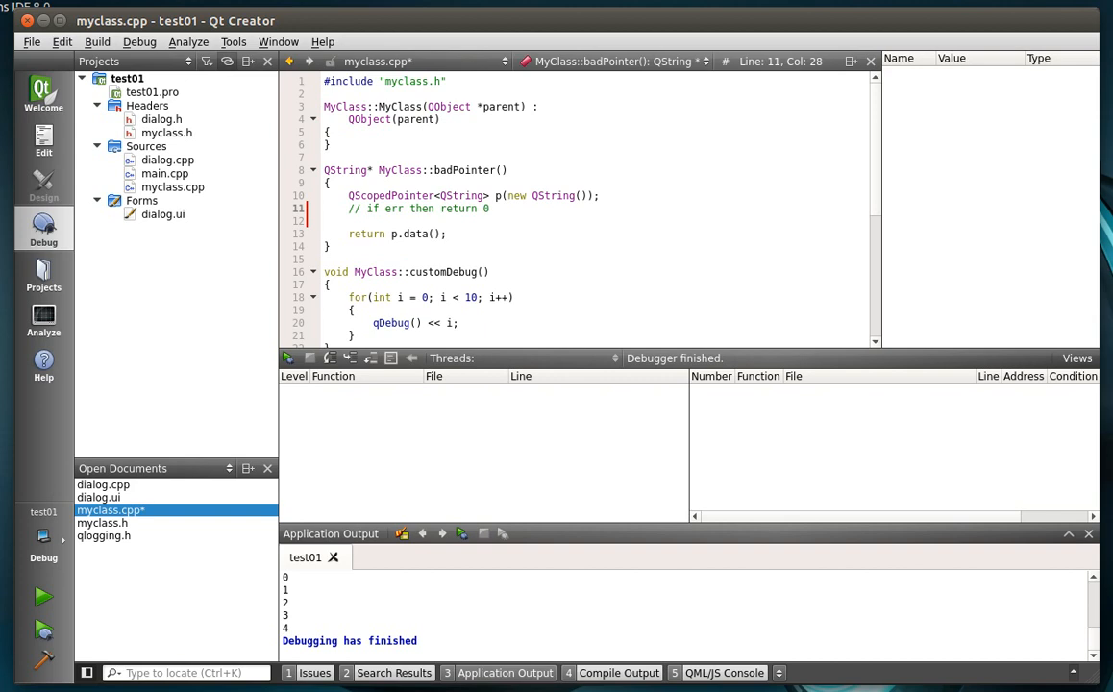
click(490, 208)
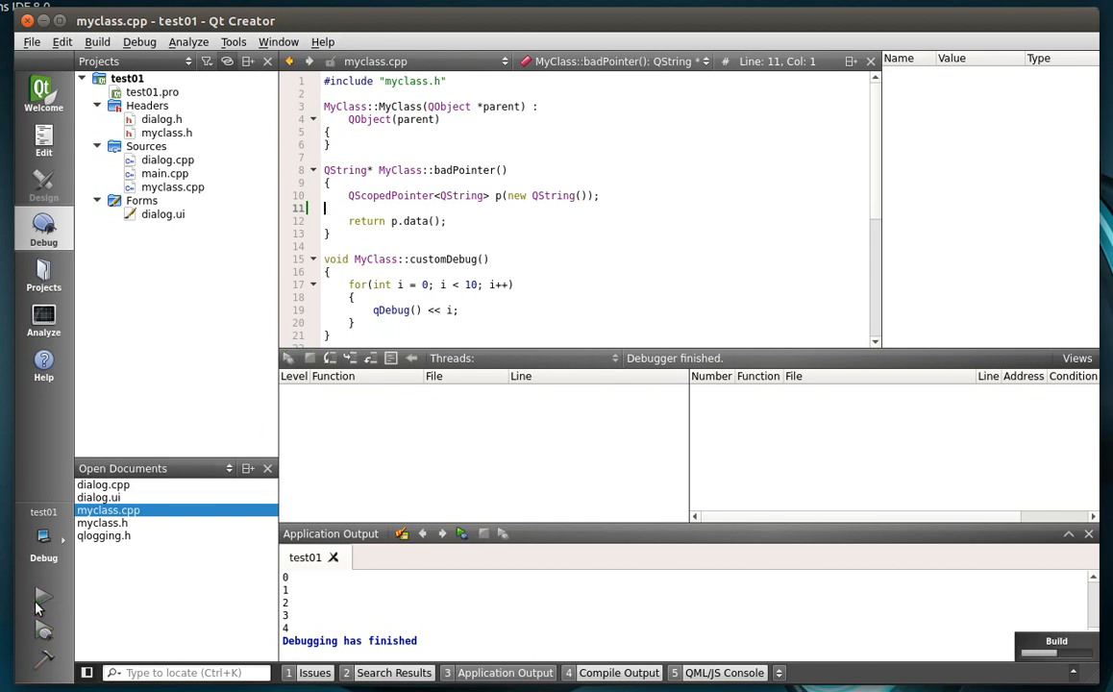
Step: Run test01, crash it with the Bad Pointer button, then open dialog.cpp to find badPointer's caller
click(43, 596)
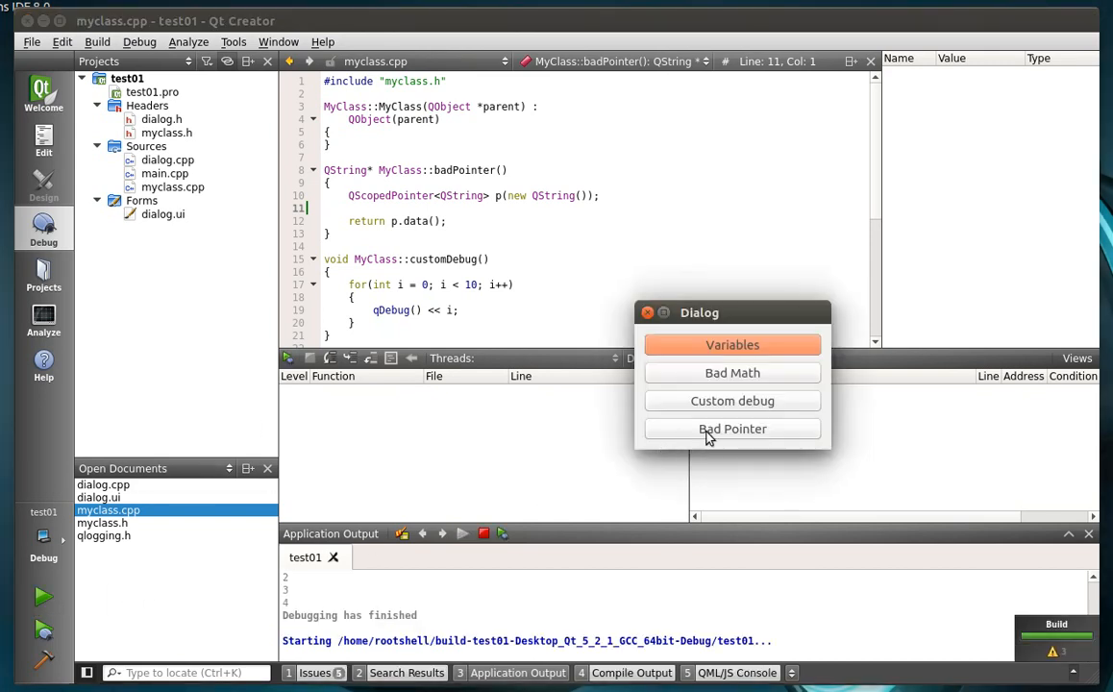
click(733, 428)
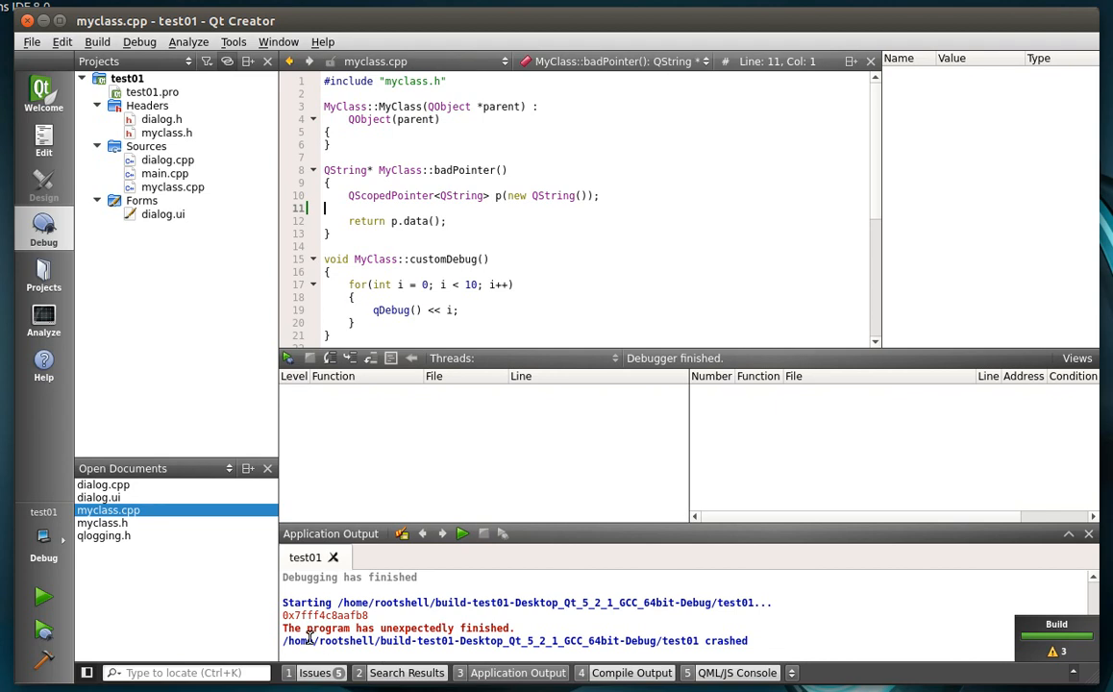
mouse_move(490, 626)
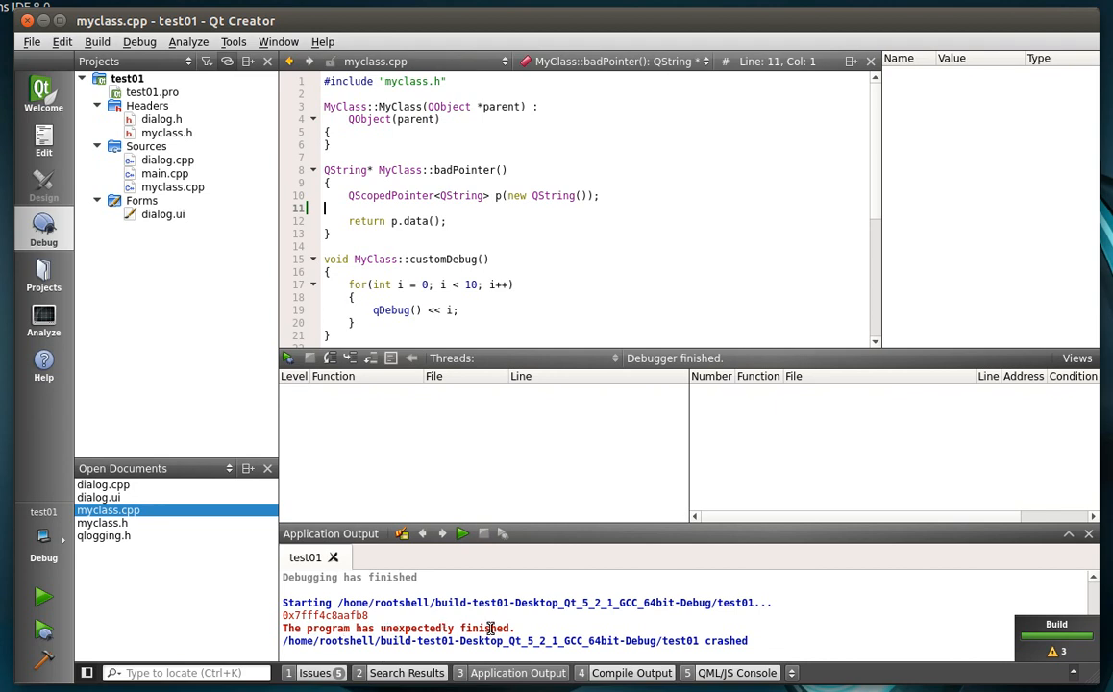
mouse_move(415, 265)
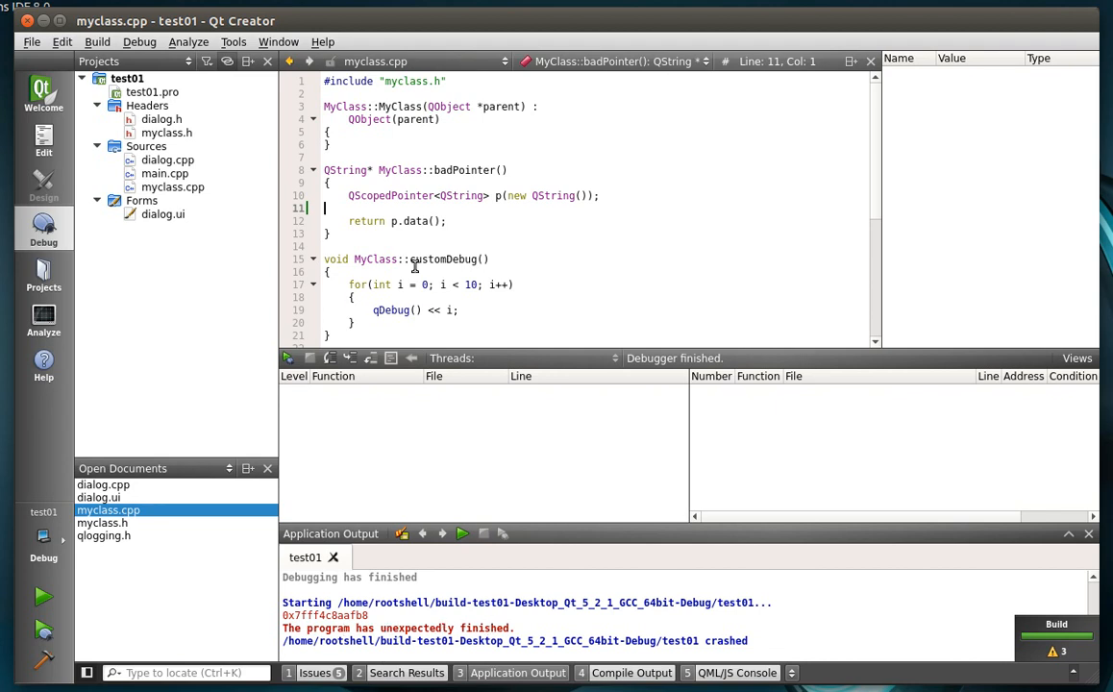
mouse_move(492, 181)
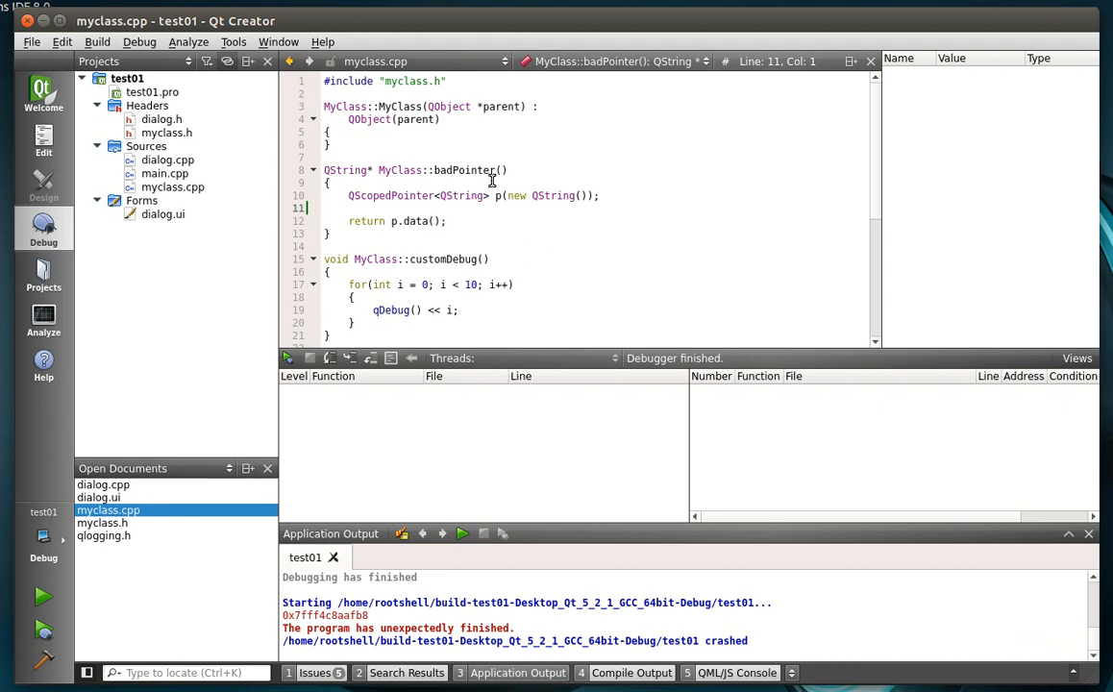
drag(348, 196, 385, 221)
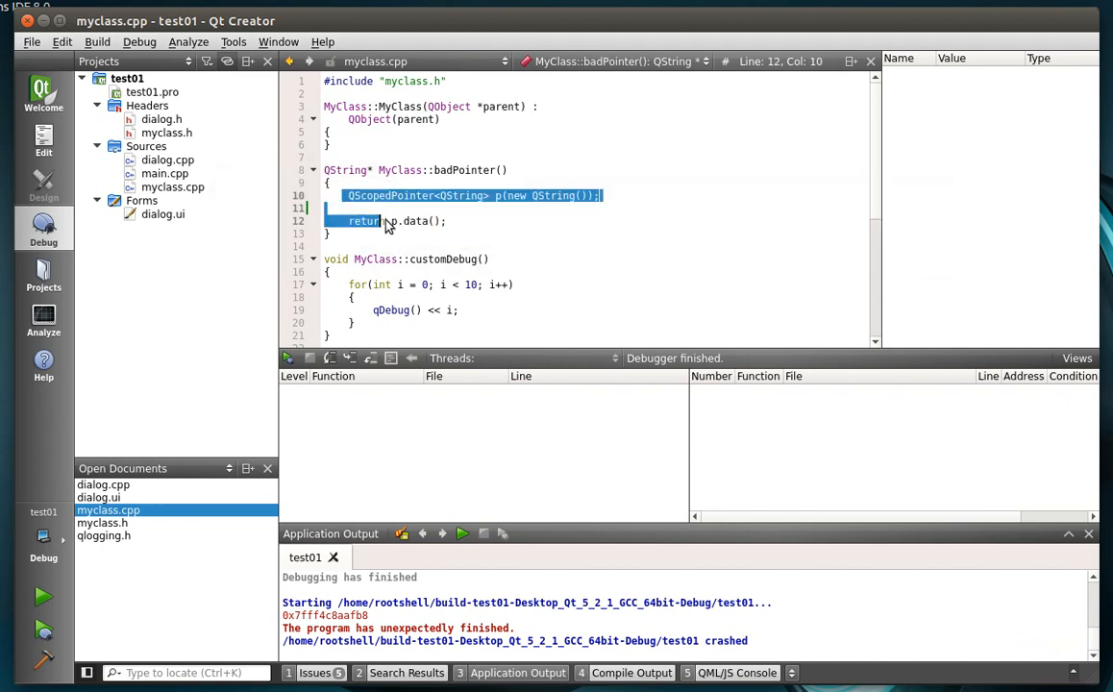
click(323, 246)
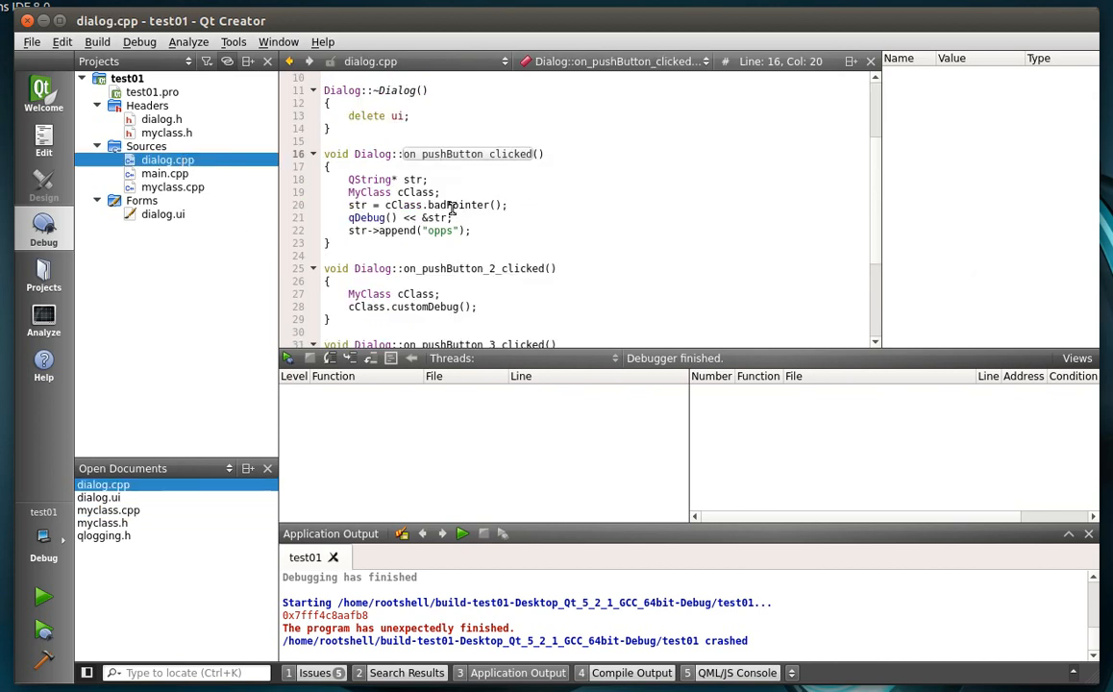
double_click(457, 204)
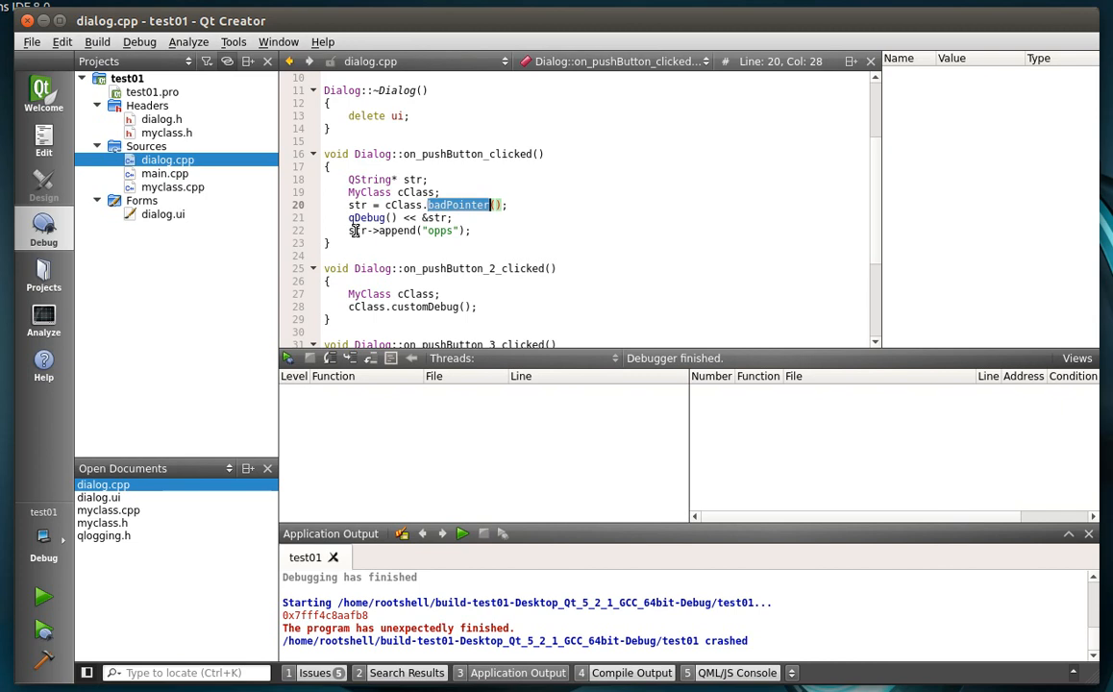
mouse_move(367, 217)
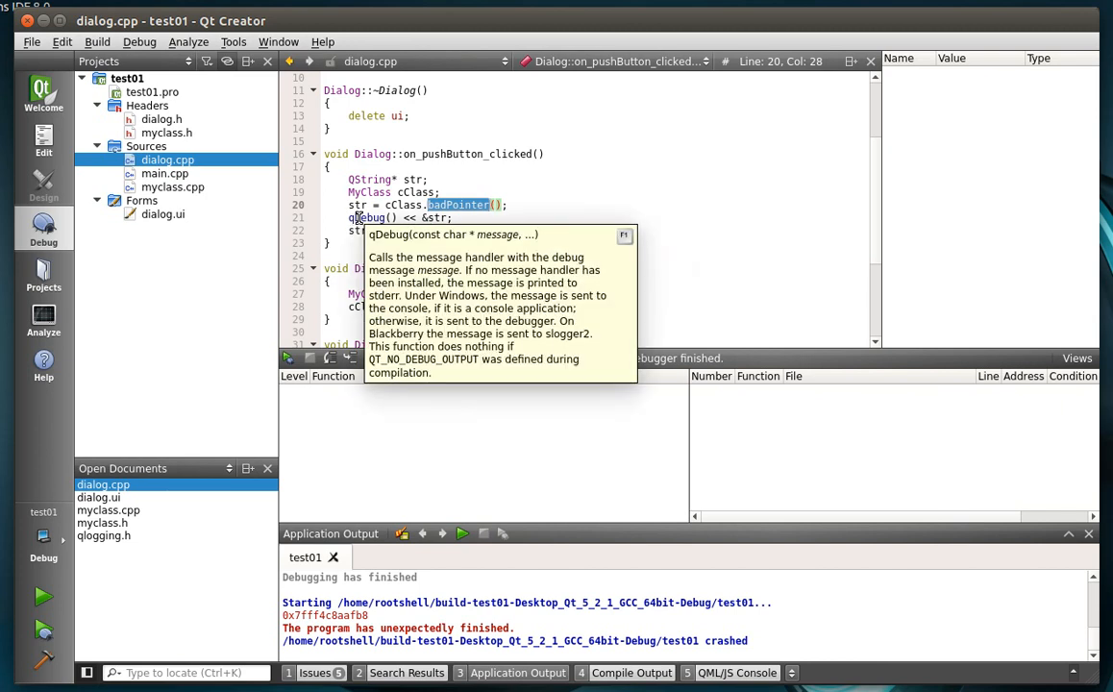
mouse_move(452, 219)
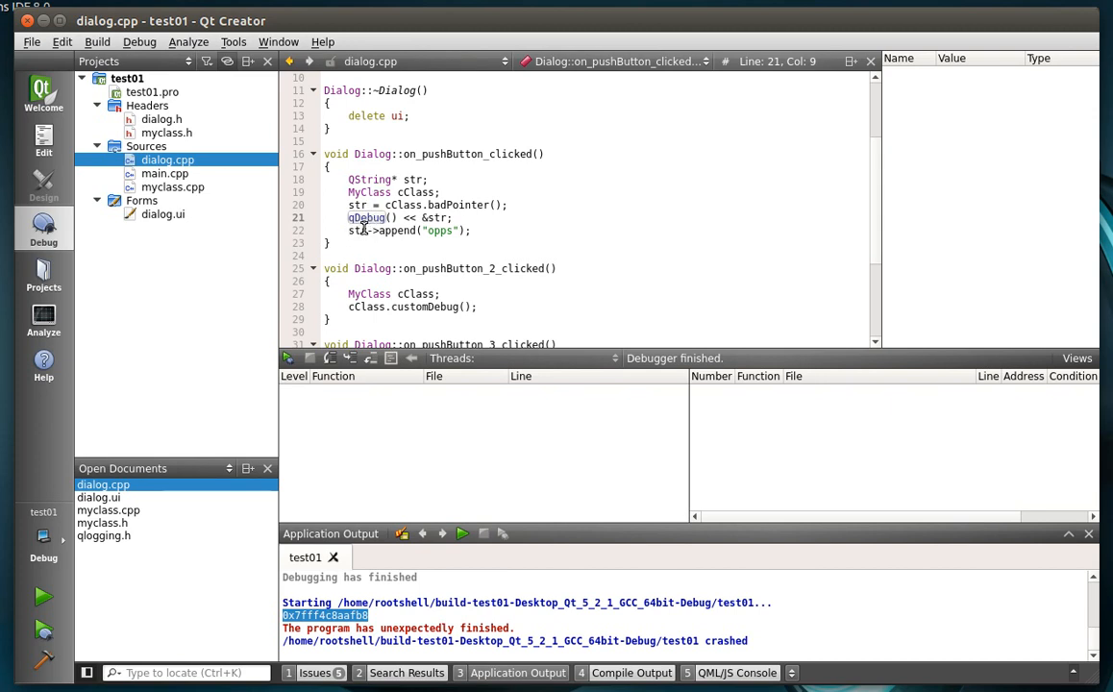
Step: Set breakpoints on lines 21 and 22 of the button handler and adjust breakpoint 14's trigger type
right_click(404, 230)
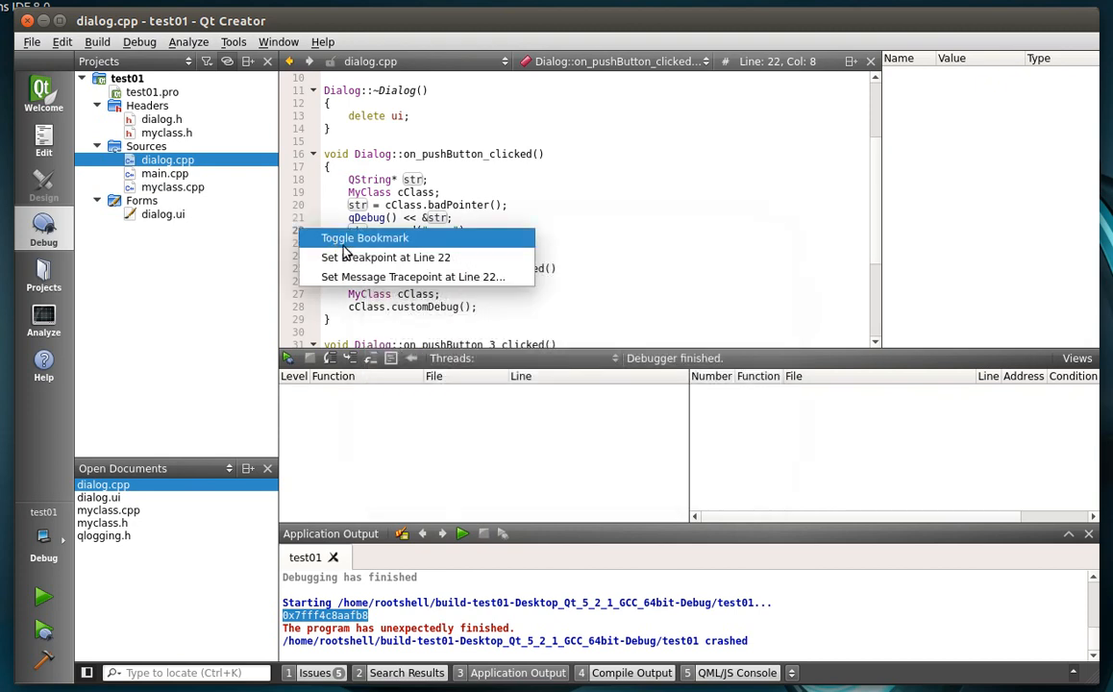
mouse_move(385, 258)
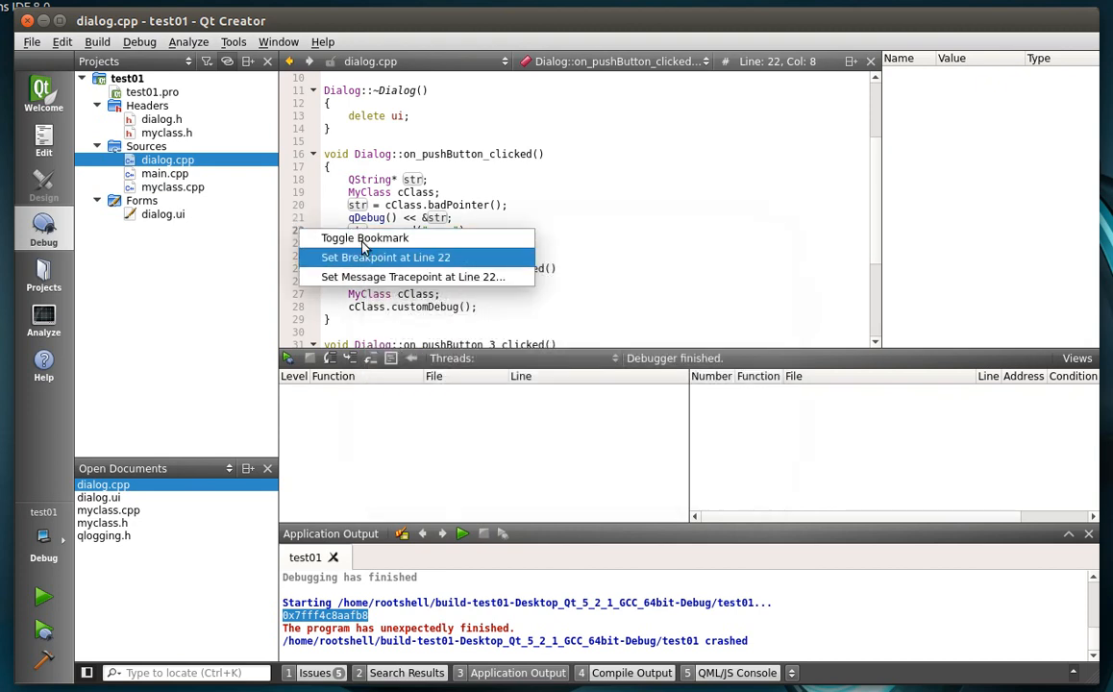
click(386, 258)
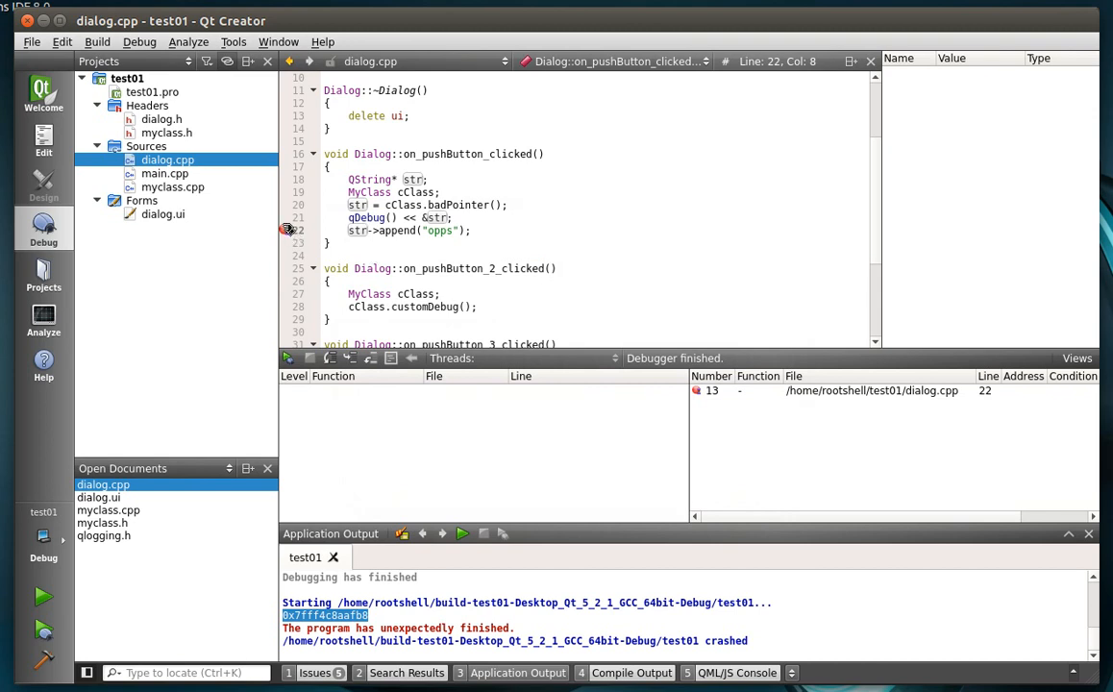
right_click(286, 217)
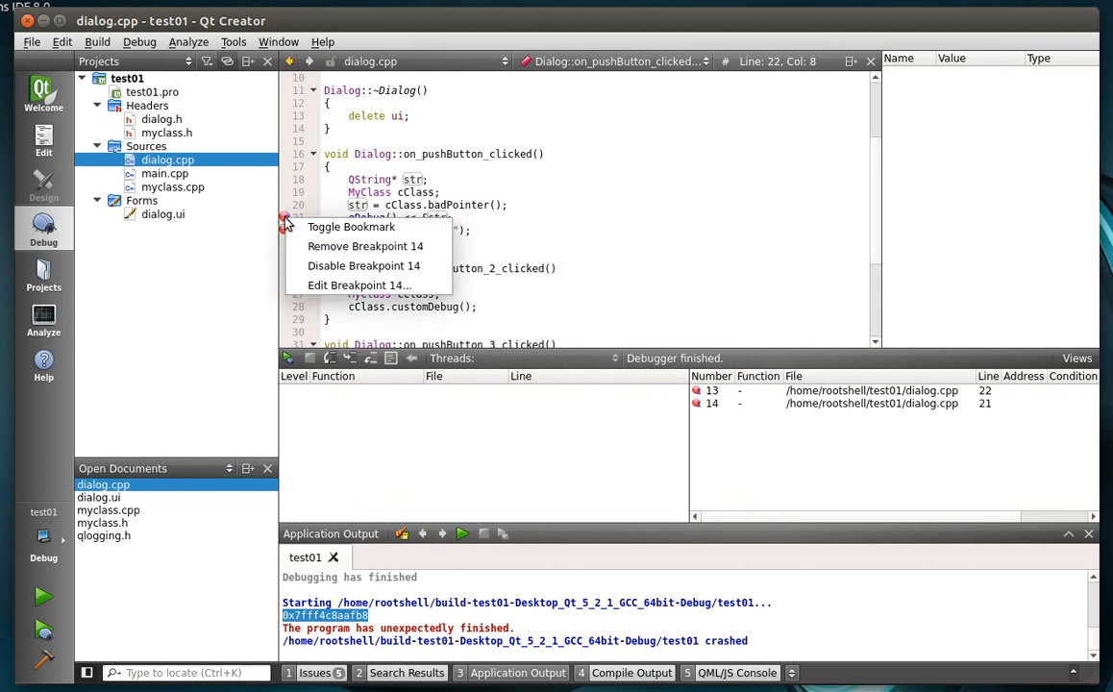
click(358, 284)
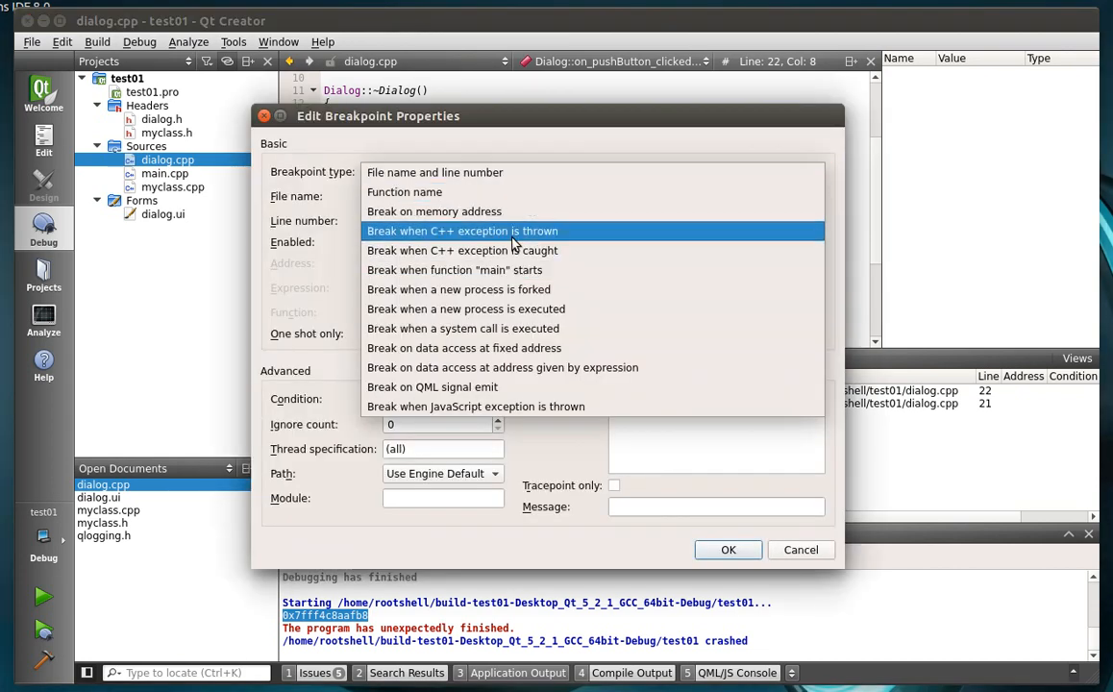
click(462, 231)
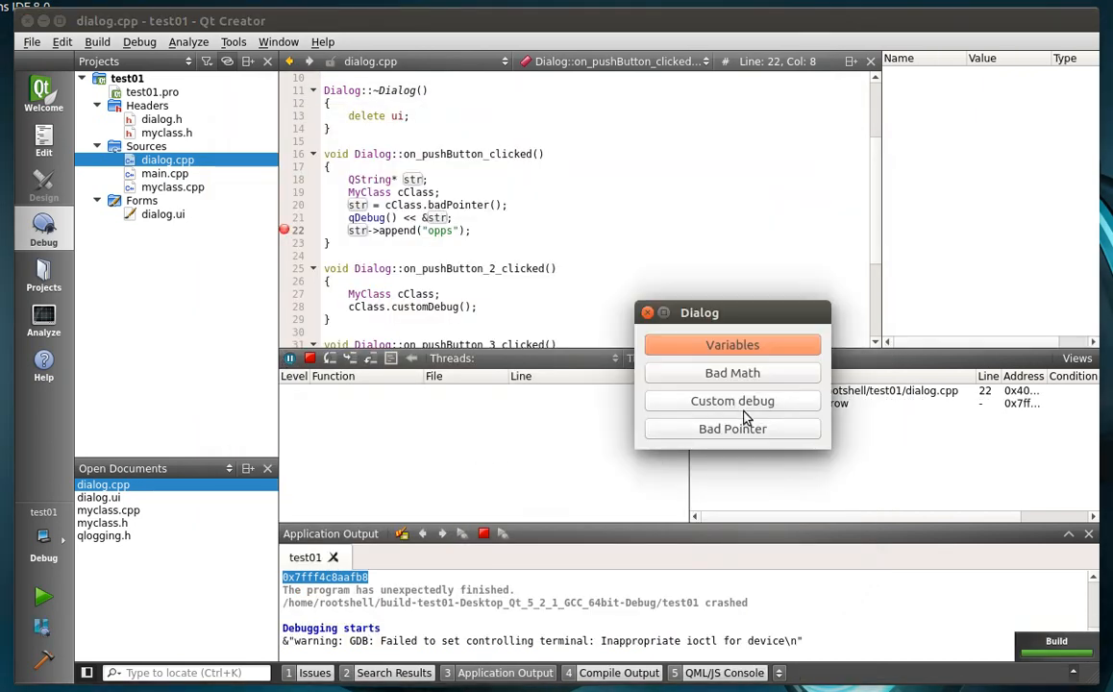
Step: Trigger Bad Pointer under the debugger and inspect str in Locals, shown as an empty string
click(732, 429)
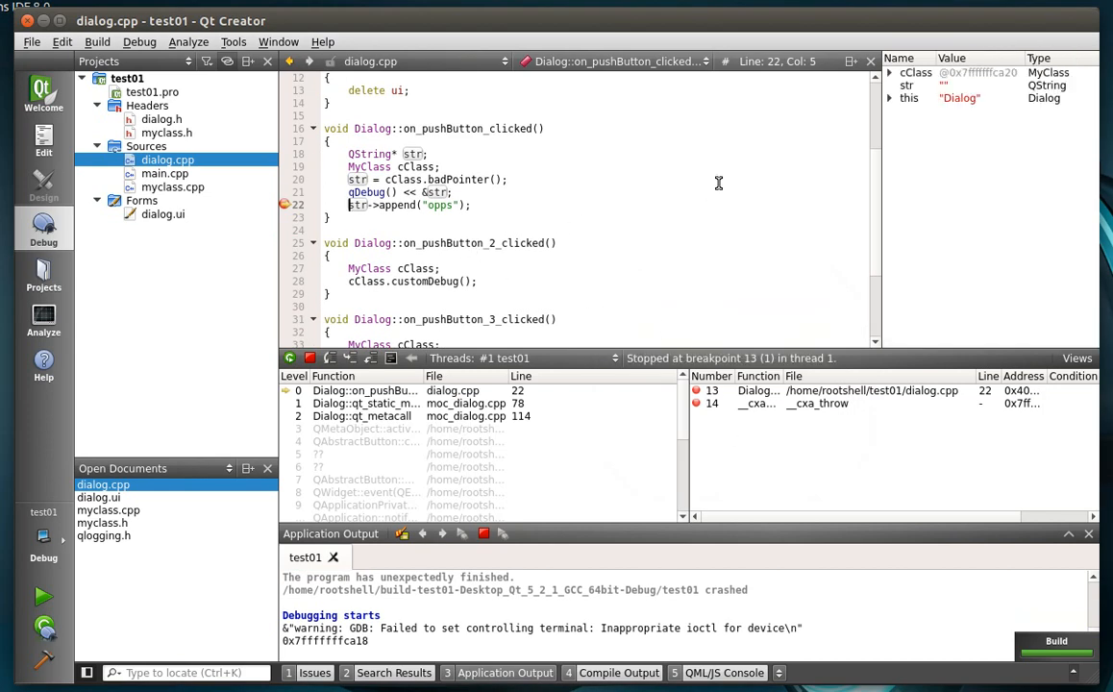
mouse_move(911, 88)
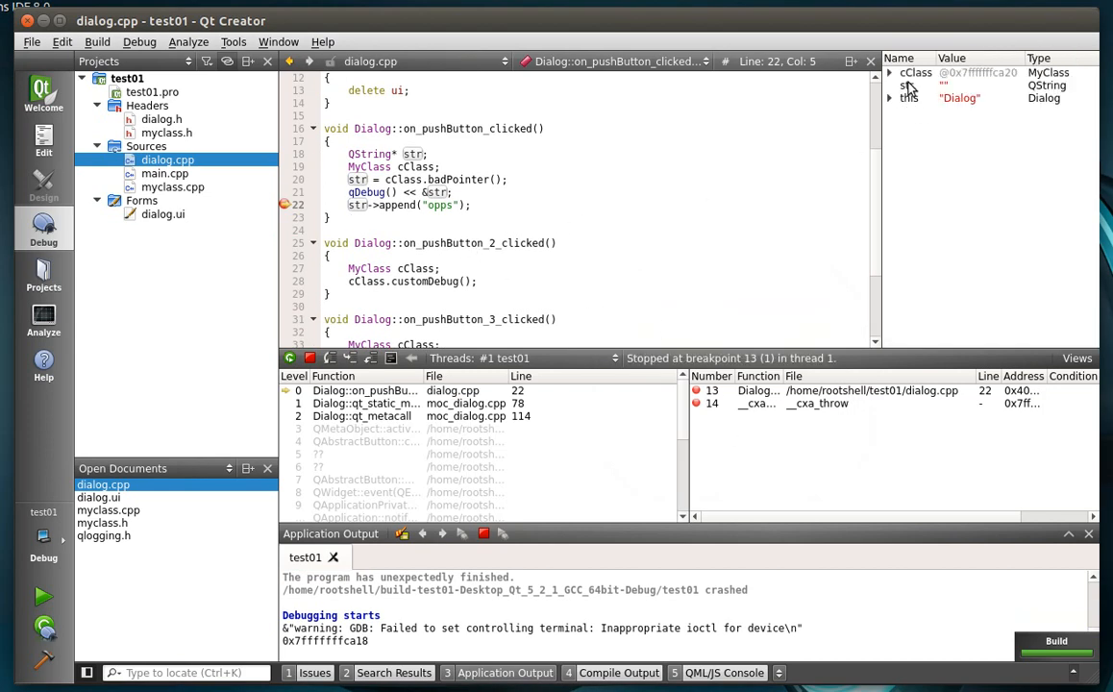
click(907, 85)
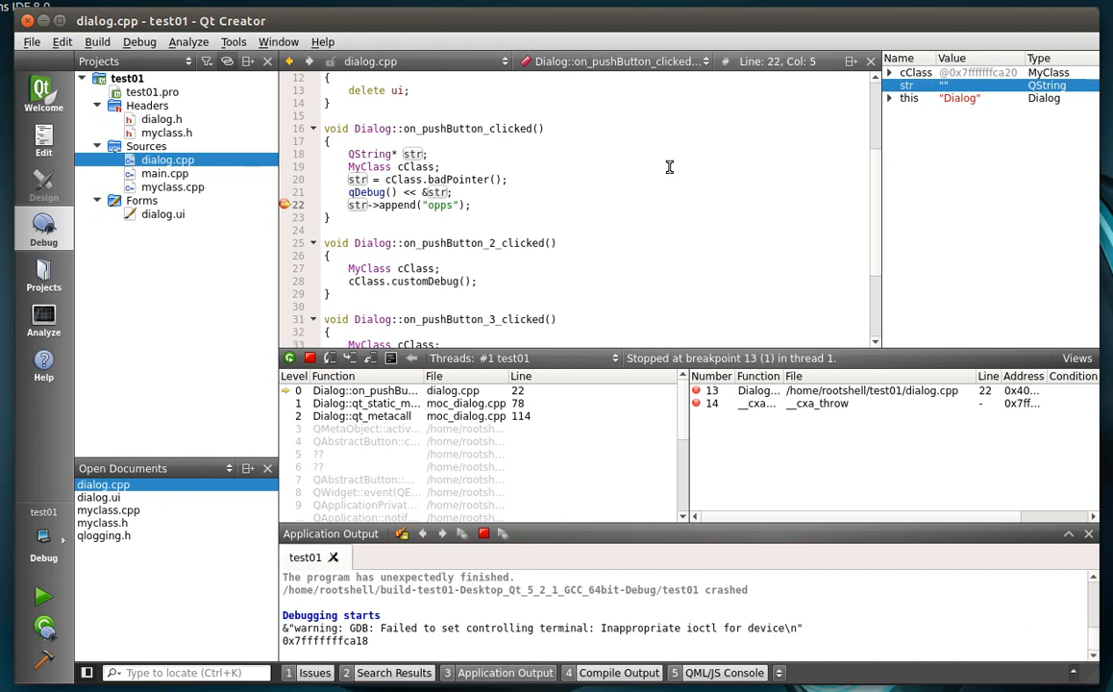
mouse_move(277, 580)
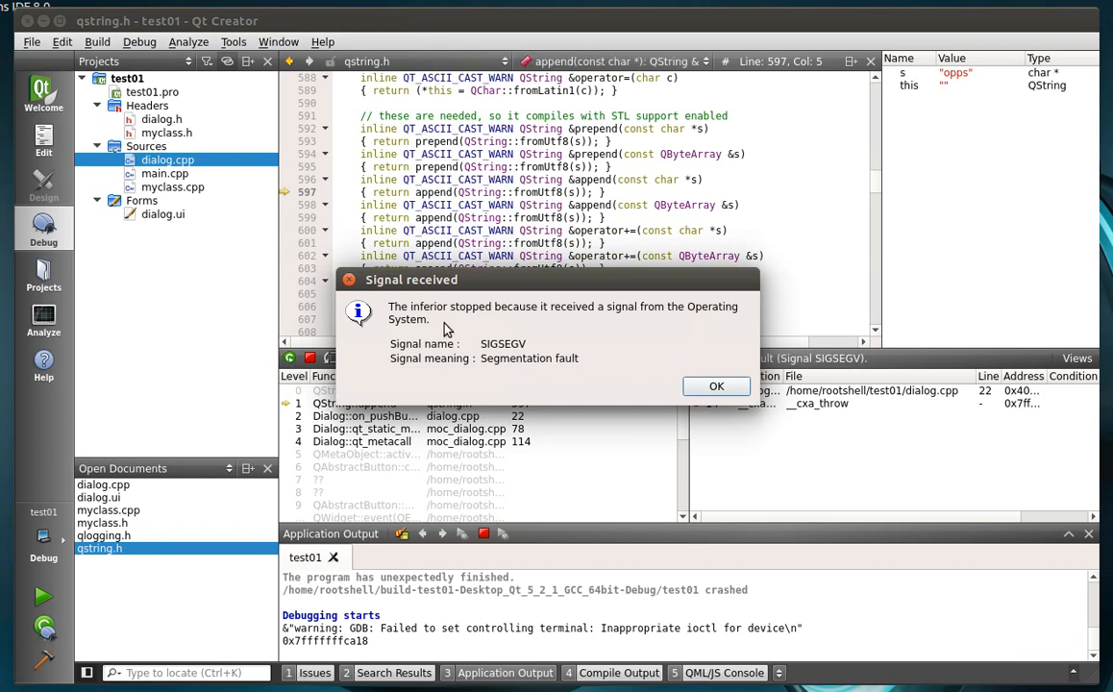
mouse_move(561, 317)
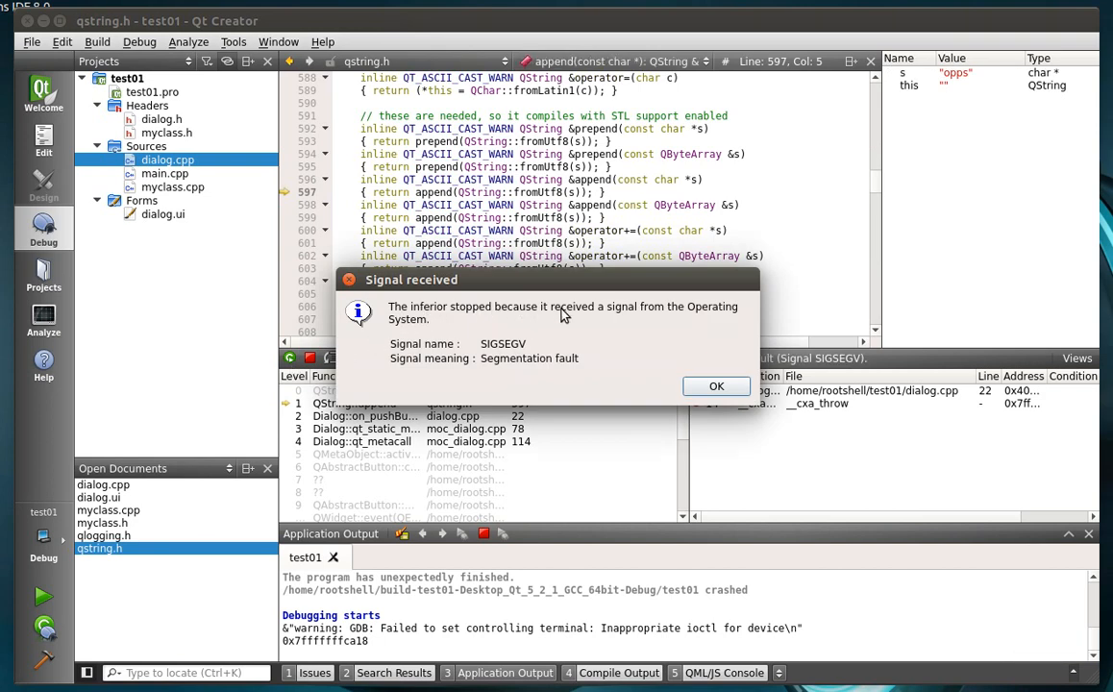
mouse_move(423, 334)
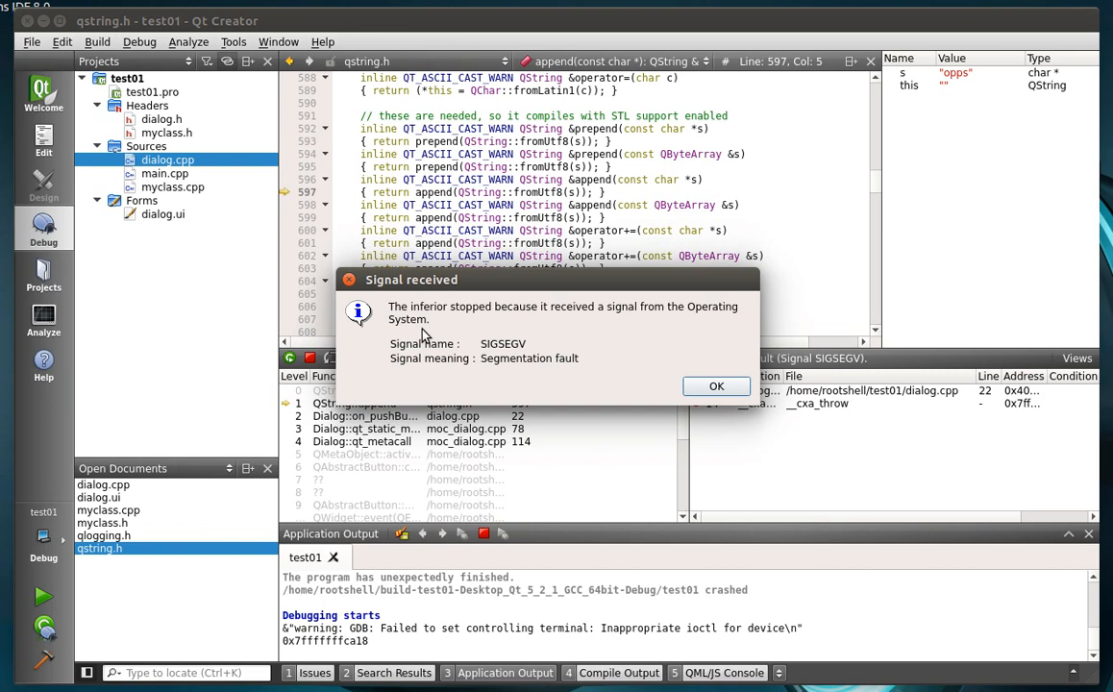
mouse_move(492, 375)
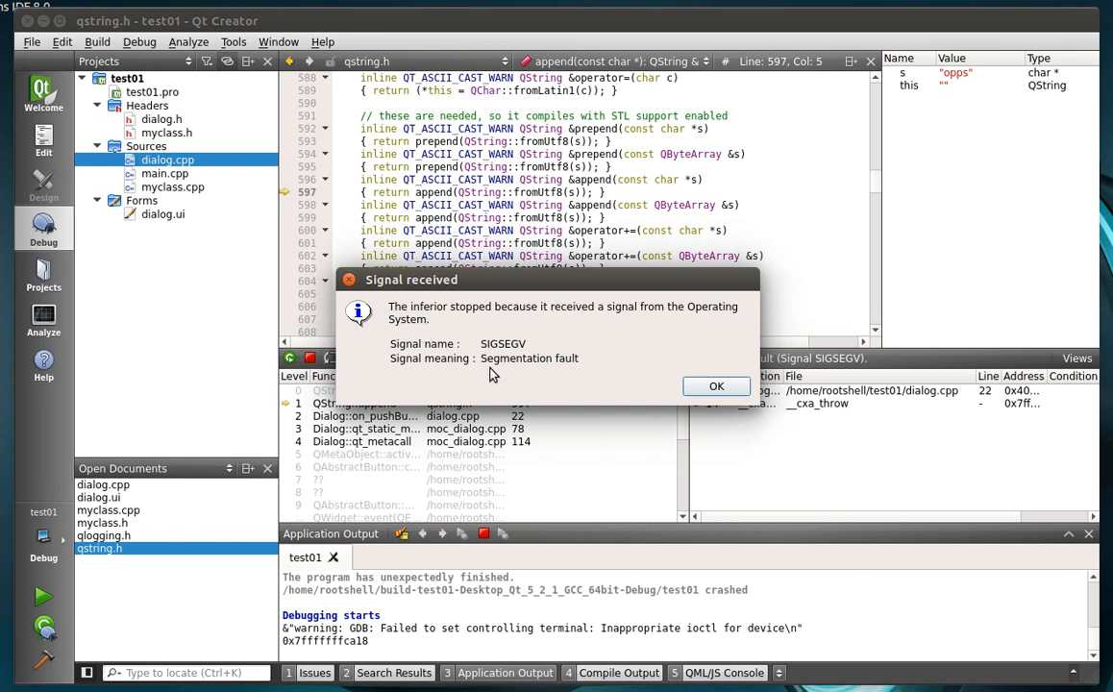
mouse_move(577, 368)
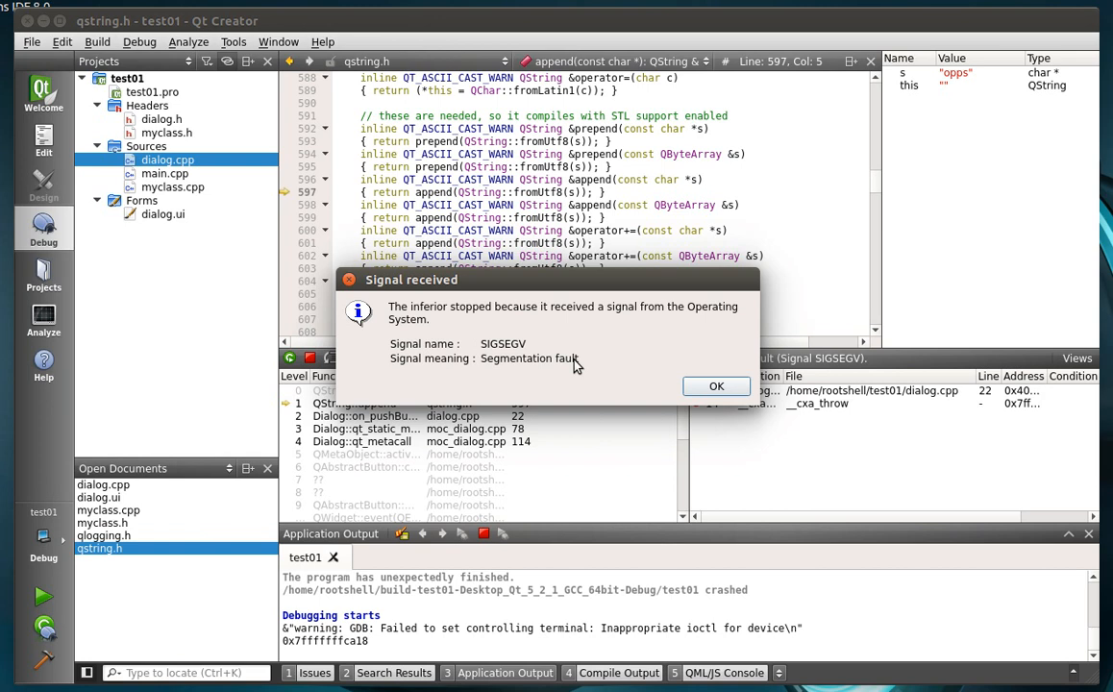
Step: Dismiss the SIGSEGV signal notice raised inside QString::append in qstring.h
click(715, 385)
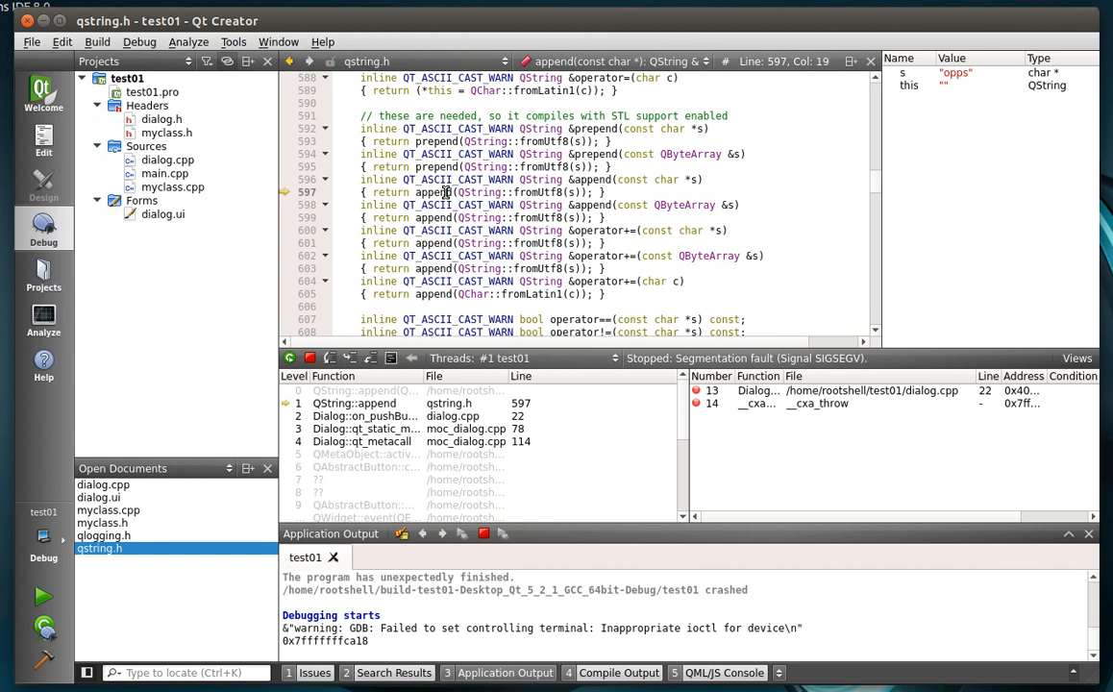
Step: Walk the stack from QString::append (line 597) back to on_pushButton_clicked at dialog.cpp line 22, dismissing the signal notice
double_click(435, 192)
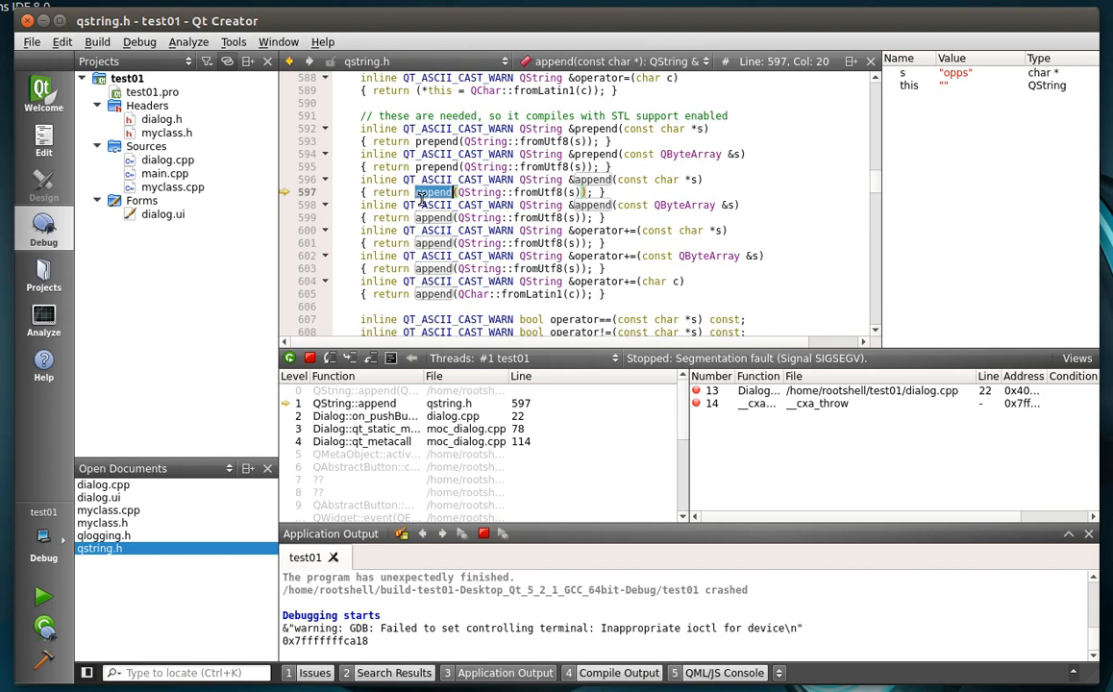
mouse_move(361, 440)
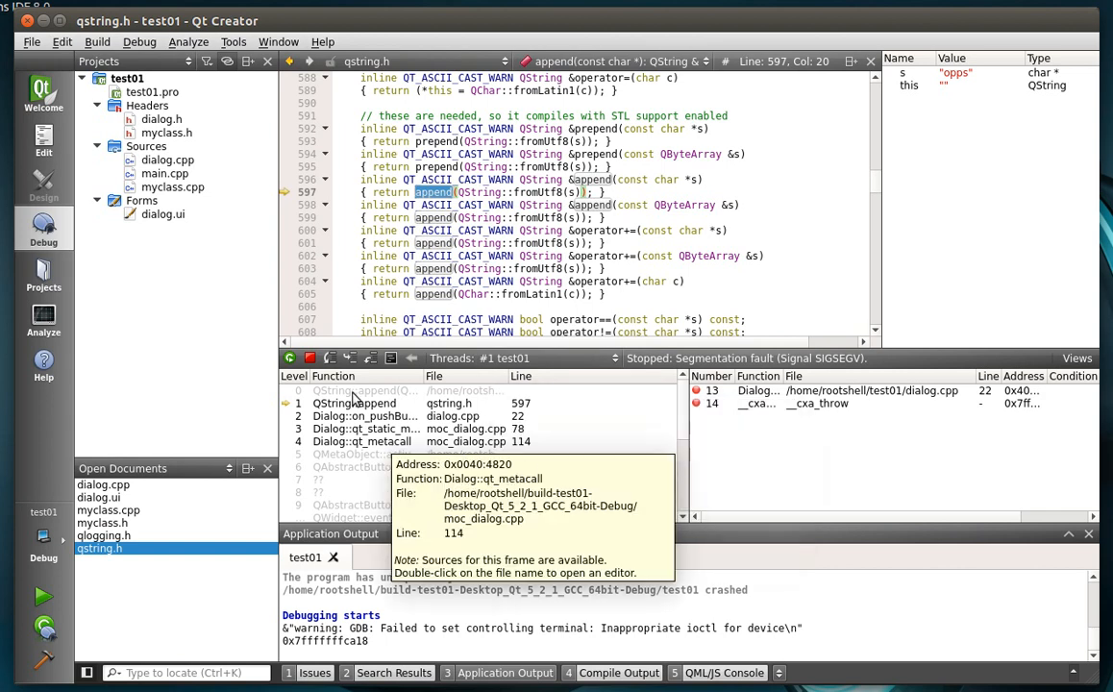
click(354, 403)
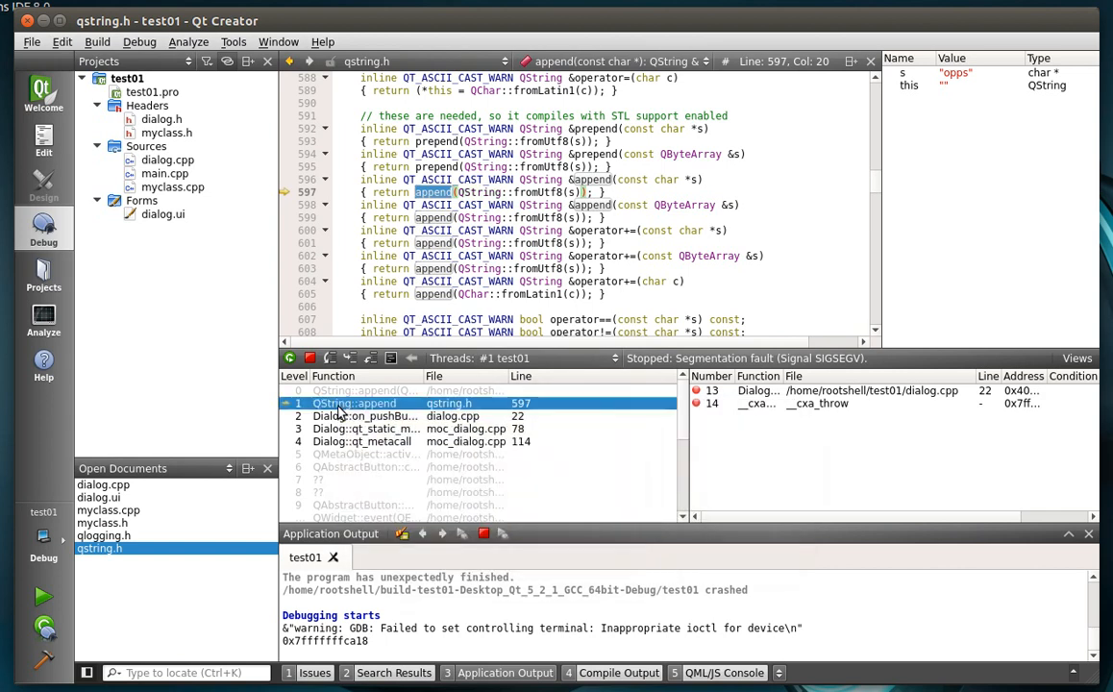
mouse_move(384, 442)
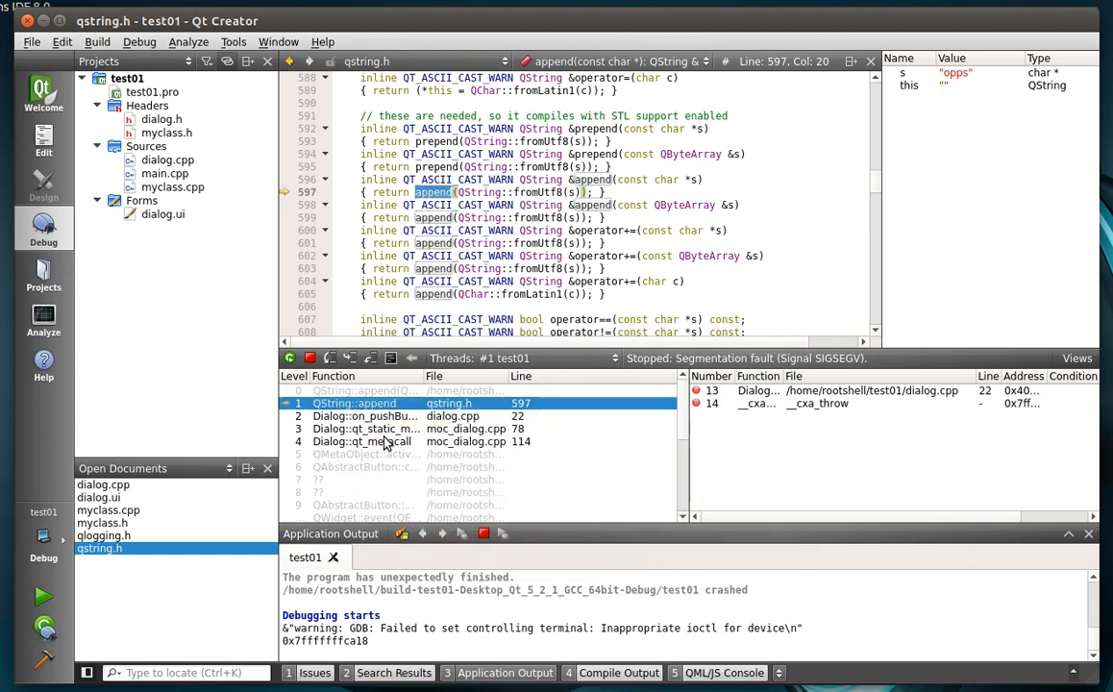
click(384, 440)
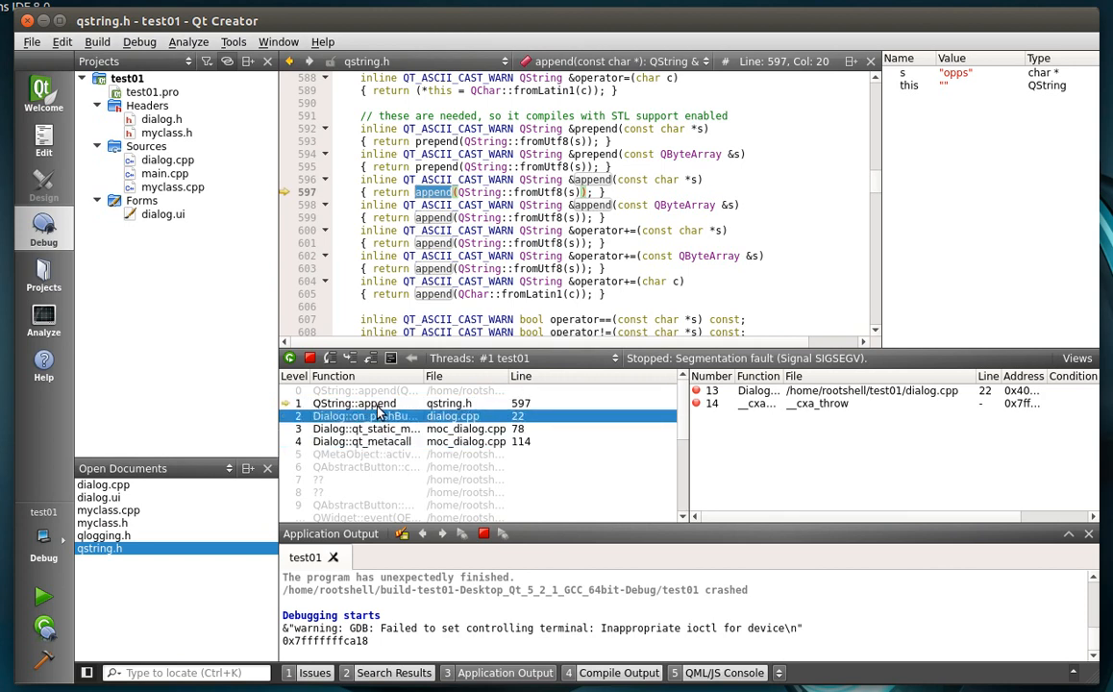
click(356, 403)
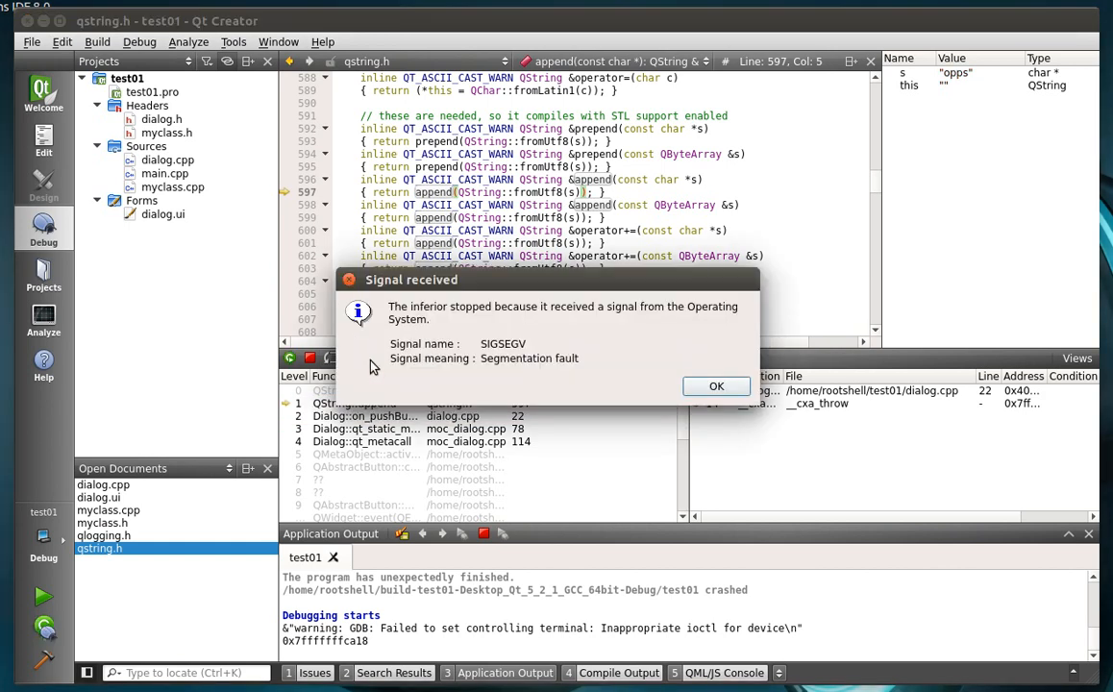
click(715, 384)
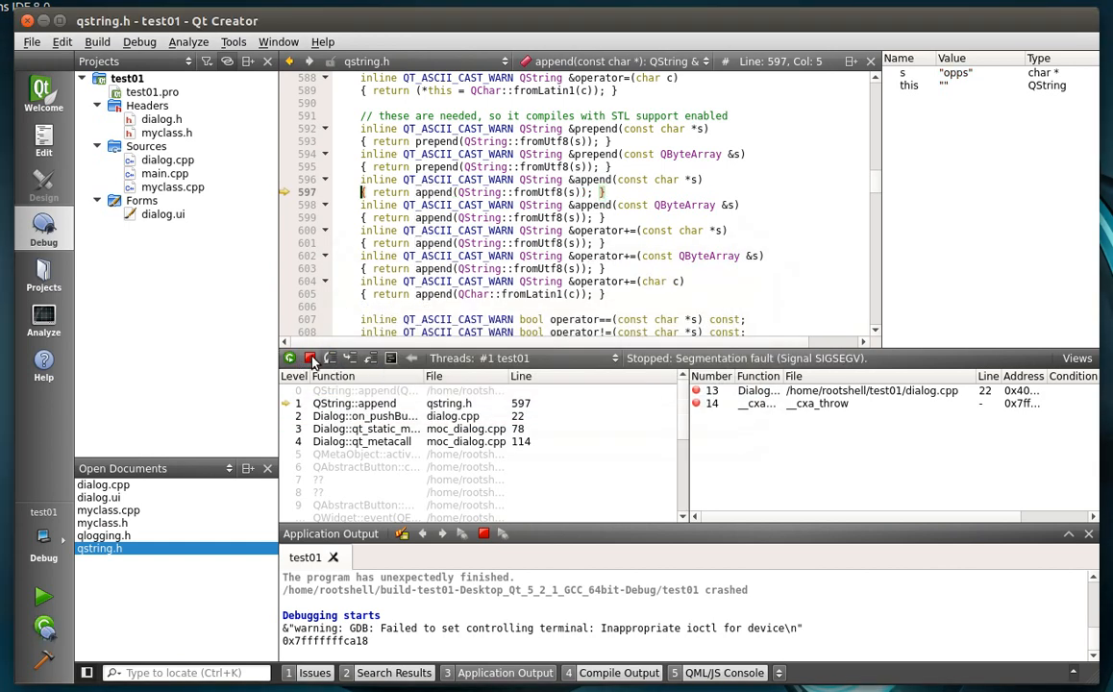
Step: Stop the debugging session and reopen myclass.cpp from the project tree
click(311, 357)
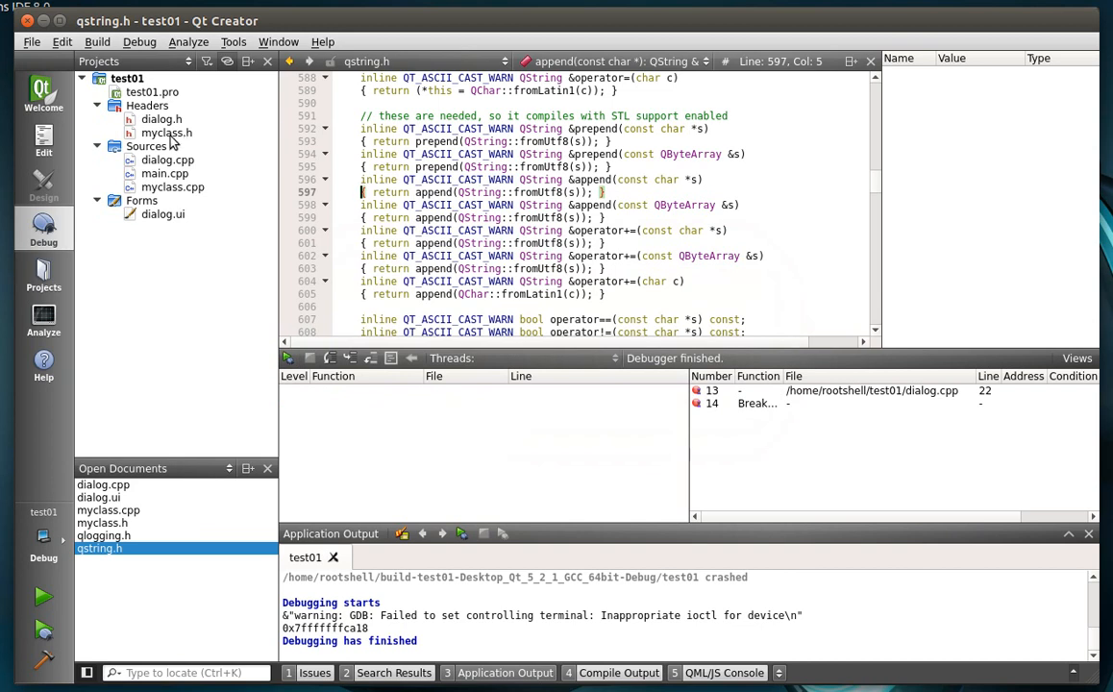
click(173, 187)
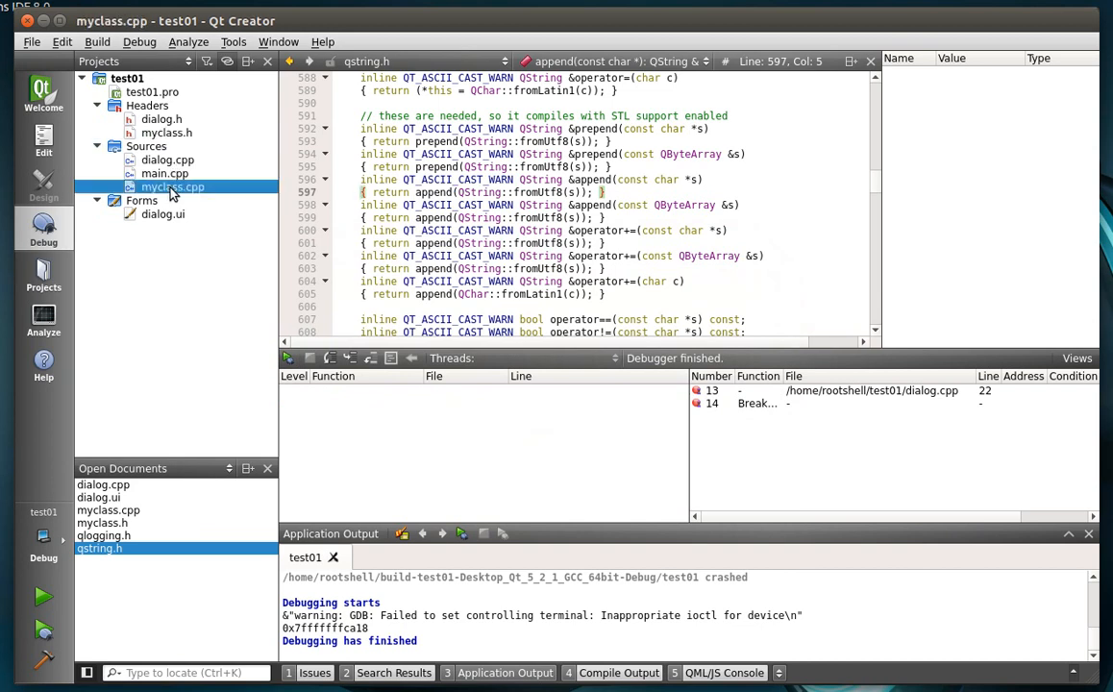
click(173, 186)
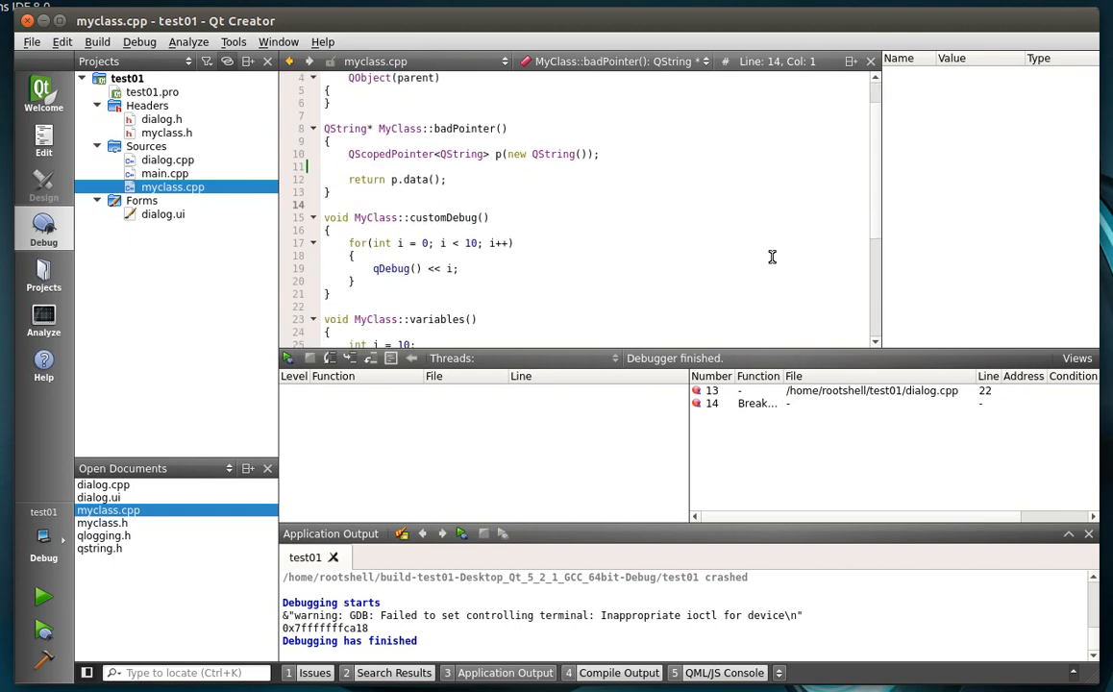
scroll(down, 3)
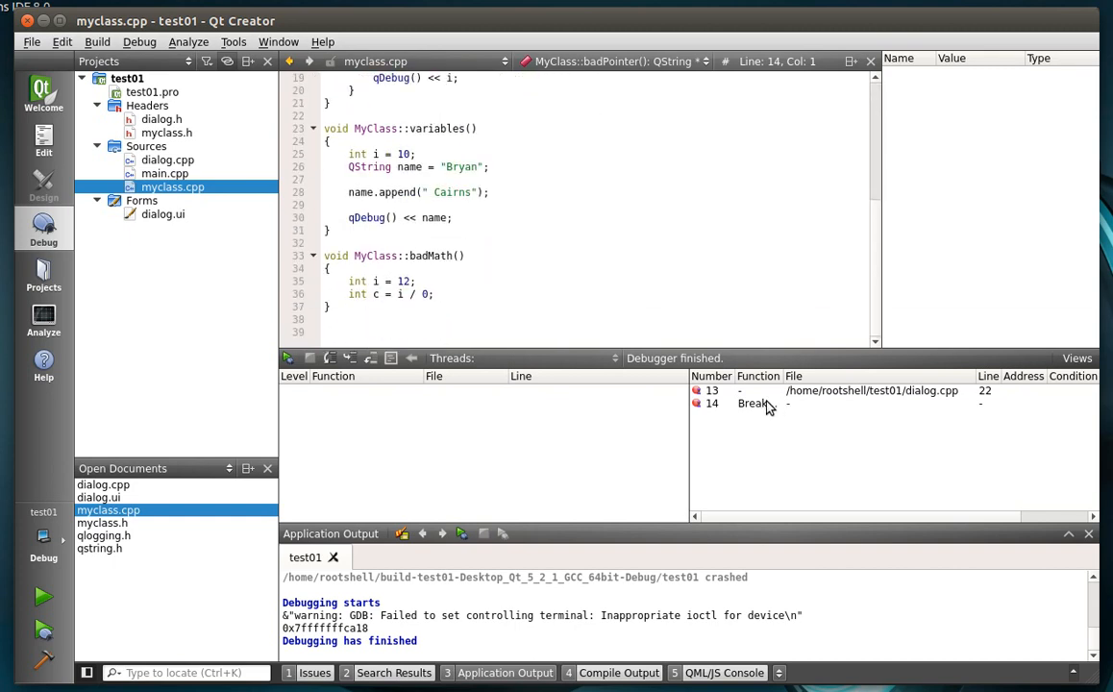
Step: Delete all breakpoints from the Breakpoints view and confirm, leaving the list empty
right_click(754, 403)
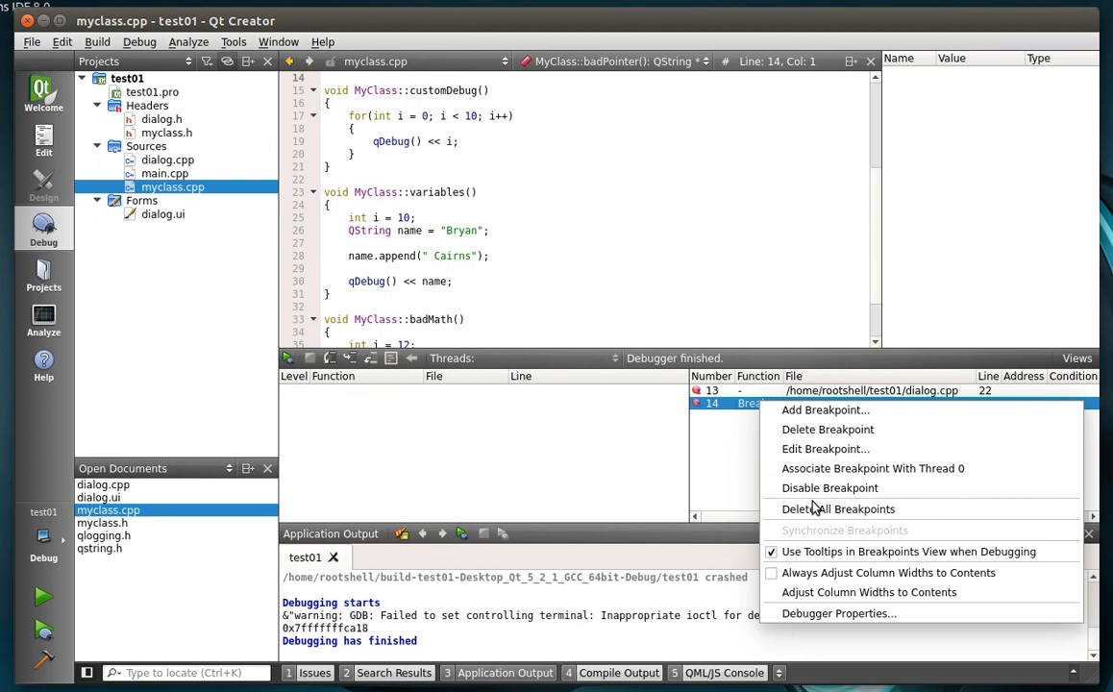
click(838, 507)
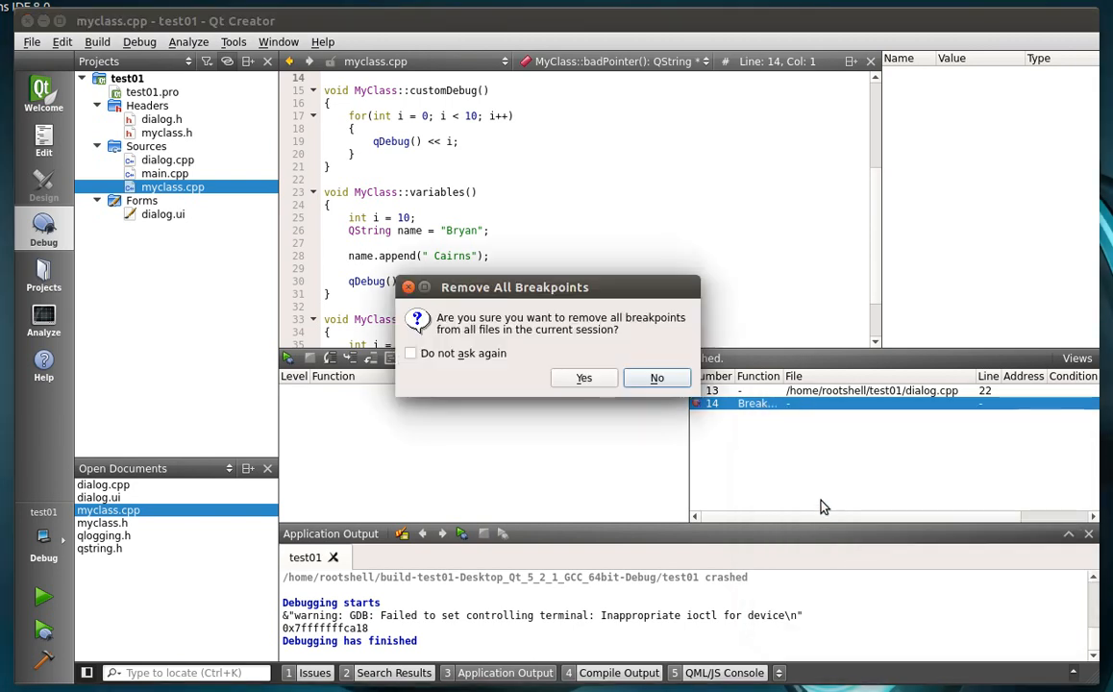
click(584, 377)
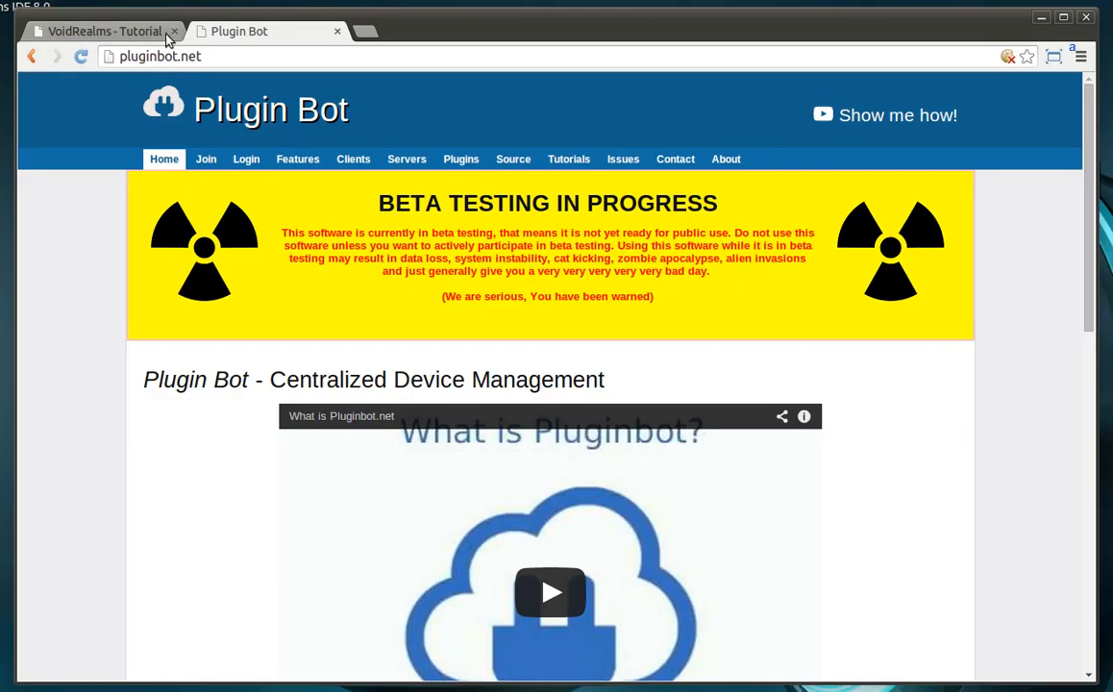
click(100, 30)
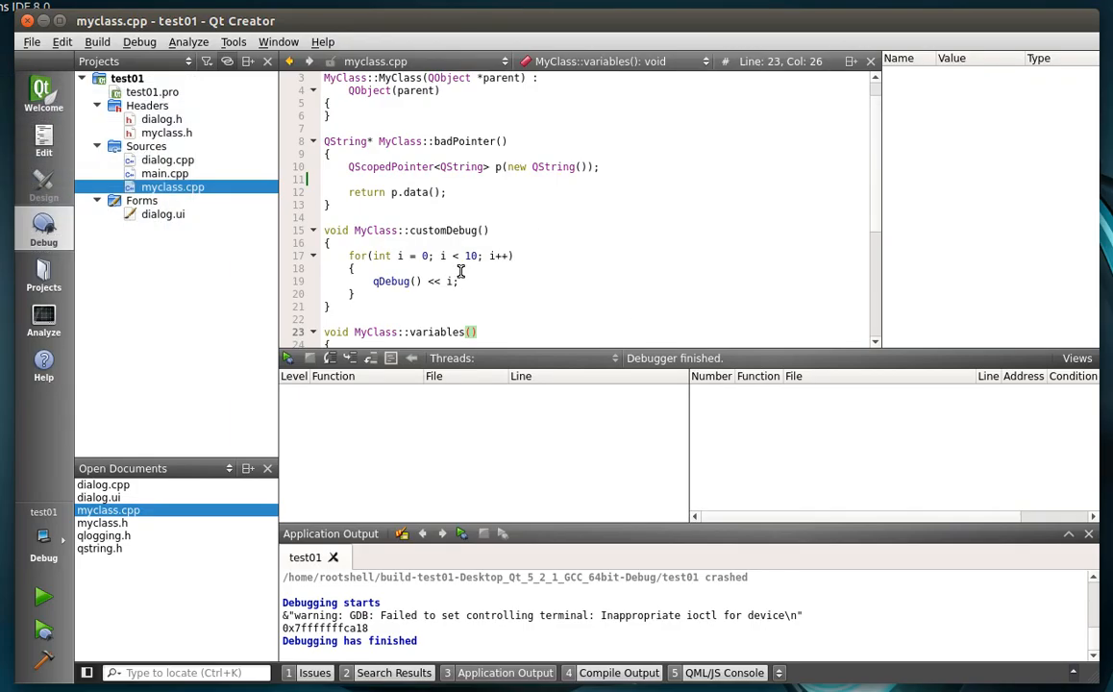
scroll(down, 3)
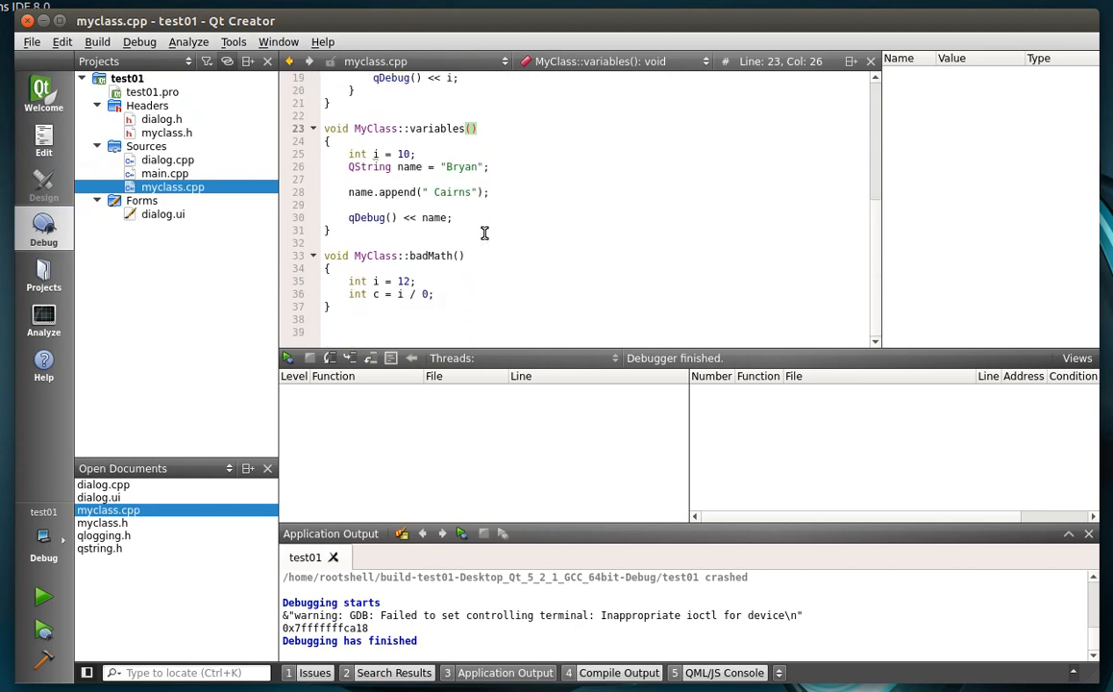
scroll(up, 3)
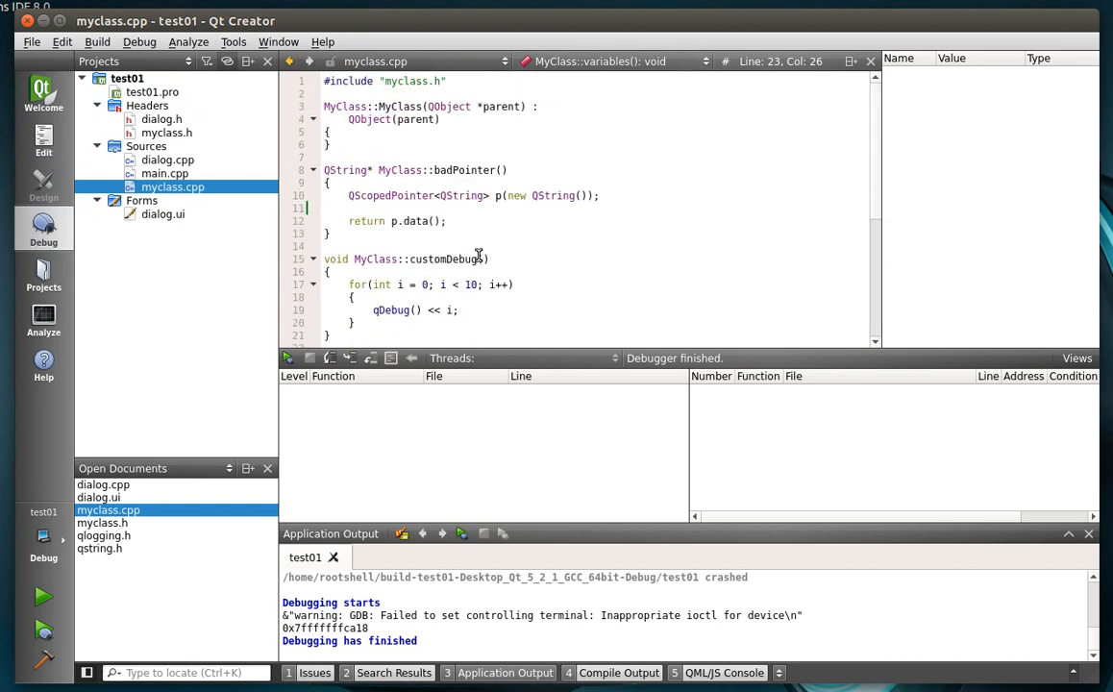
mouse_move(533, 213)
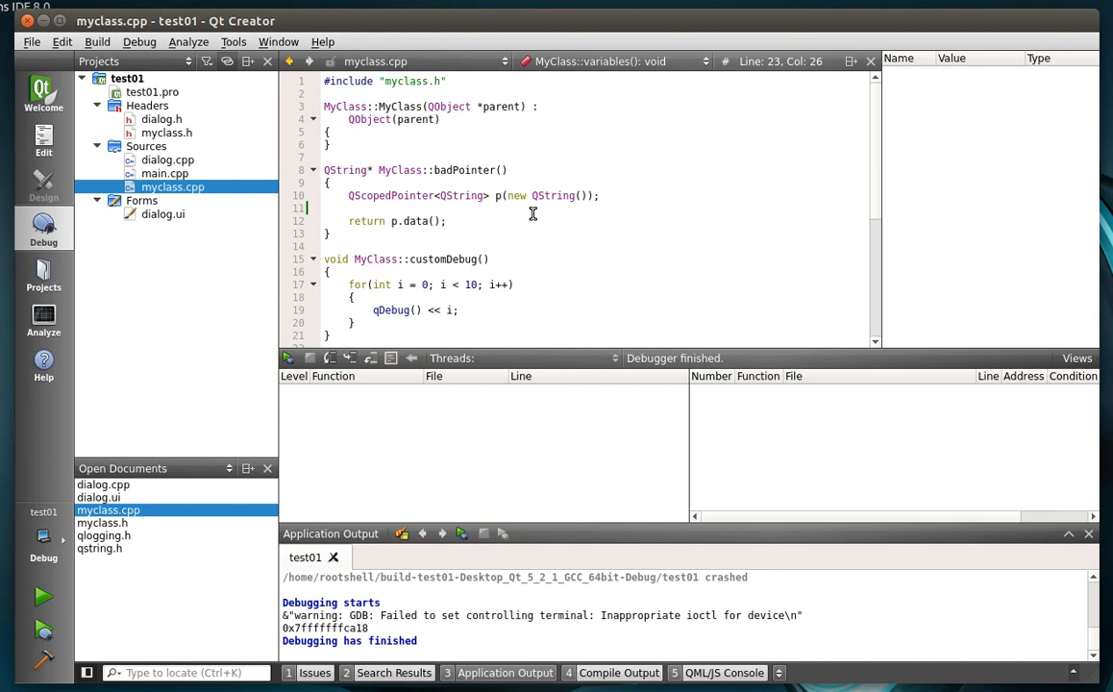